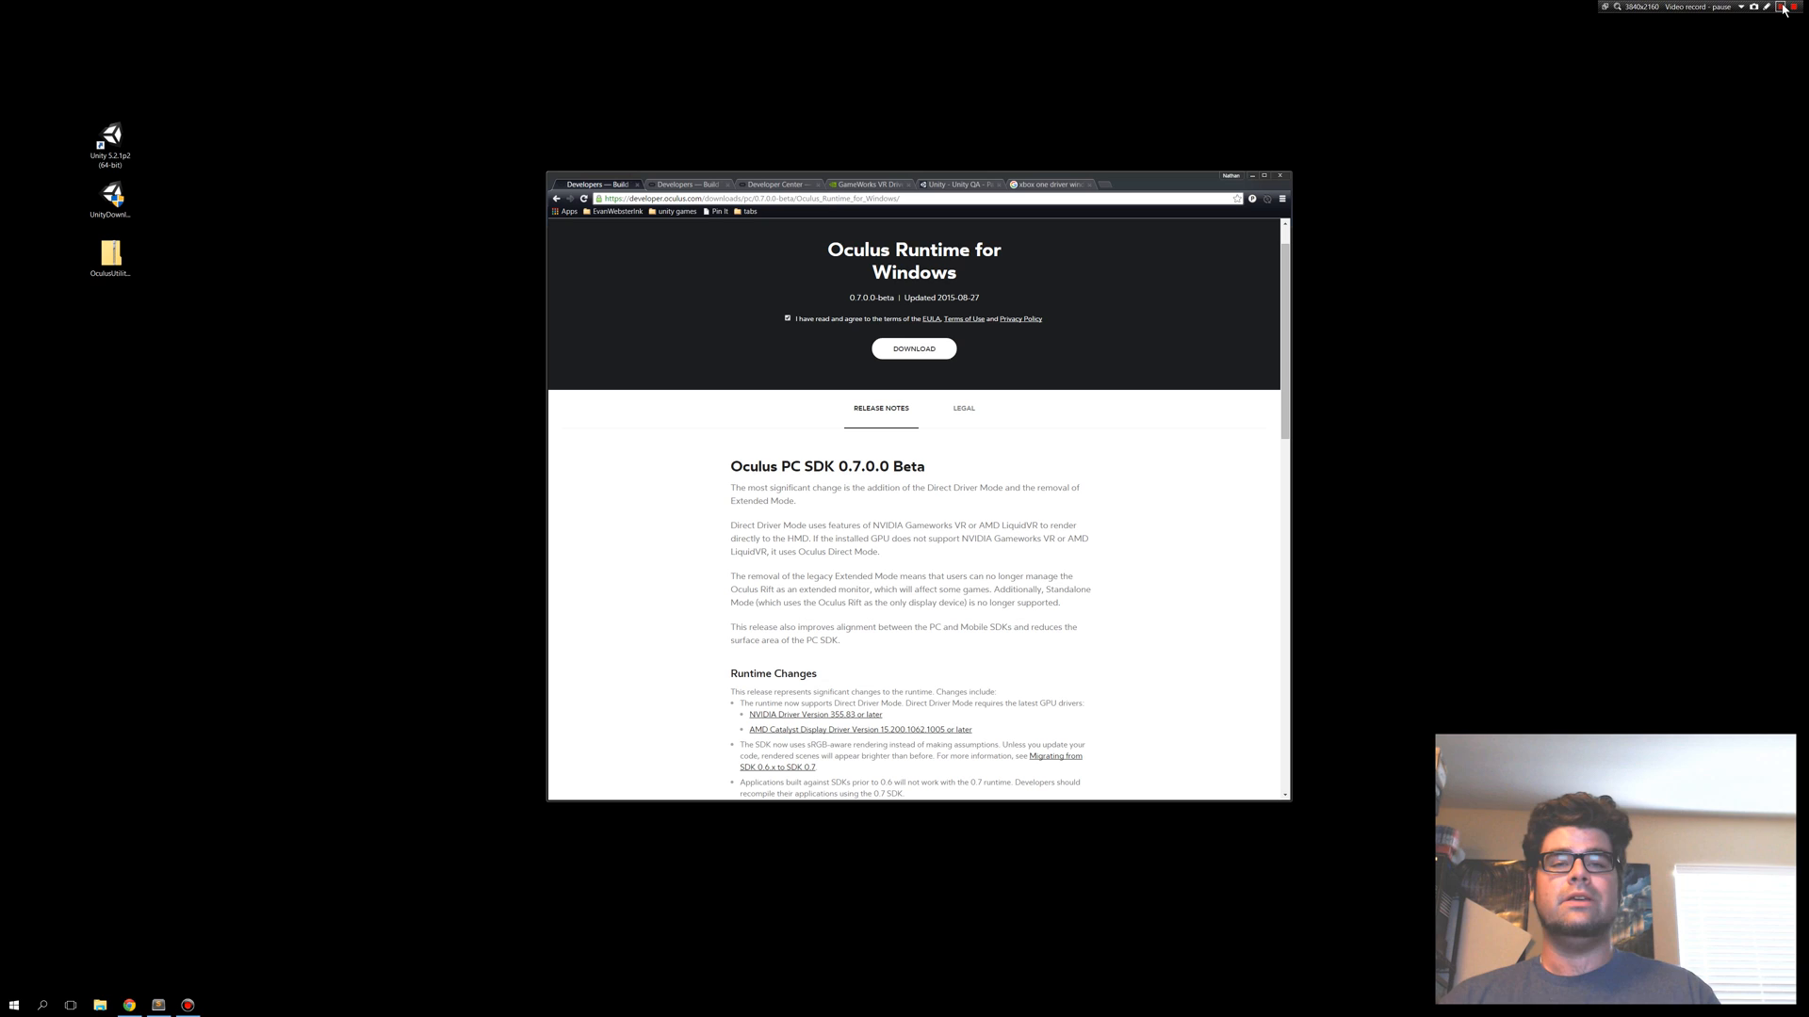
Download the Oculus Runtime for Windows 0.7.0.0 beta .exe installer with the terms accepted.
{"action": "left_click", "coordinate": [1783, 7]}
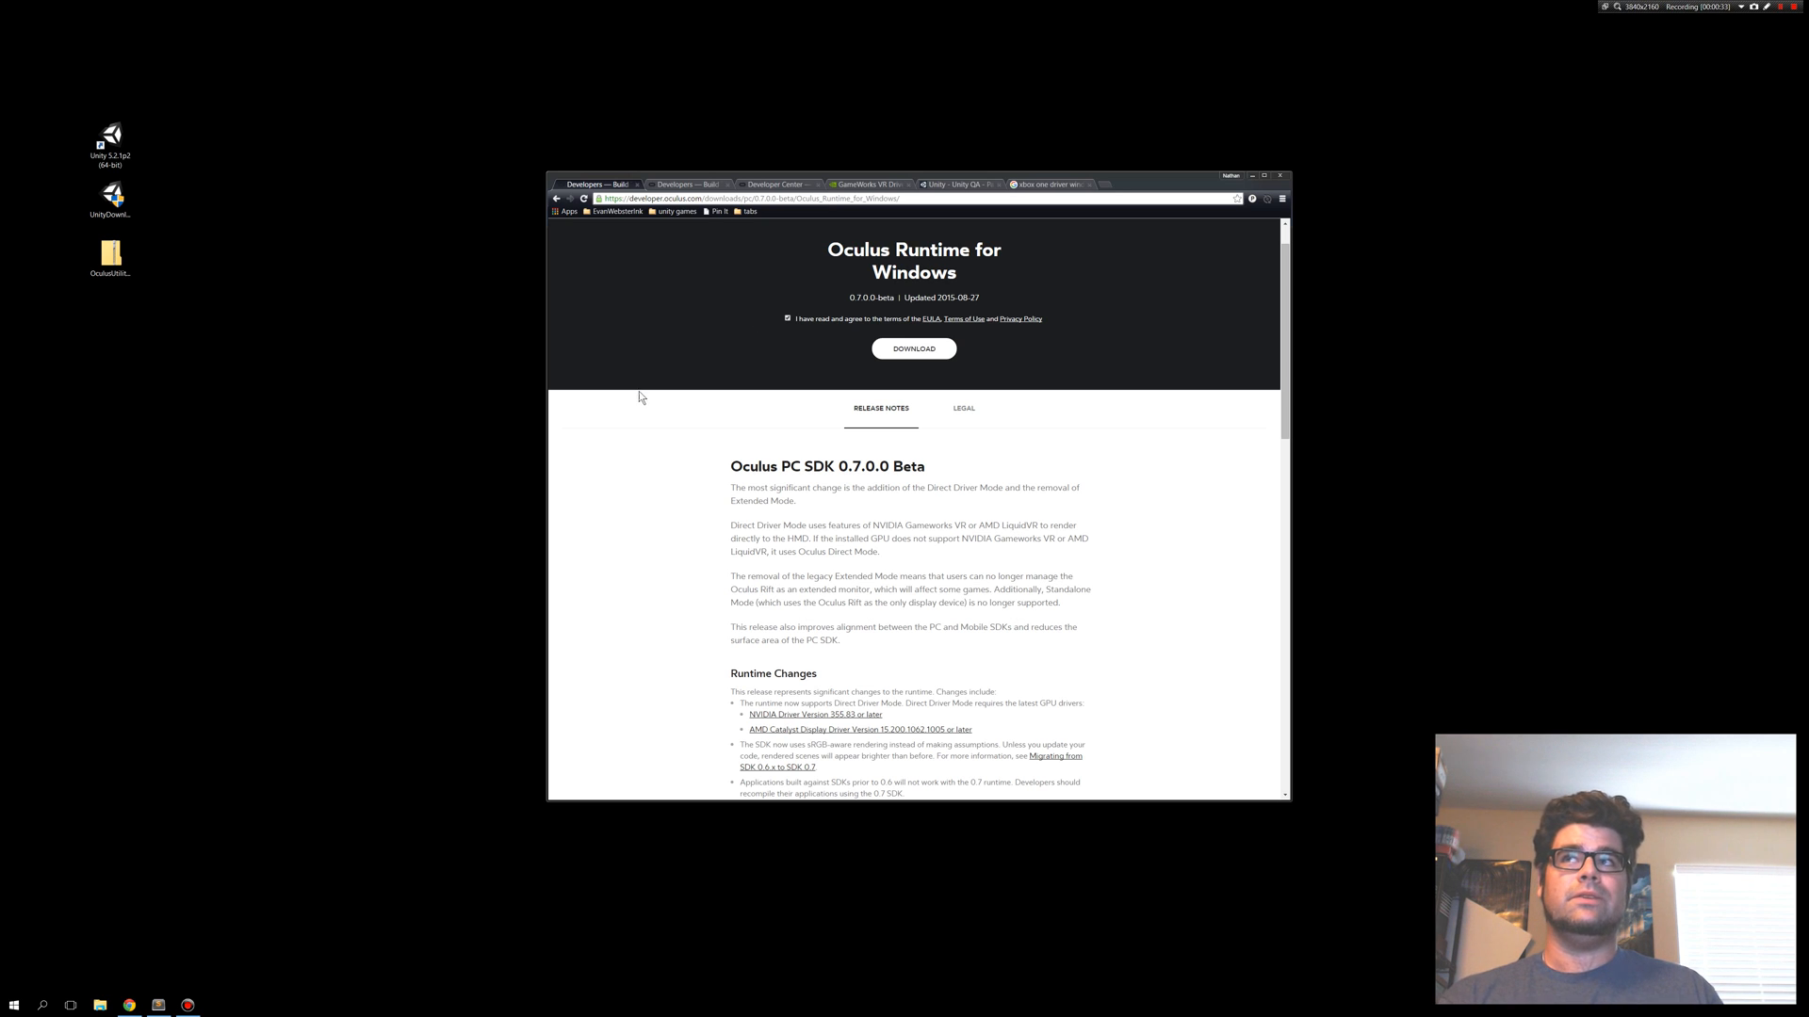
{"action": "left_click", "coordinate": [913, 348]}
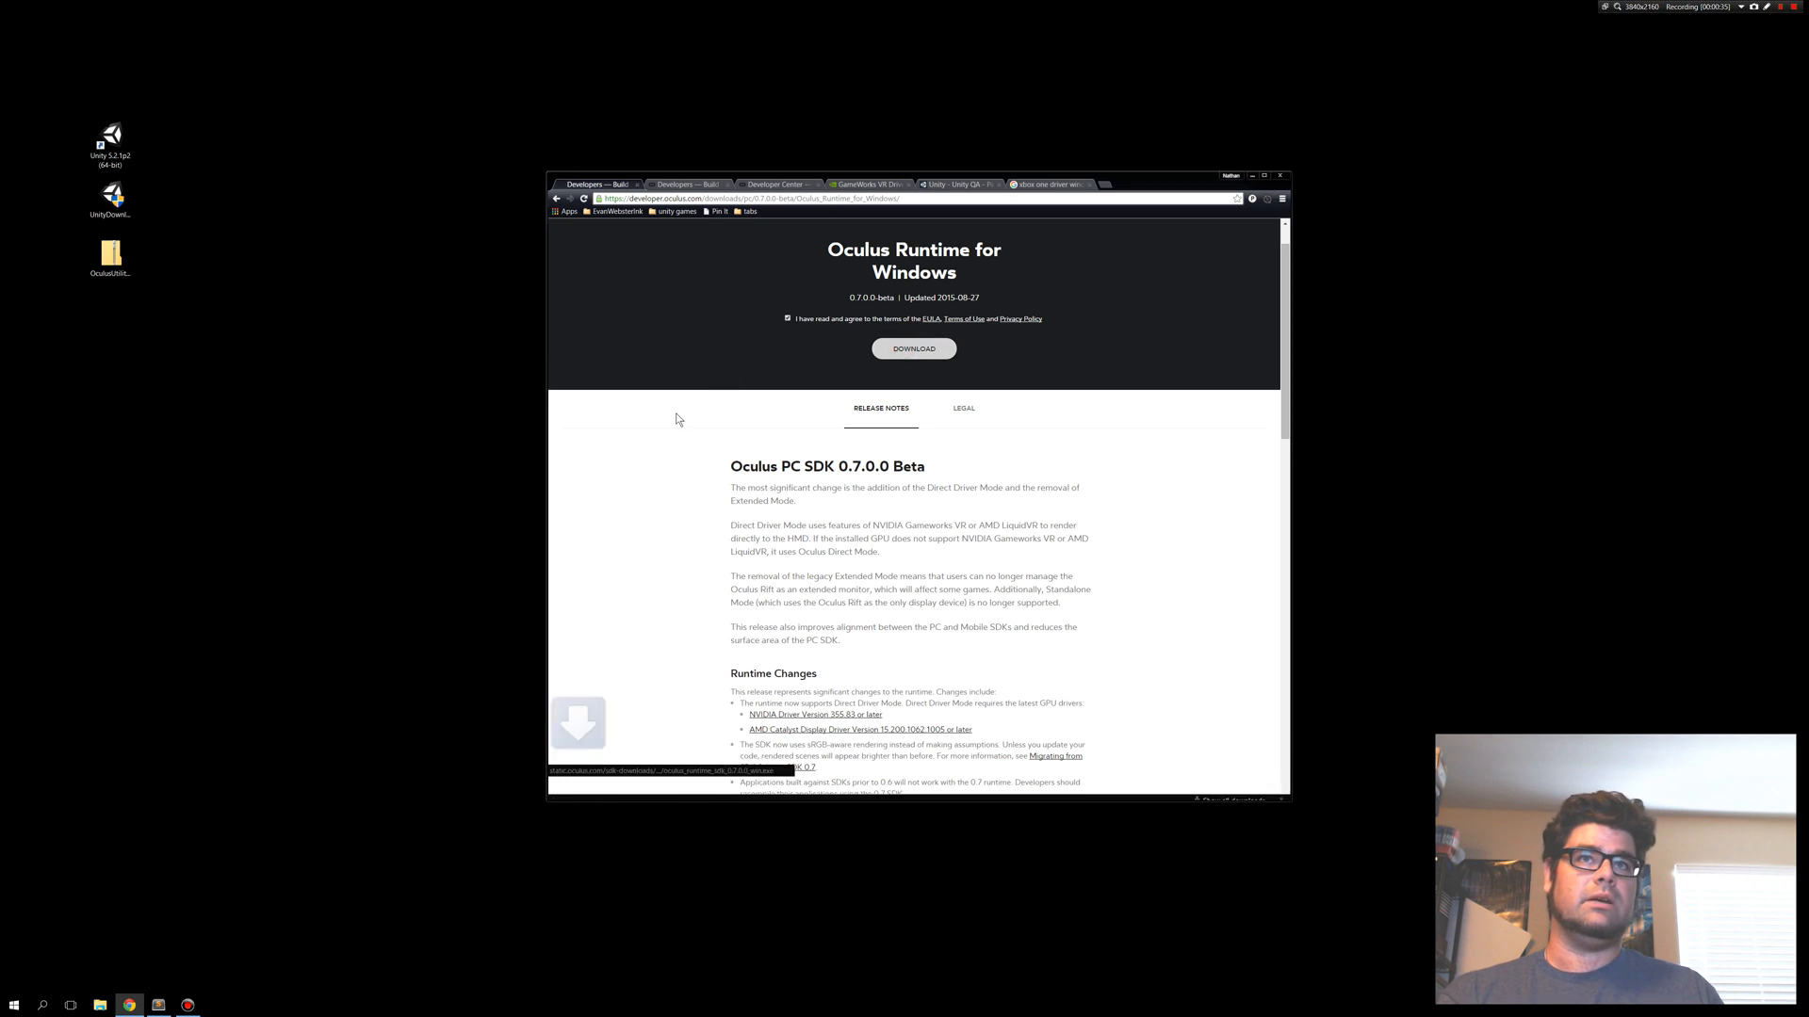
{"action": "left_click", "coordinate": [913, 349]}
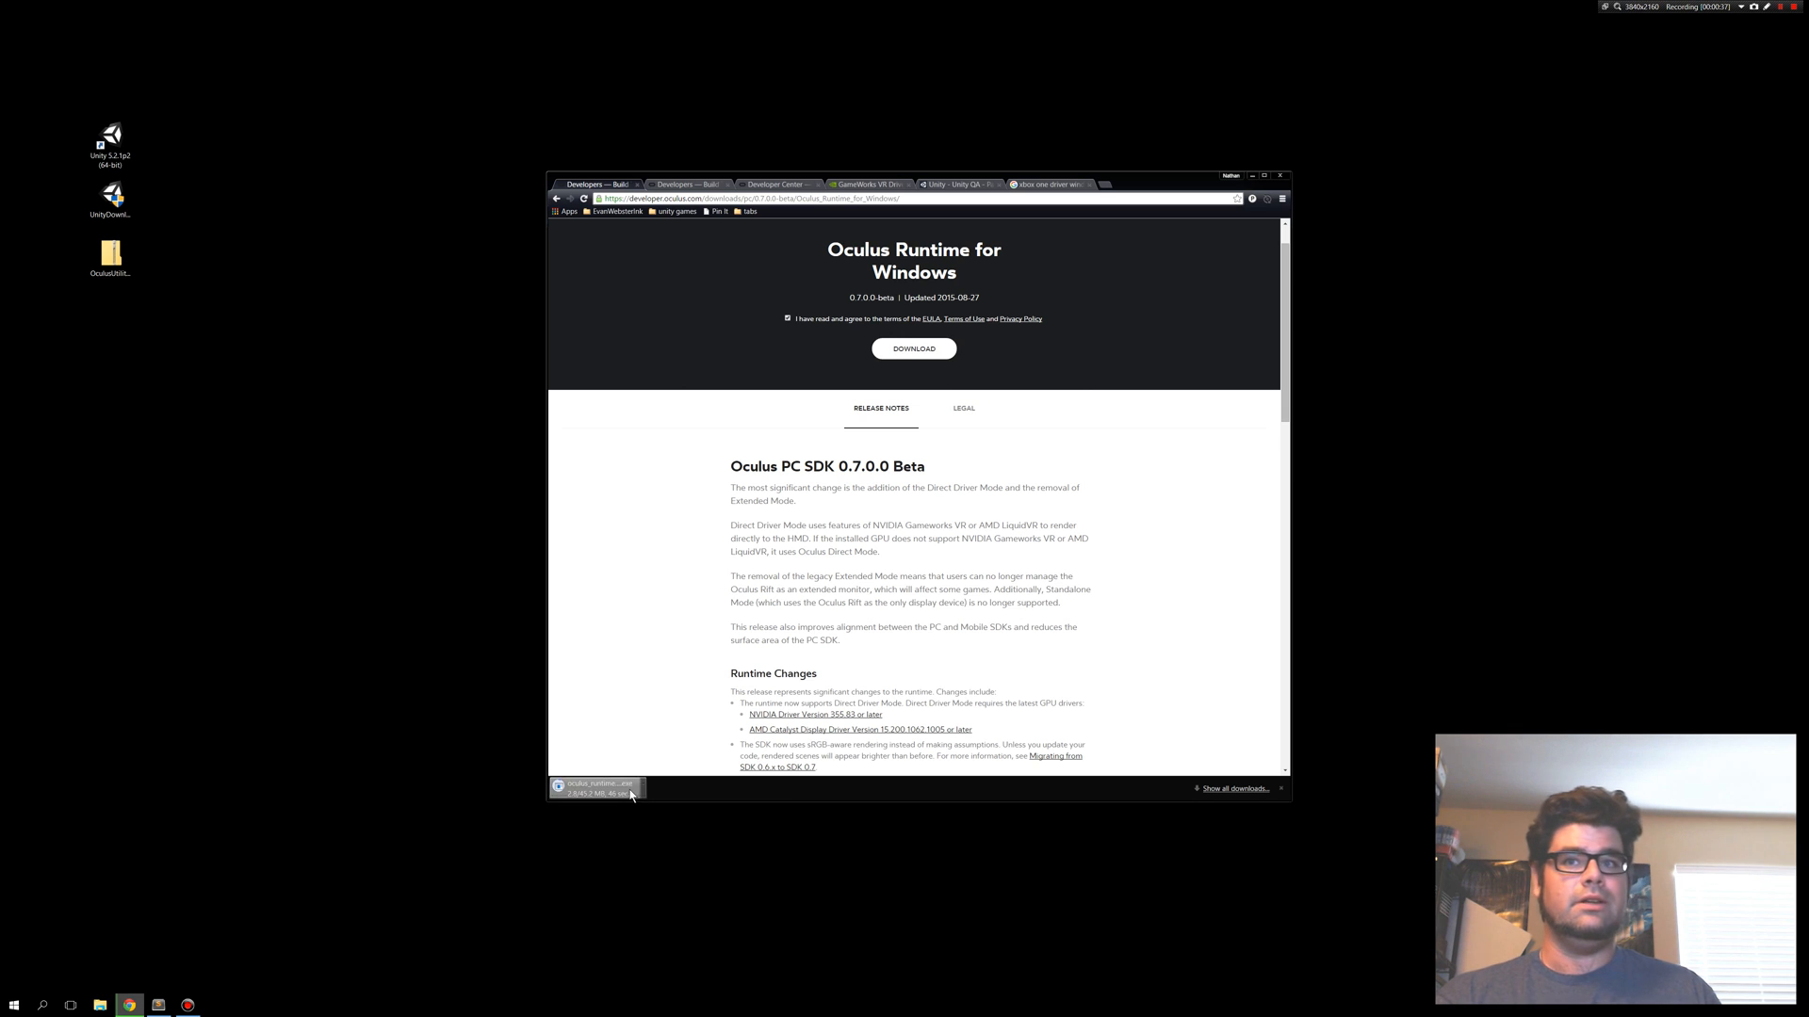
{"action": "mouse_move", "coordinate": [598, 788]}
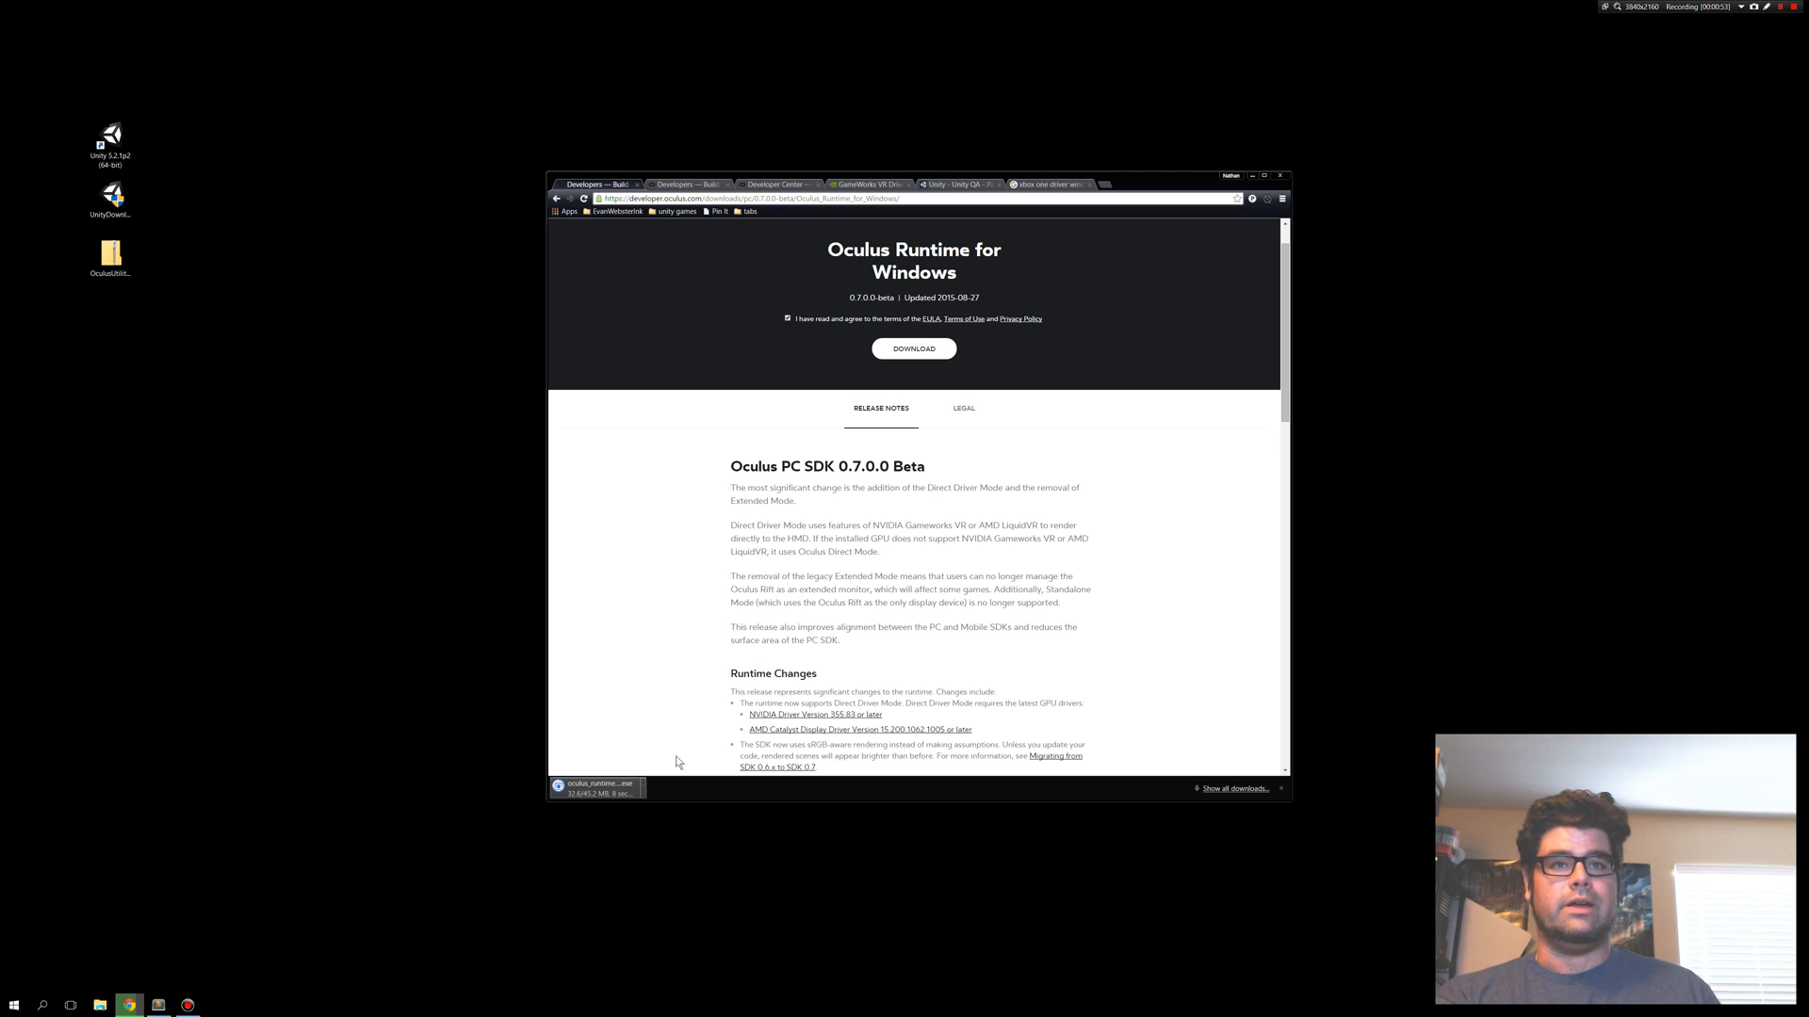
{"action": "left_click", "coordinate": [1781, 5]}
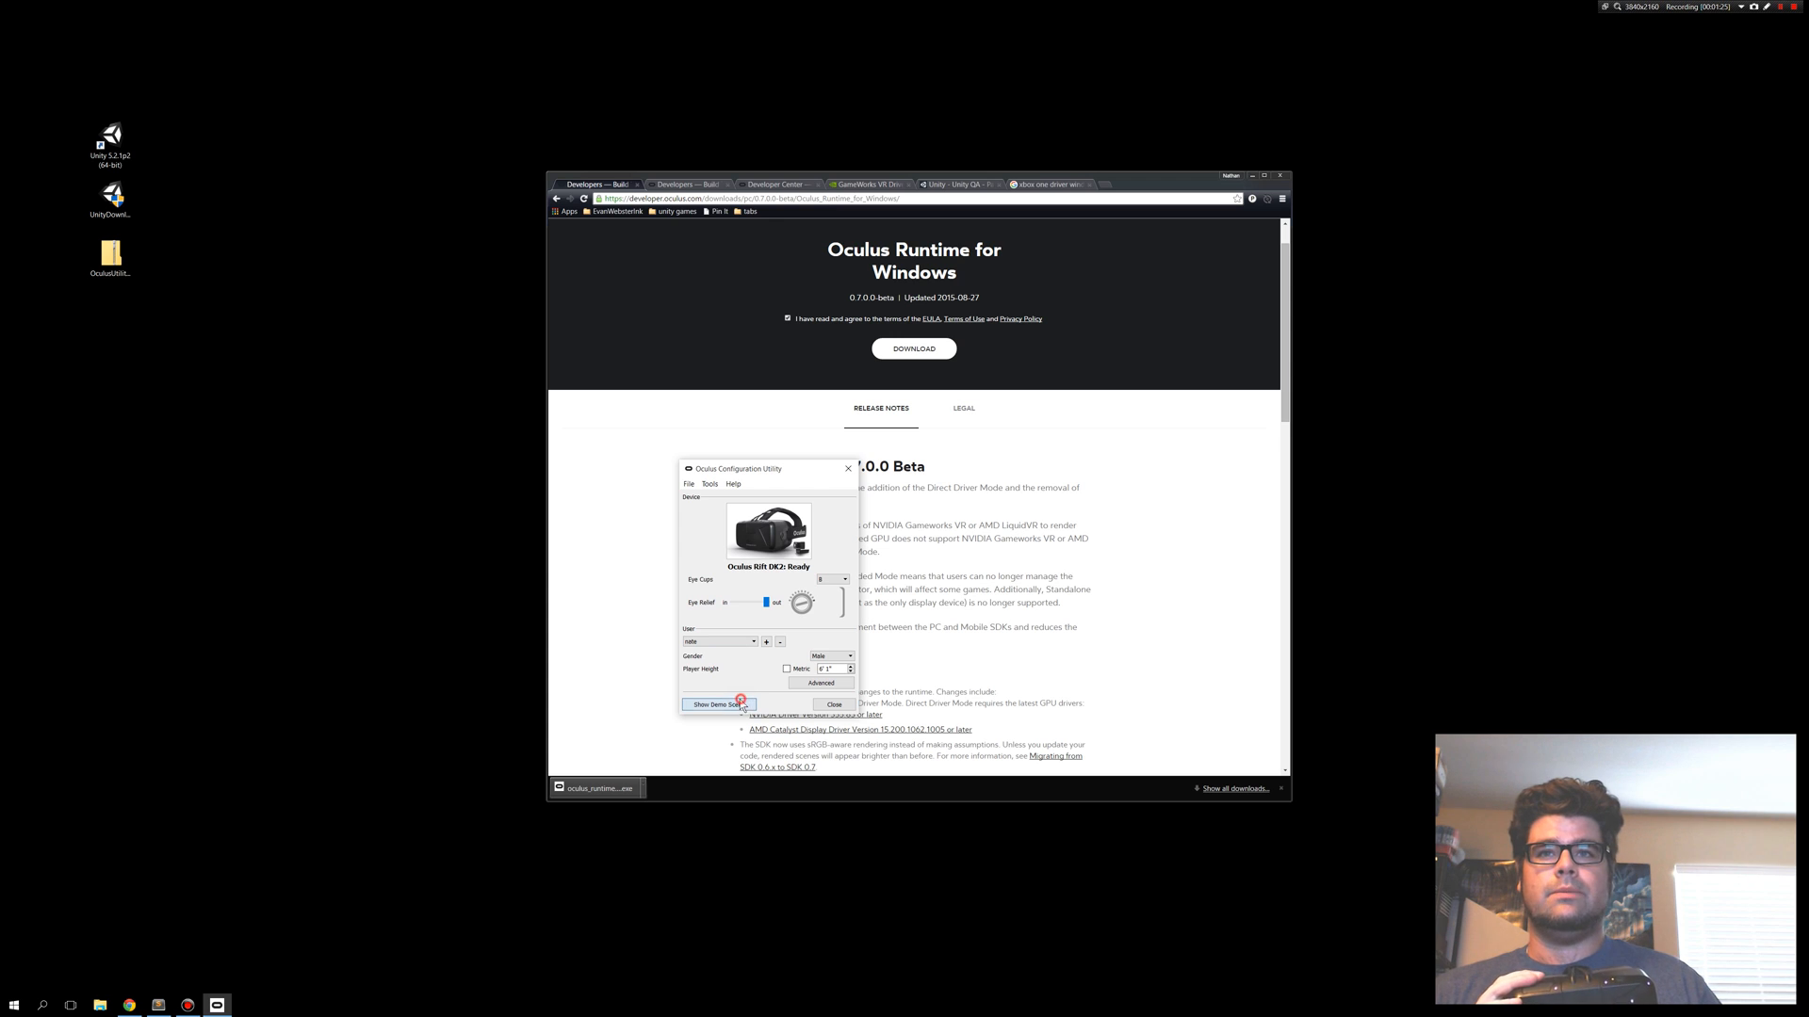
Run the Rift DK2 demo scene twice, close its mirror window, then exit the Configuration Utility.
{"action": "left_click", "coordinate": [716, 705]}
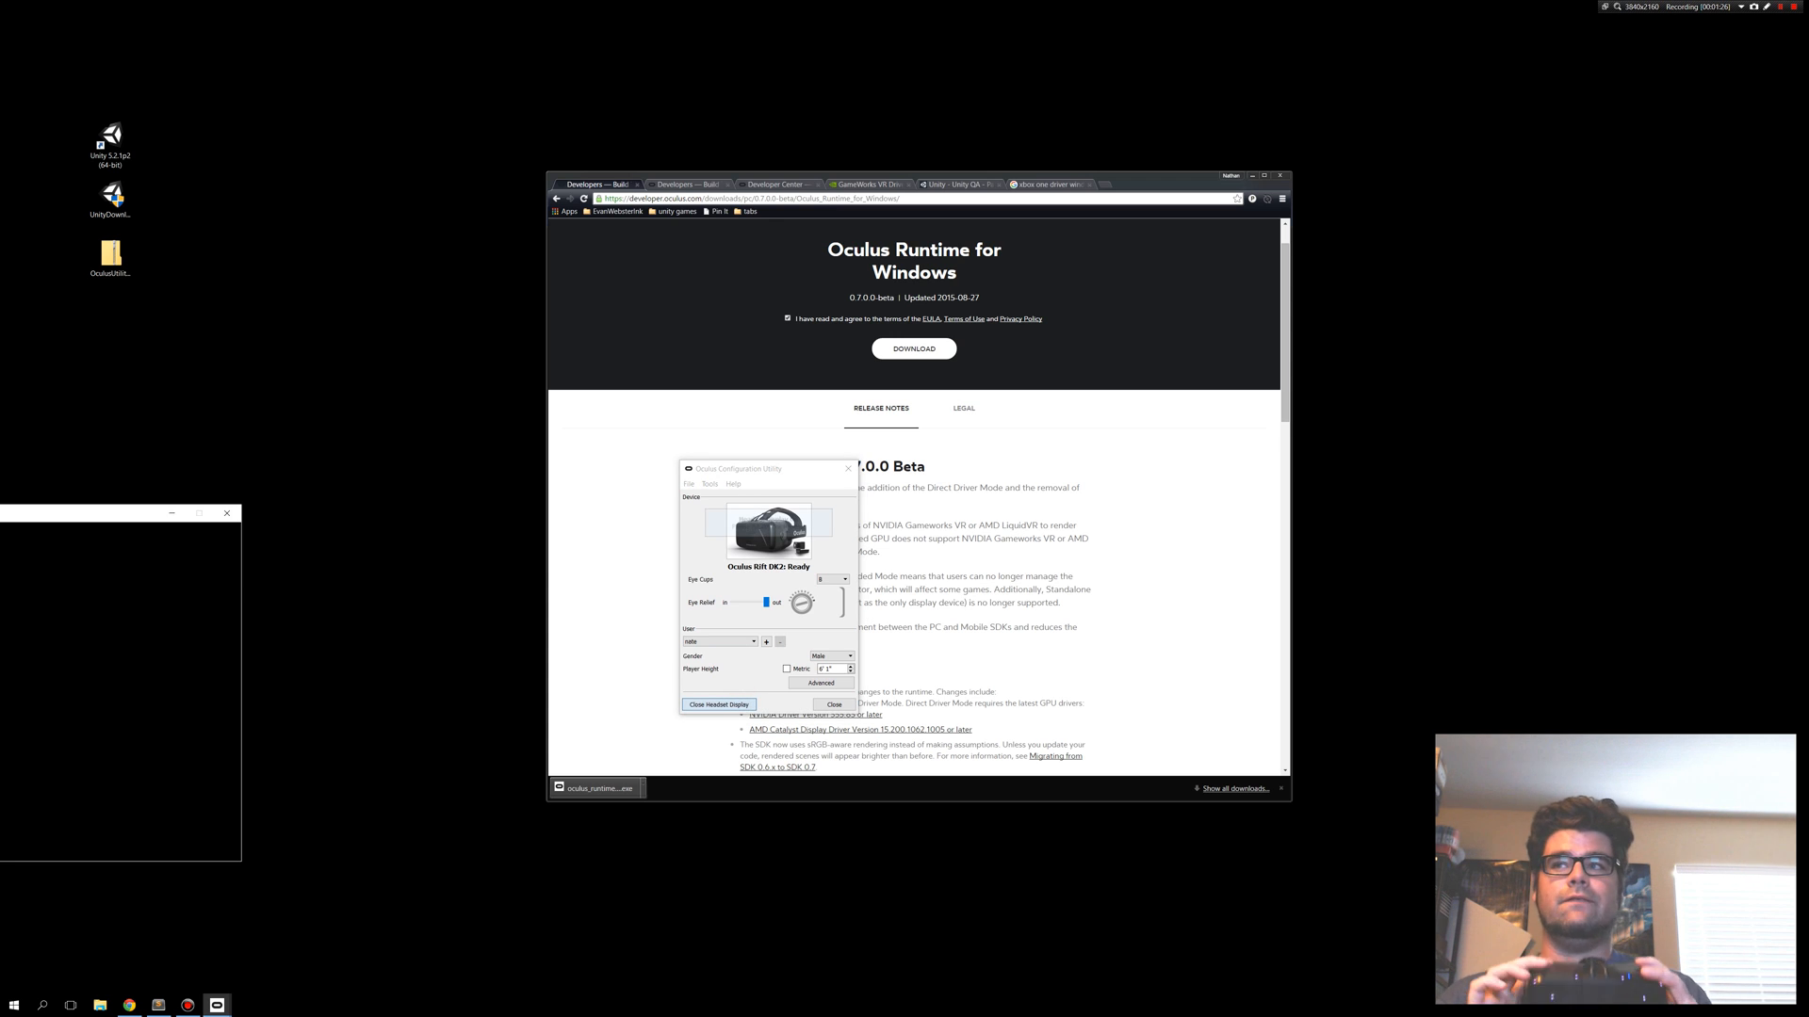
{"action": "left_click", "coordinate": [719, 705]}
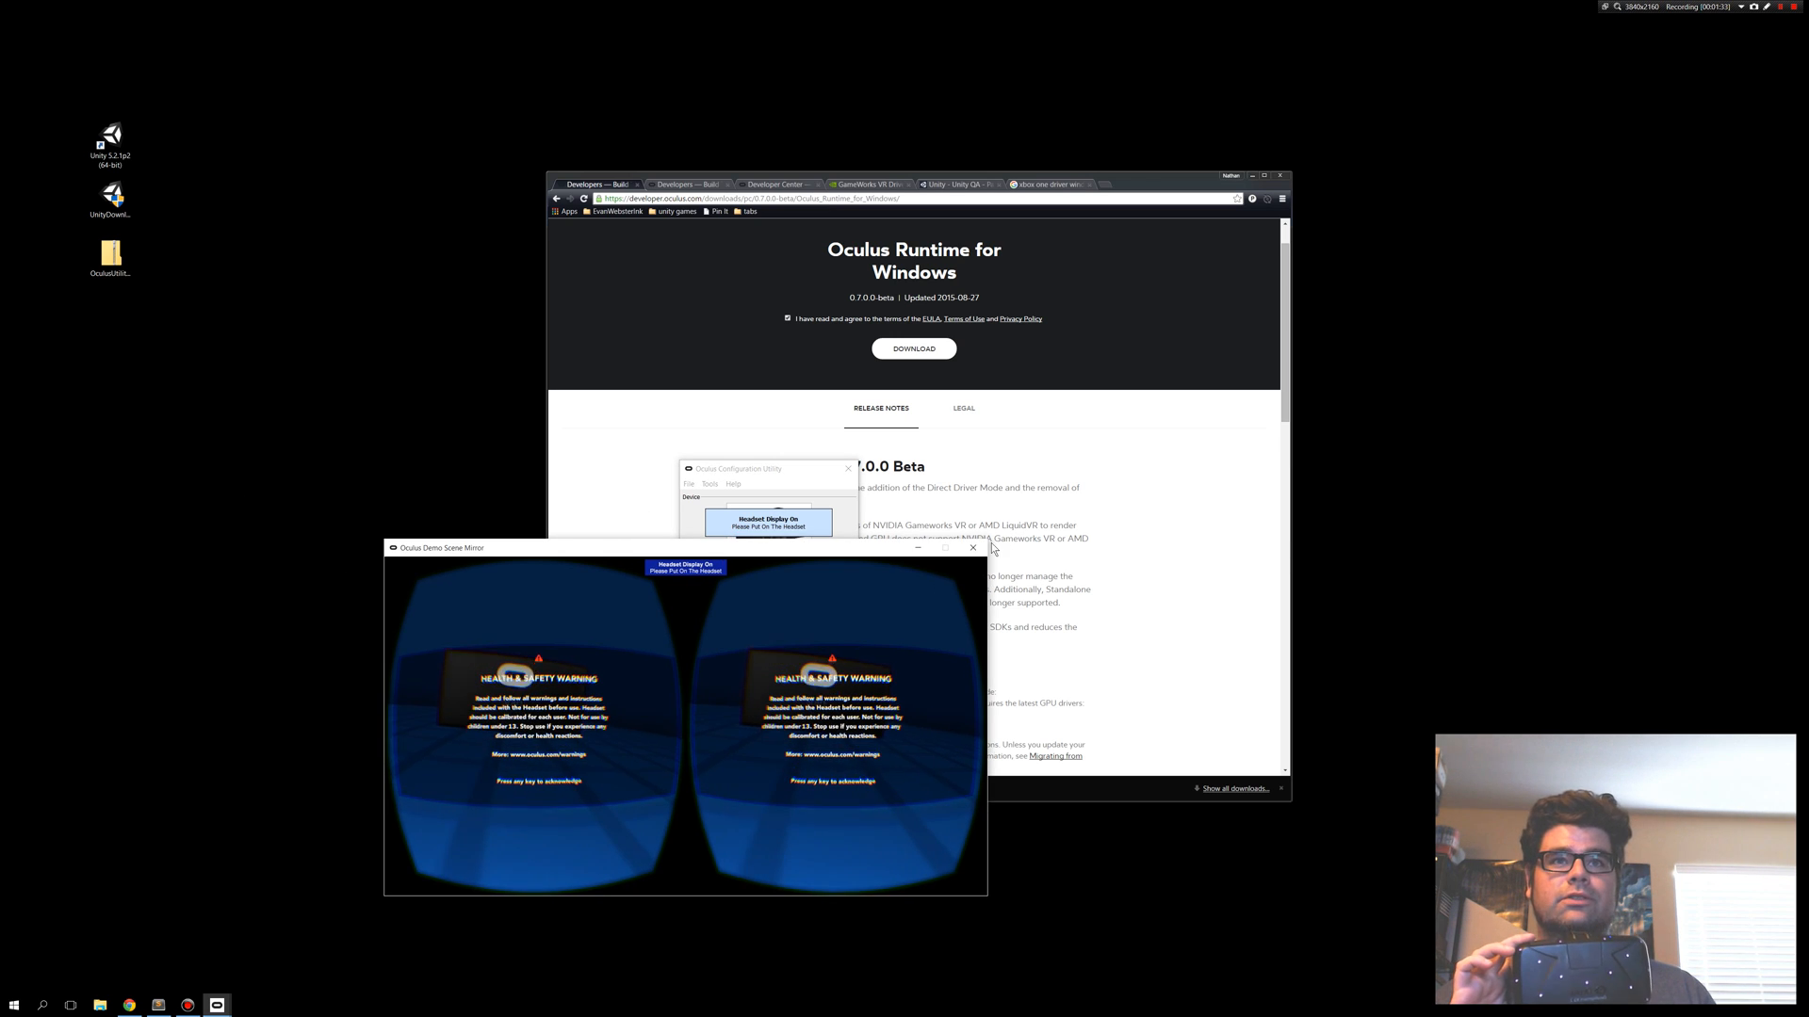
{"action": "left_click", "coordinate": [972, 548]}
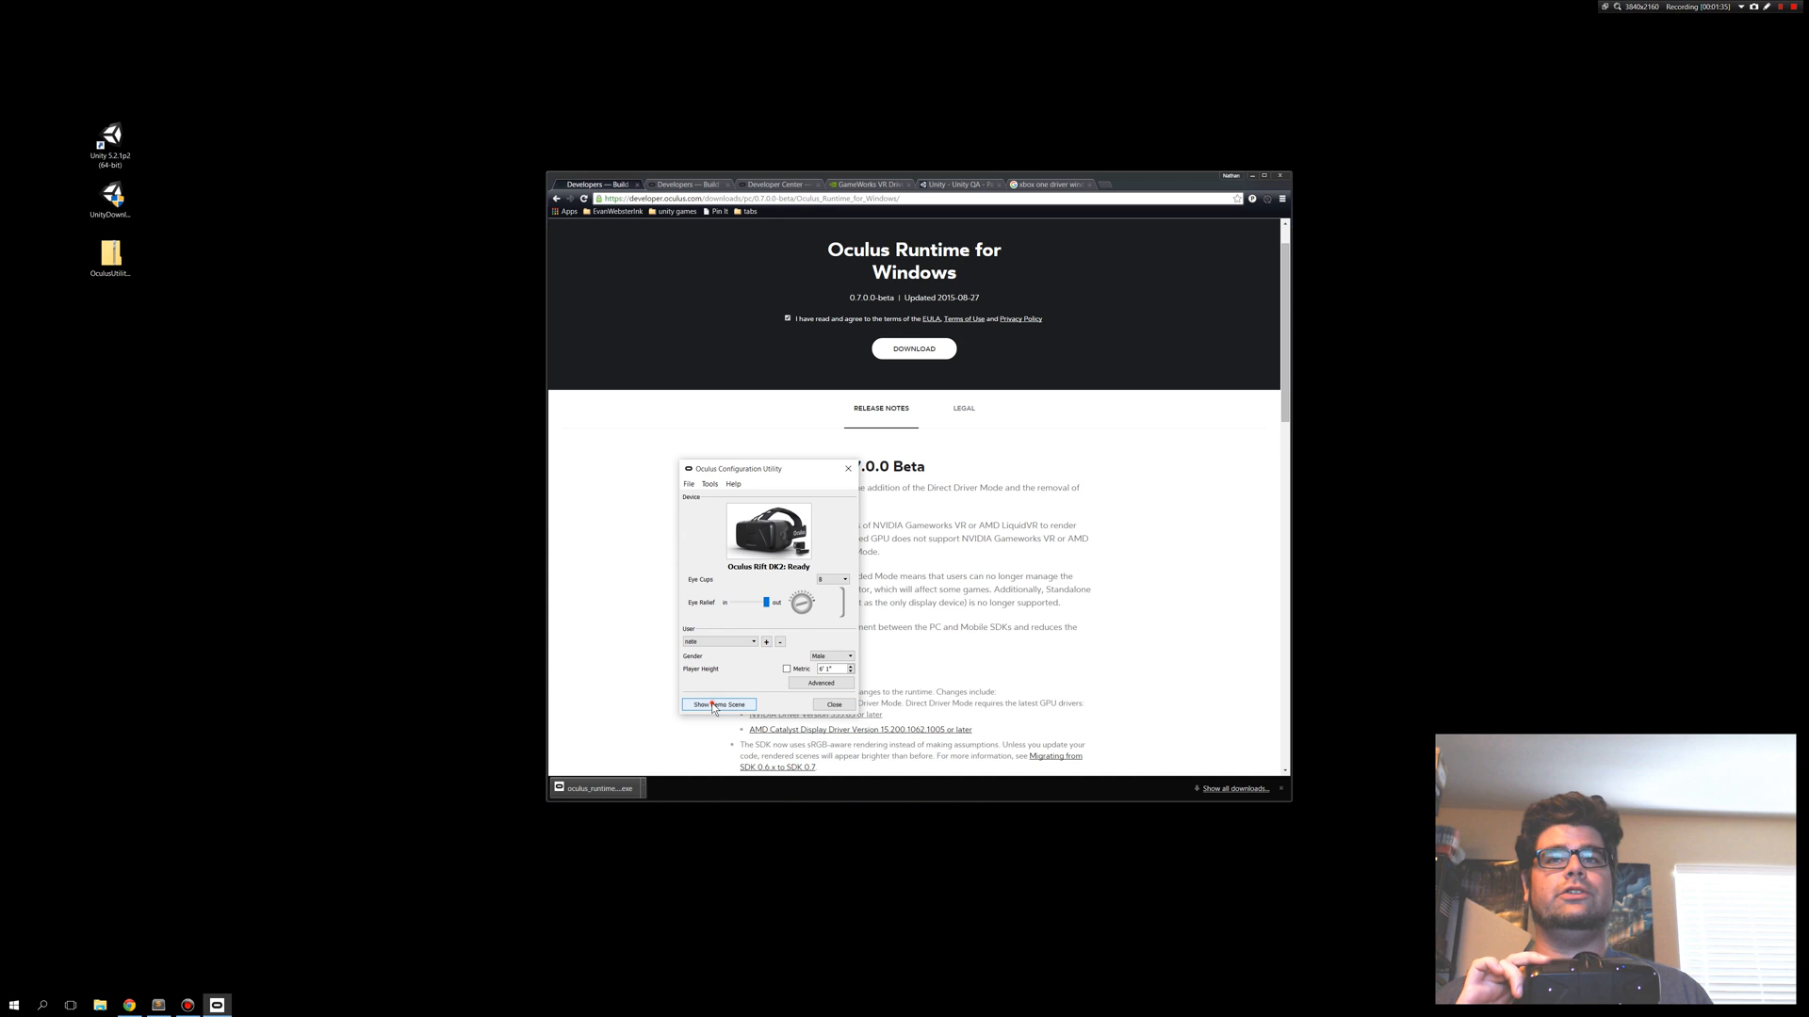
{"action": "left_click", "coordinate": [718, 705]}
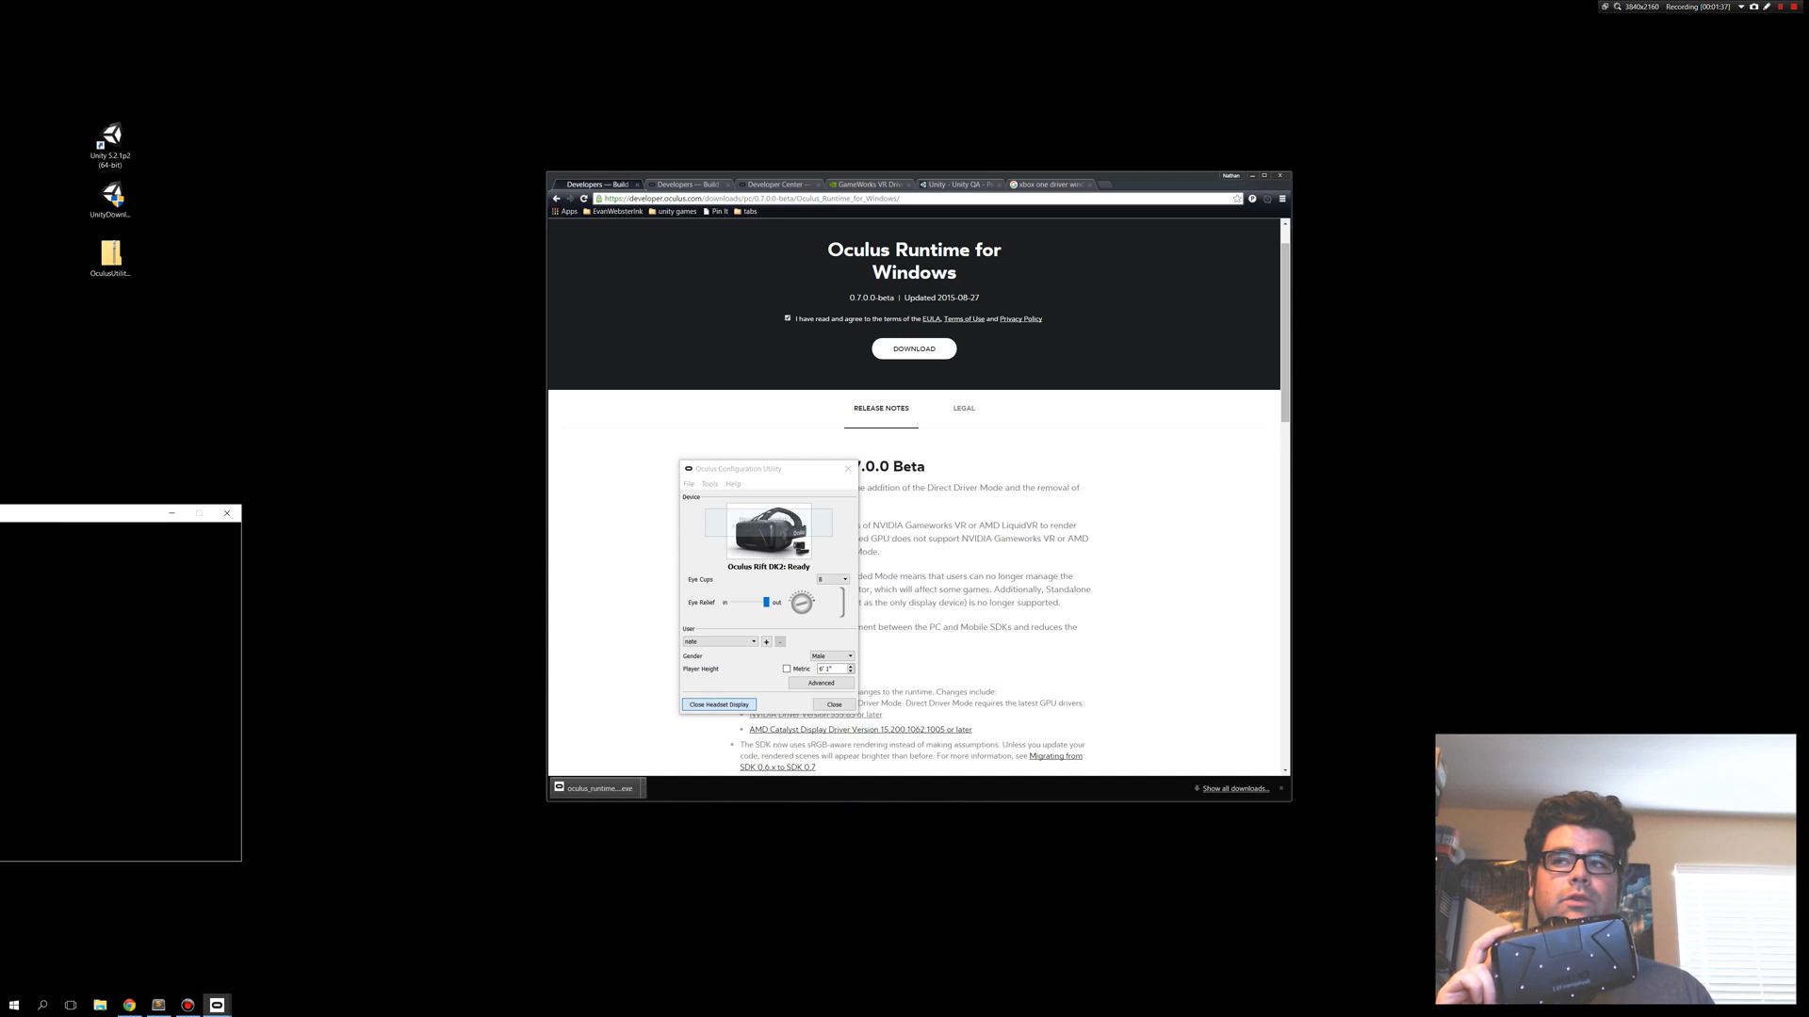
{"action": "left_click", "coordinate": [718, 704]}
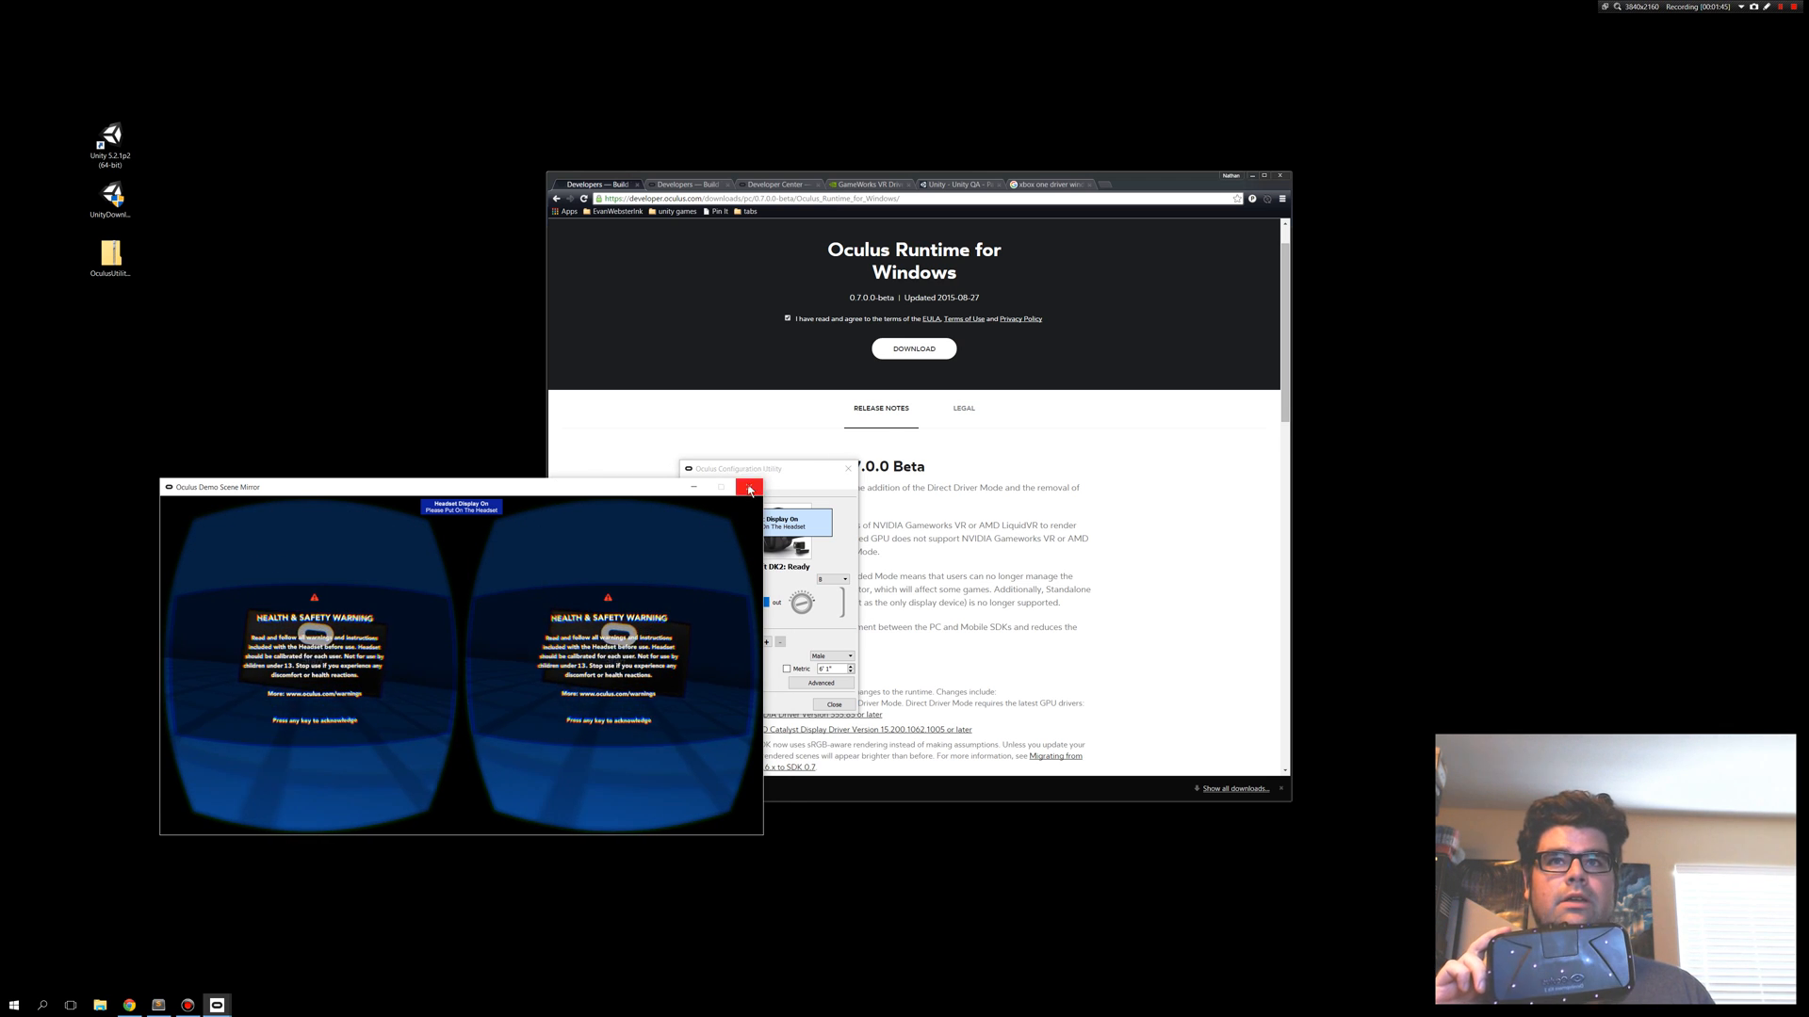
{"action": "left_click", "coordinate": [749, 487]}
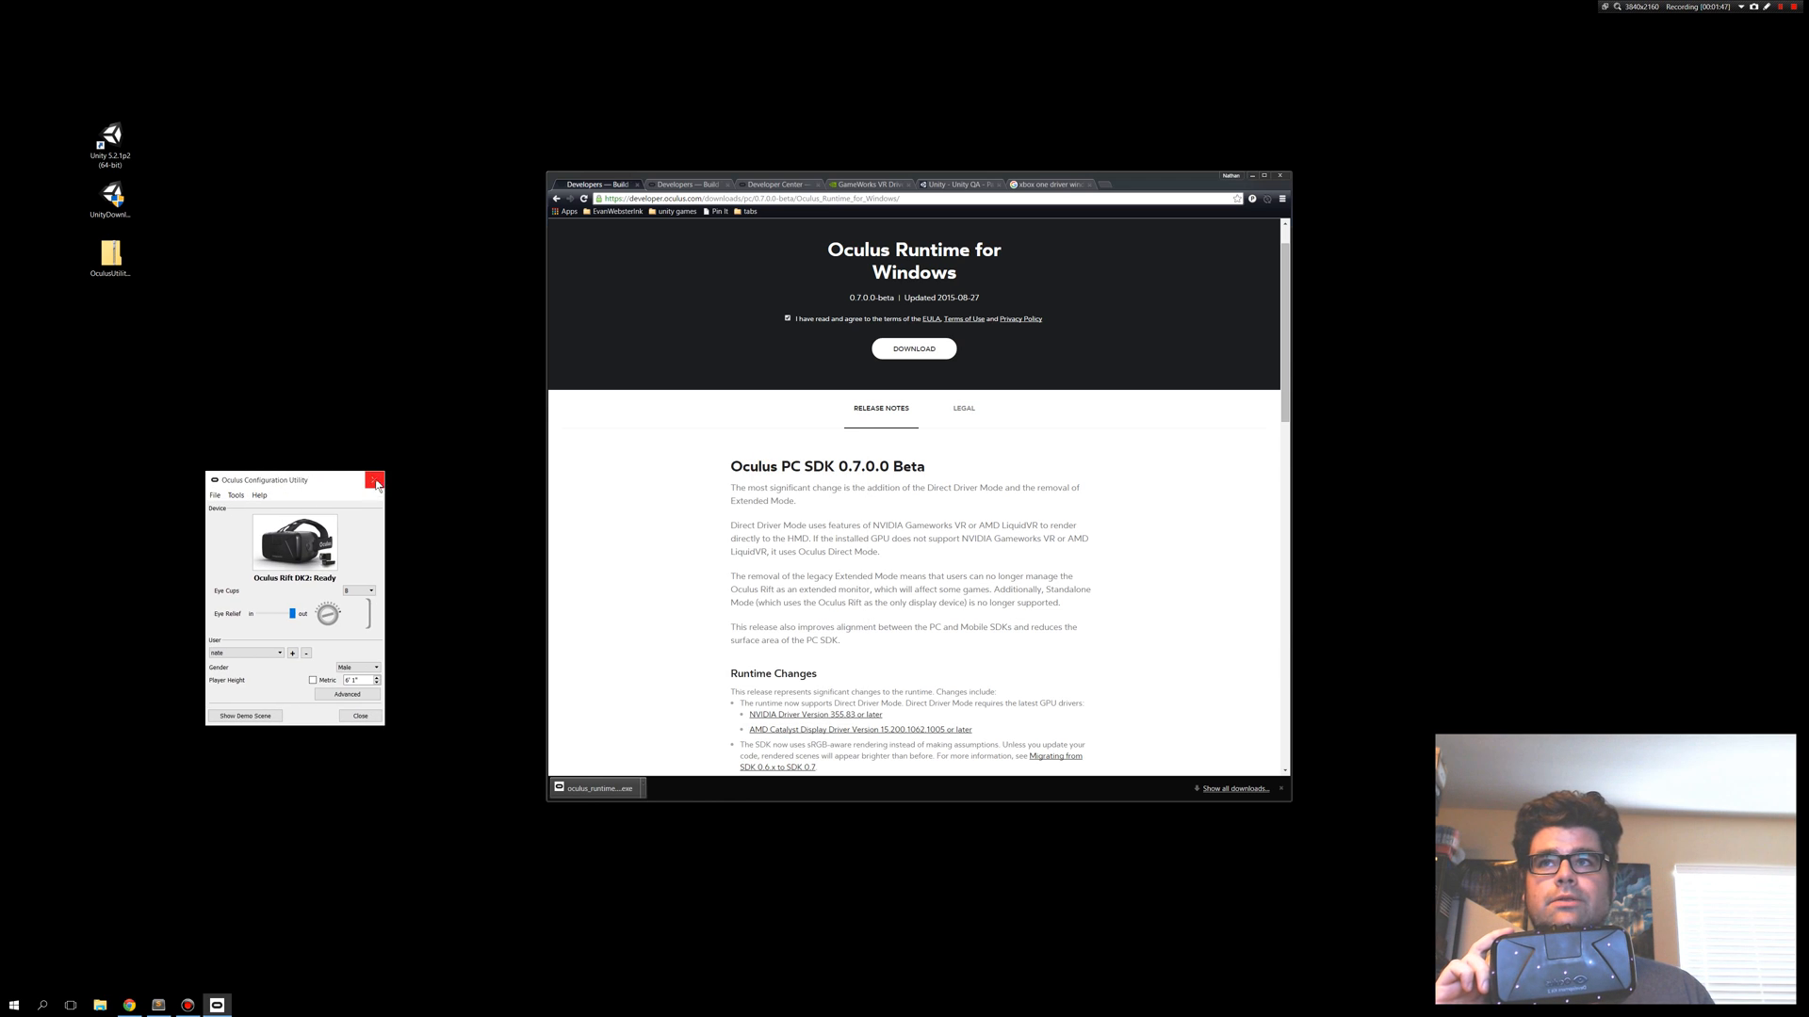
{"action": "left_click", "coordinate": [375, 480]}
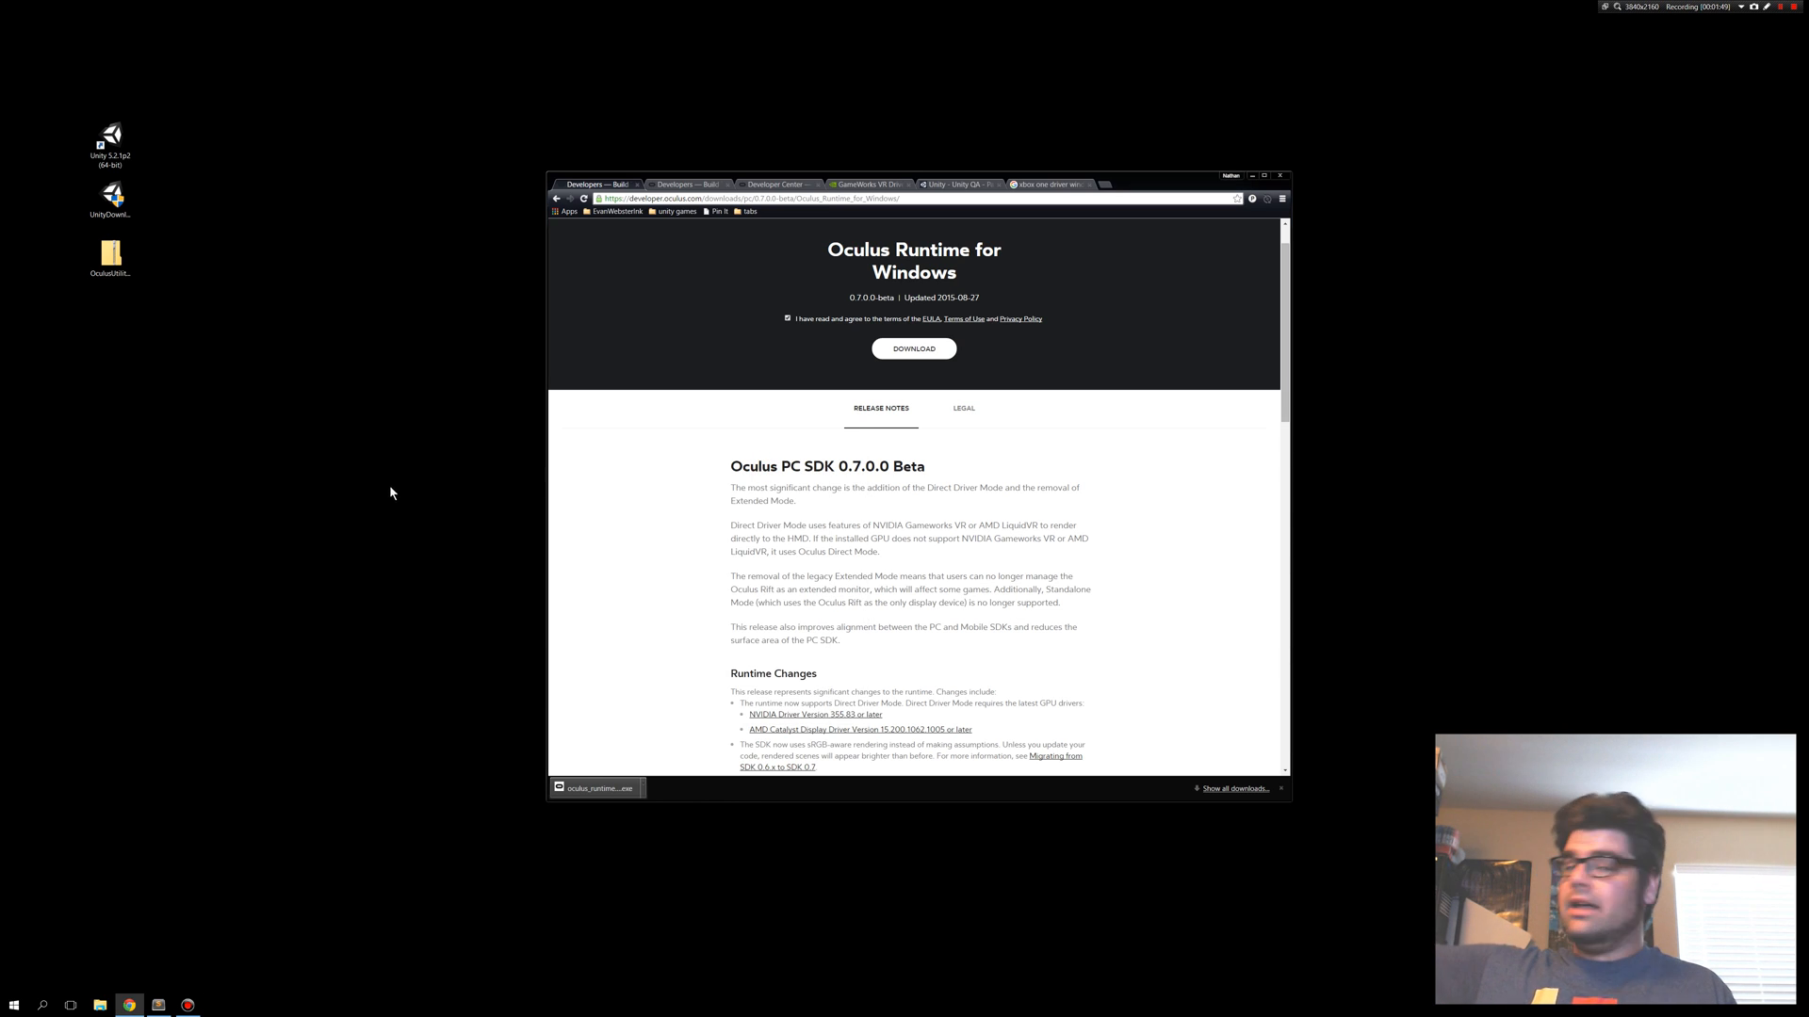
{"action": "mouse_move", "coordinate": [816, 539]}
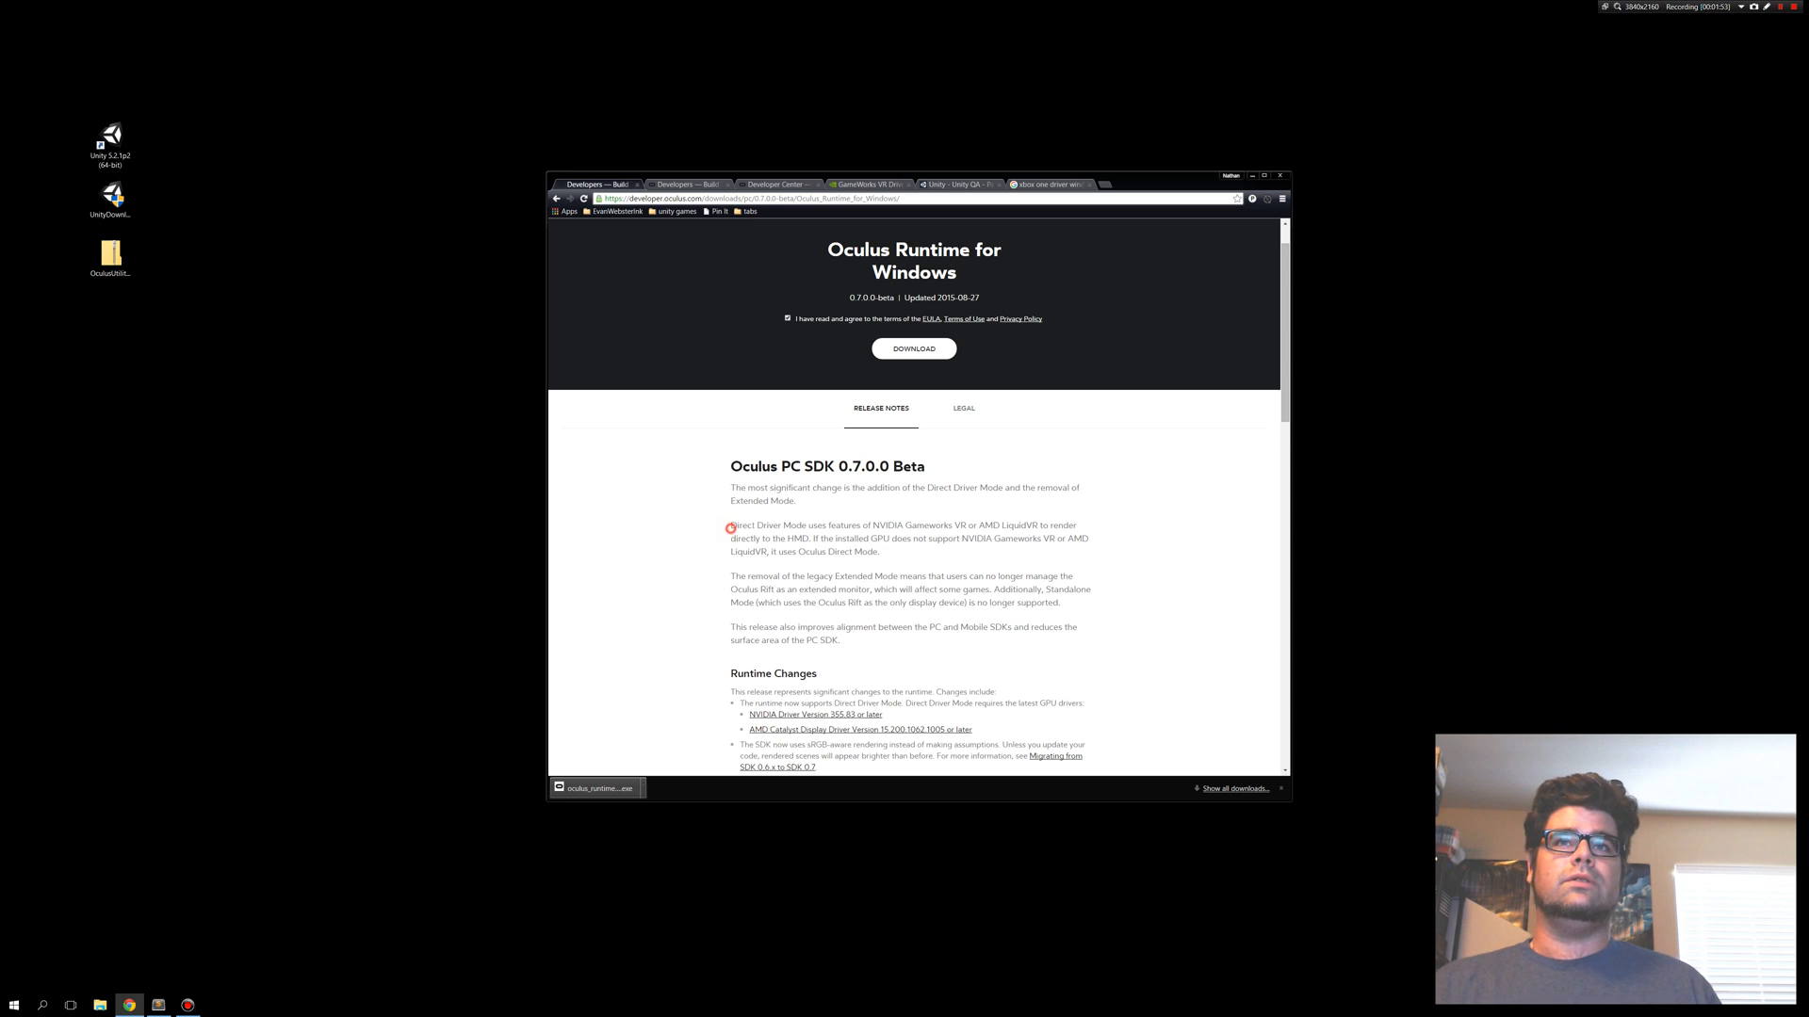
{"action": "double_click", "coordinate": [887, 526]}
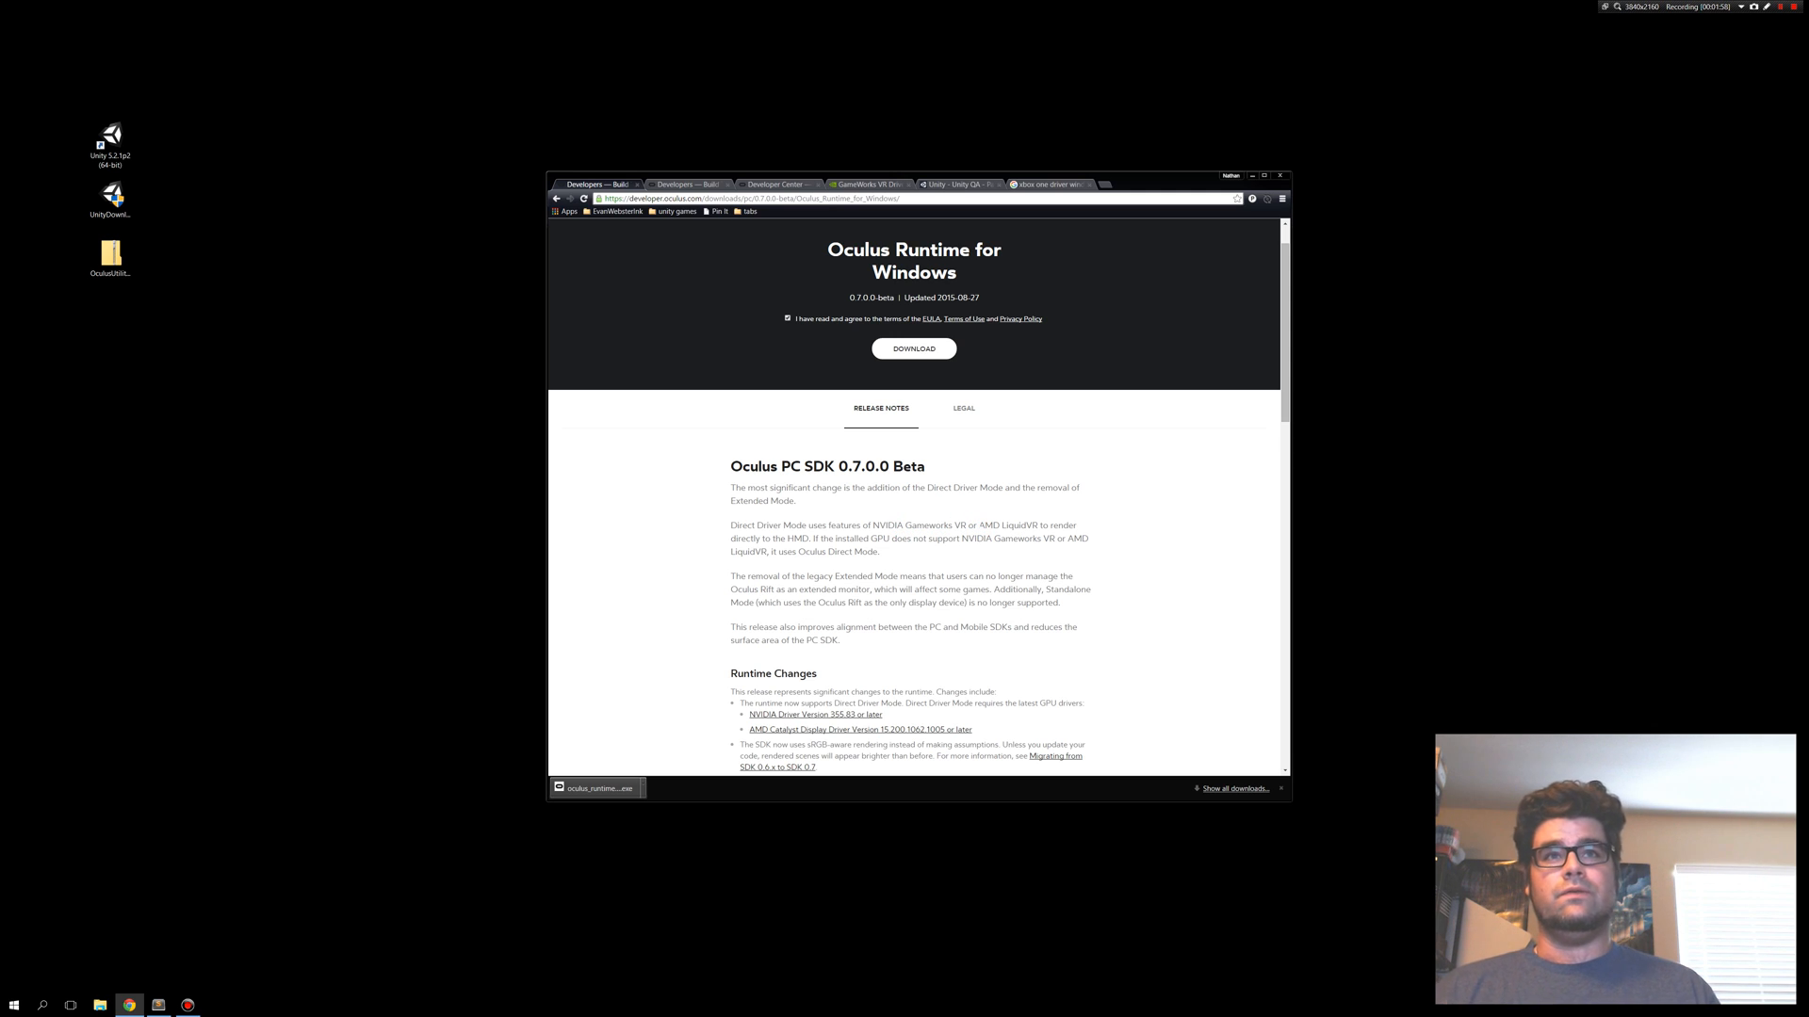
{"action": "double_click", "coordinate": [1018, 525]}
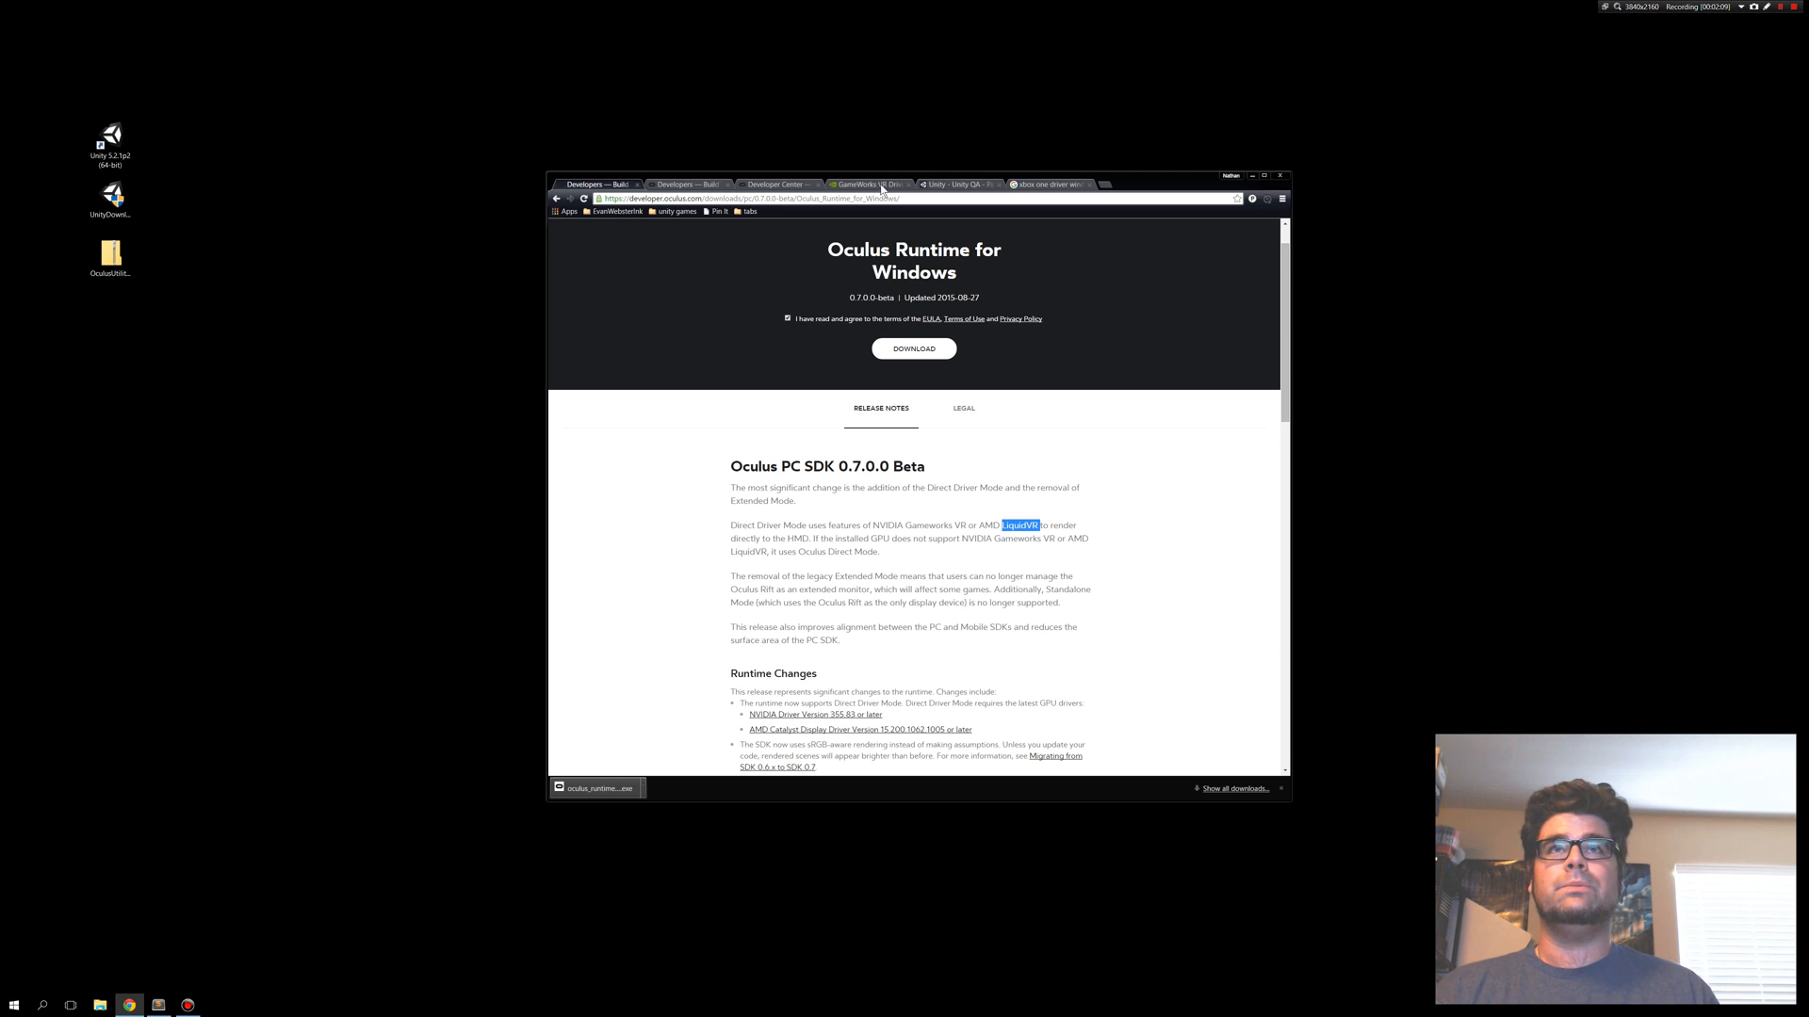
Show NVIDIA's GameWorks VR Driver Support page with the driver 356.04 download links.
{"action": "left_click", "coordinate": [868, 184]}
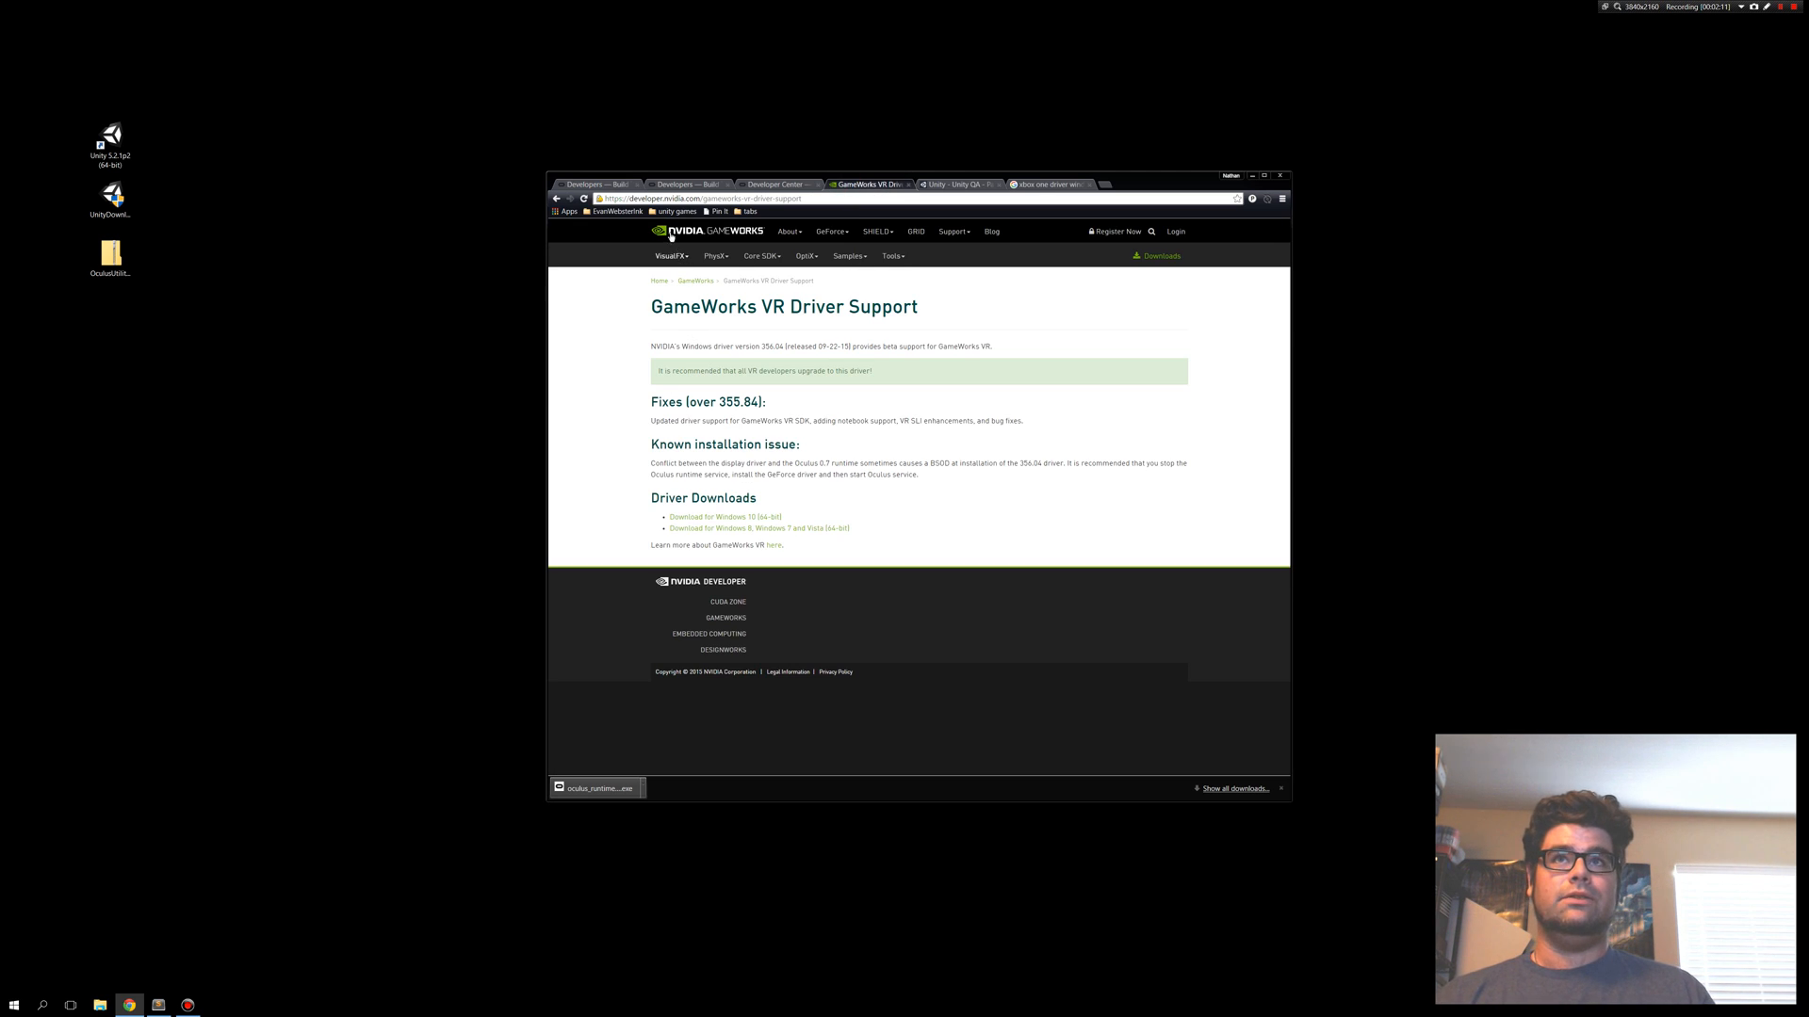
{"action": "double_click", "coordinate": [675, 307]}
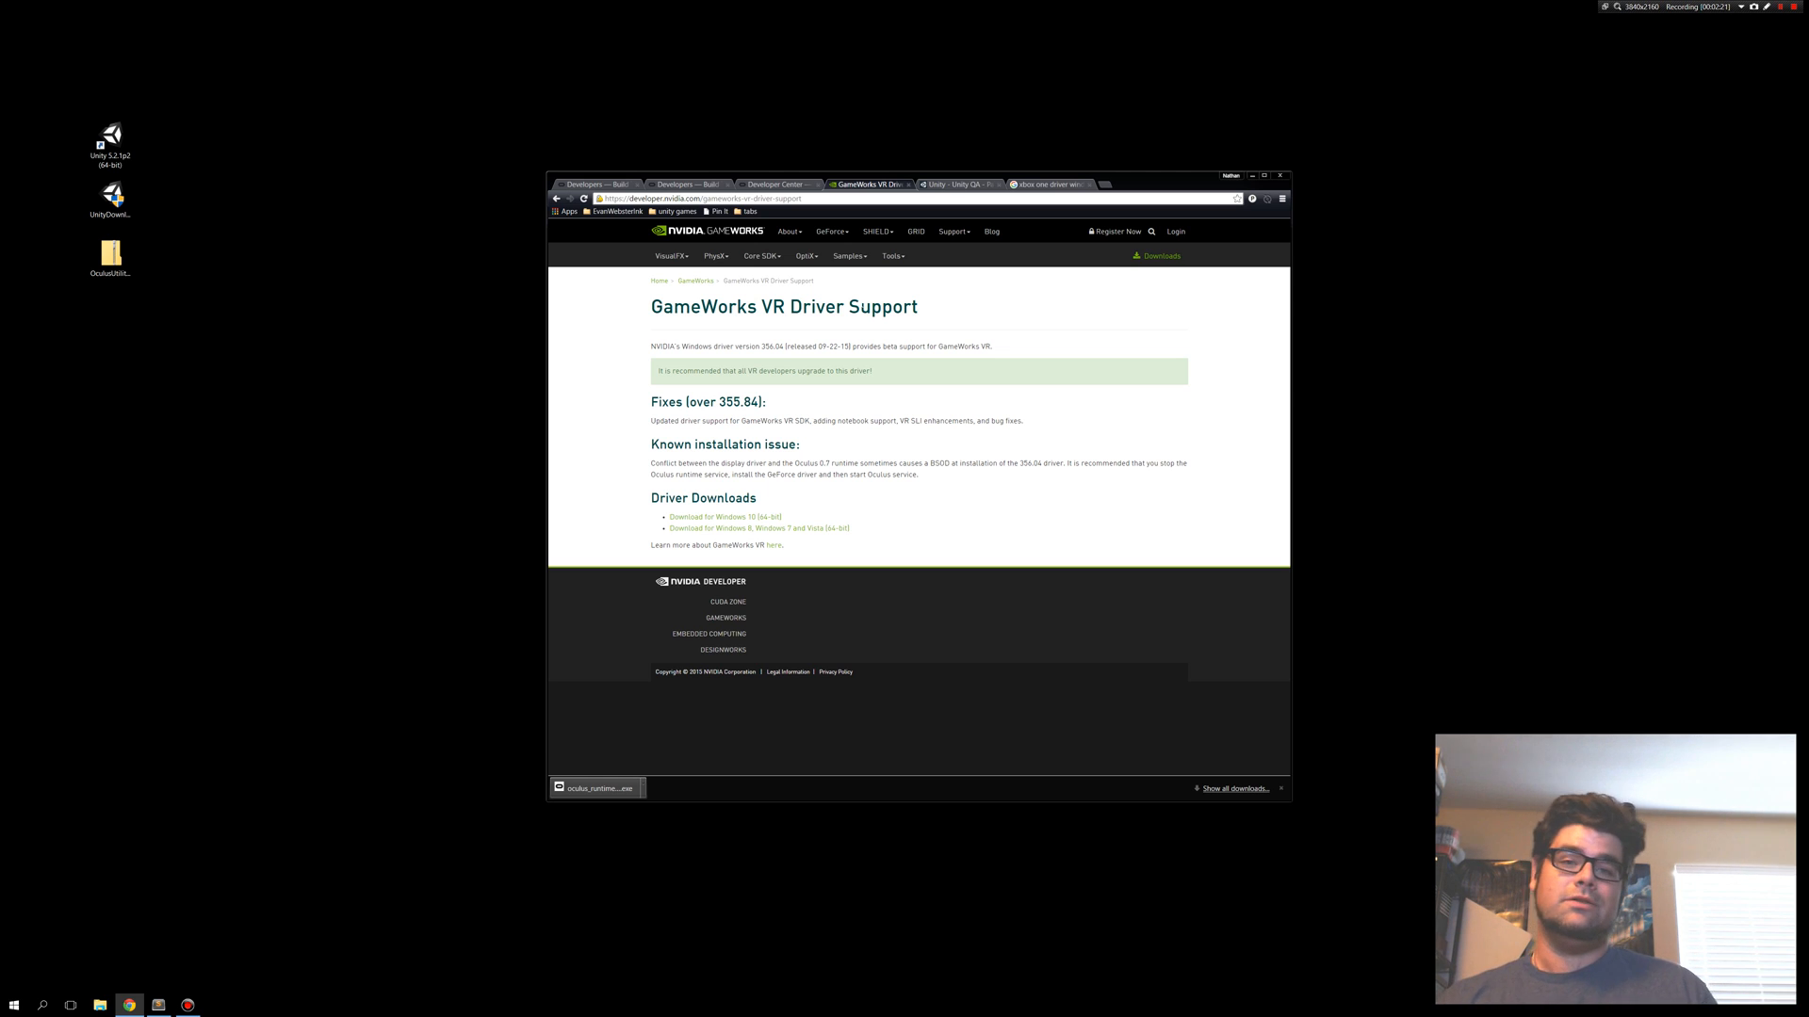
{"action": "mouse_move", "coordinate": [782, 371]}
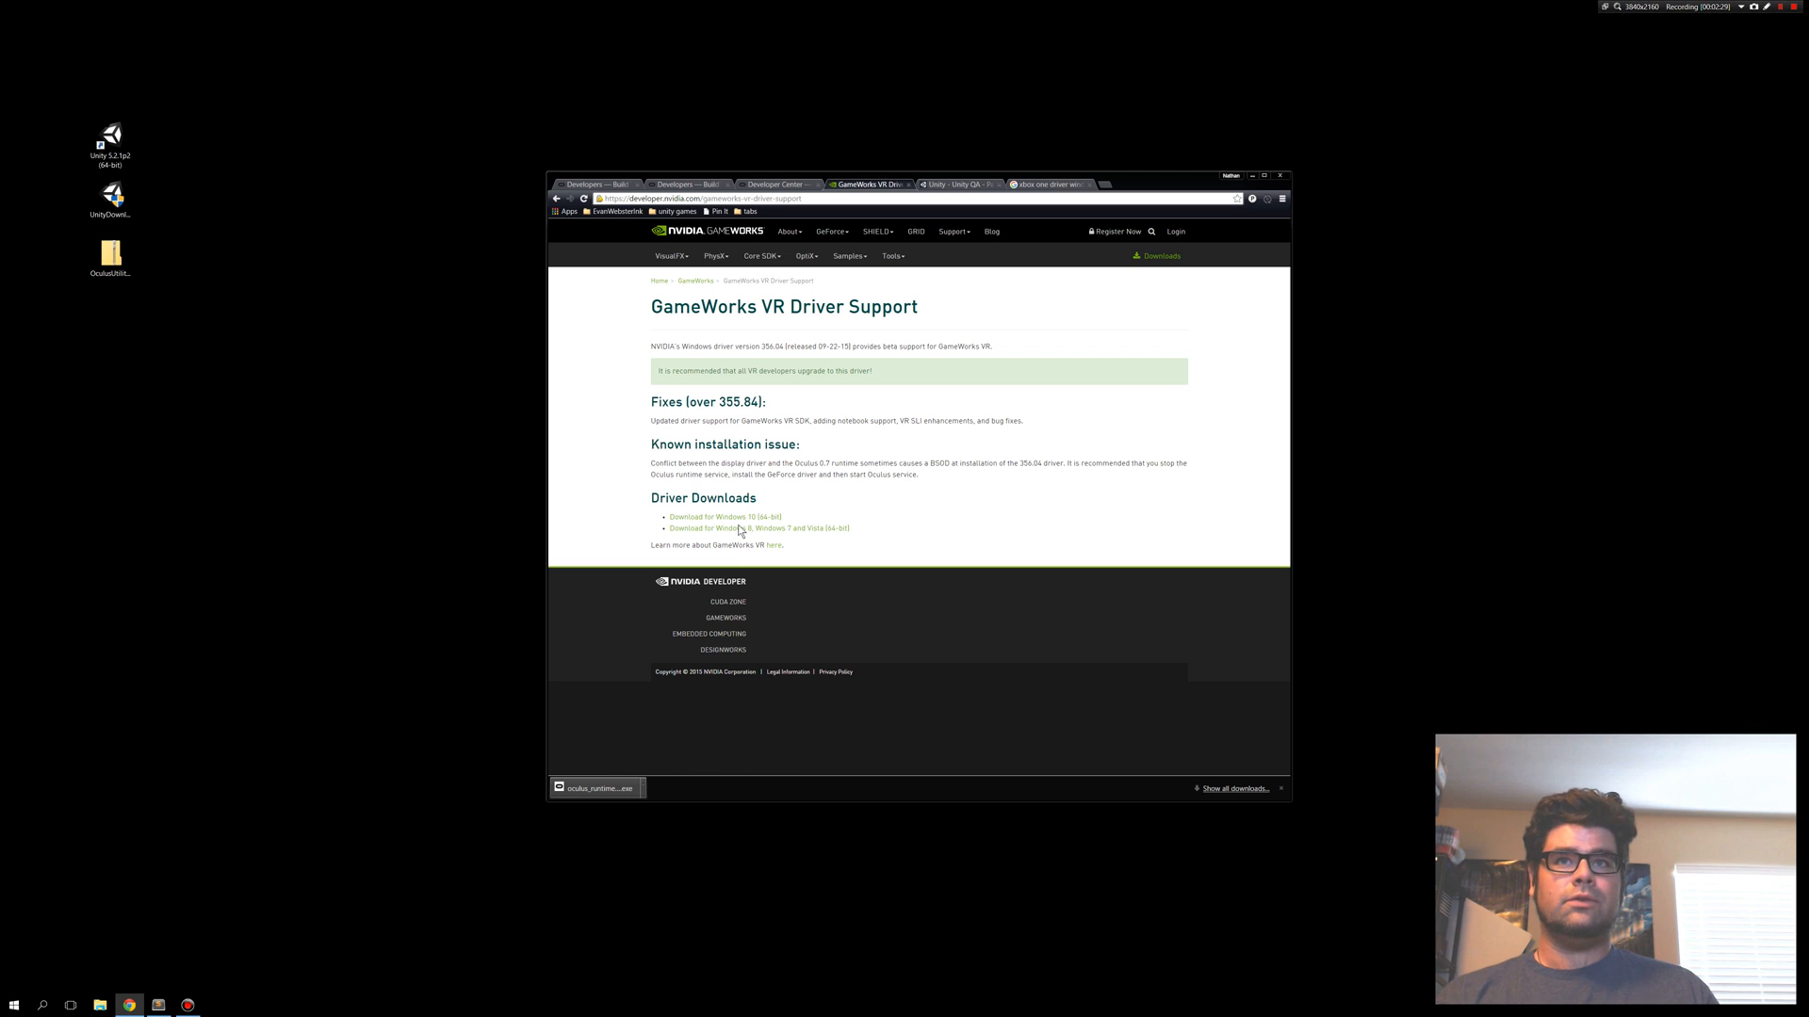
{"action": "mouse_move", "coordinate": [1046, 489]}
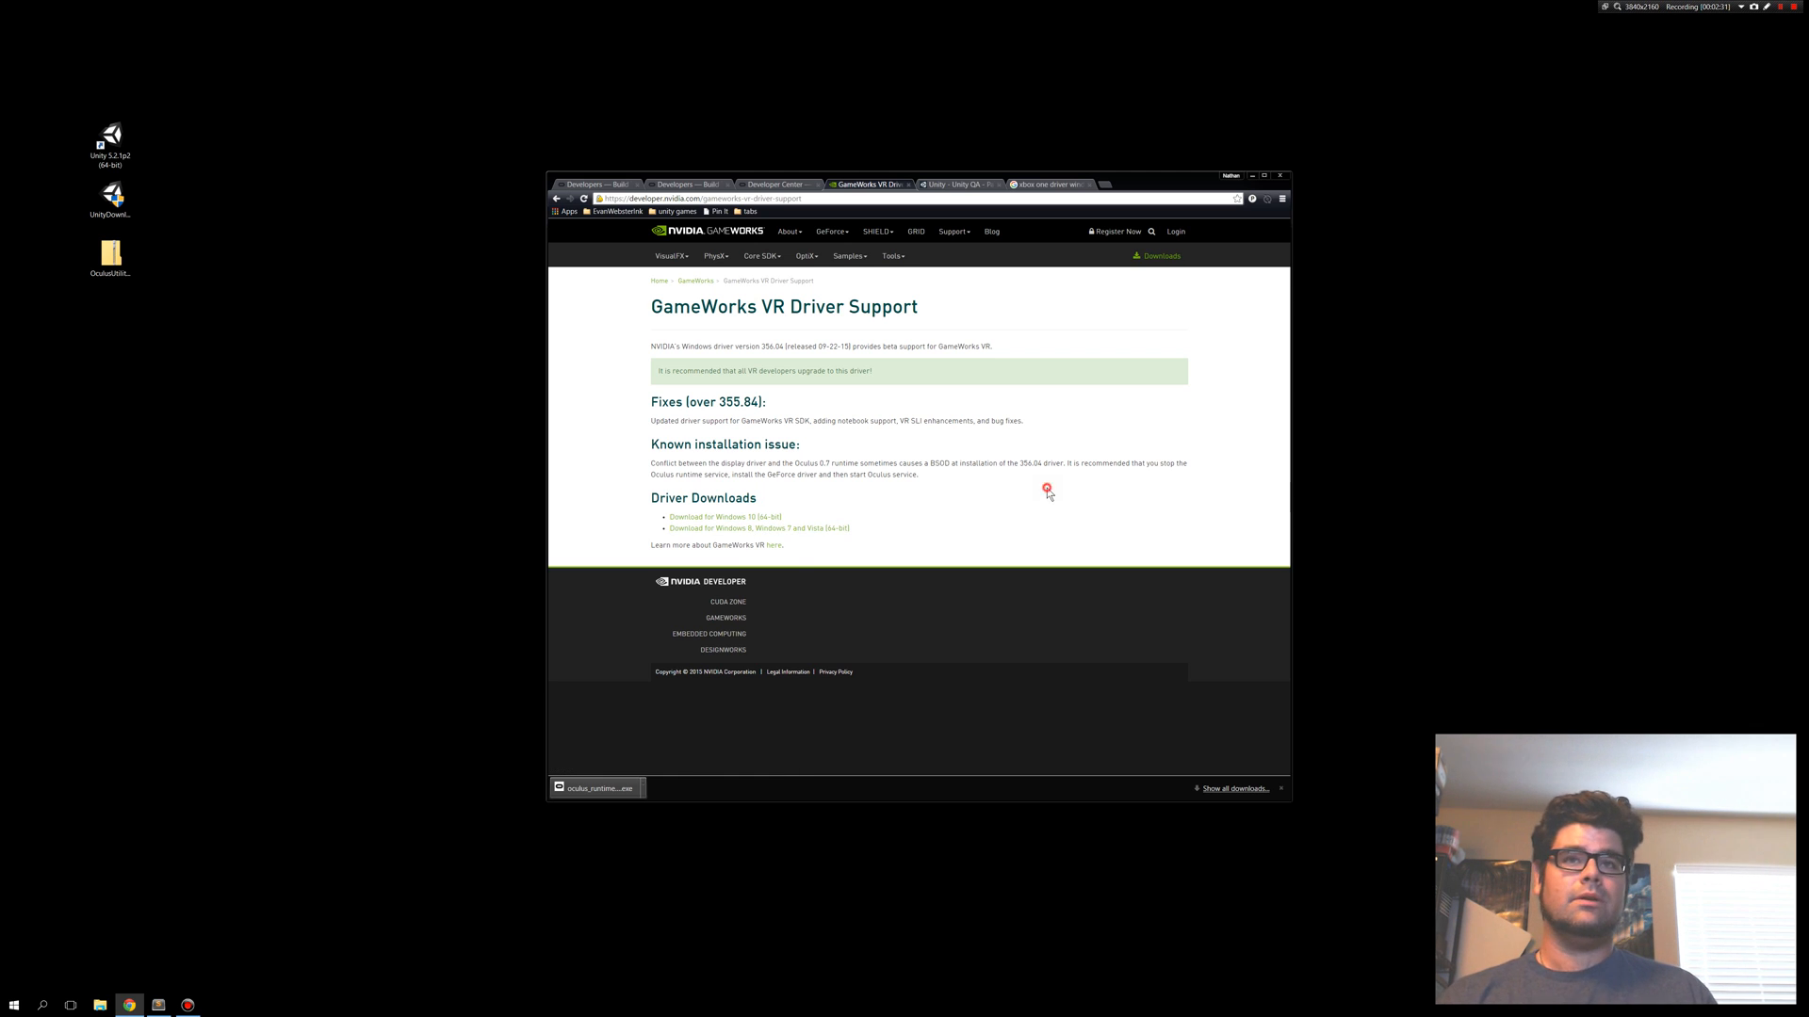
{"action": "mouse_move", "coordinate": [1023, 448]}
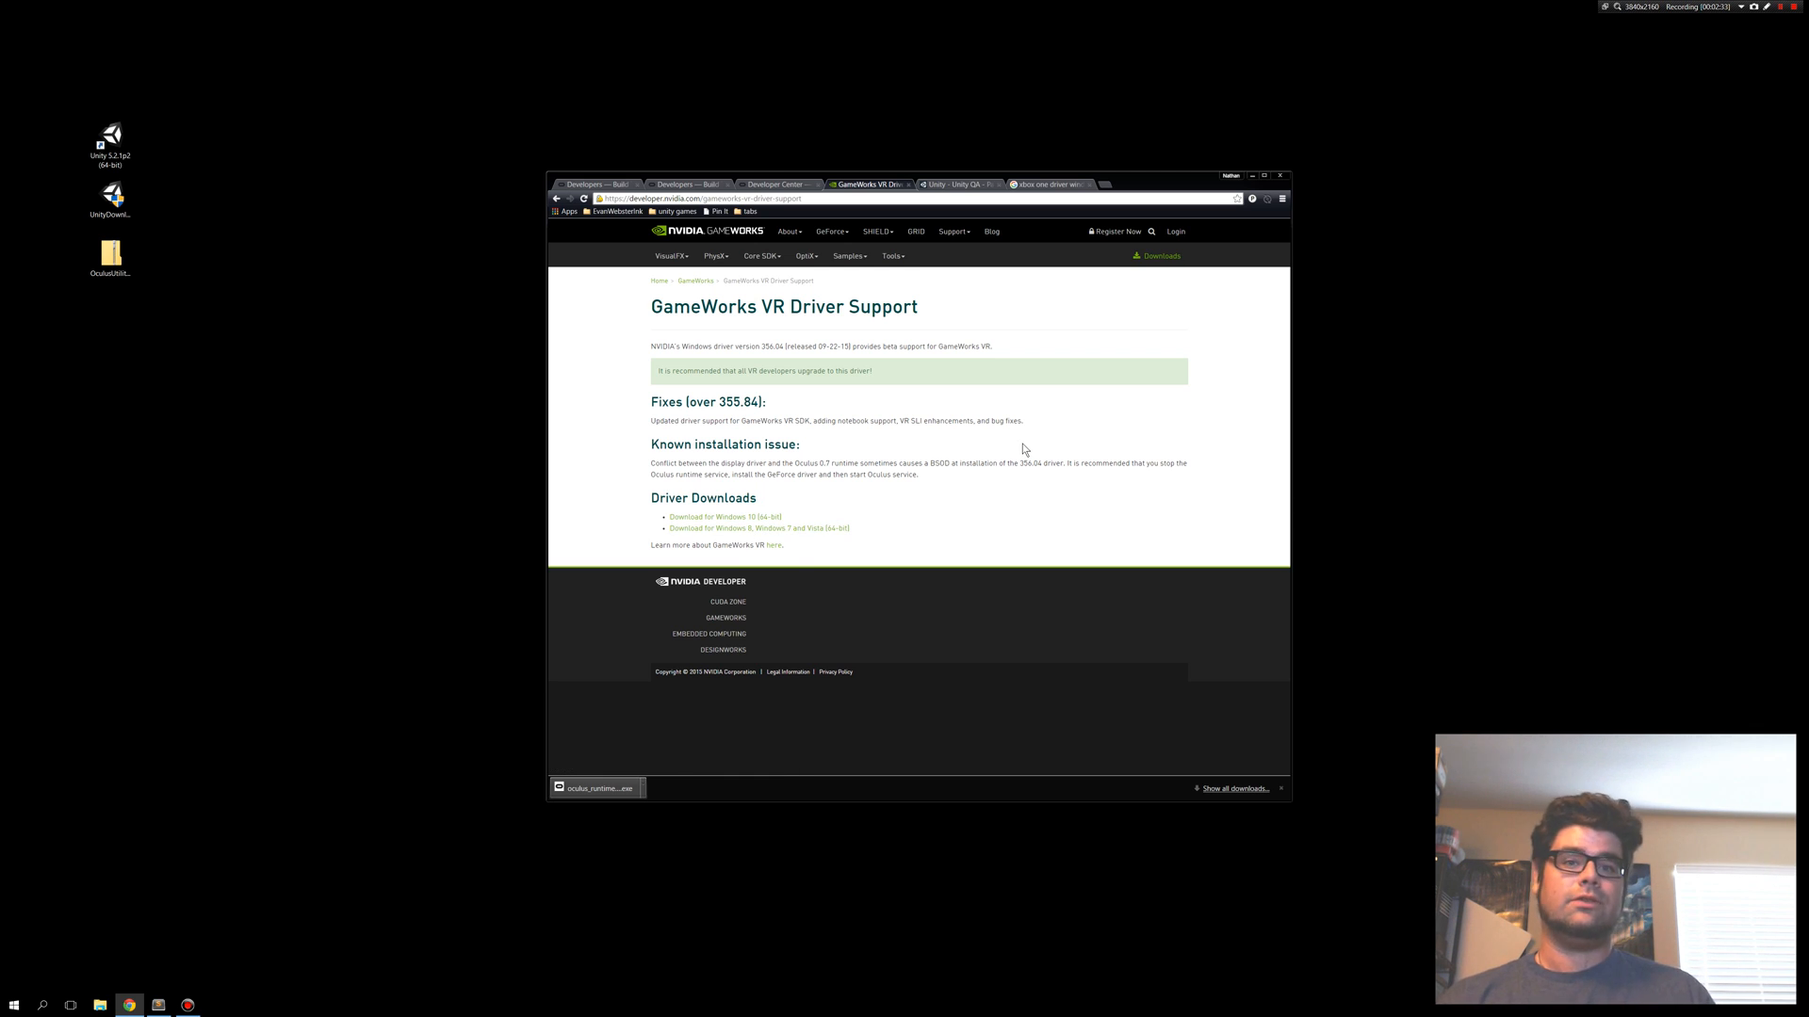
{"action": "mouse_move", "coordinate": [1019, 450]}
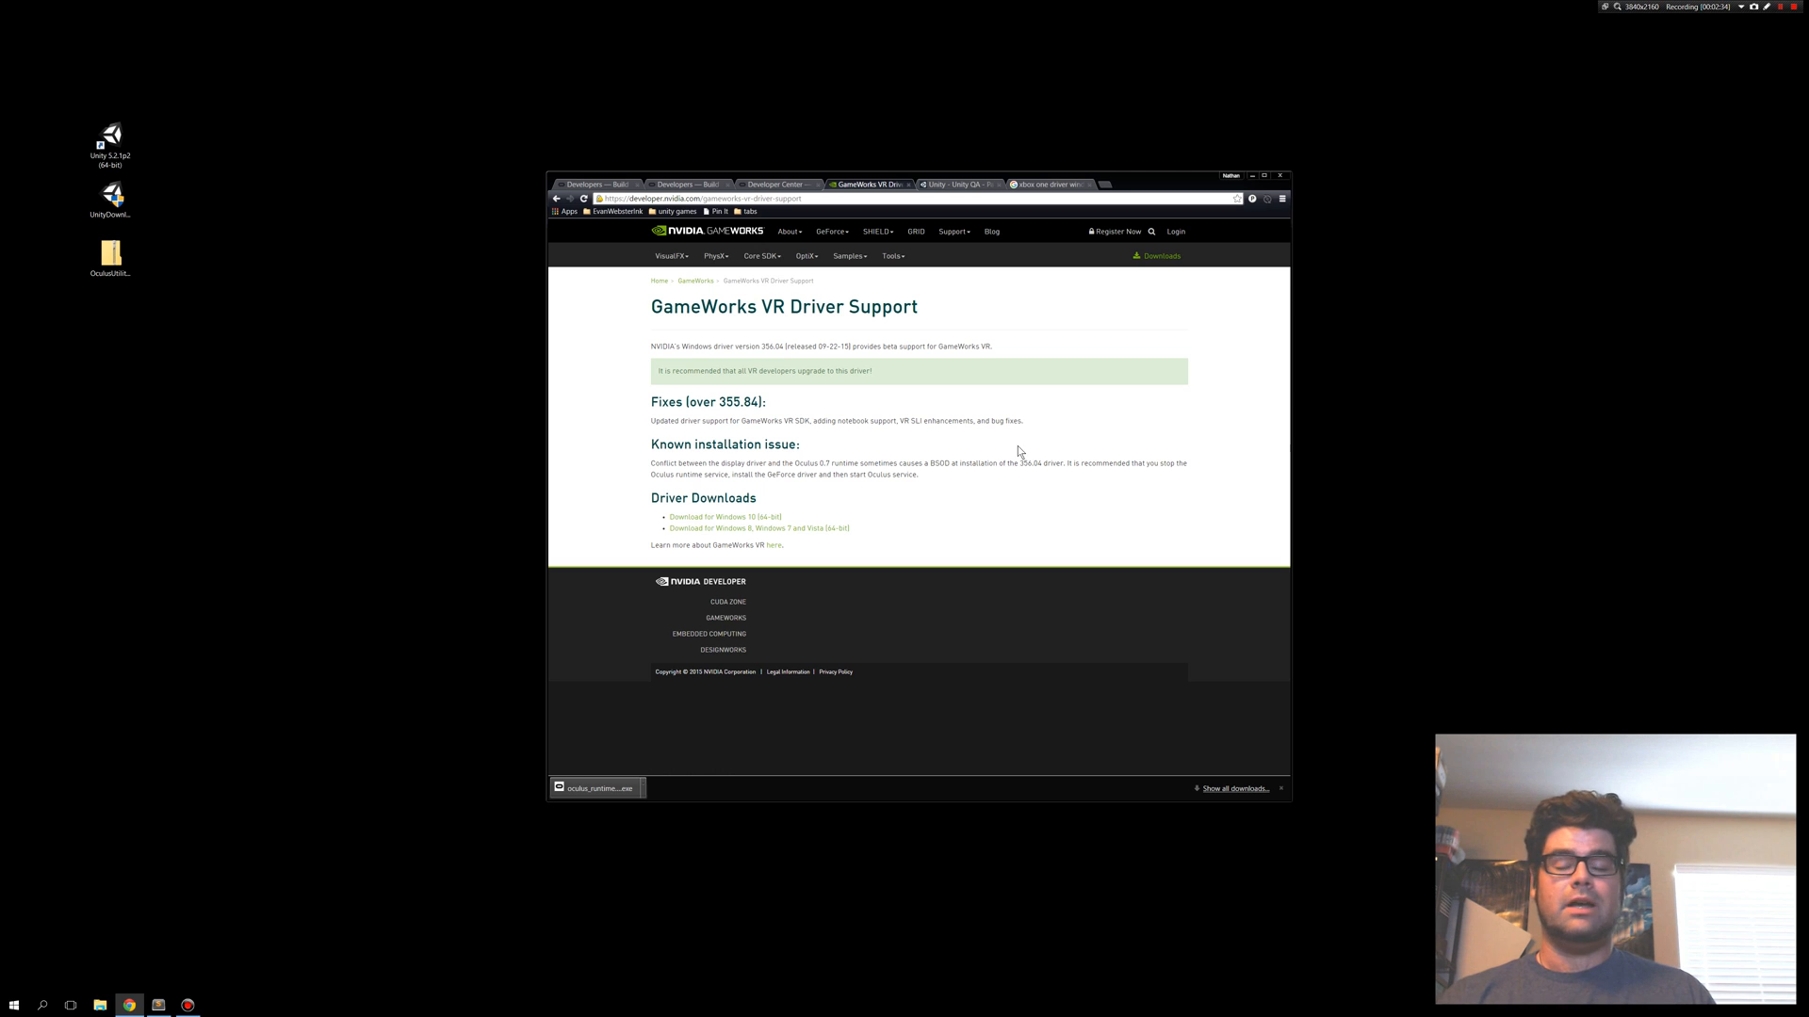
{"action": "mouse_move", "coordinate": [1090, 395]}
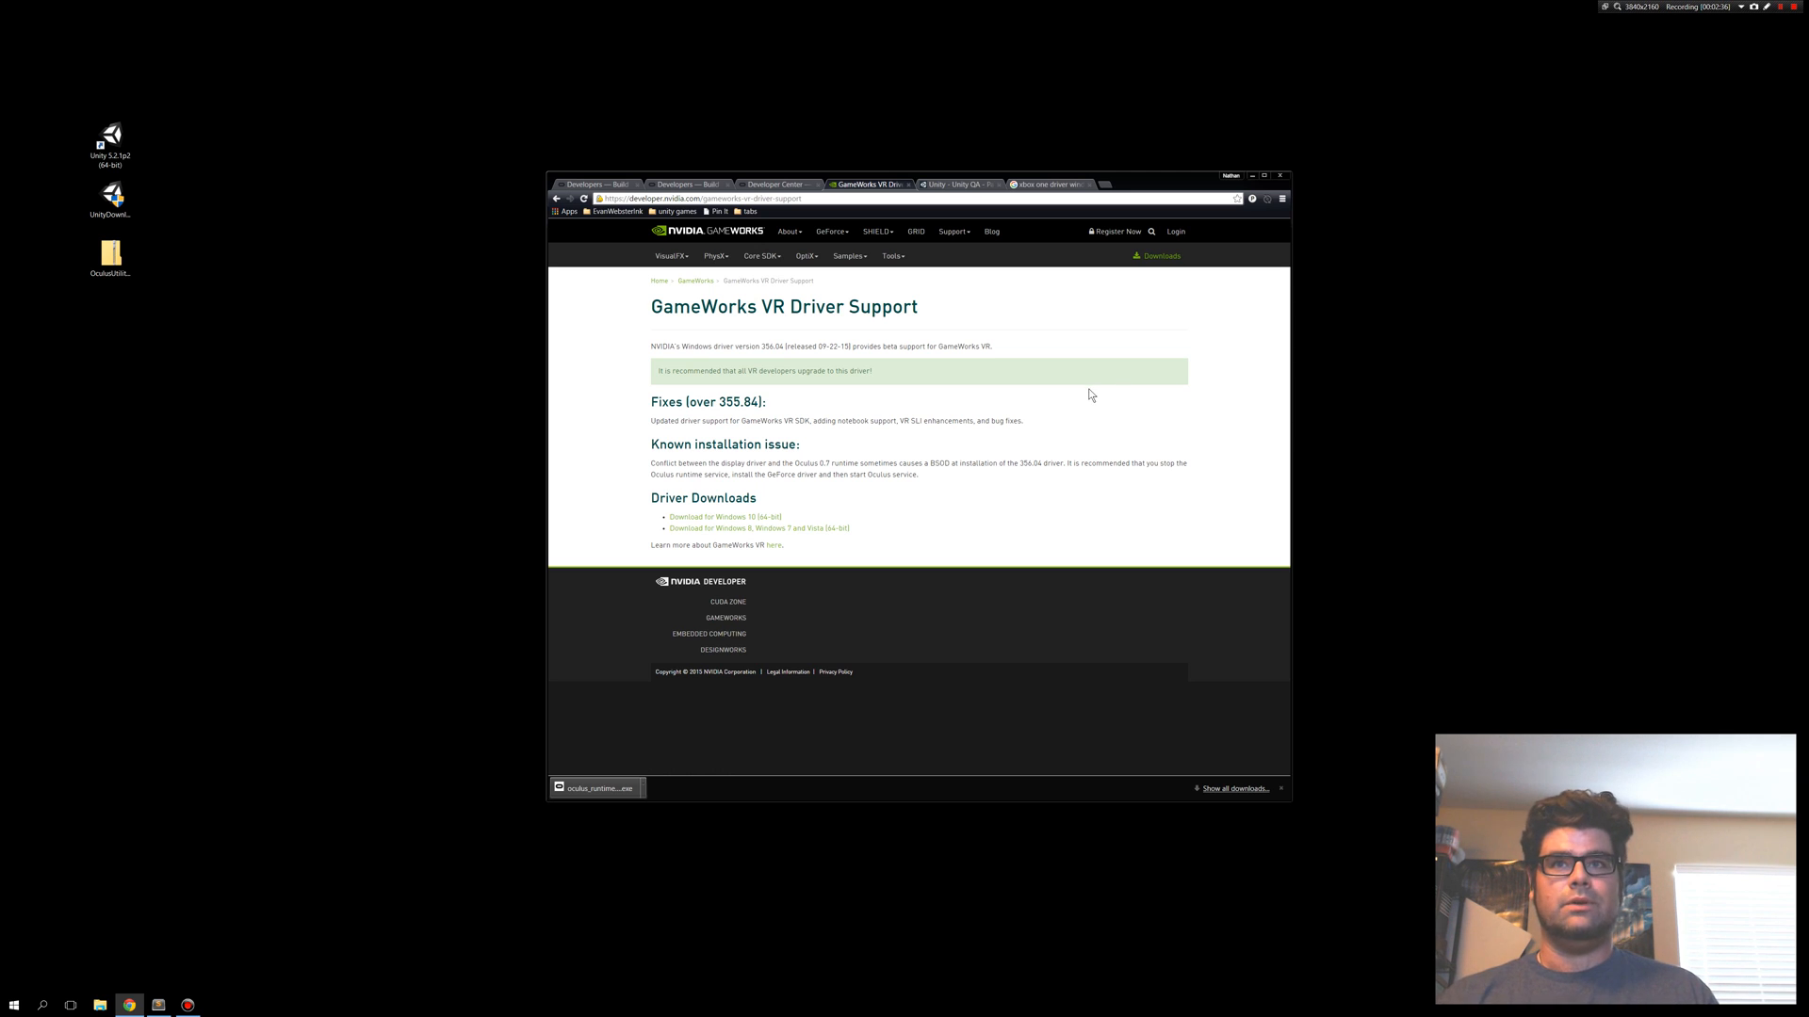
{"action": "mouse_move", "coordinate": [1782, 21]}
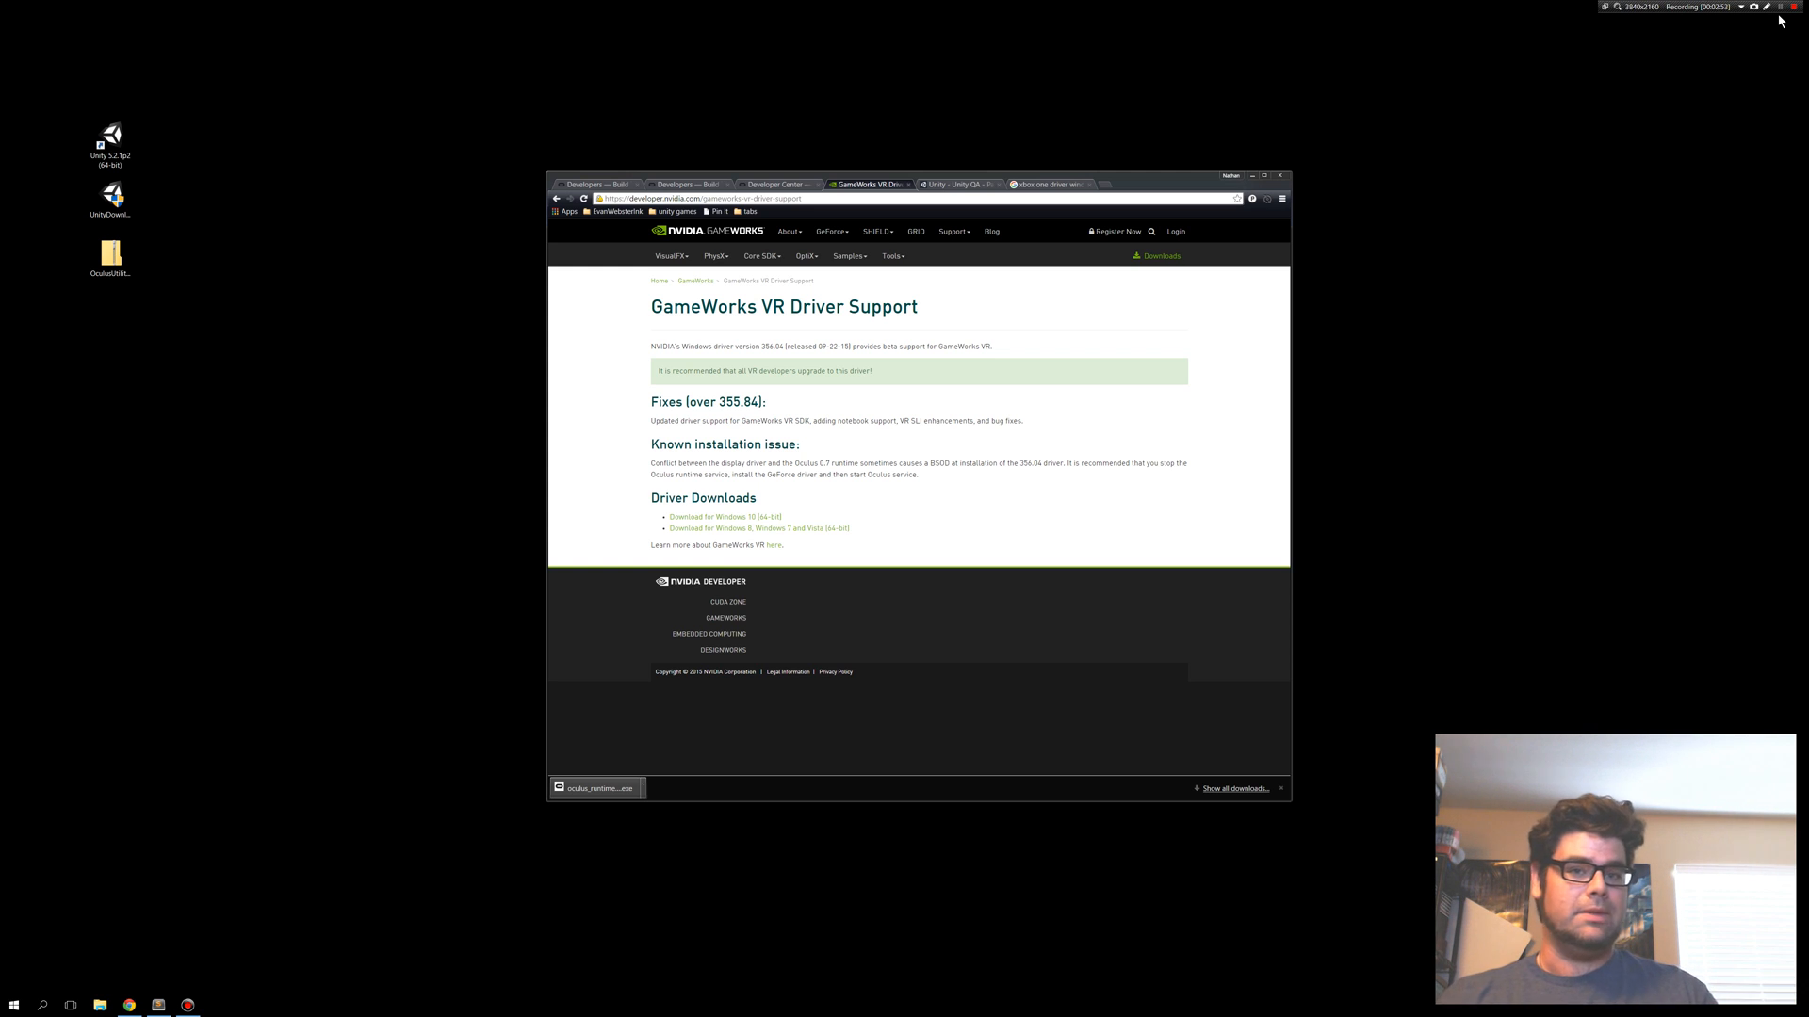
{"action": "mouse_move", "coordinate": [897, 524]}
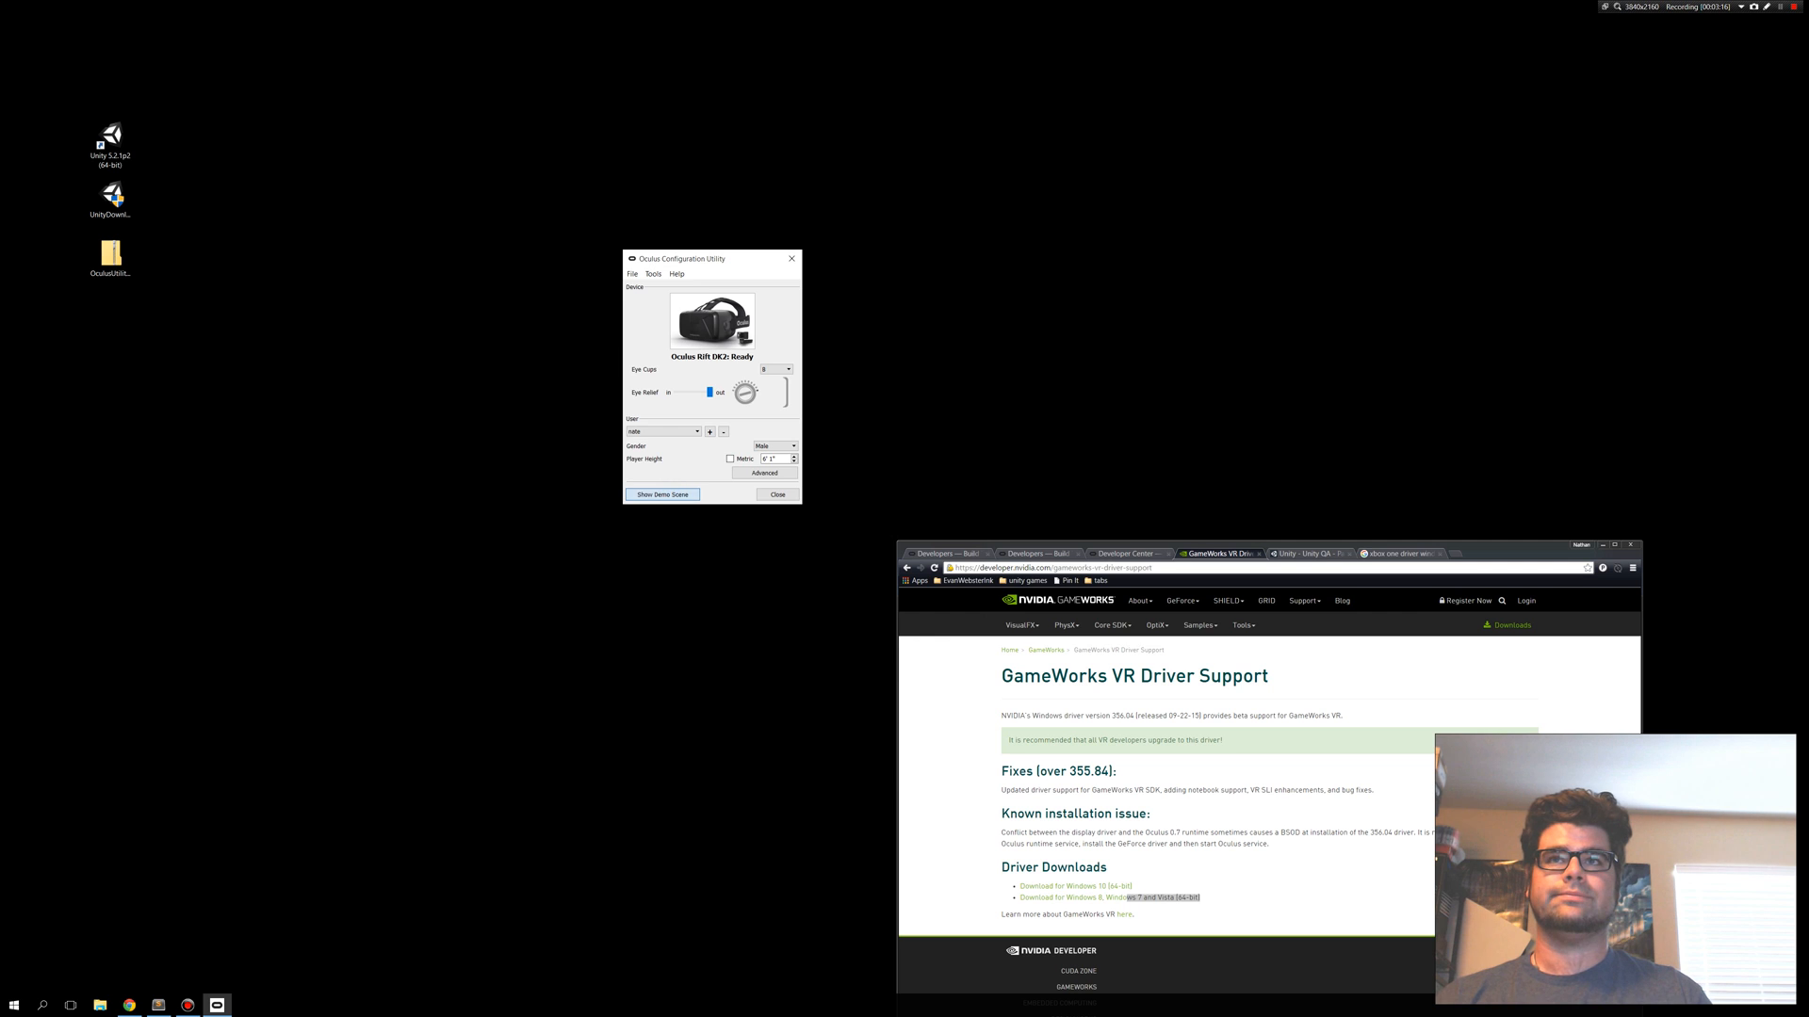
Relaunch the Rift DK2 demo scene to its health and safety warning, then close demo and utility.
{"action": "left_click", "coordinate": [662, 494]}
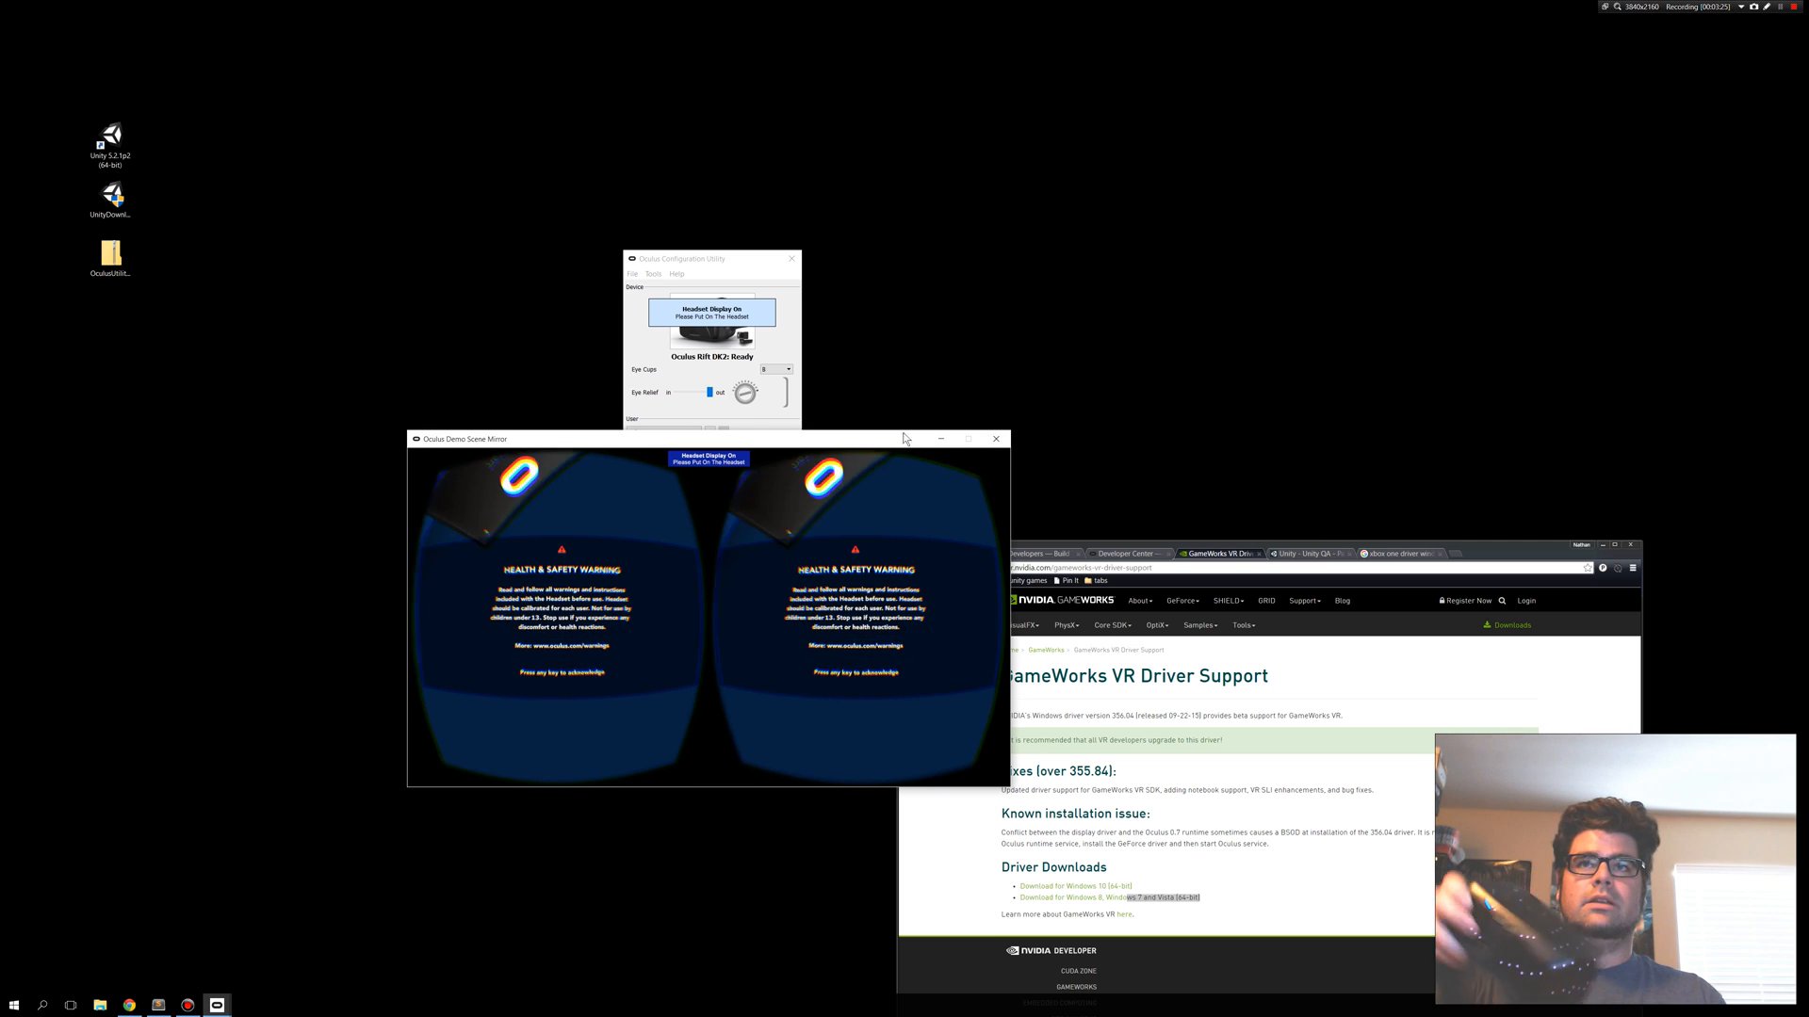
{"action": "left_click", "coordinate": [994, 438]}
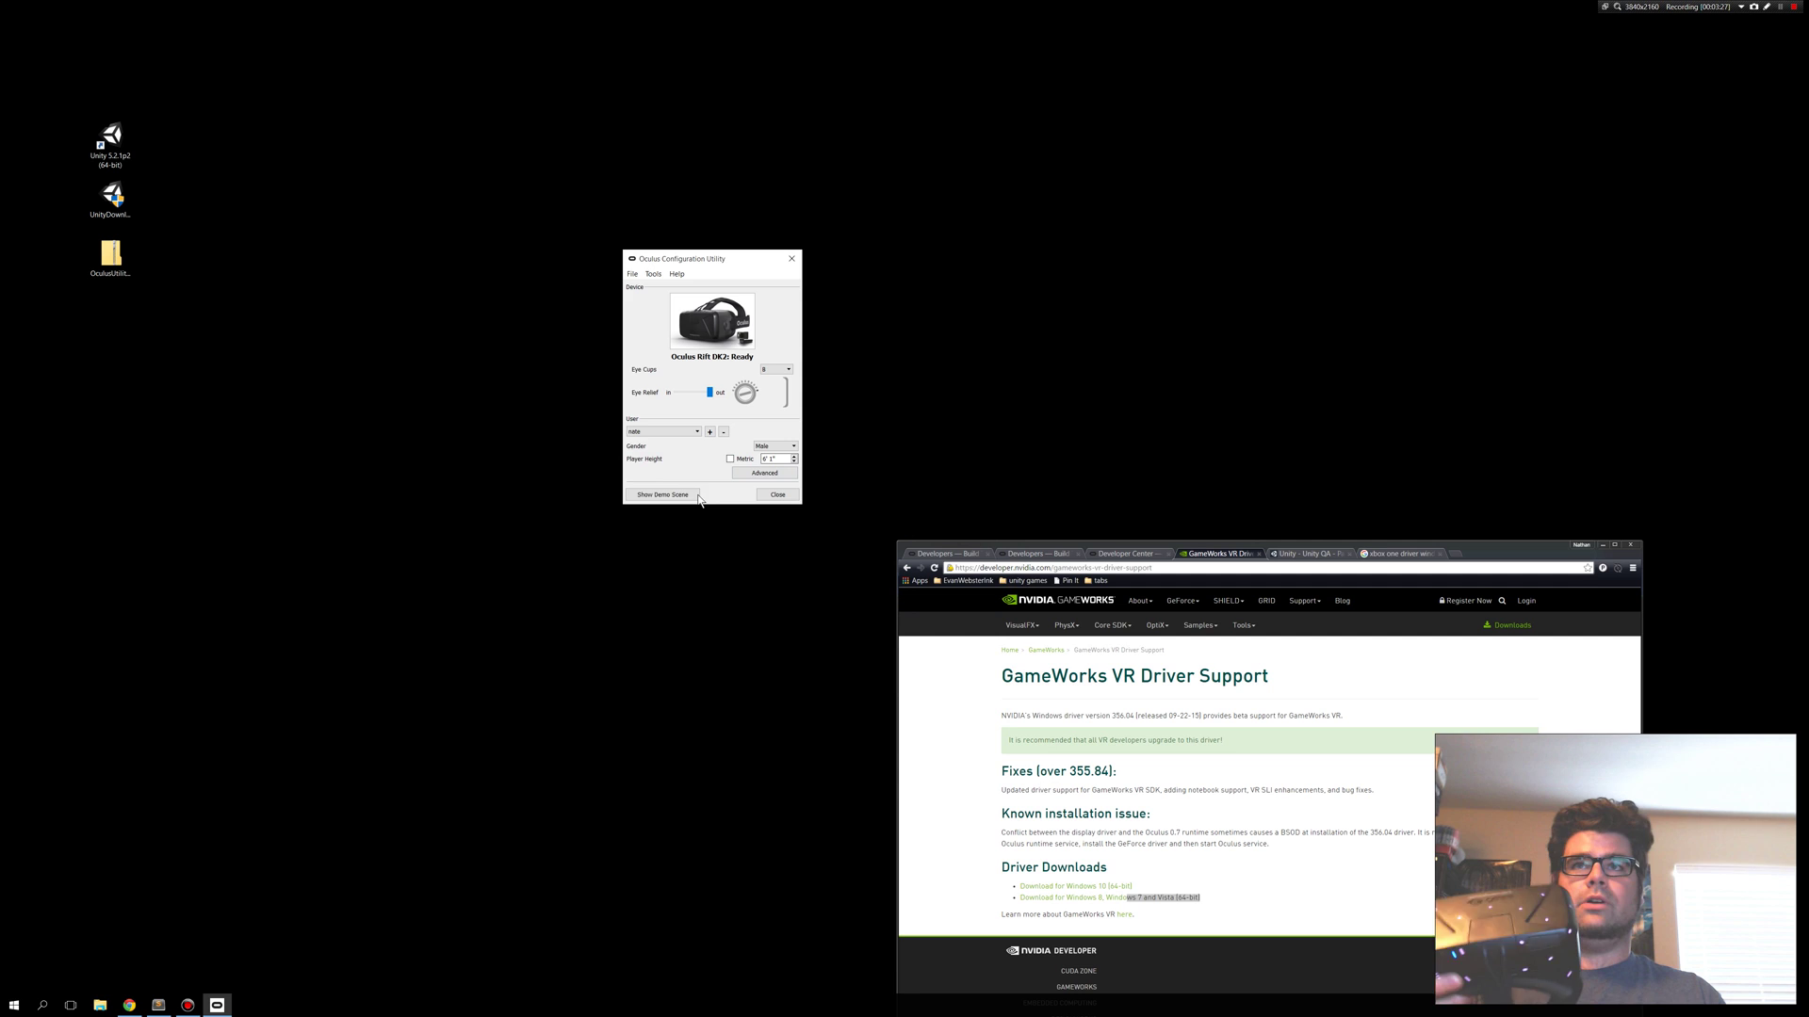
{"action": "left_click", "coordinate": [661, 493]}
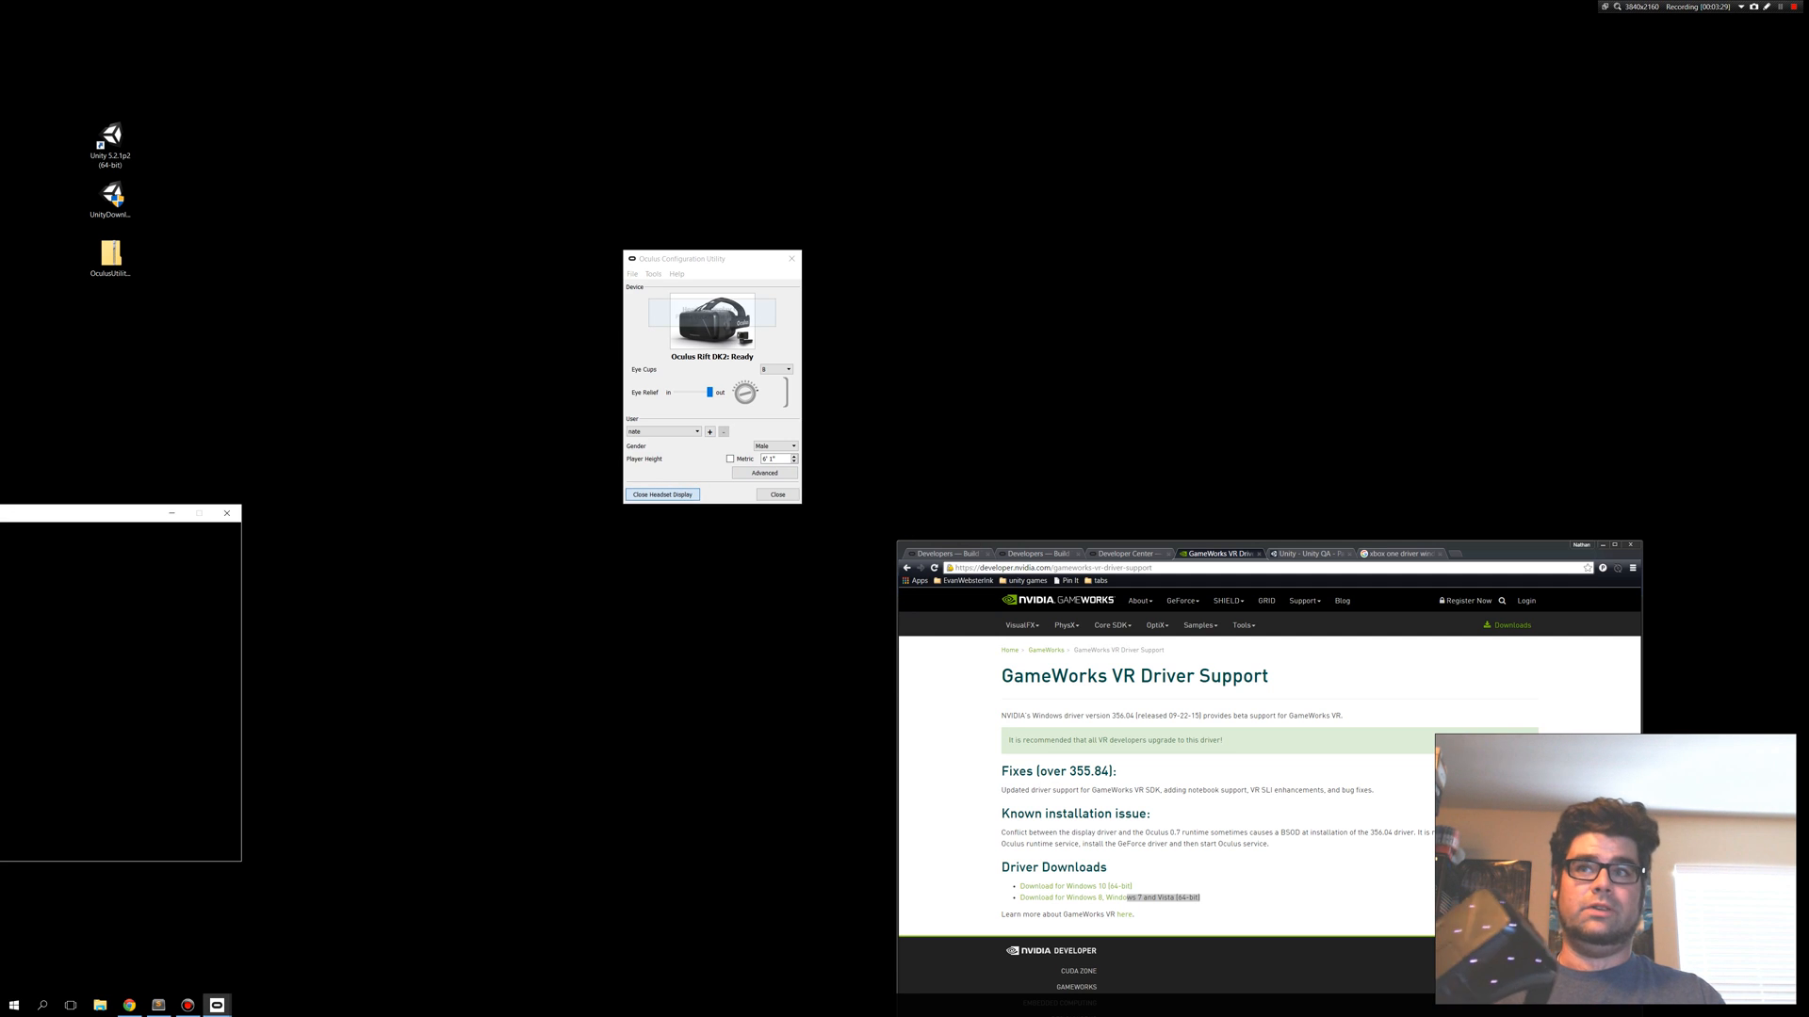
{"action": "left_click", "coordinate": [662, 493]}
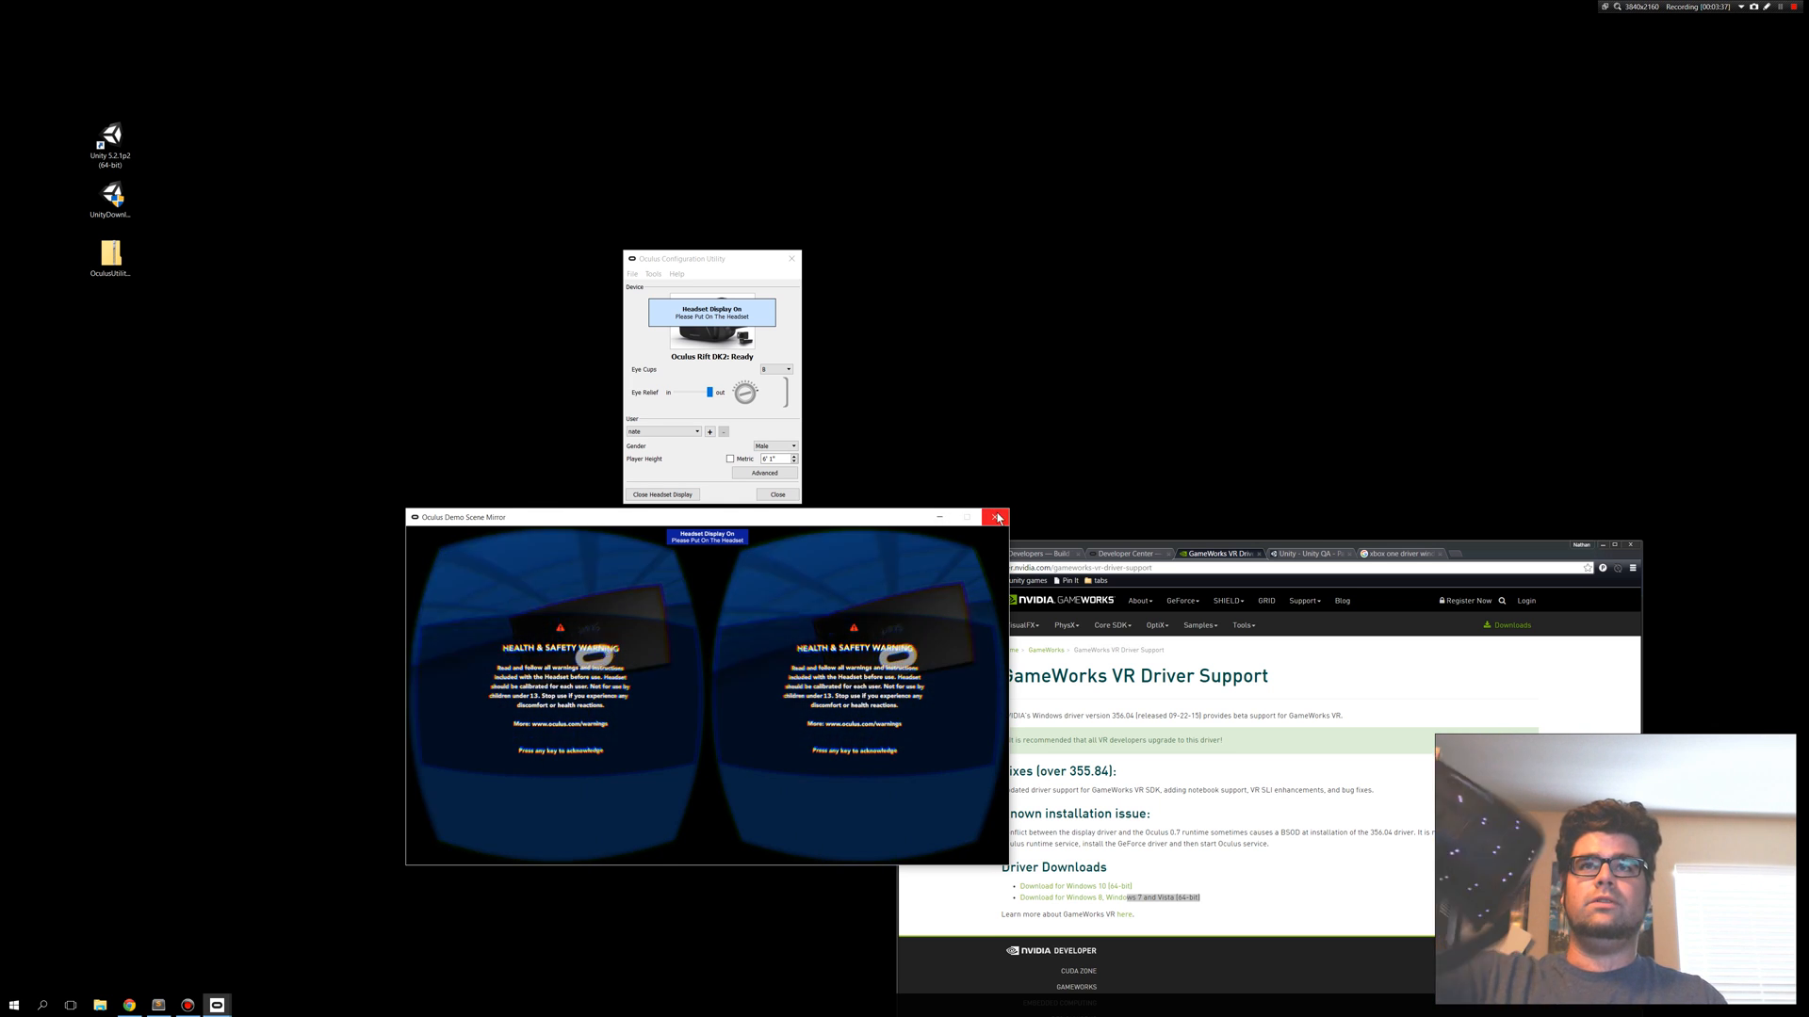
{"action": "left_click", "coordinate": [995, 517]}
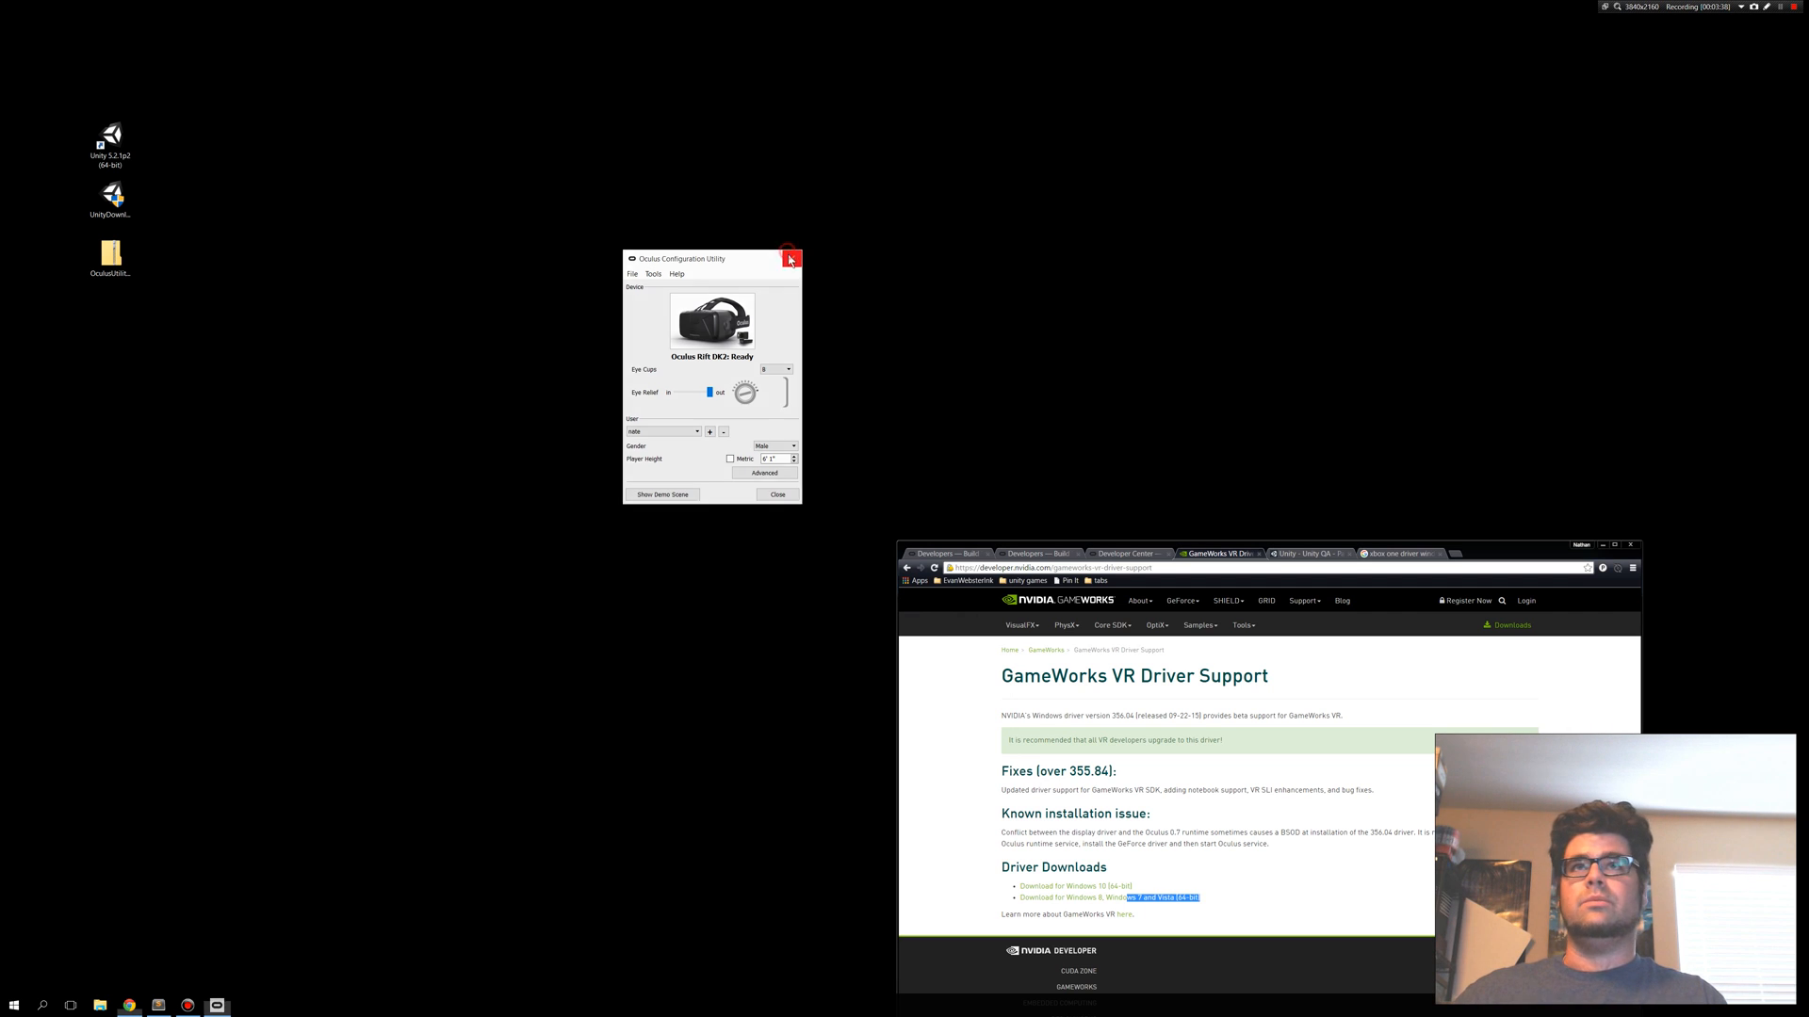
{"action": "left_click", "coordinate": [791, 258]}
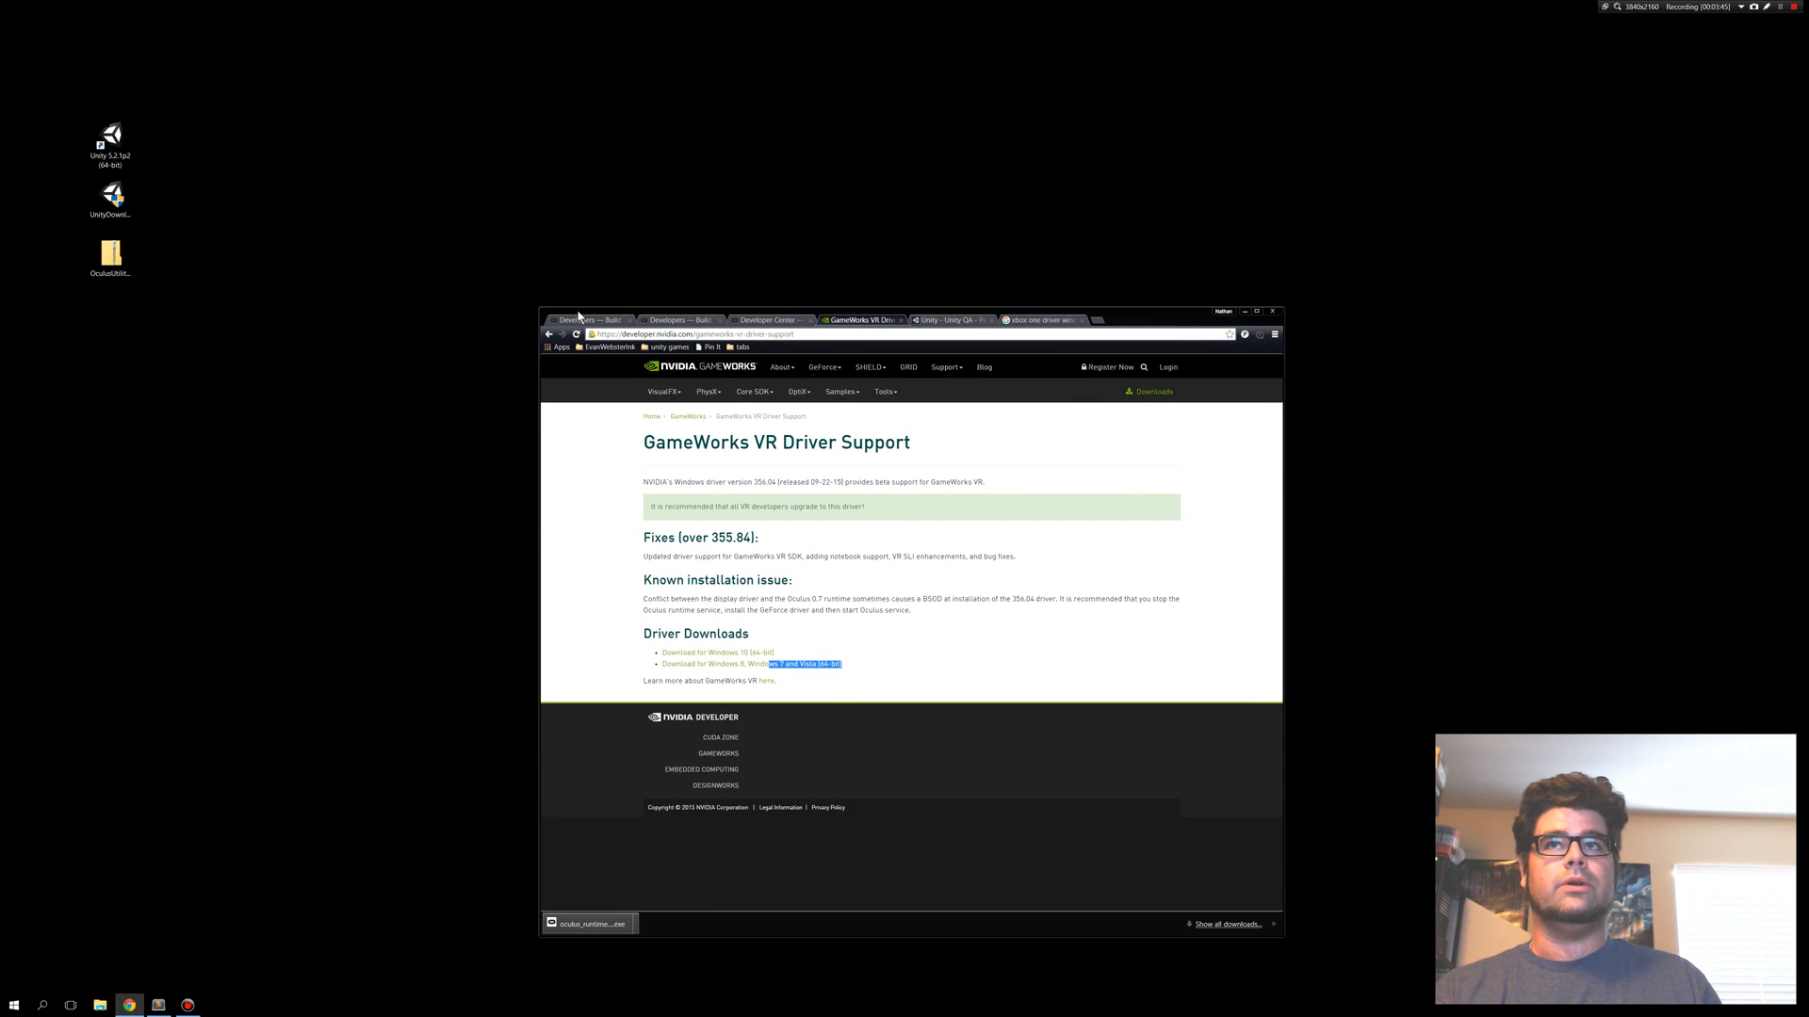
Show the Oculus Utilities for Unity 5 (0.1.2.0-beta) download page in Chrome.
{"action": "left_click", "coordinate": [591, 320]}
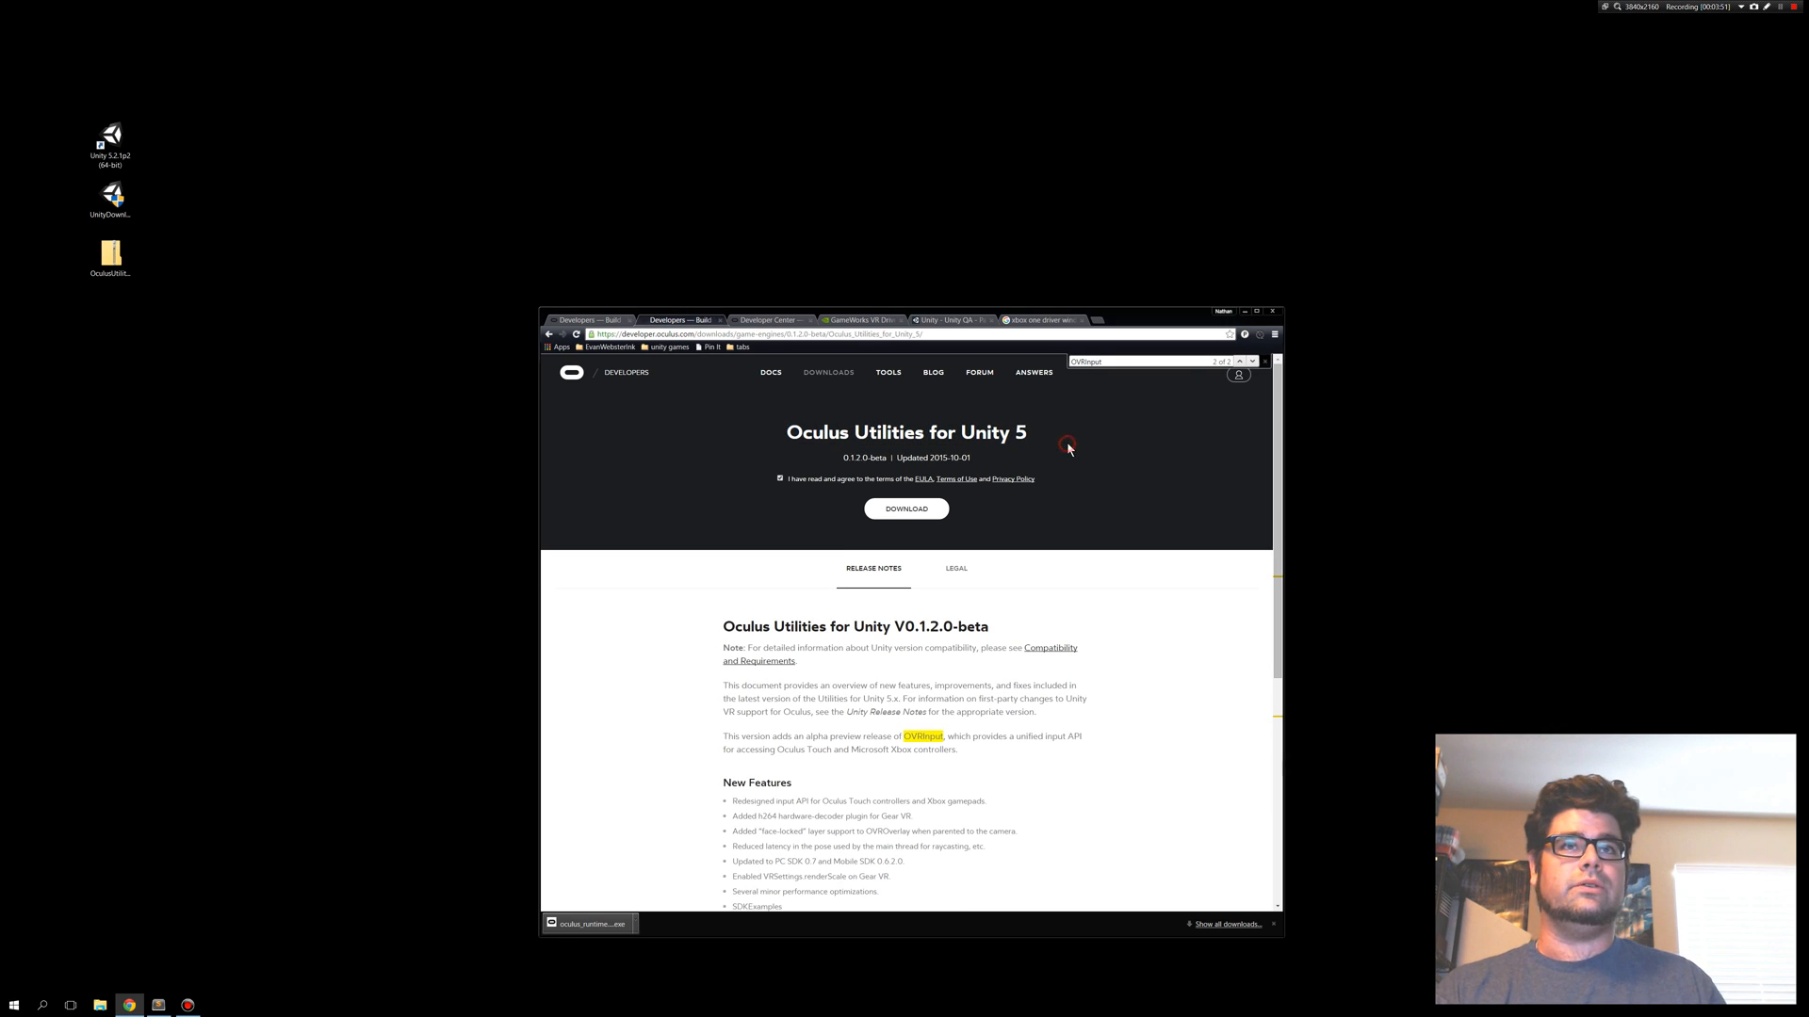
{"action": "mouse_move", "coordinate": [156, 114]}
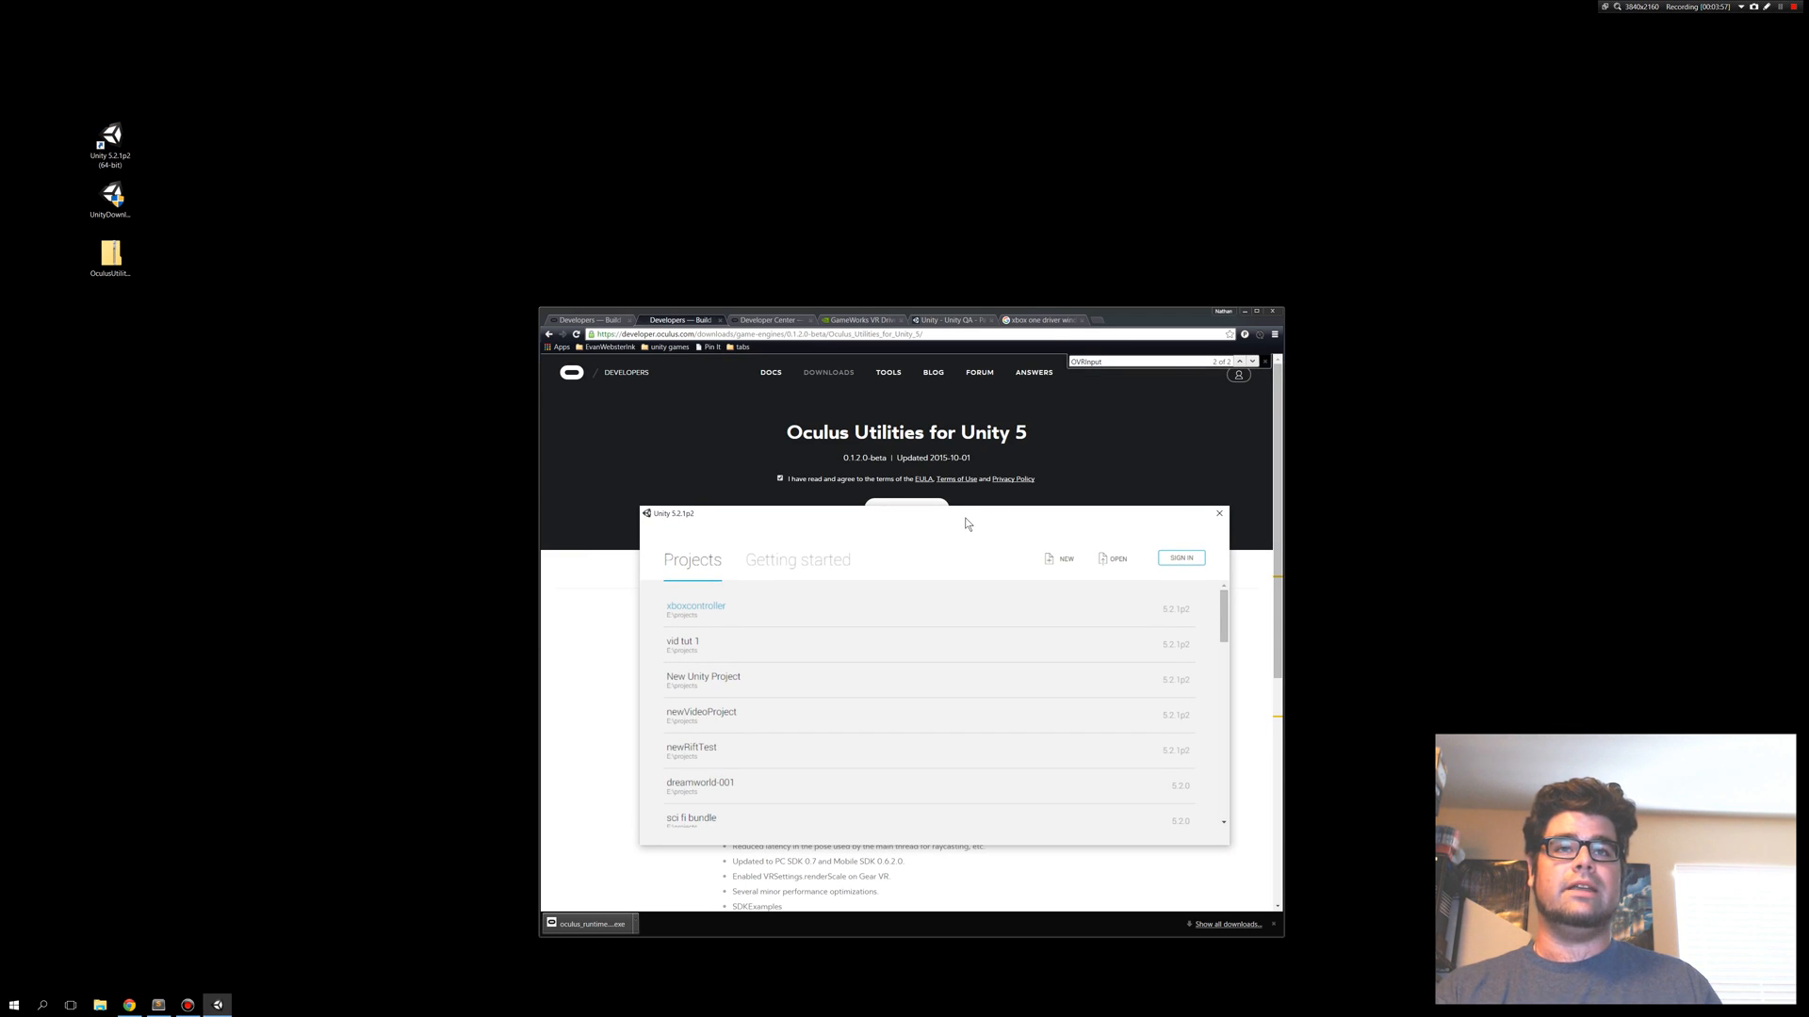
{"action": "mouse_move", "coordinate": [683, 642]}
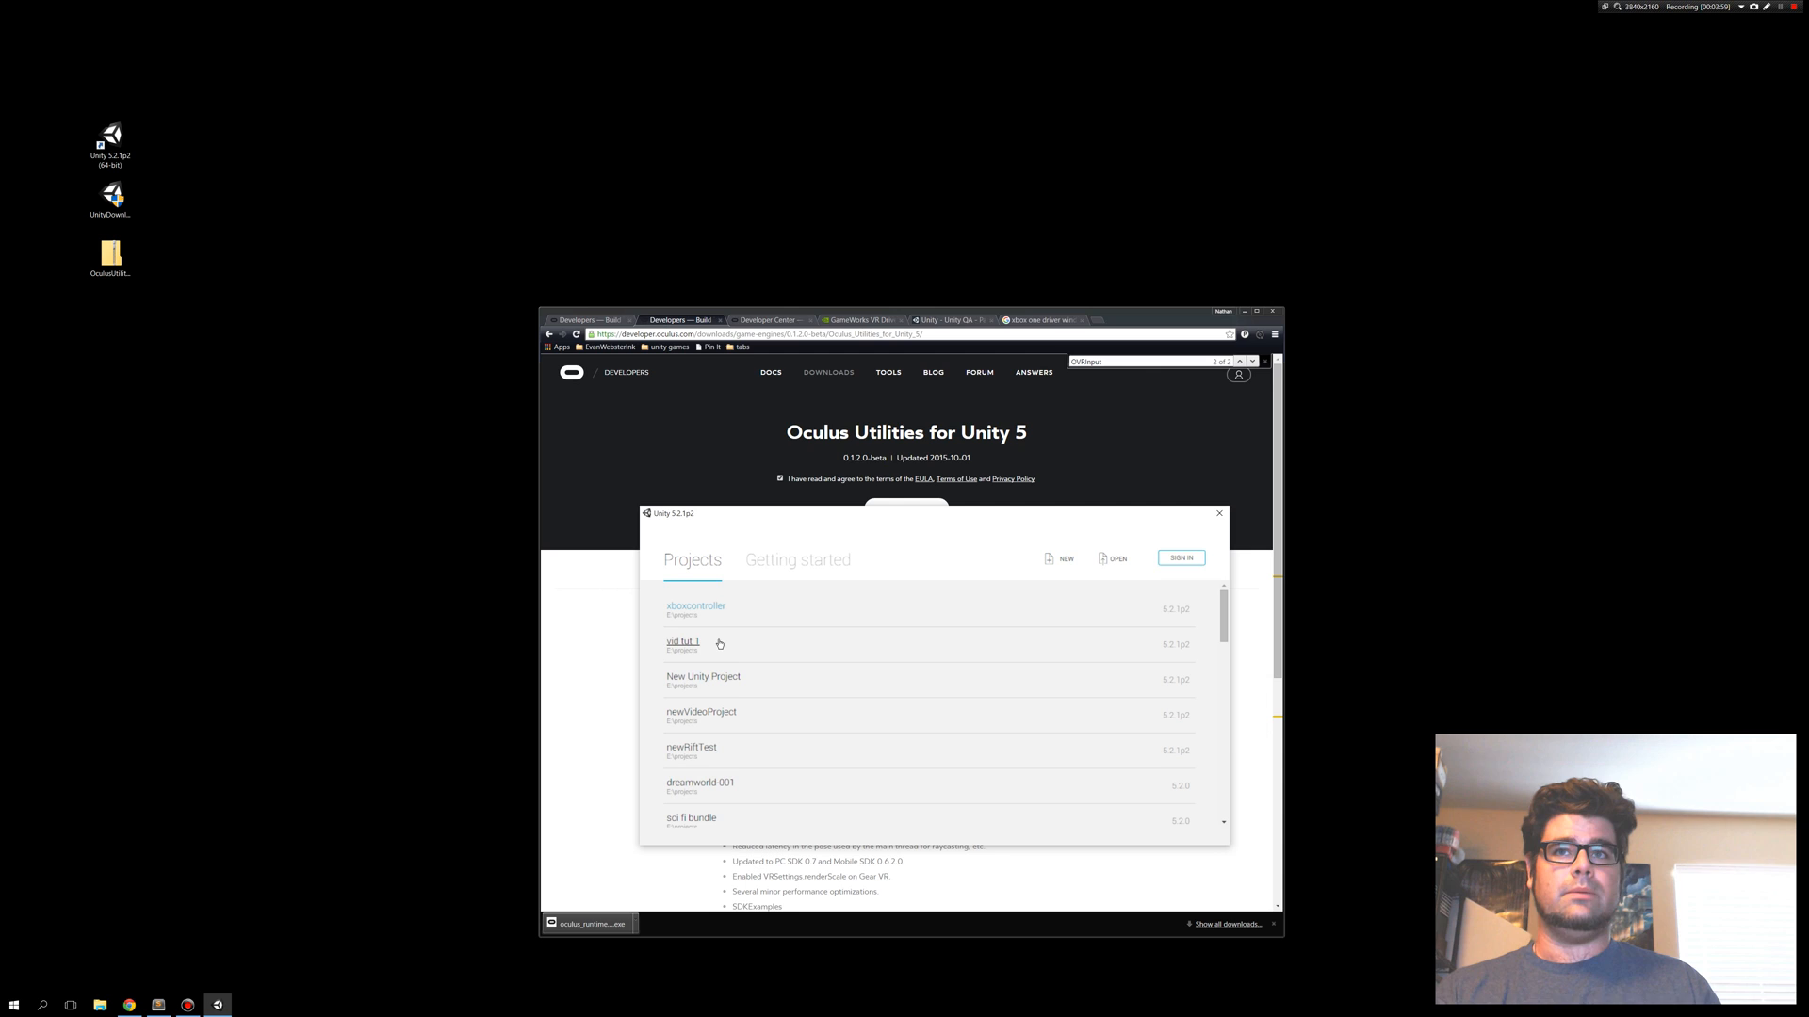
{"action": "mouse_move", "coordinate": [1061, 560]}
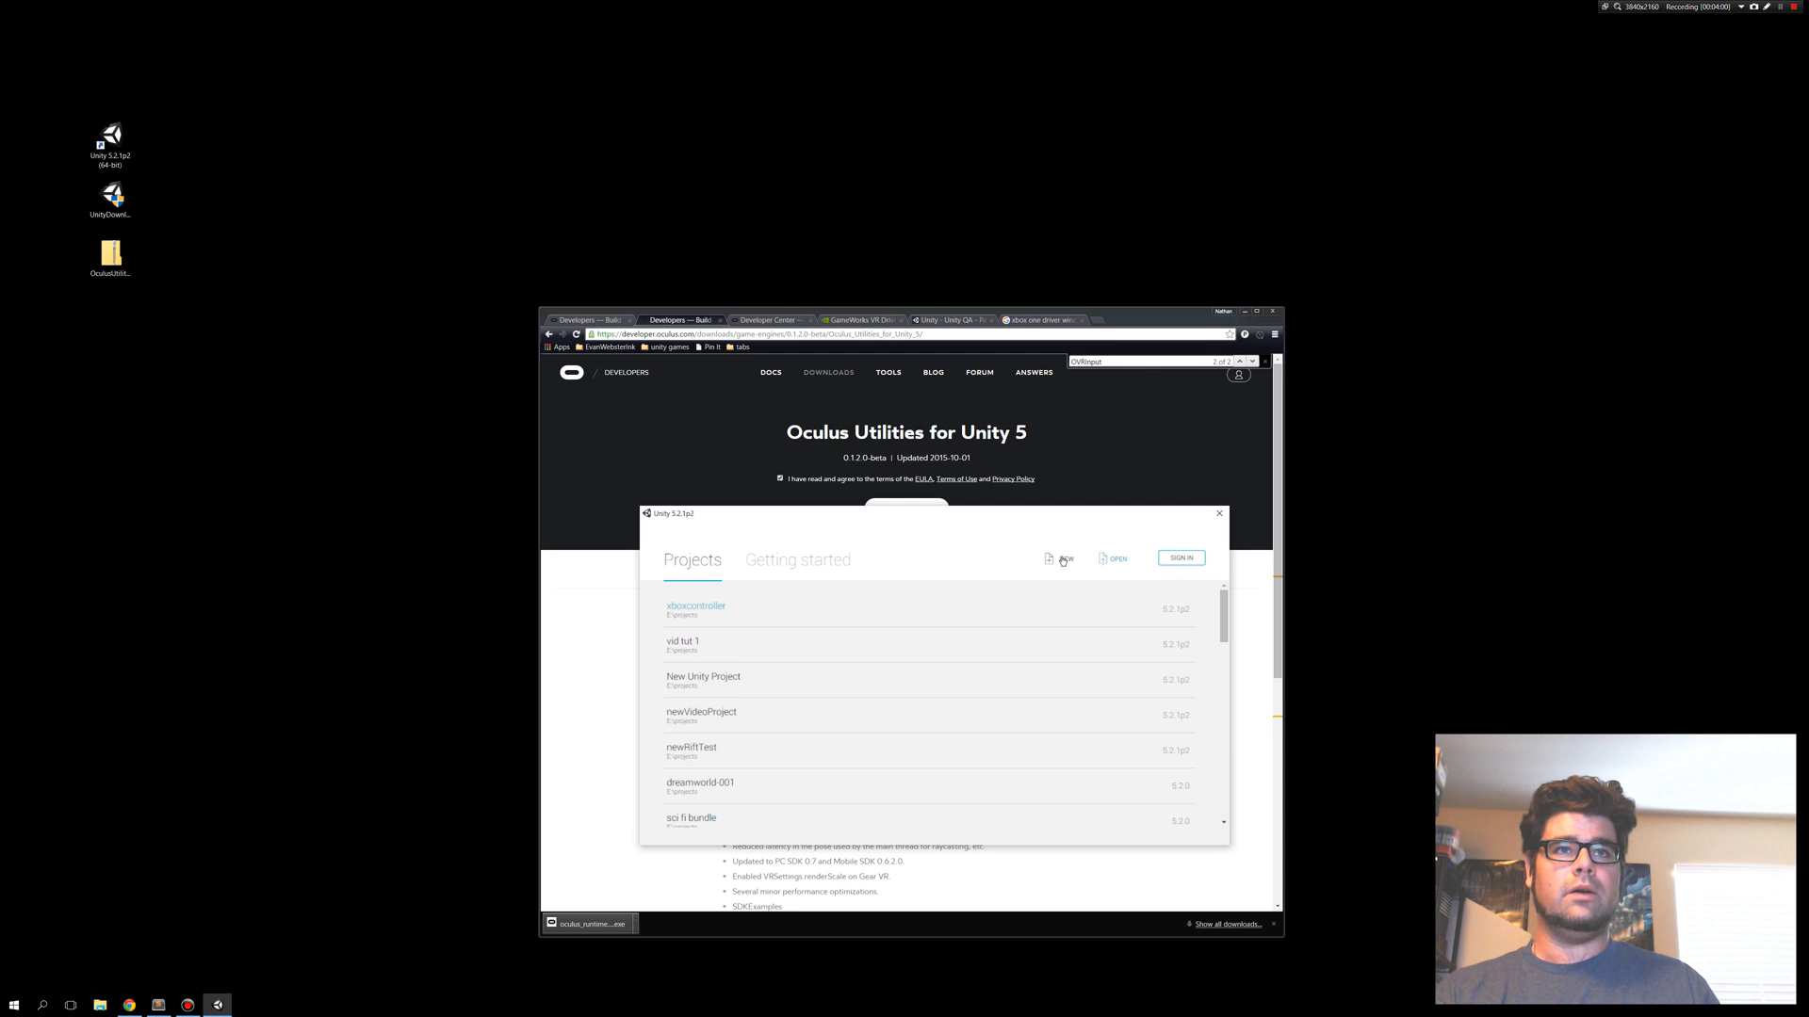
Create a new 3D Unity project named 'whatever' in C:\projects.
{"action": "left_click", "coordinate": [1063, 559]}
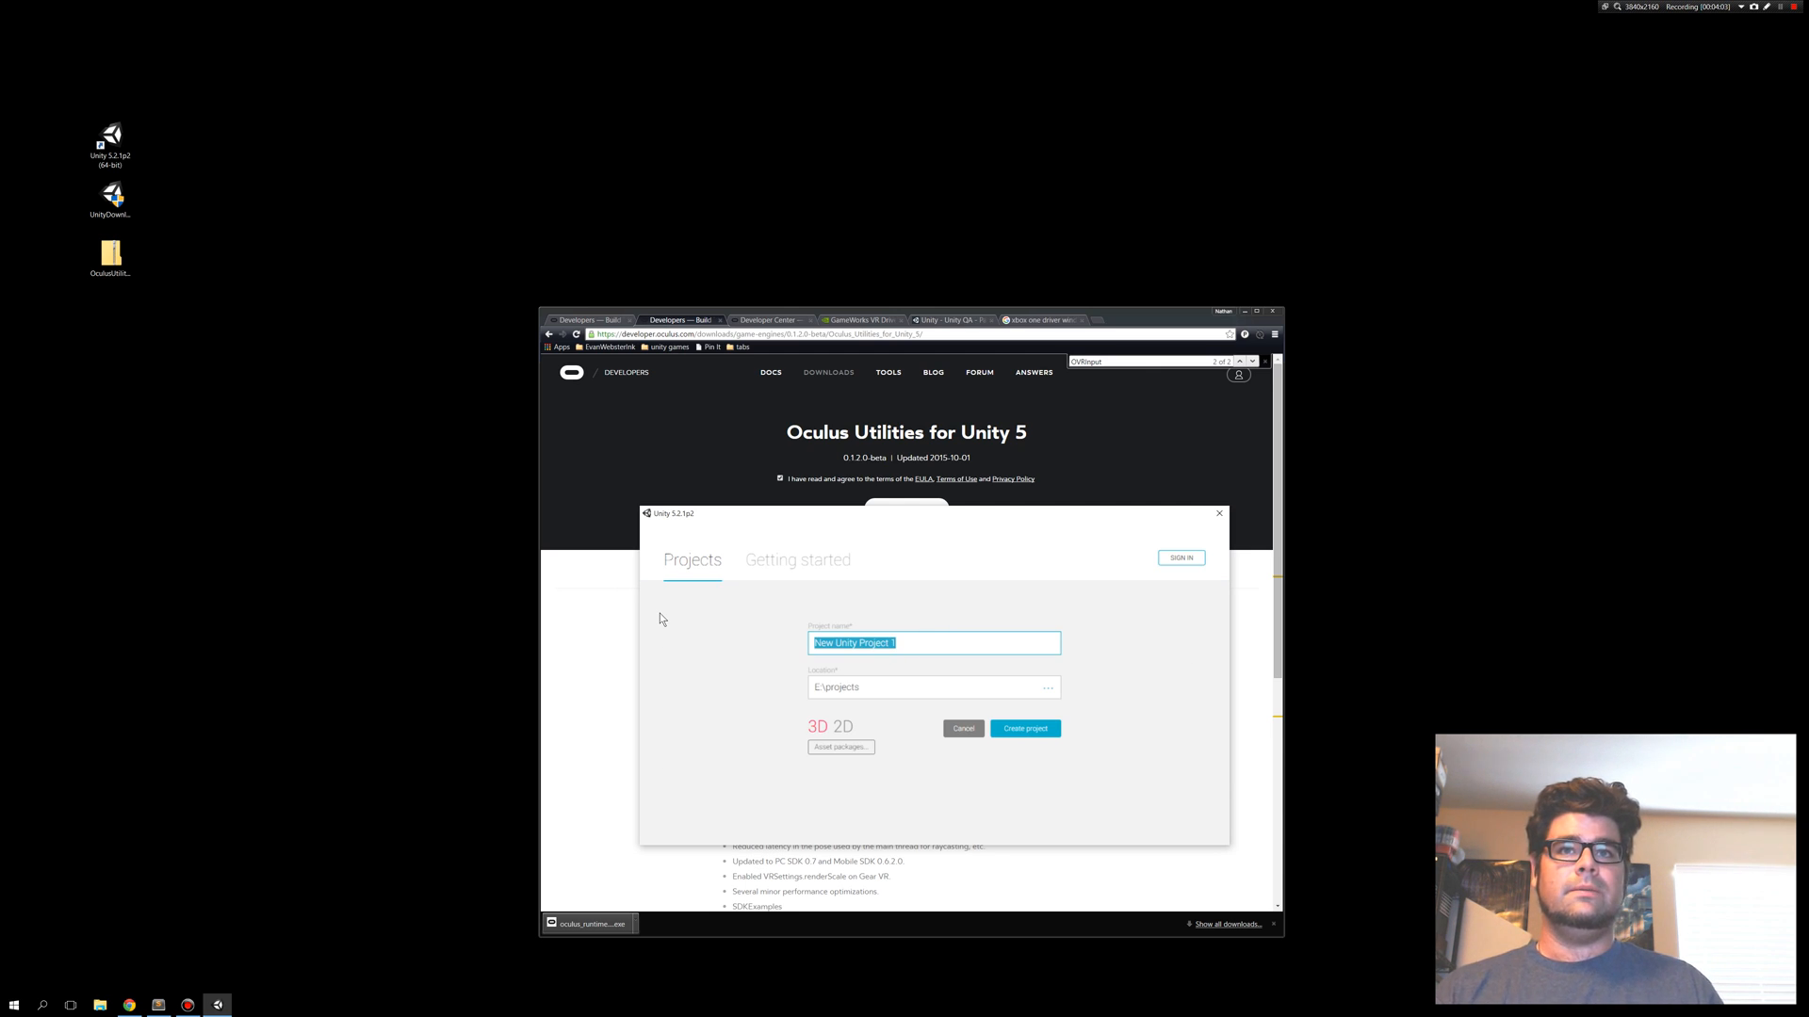
{"action": "type", "text": "whate"}
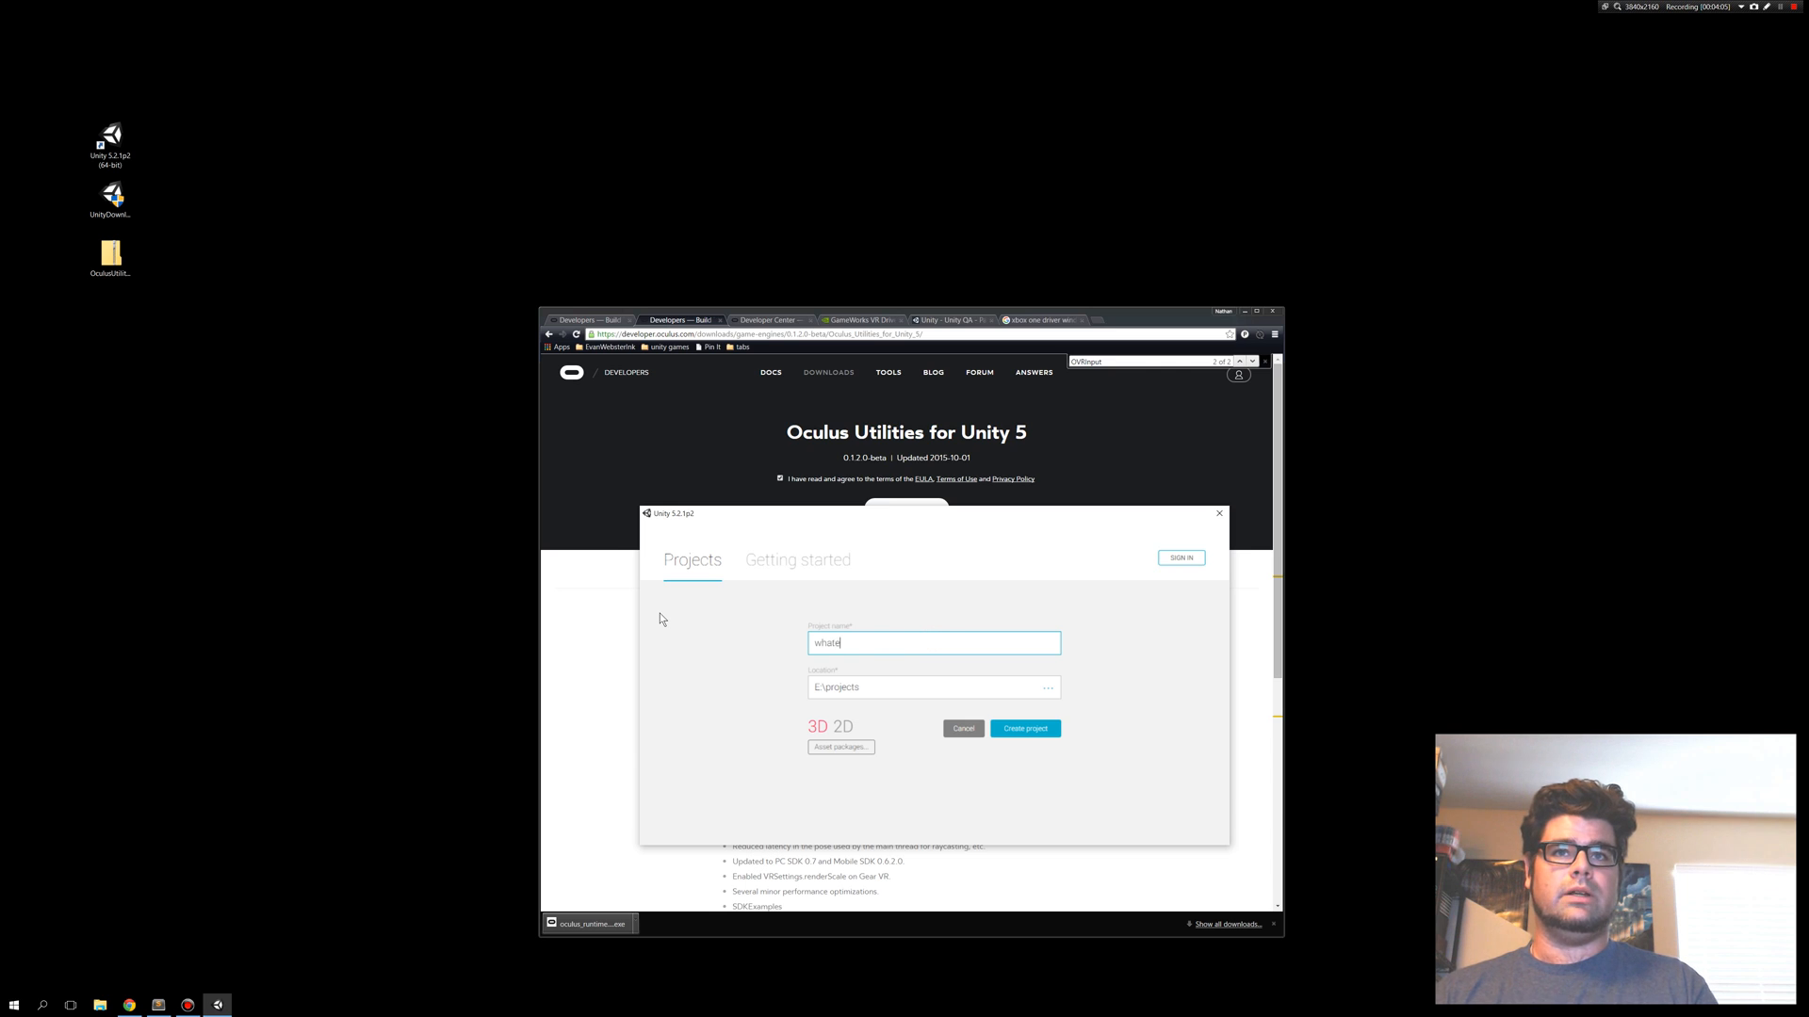
{"action": "left_click", "coordinate": [962, 728]}
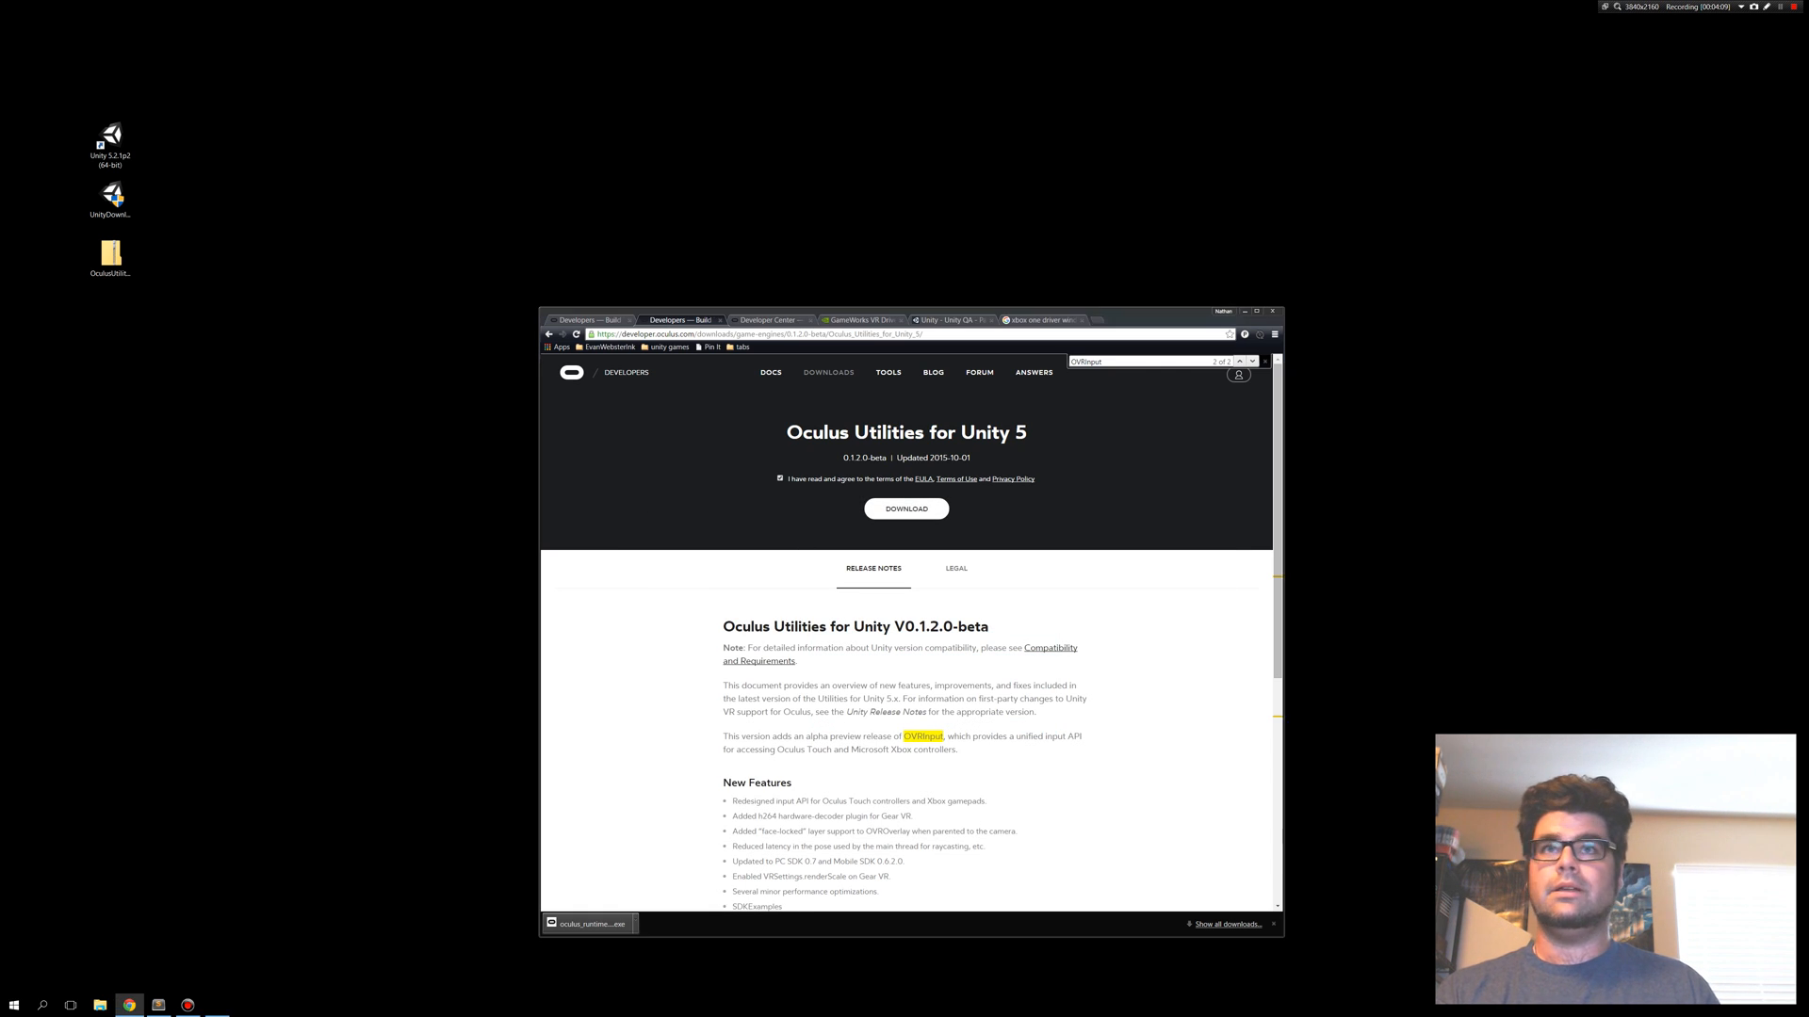
{"action": "left_click", "coordinate": [806, 405]}
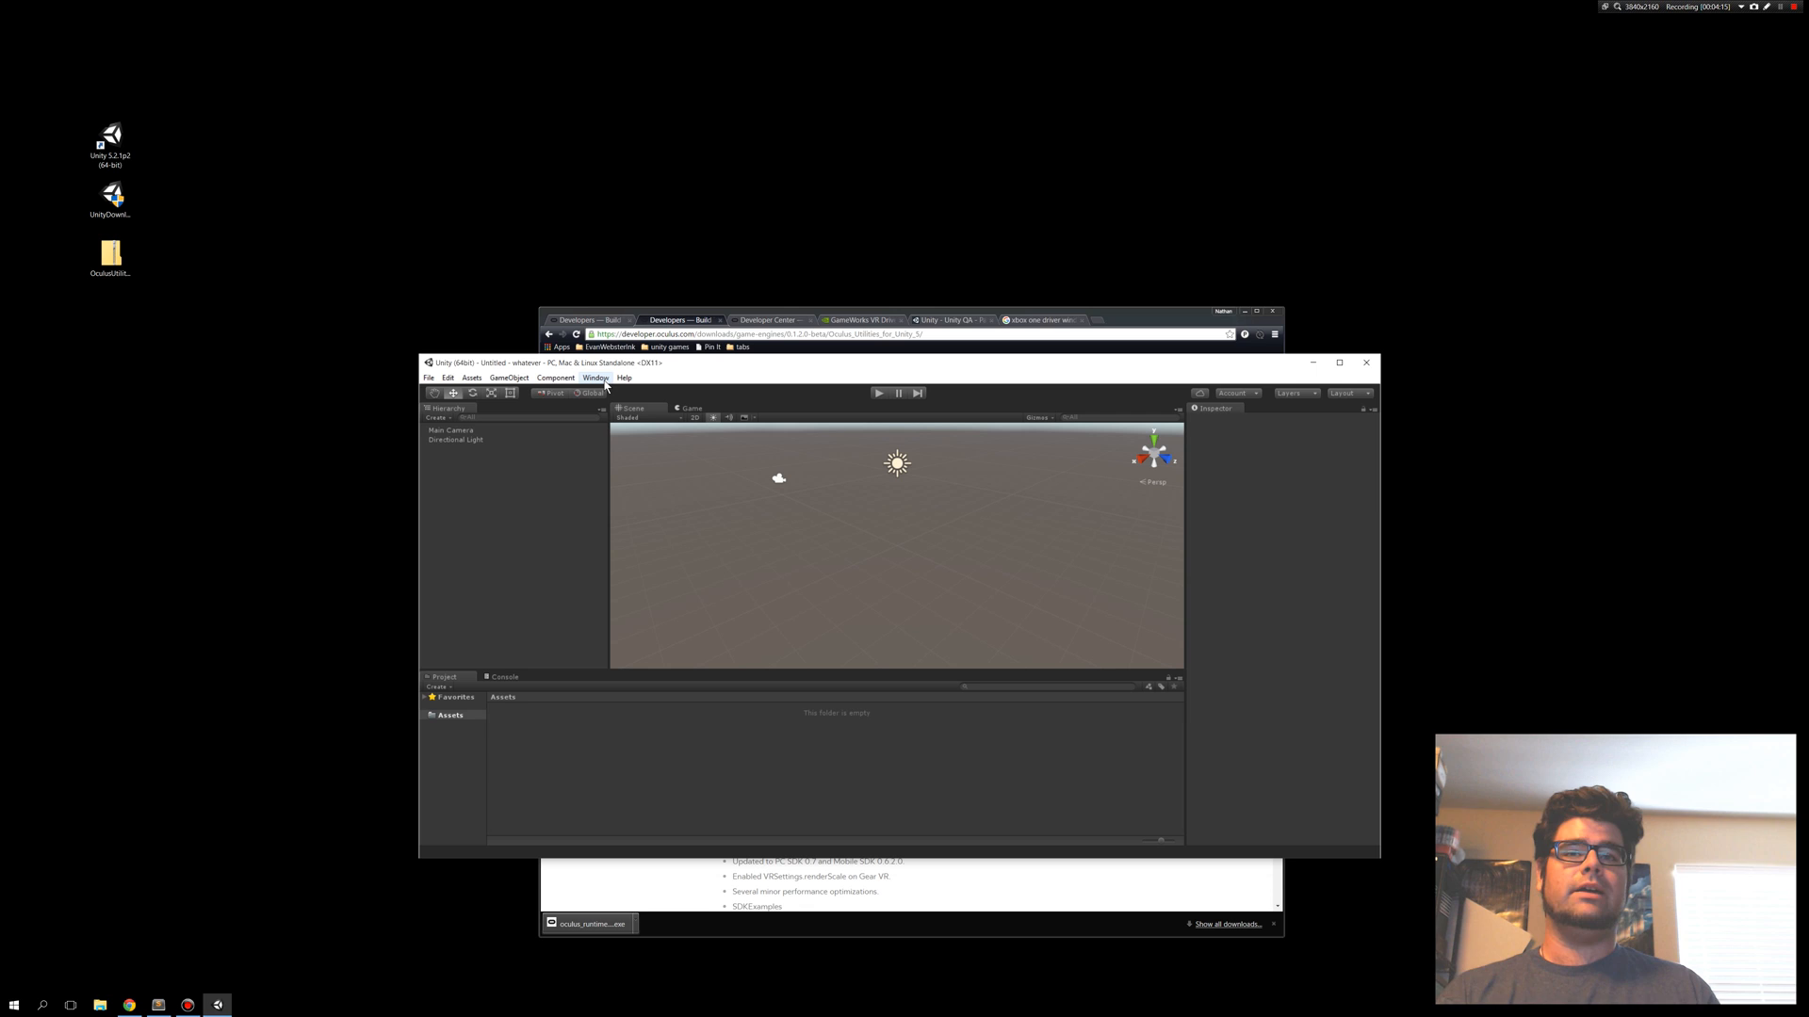
{"action": "mouse_move", "coordinate": [673, 500]}
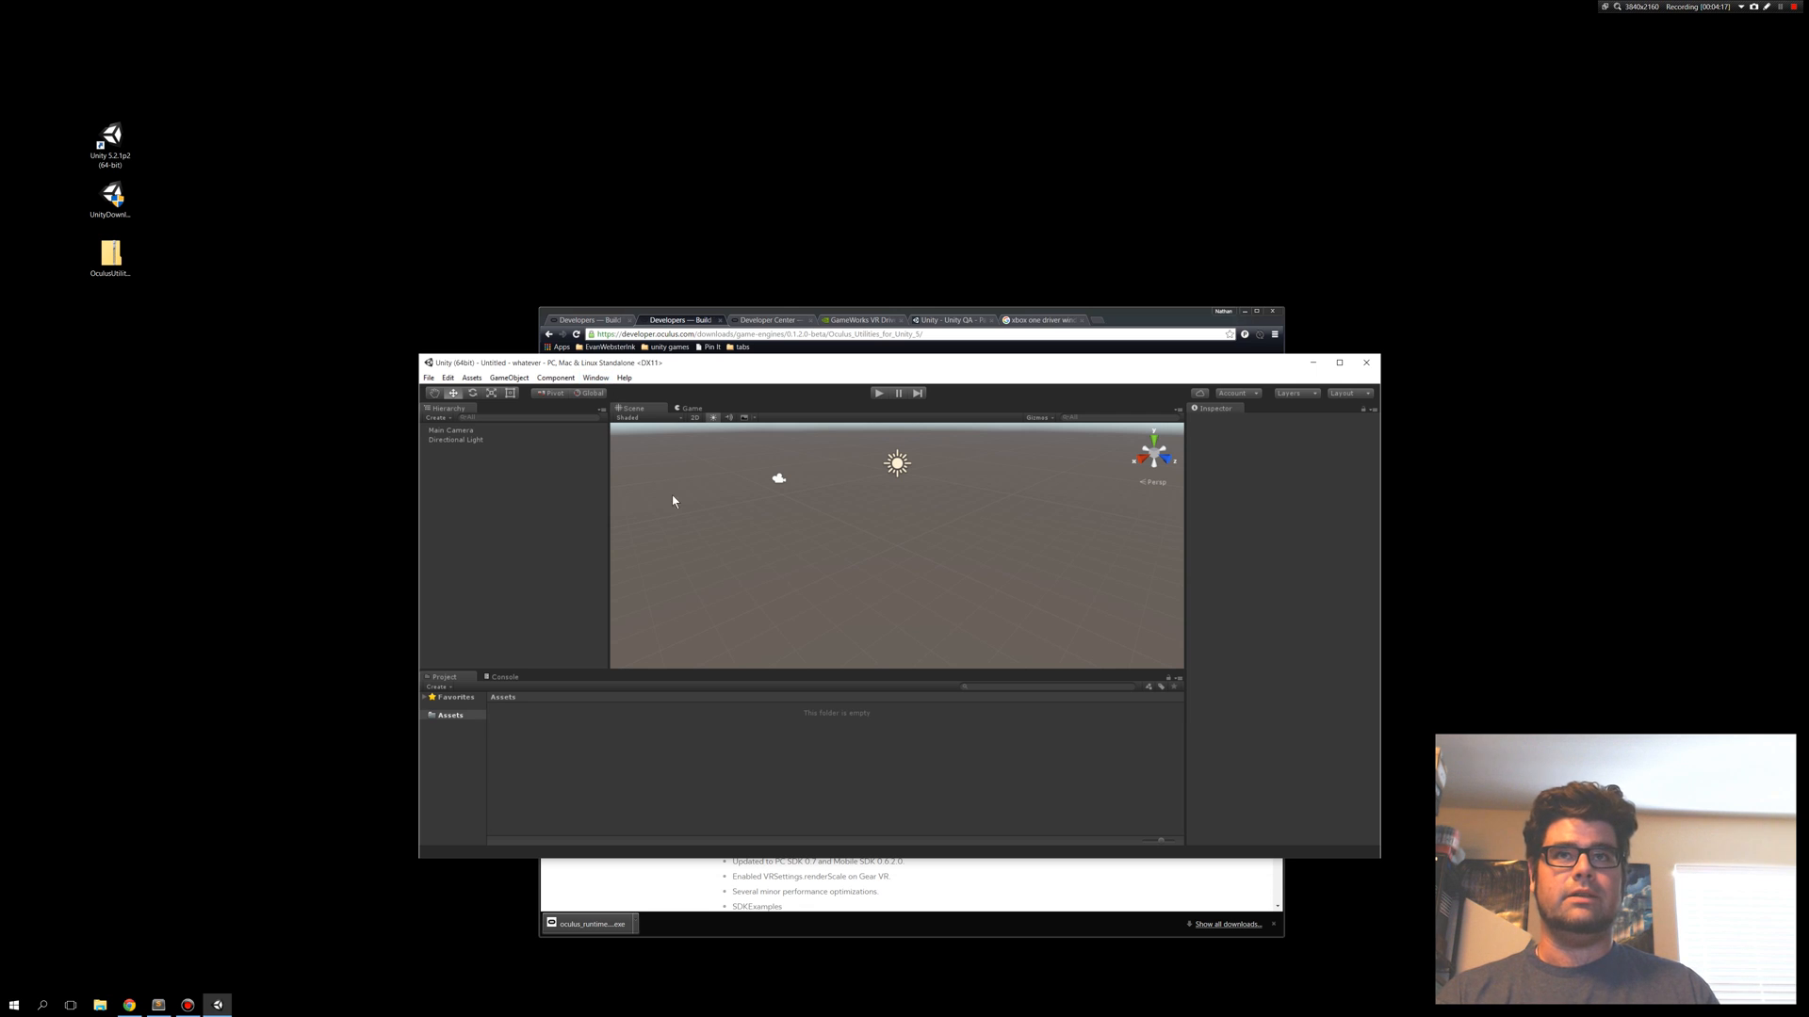
{"action": "mouse_move", "coordinate": [746, 435]}
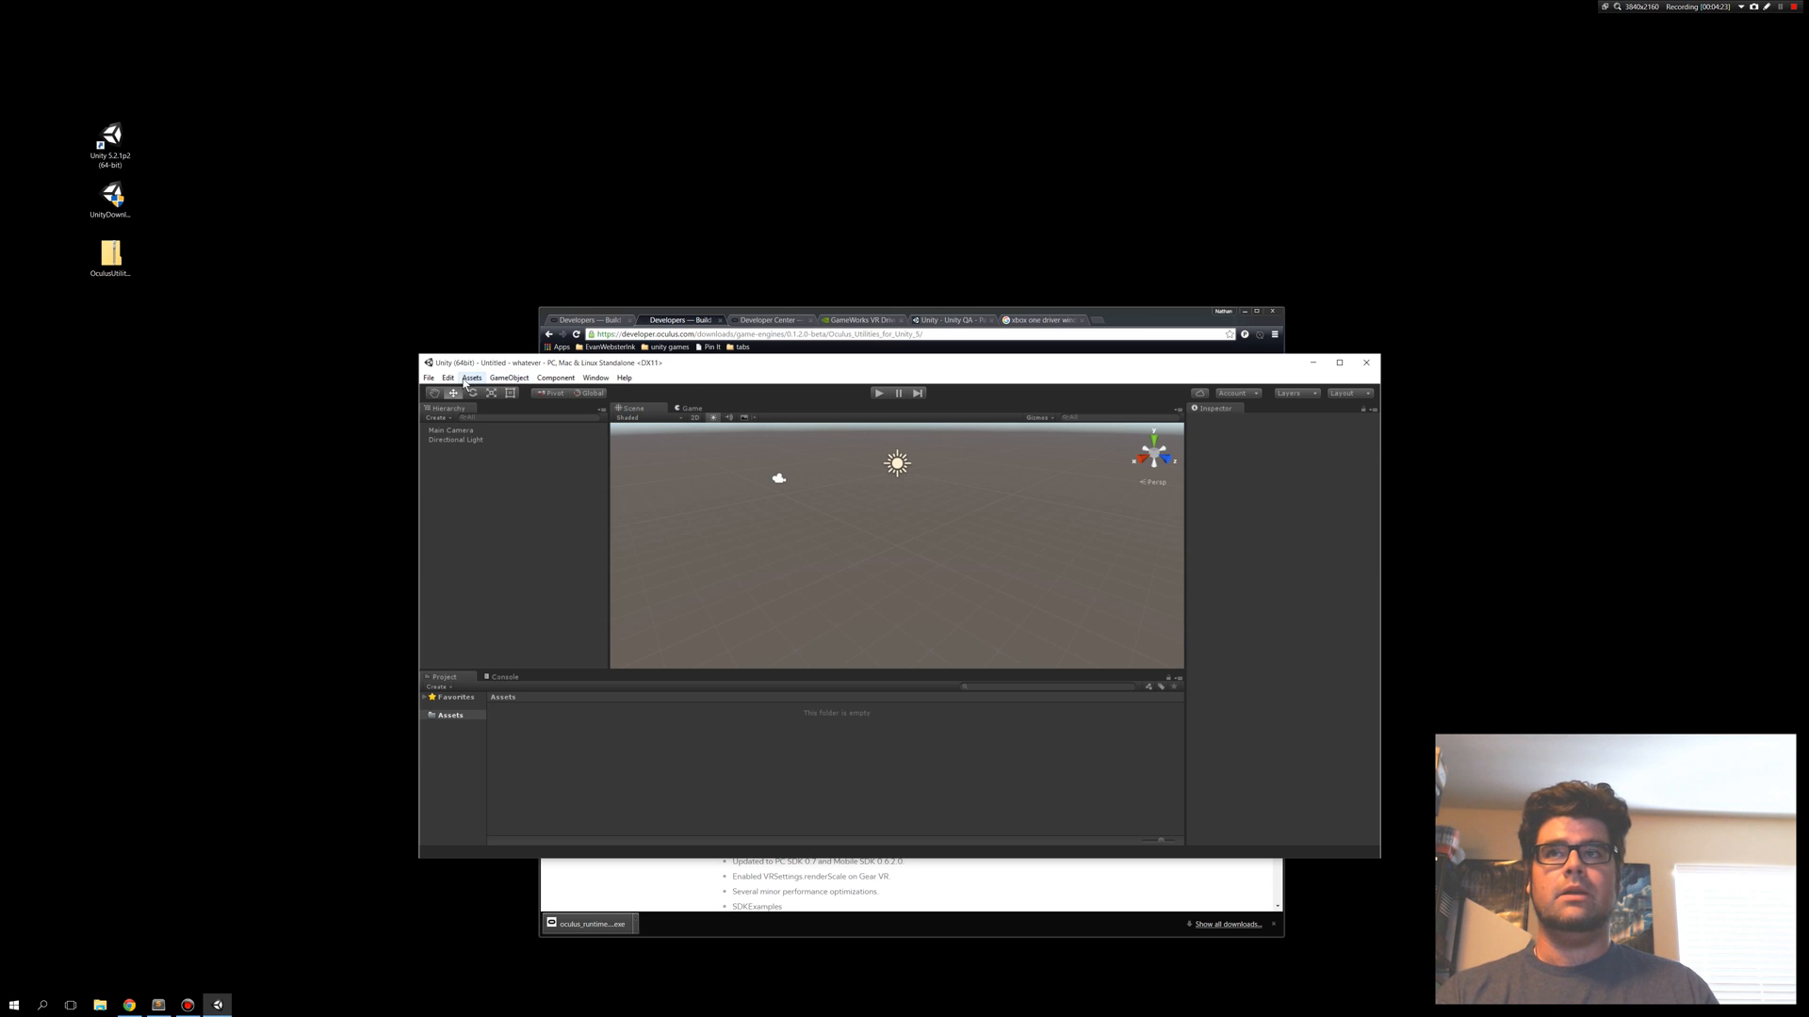
Open the Edit menu in the empty 'whatever' project to reach Project Settings.
{"action": "left_click", "coordinate": [447, 379]}
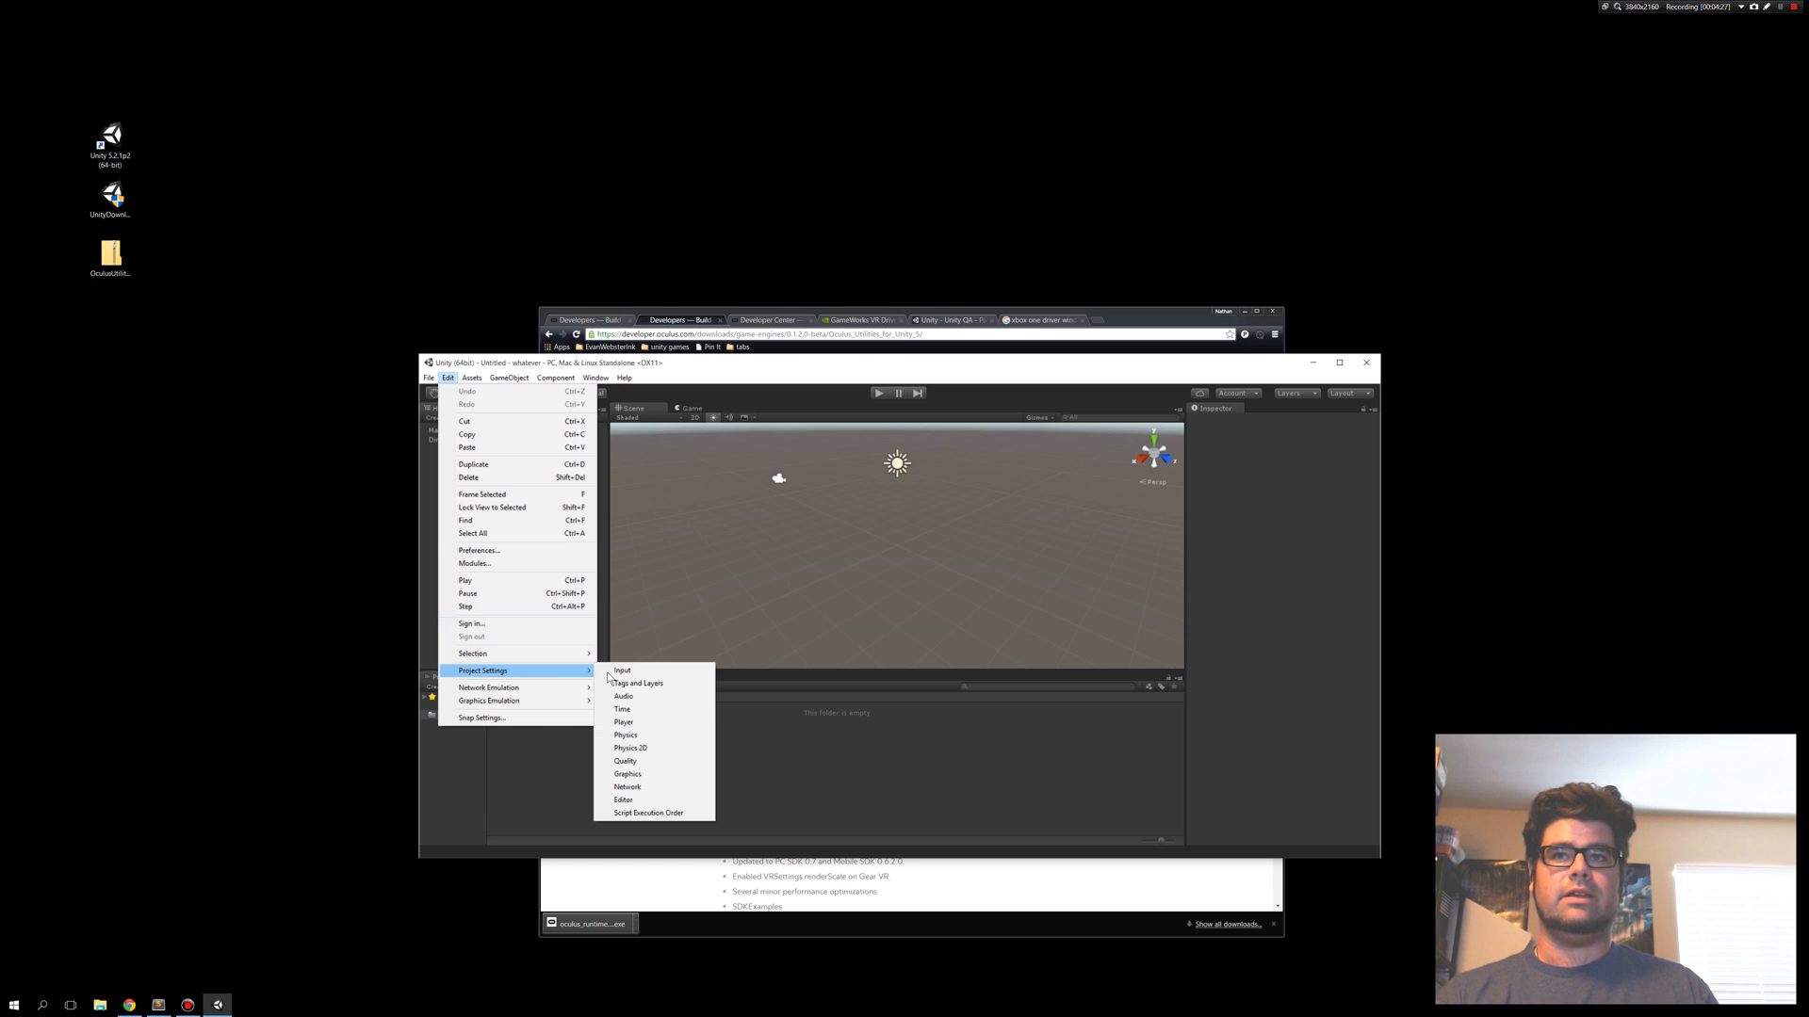
Tick Virtual Reality Supported under Player settings, Other Settings > Rendering.
{"action": "left_click", "coordinate": [623, 723]}
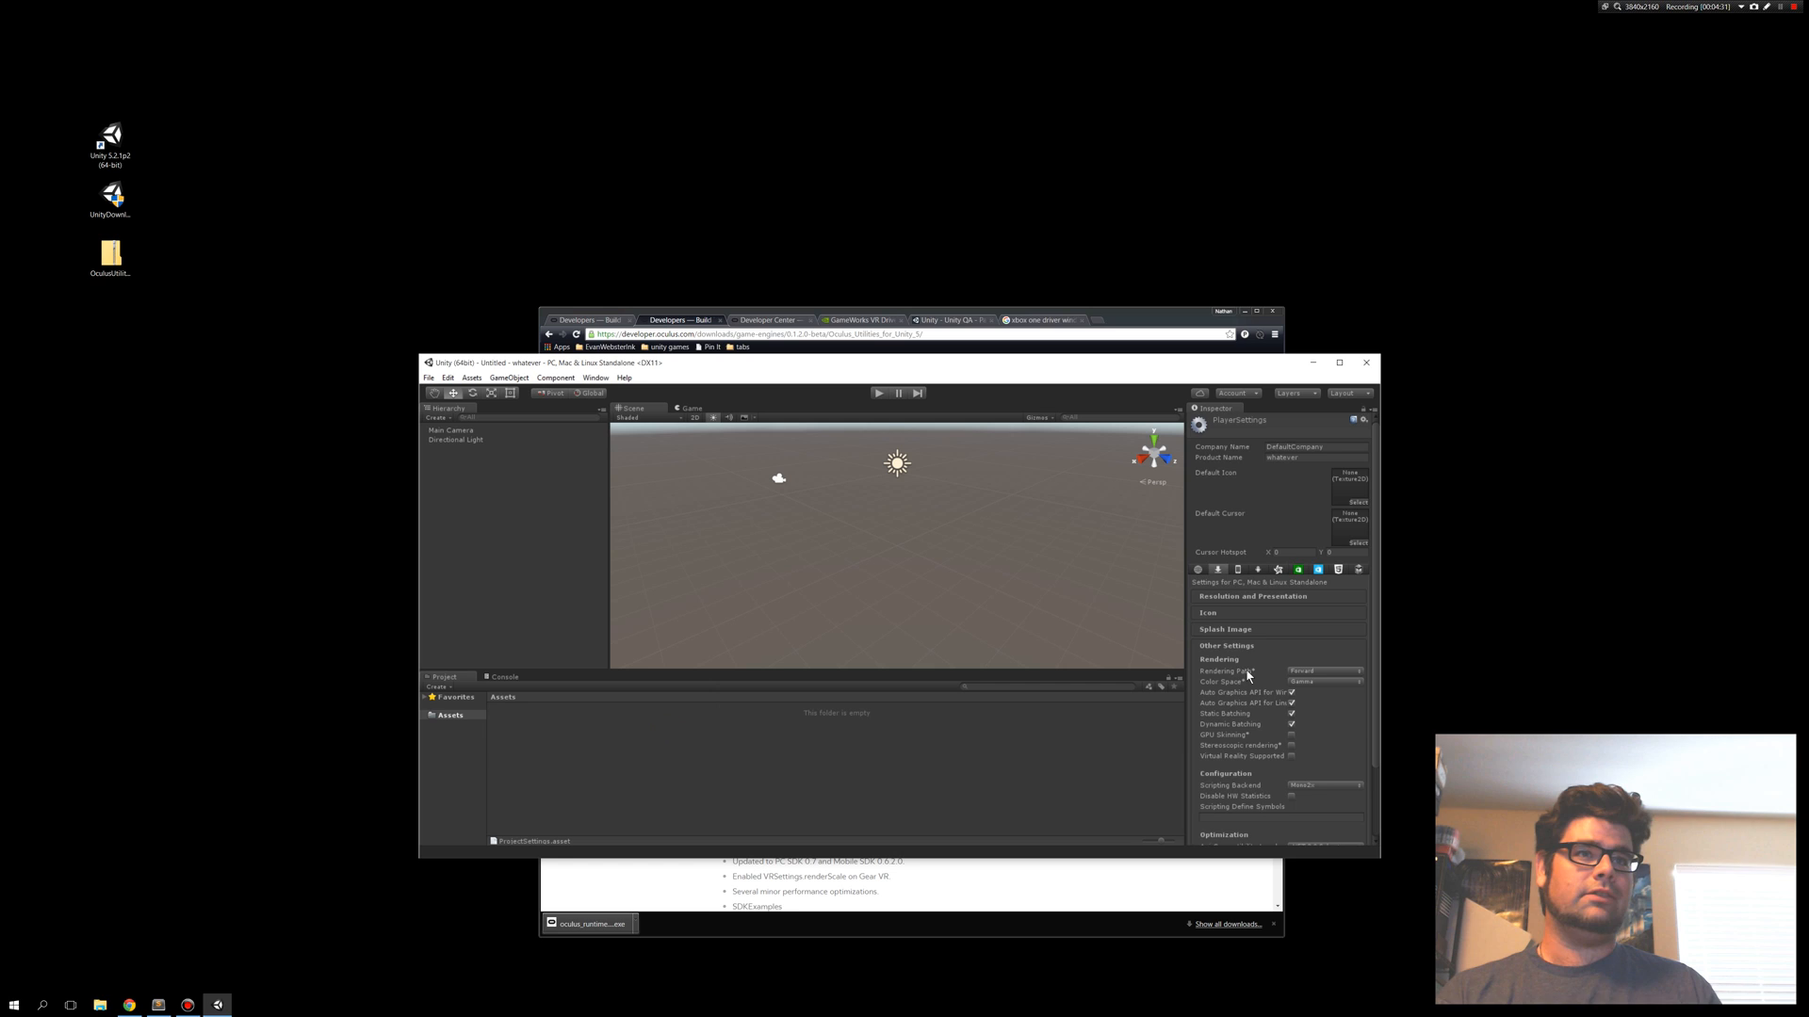
{"action": "scroll", "scroll_direction": "down", "scroll_amount": 3}
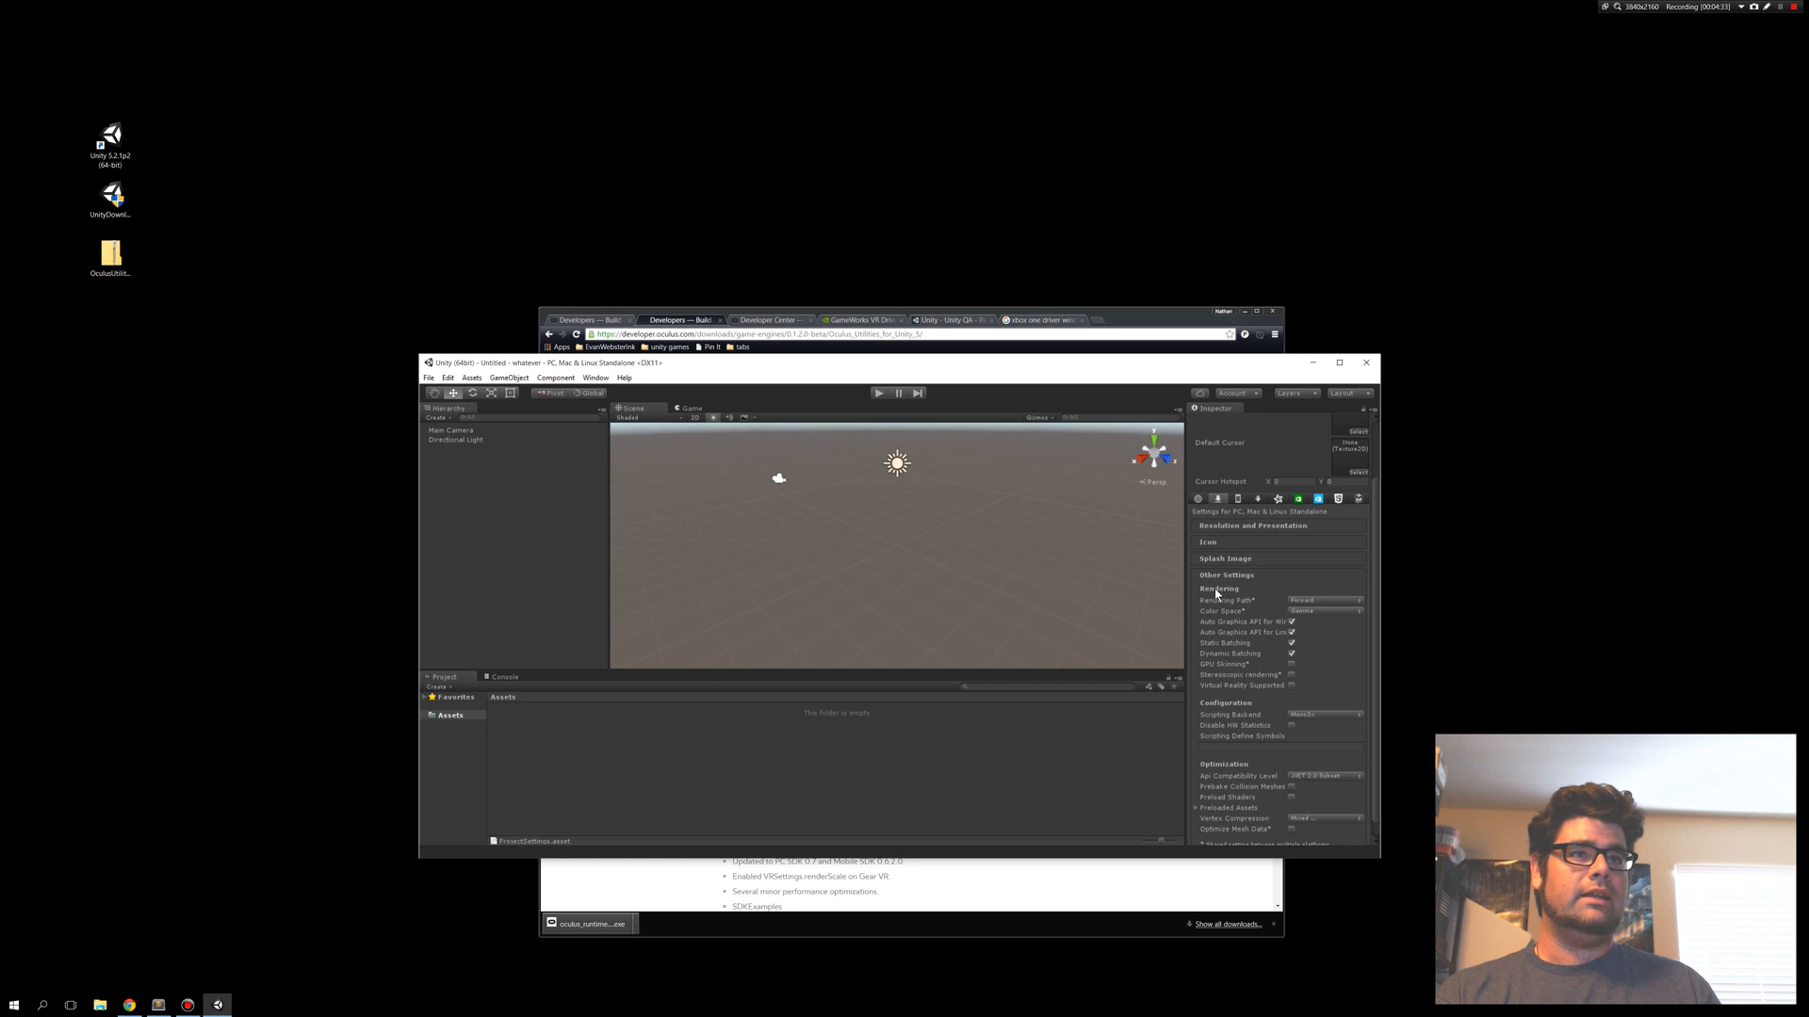
{"action": "mouse_move", "coordinate": [1213, 693]}
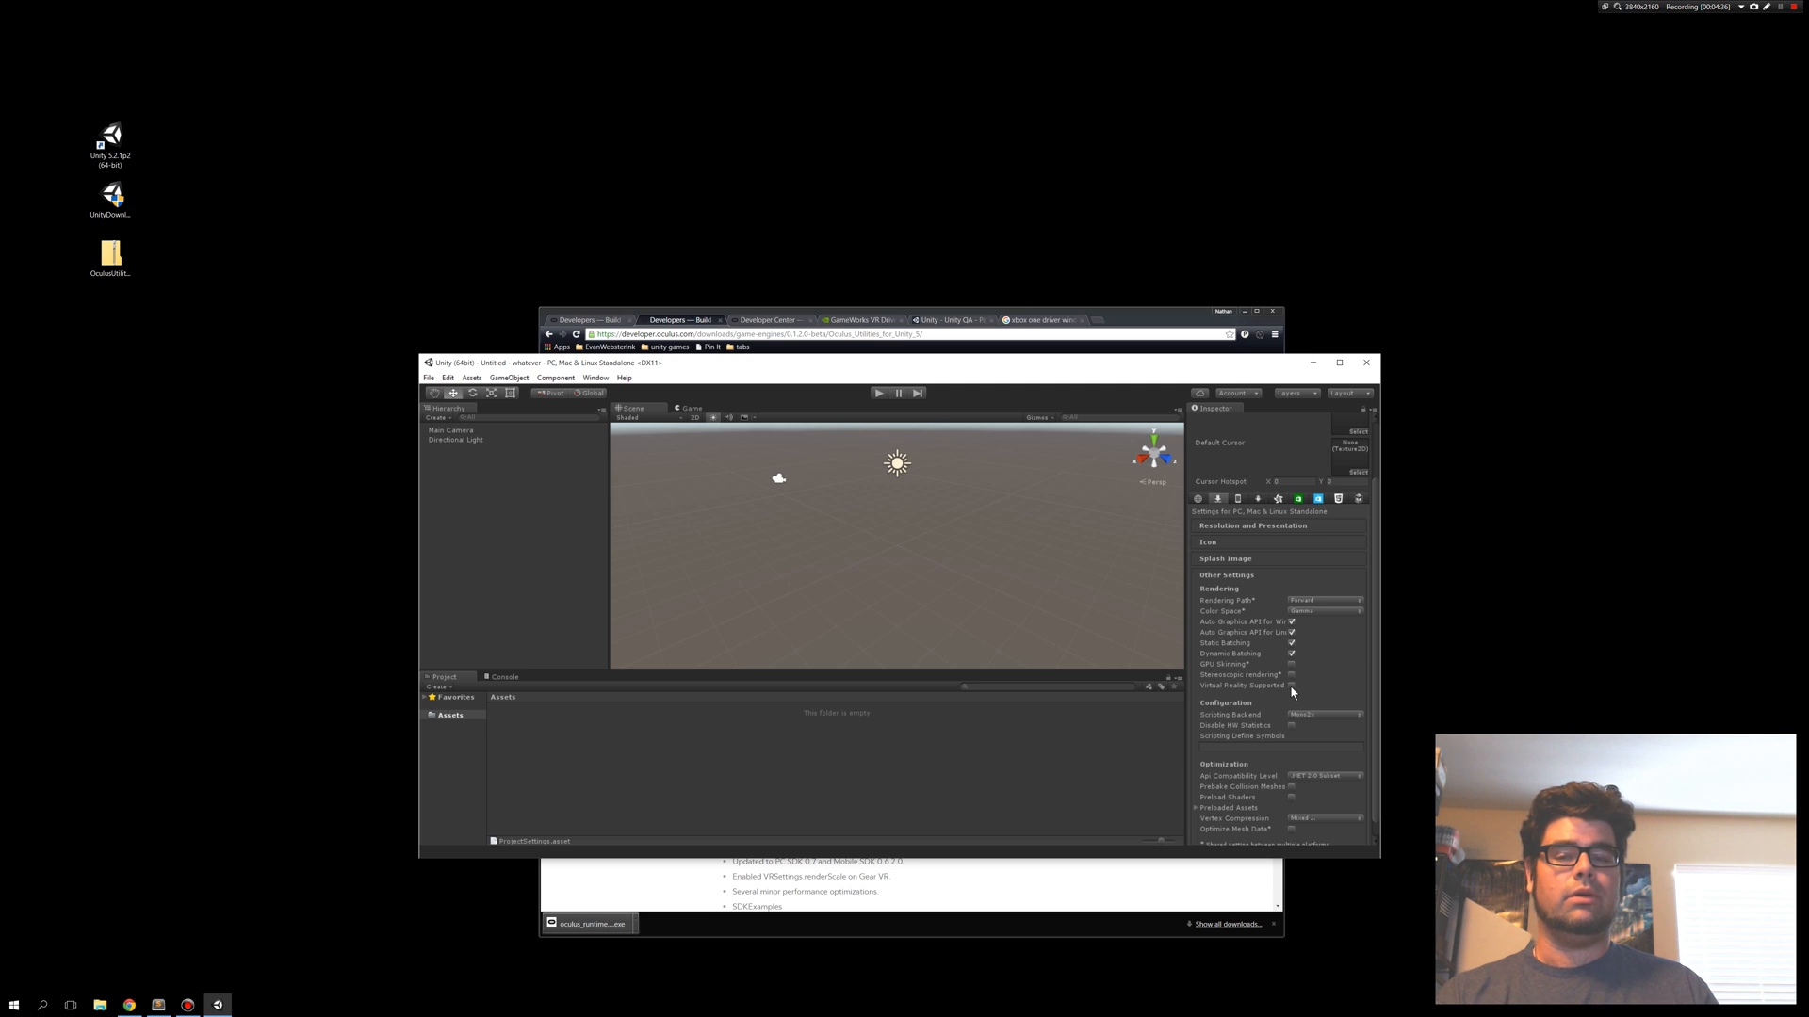
{"action": "left_click", "coordinate": [1291, 685]}
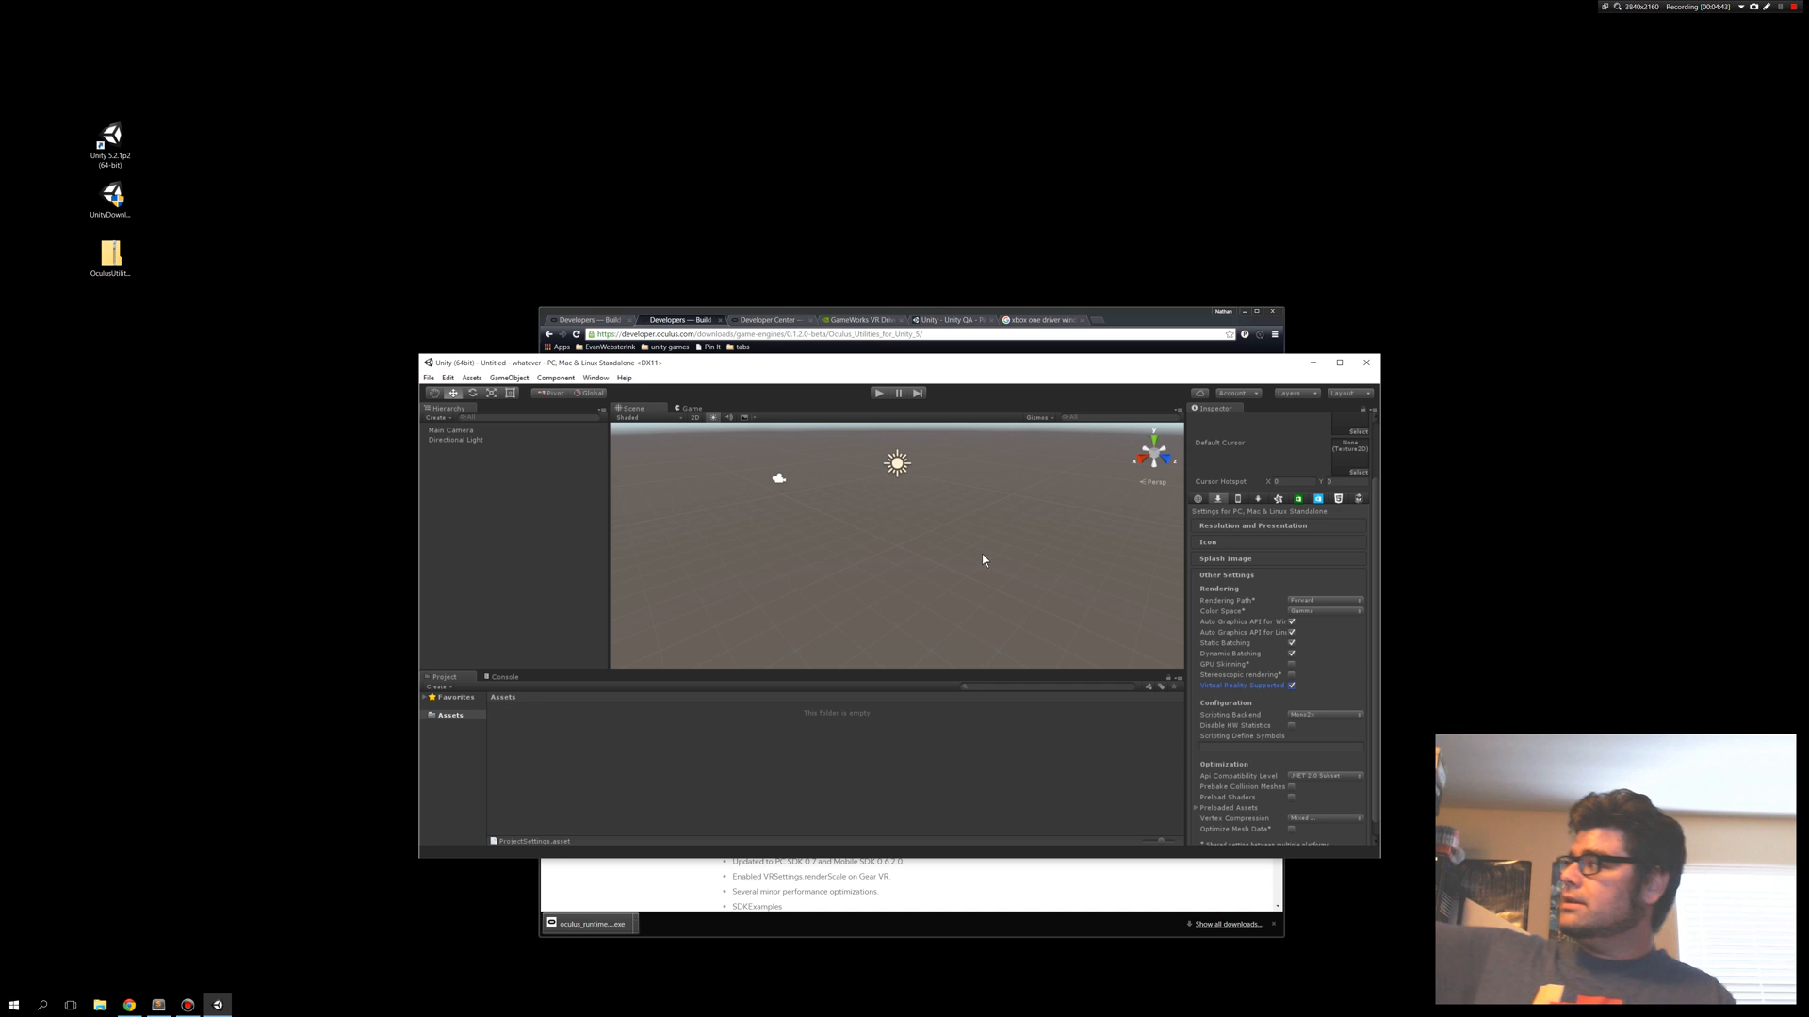
{"action": "mouse_move", "coordinate": [900, 418]}
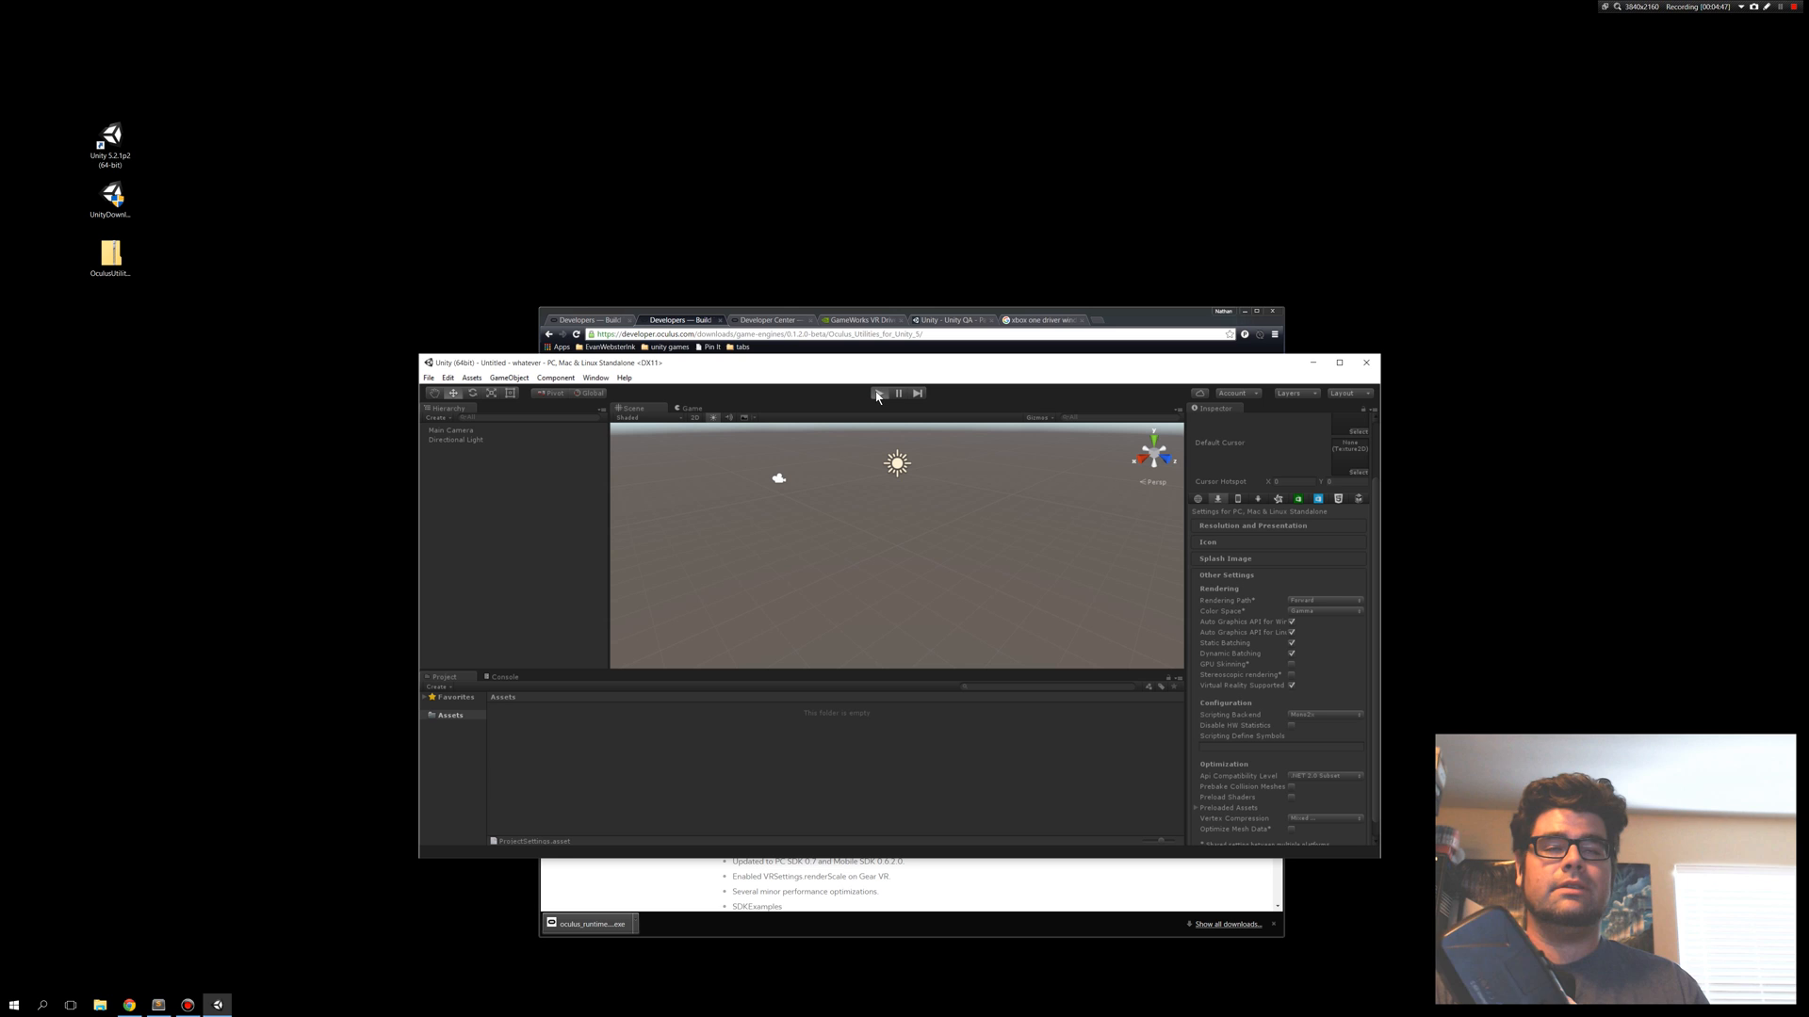
Run the empty scene in VR play mode, stop it, then return to the Oculus Utilities page.
{"action": "left_click", "coordinate": [877, 394]}
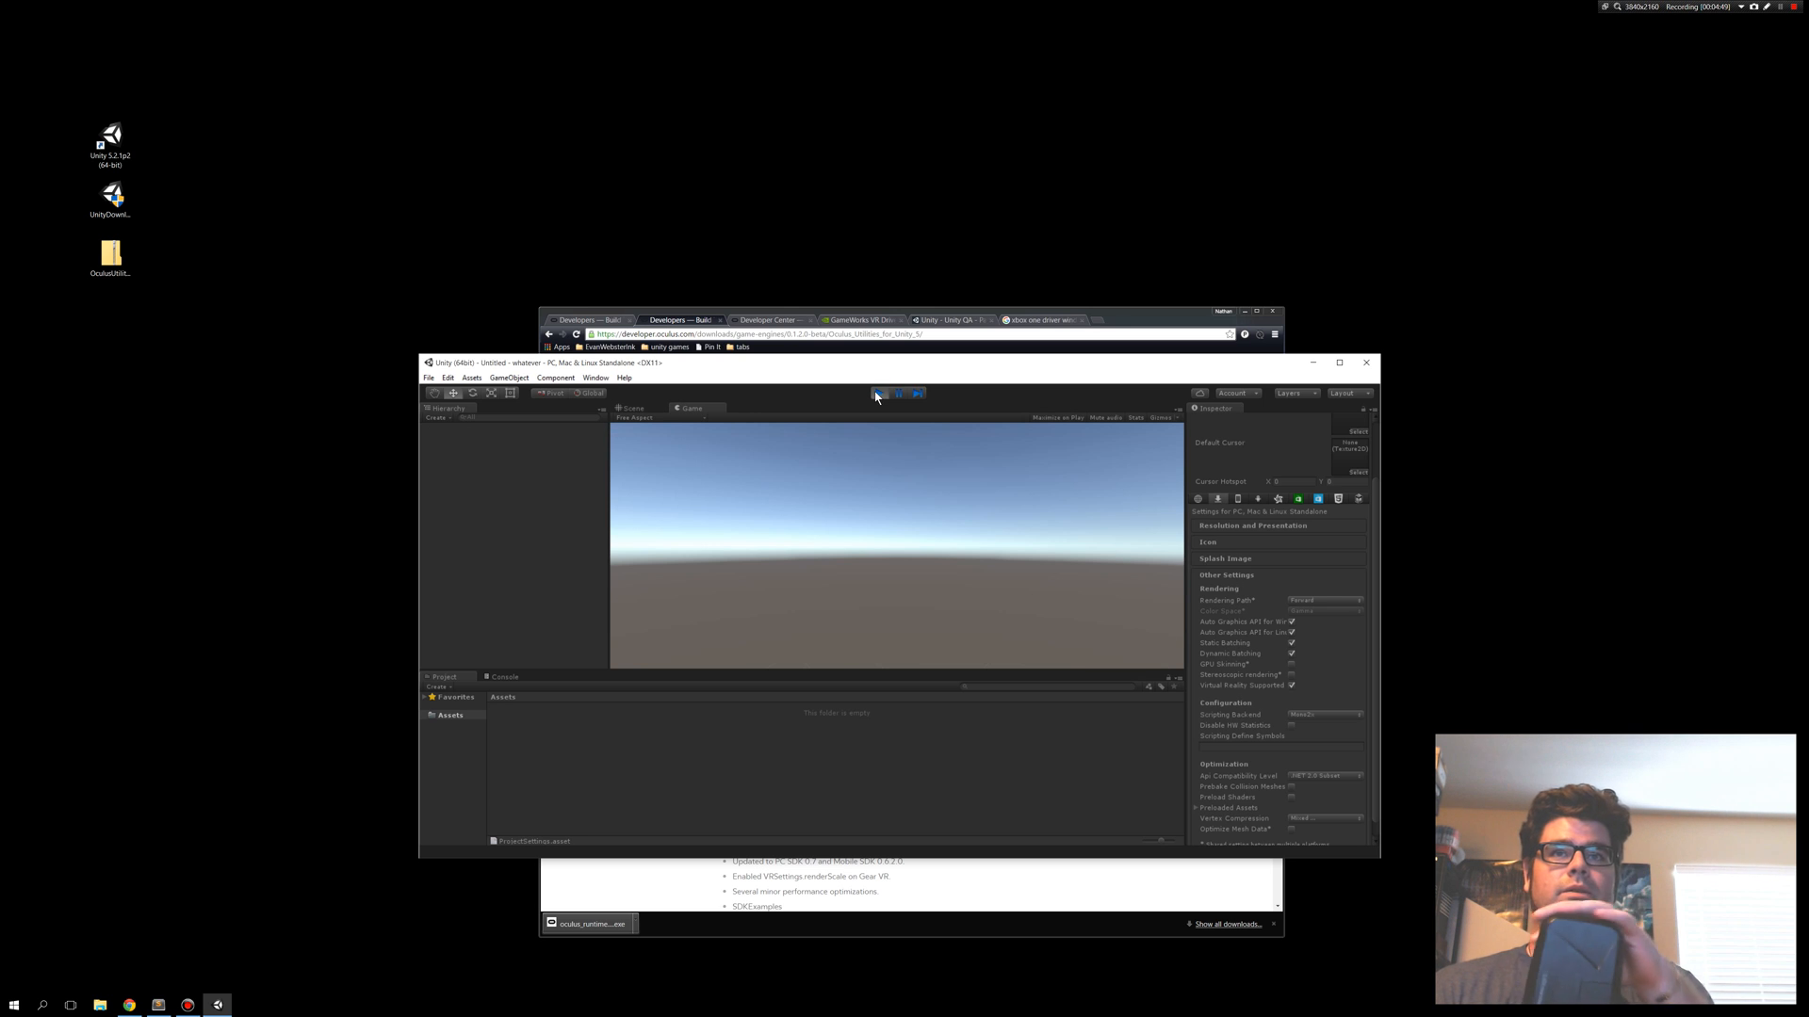
{"action": "left_click", "coordinate": [877, 394]}
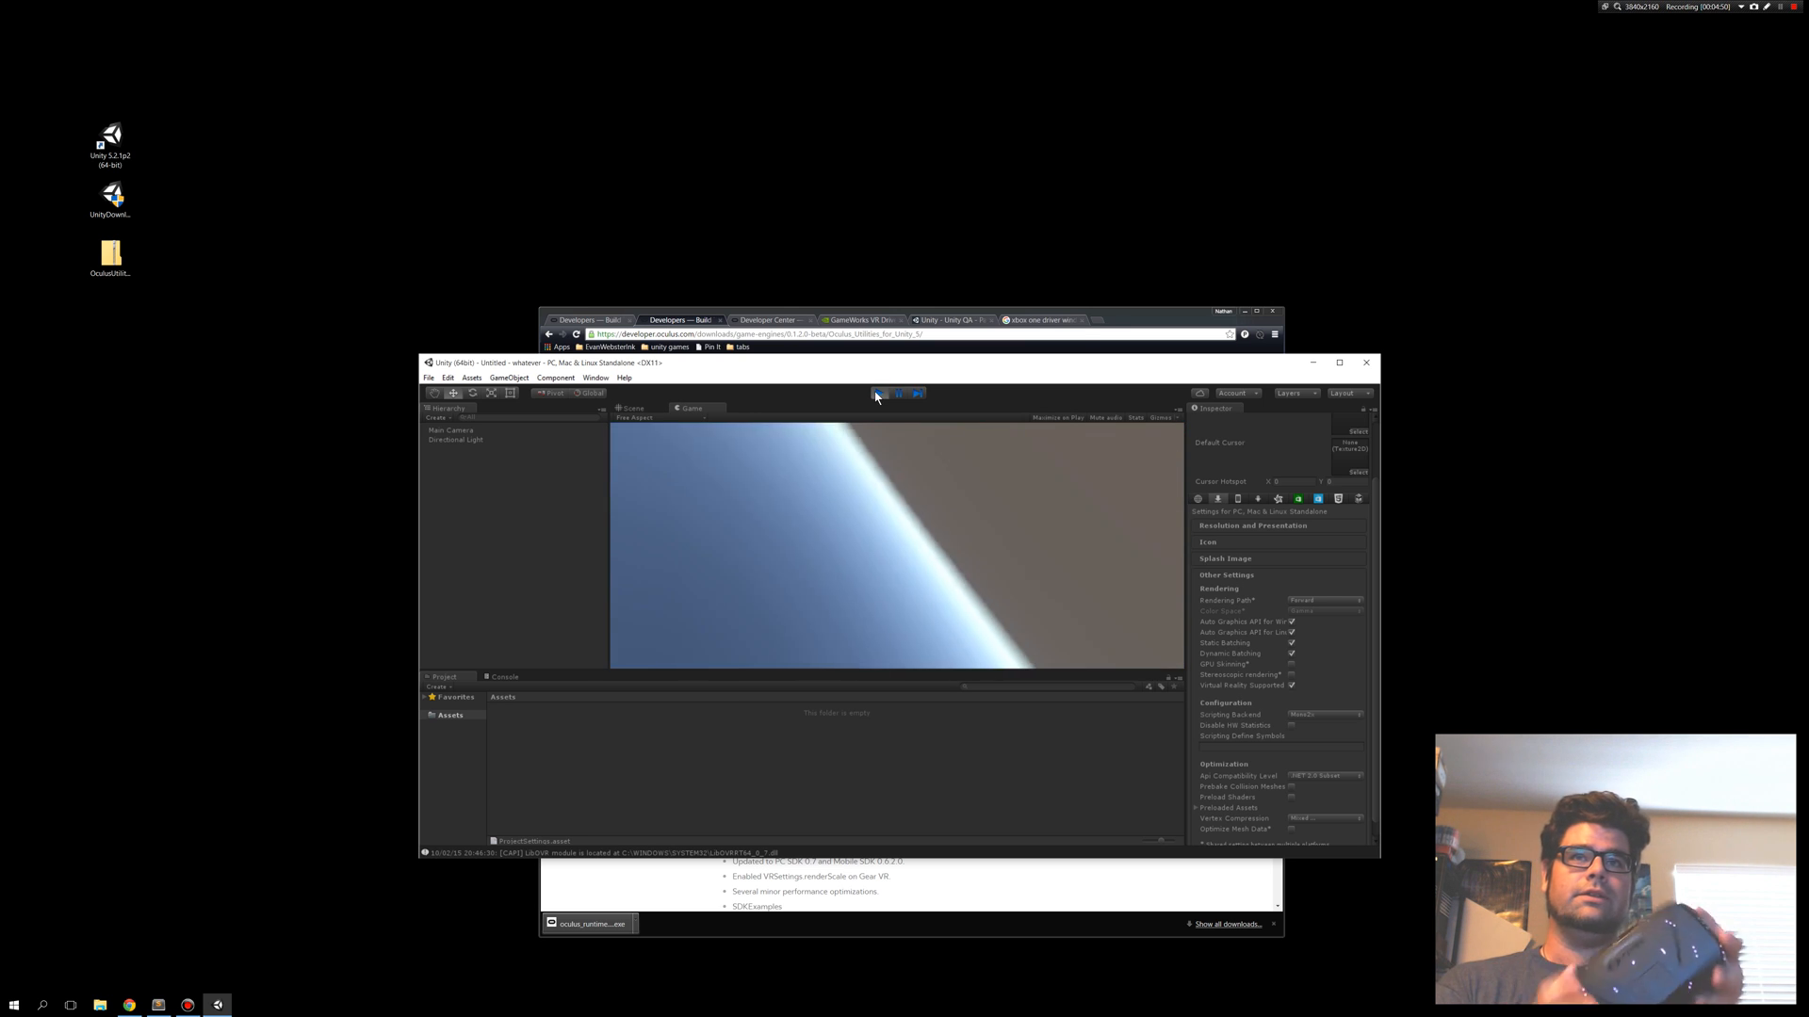
{"action": "left_click", "coordinate": [877, 394]}
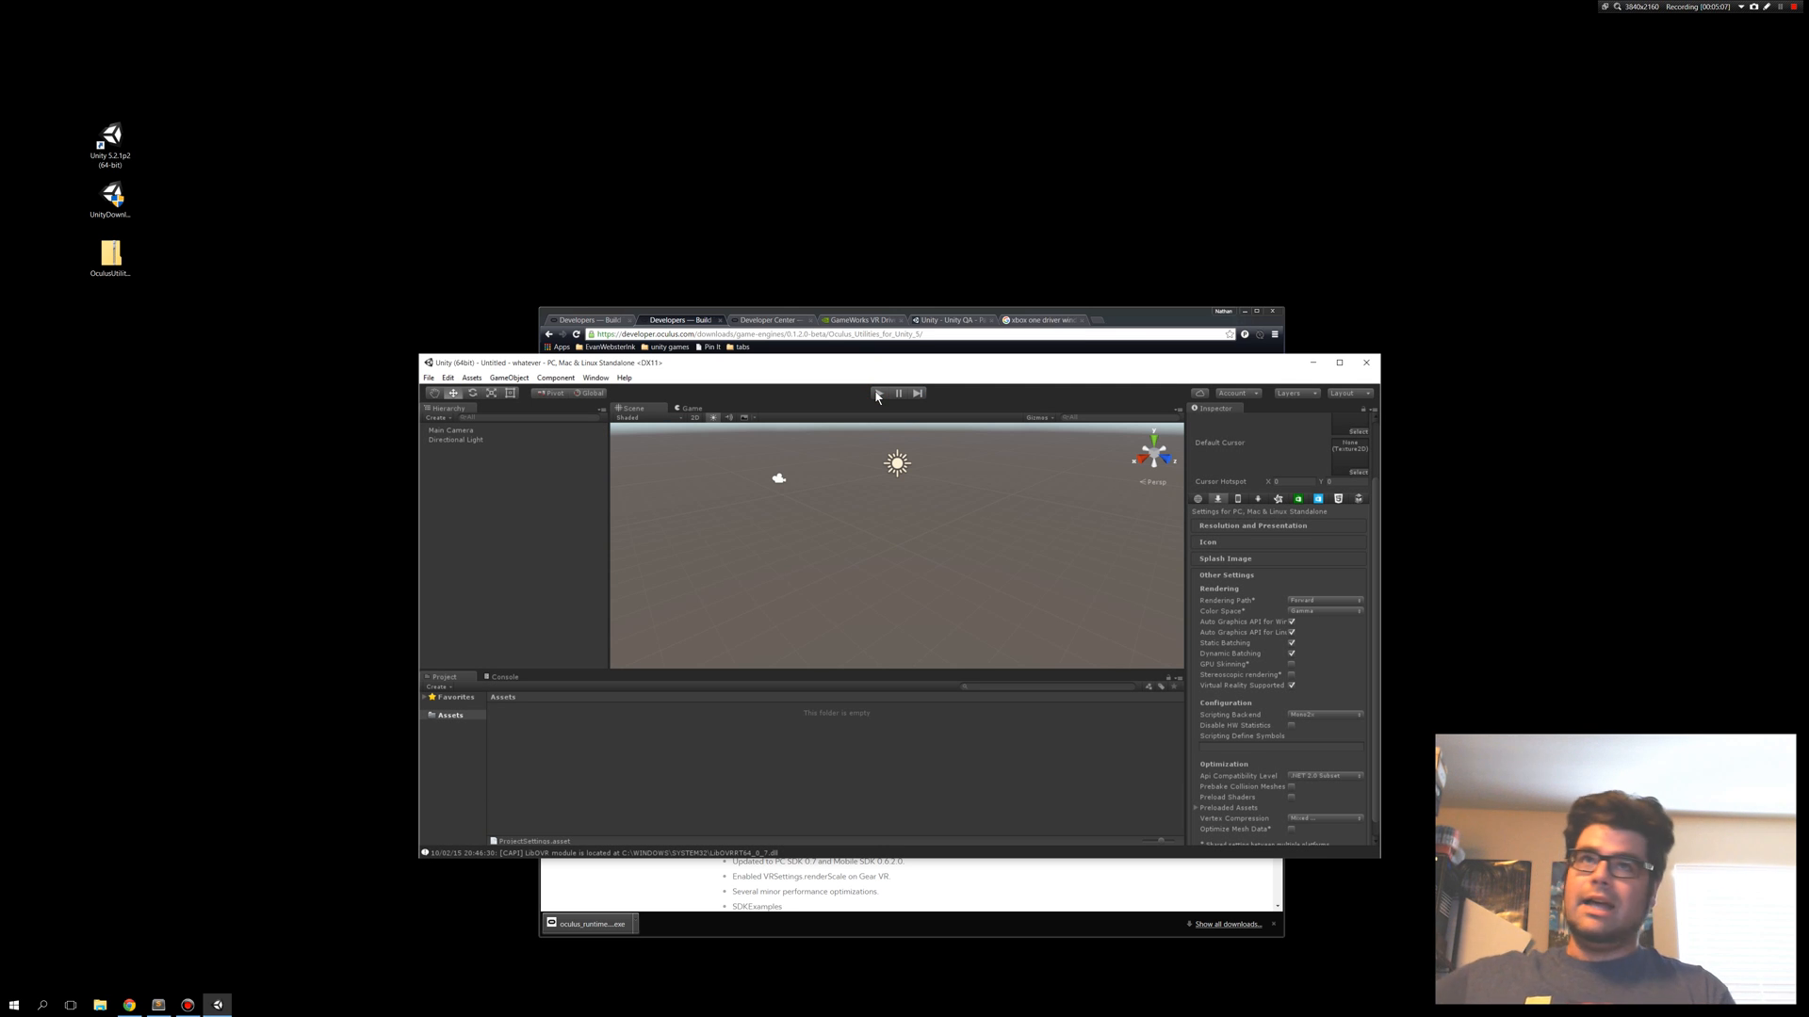
{"action": "left_click", "coordinate": [678, 319]}
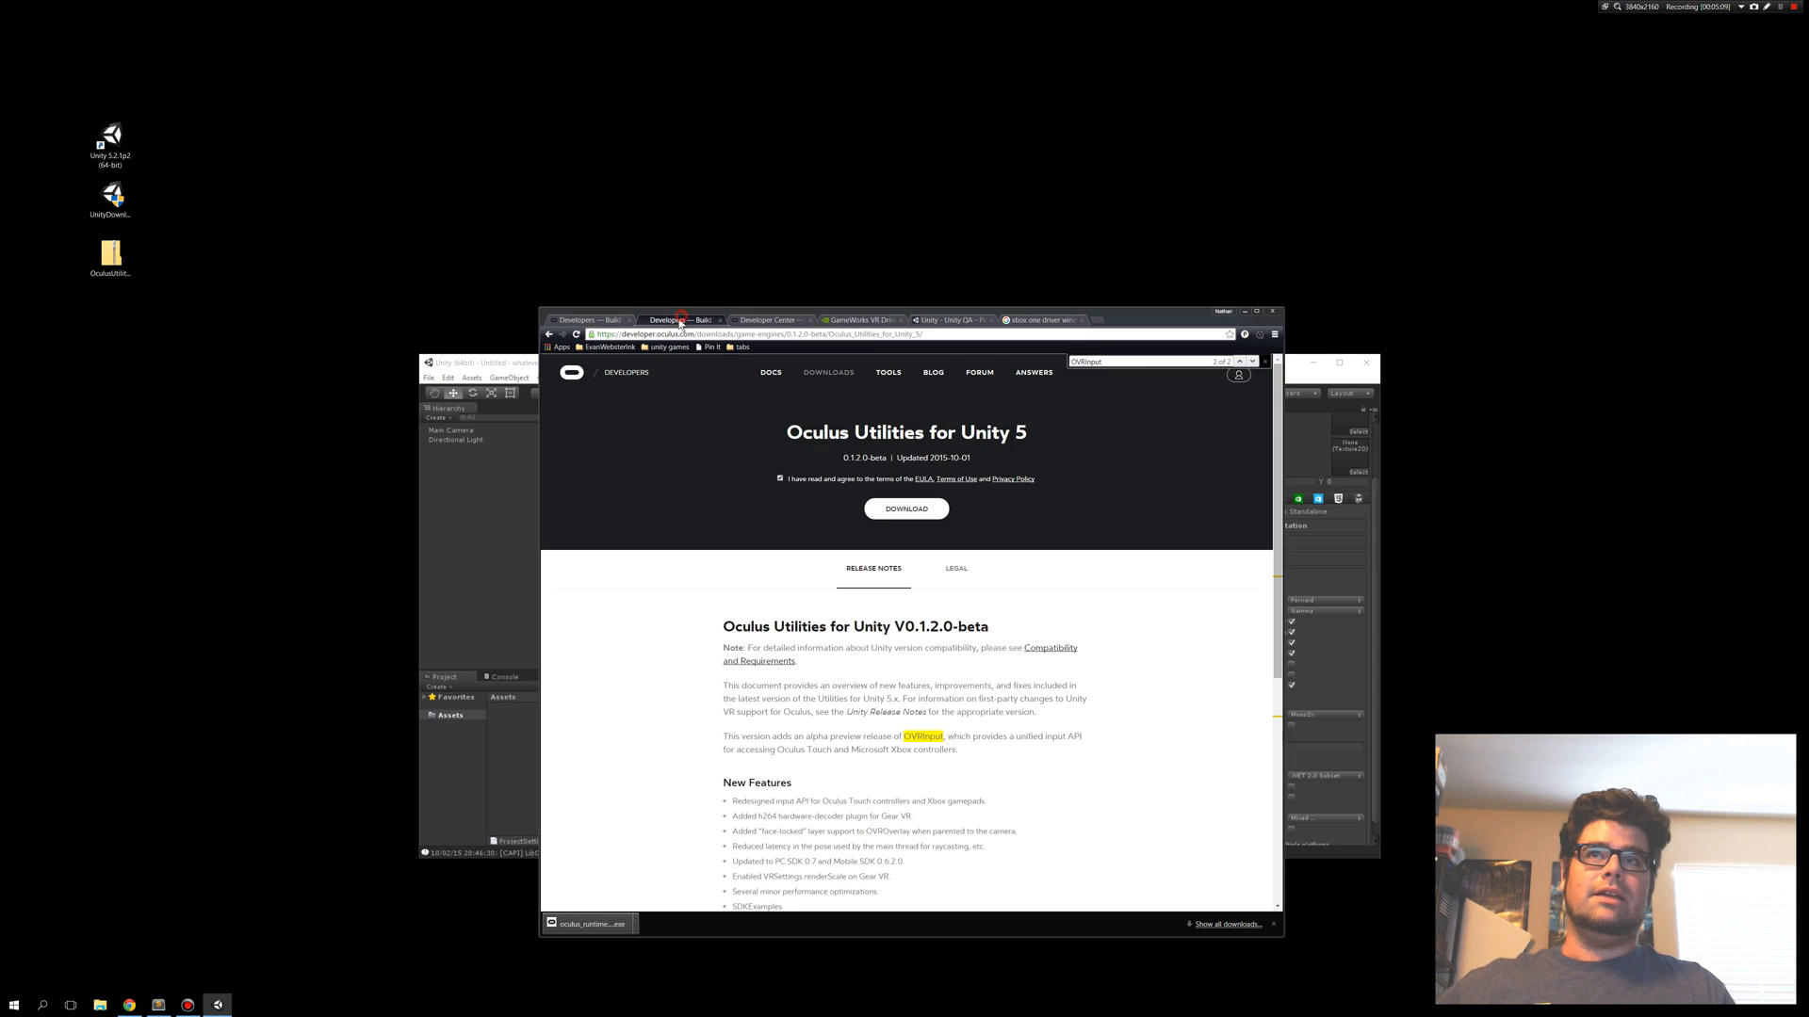
Scroll the Oculus documentation, then switch to Unity's Patch Releases page listing 5.2.1p2.
{"action": "scroll", "scroll_direction": "down", "scroll_amount": 3}
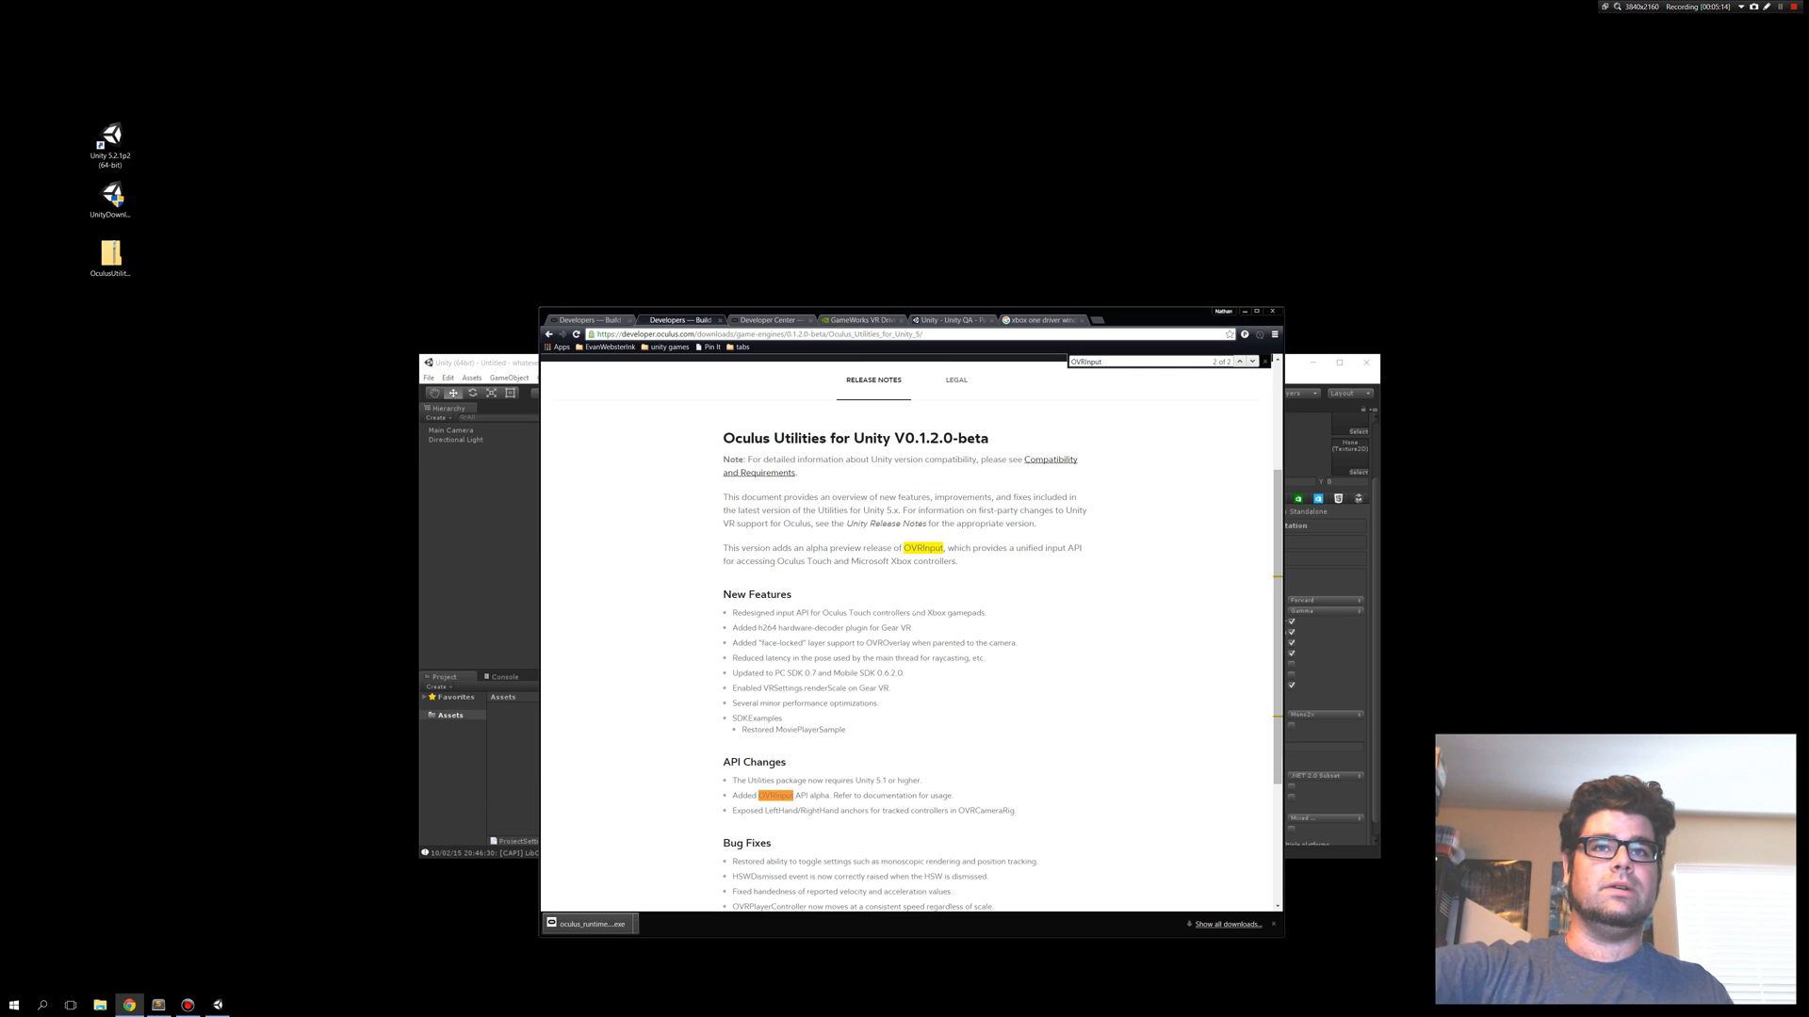
{"action": "scroll", "scroll_direction": "up", "scroll_amount": 3}
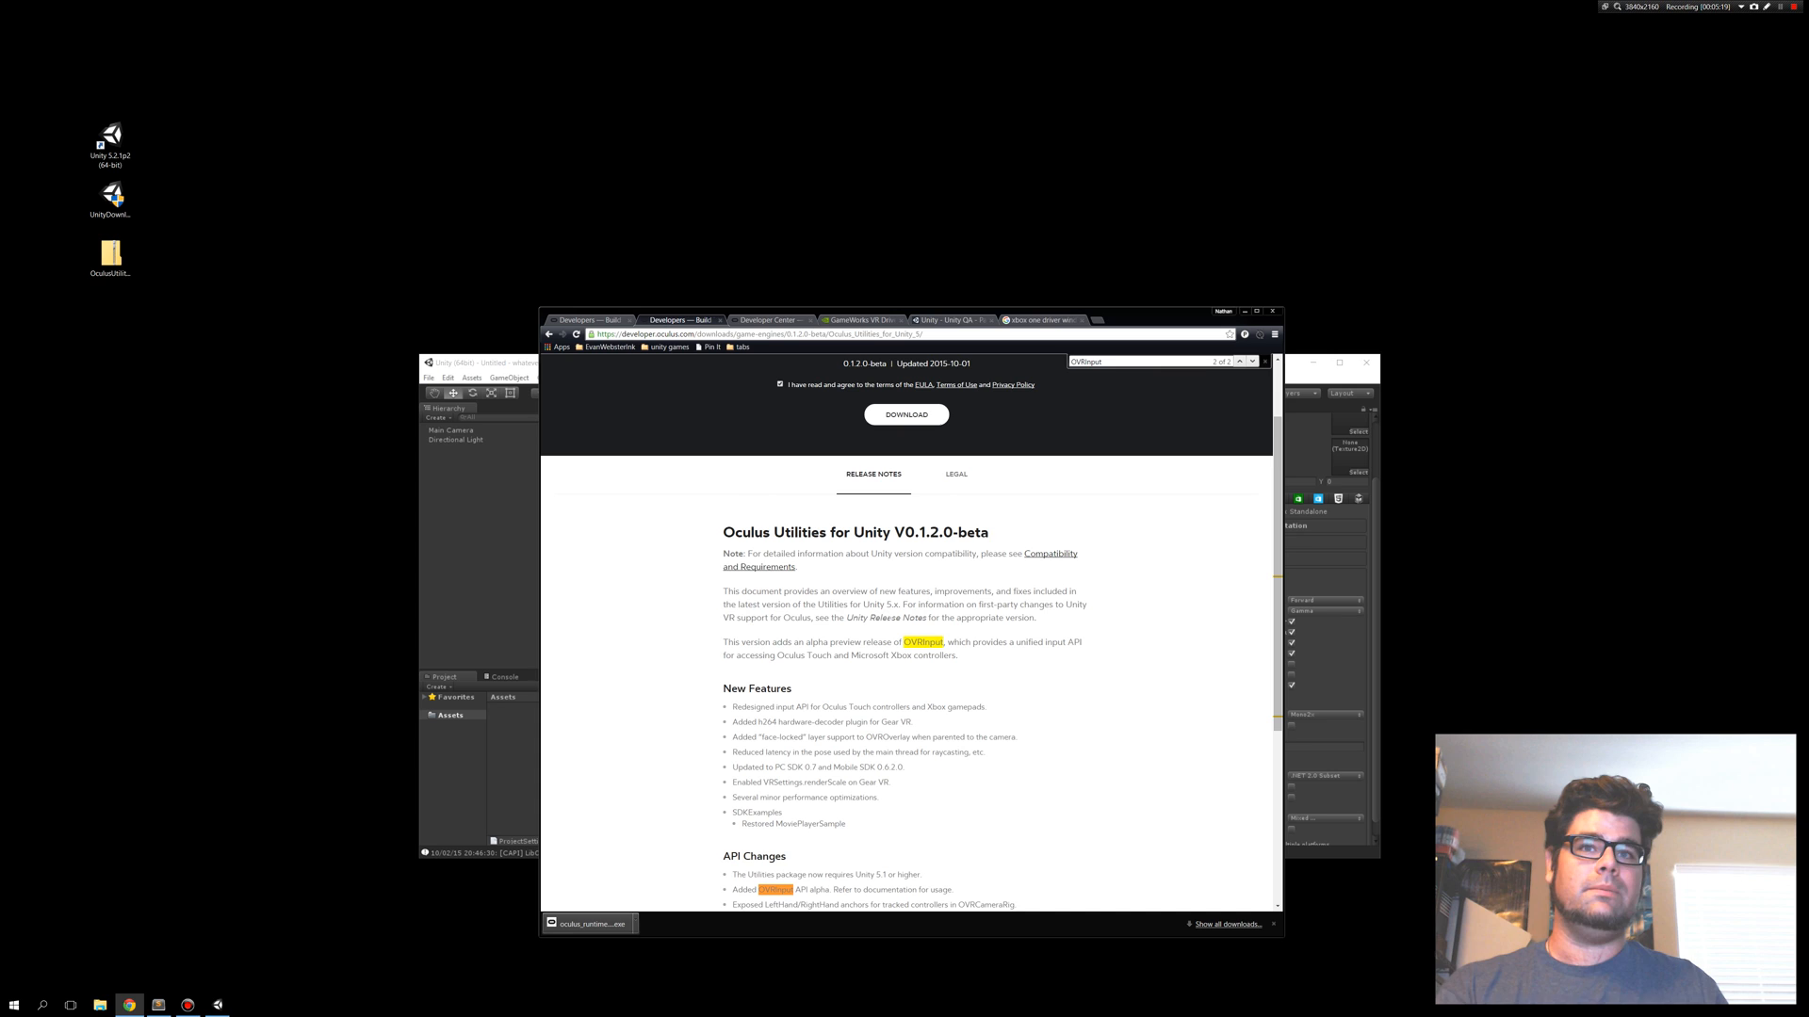
{"action": "scroll", "scroll_direction": "up", "scroll_amount": 3}
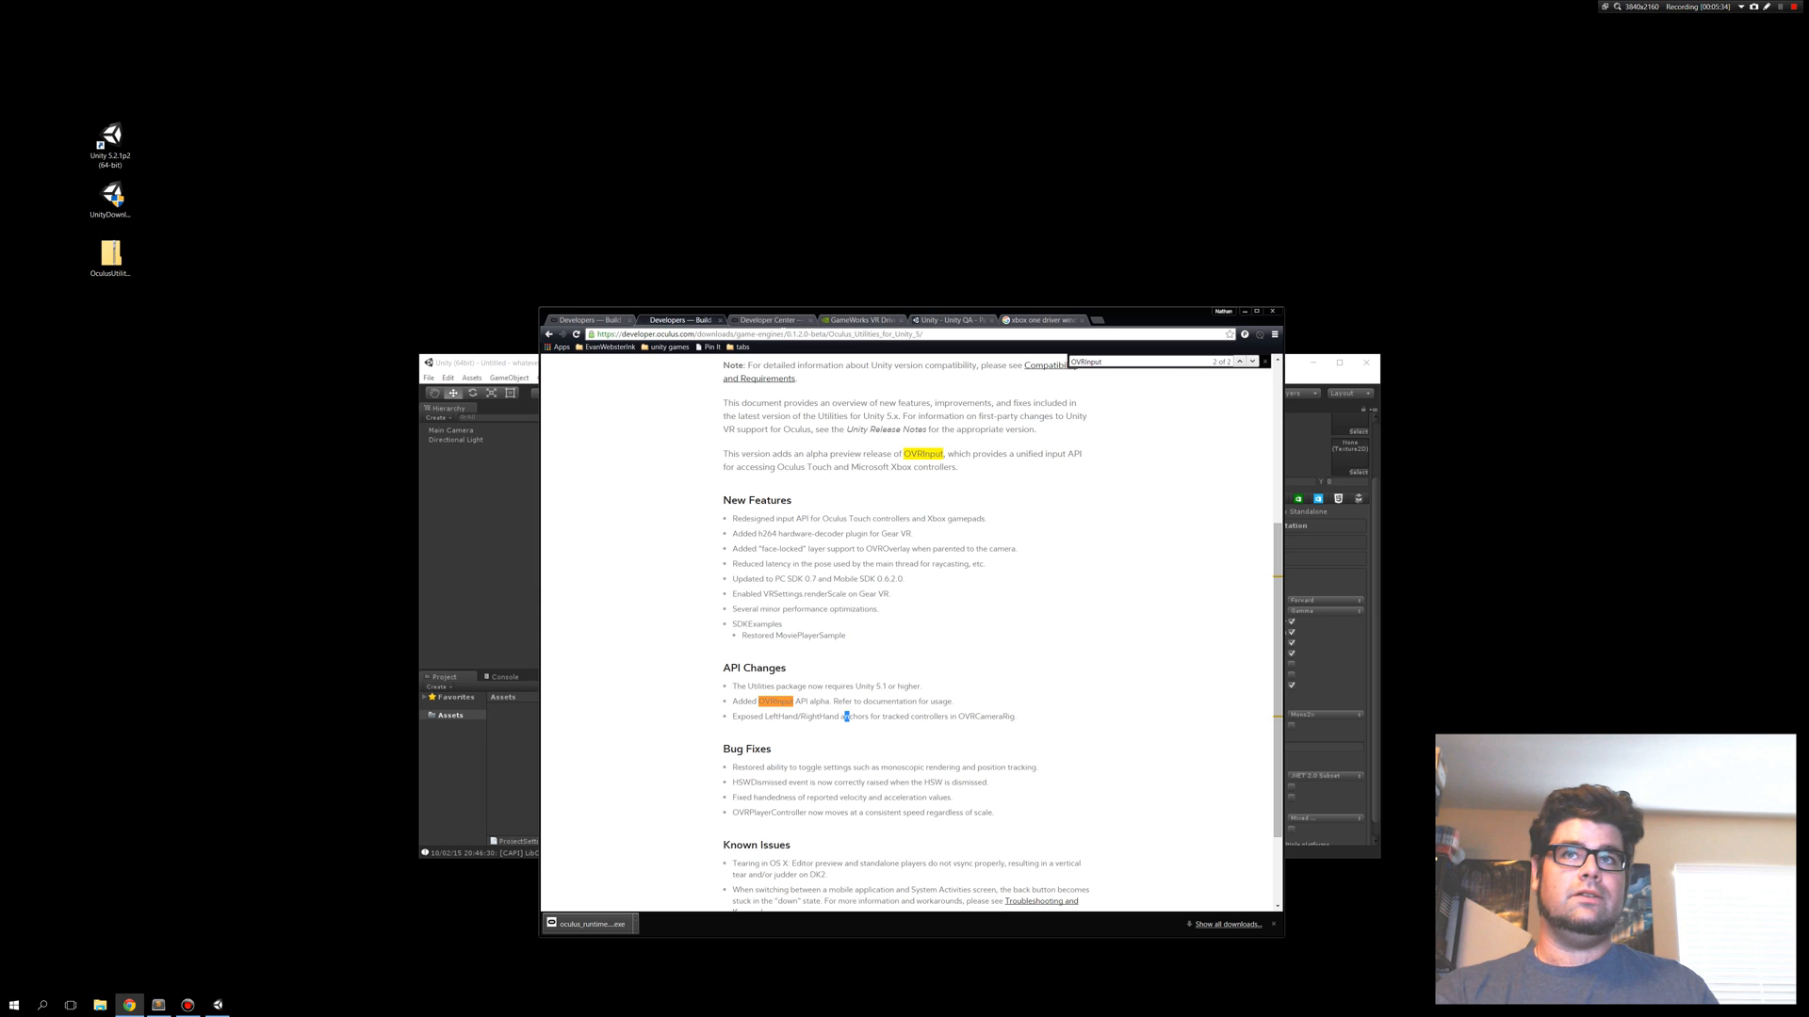
{"action": "mouse_move", "coordinate": [650, 303]}
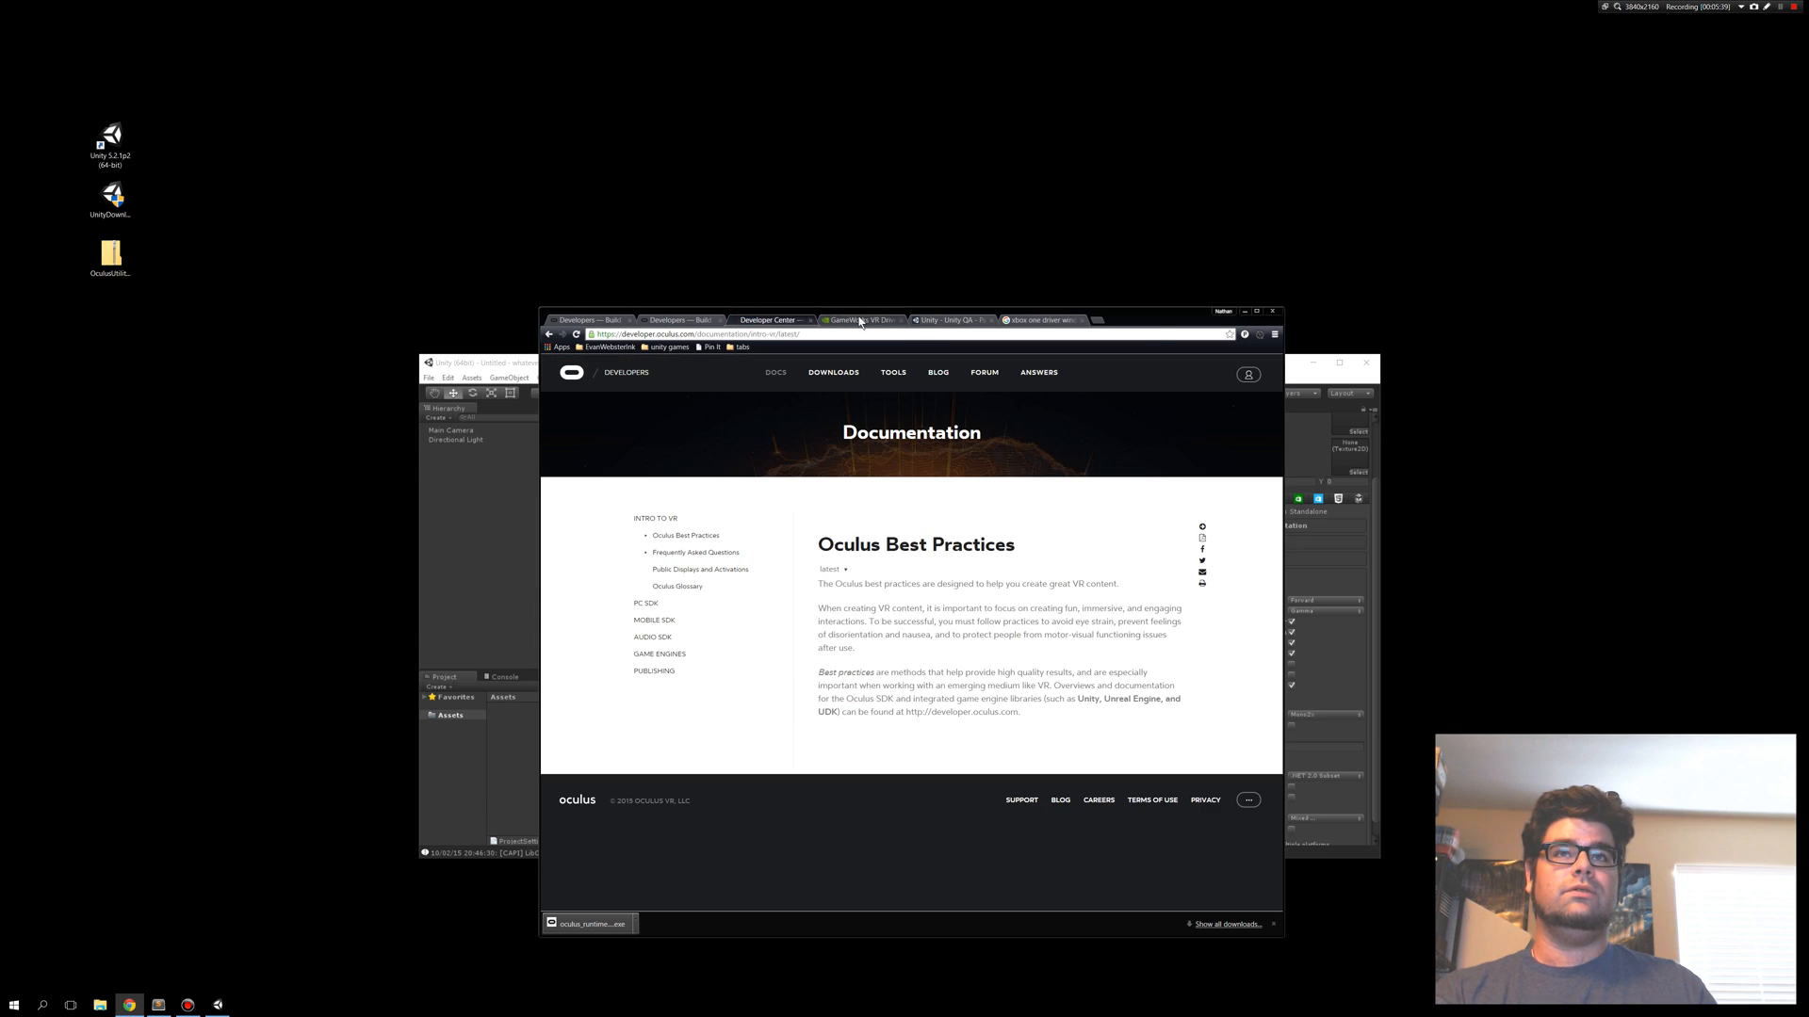
{"action": "left_click", "coordinate": [949, 320]}
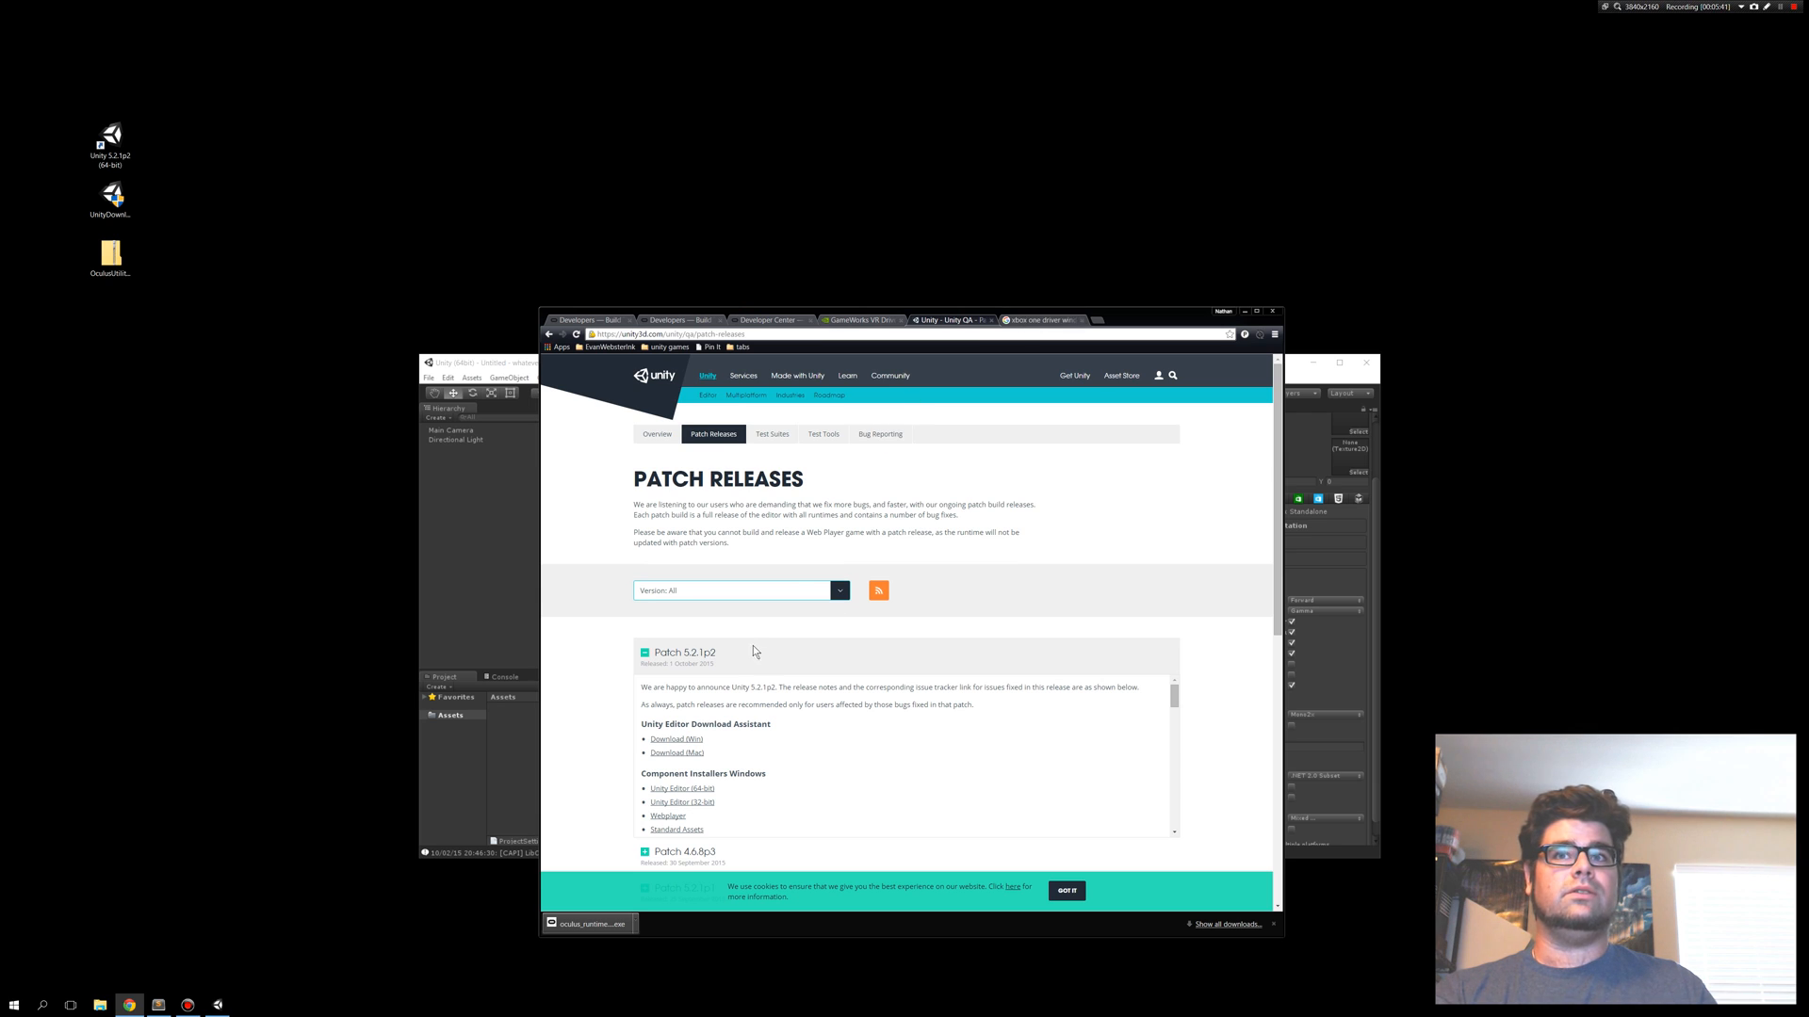
{"action": "mouse_move", "coordinate": [744, 664]}
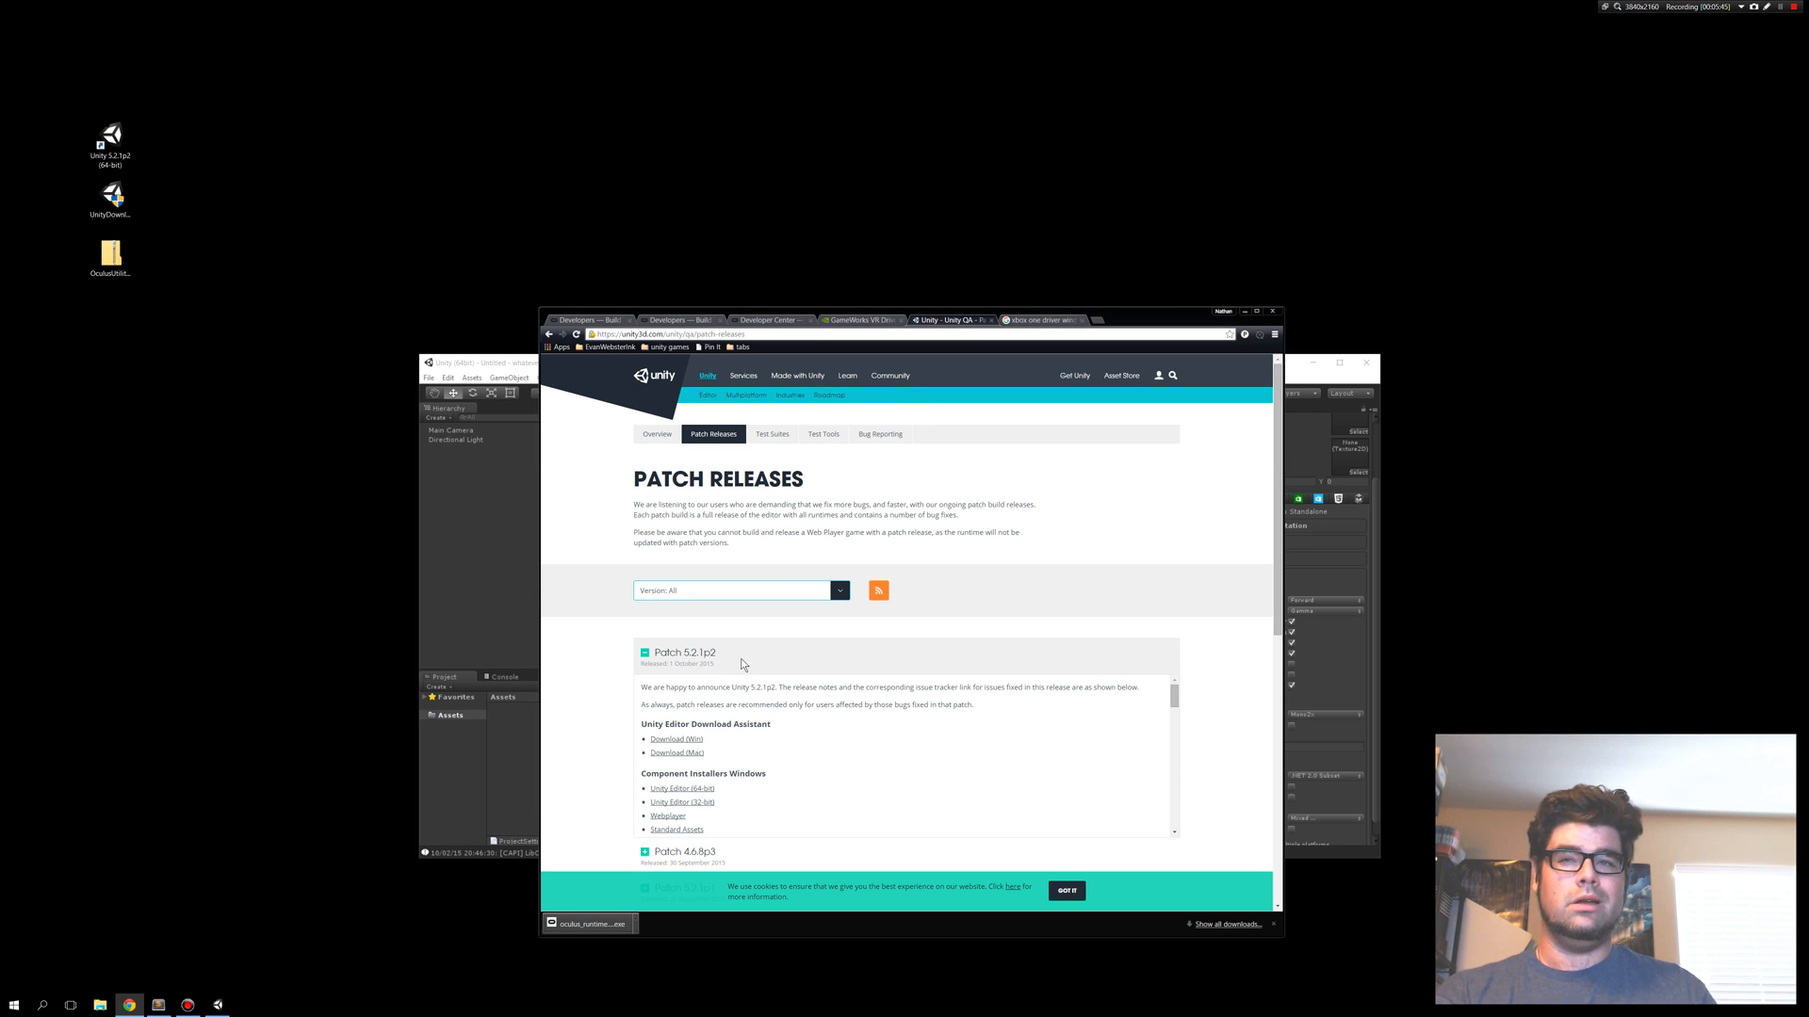
Highlight the Patch 5.2.1p2 release date and its Download (Win) assistant link.
{"action": "double_click", "coordinate": [680, 663]}
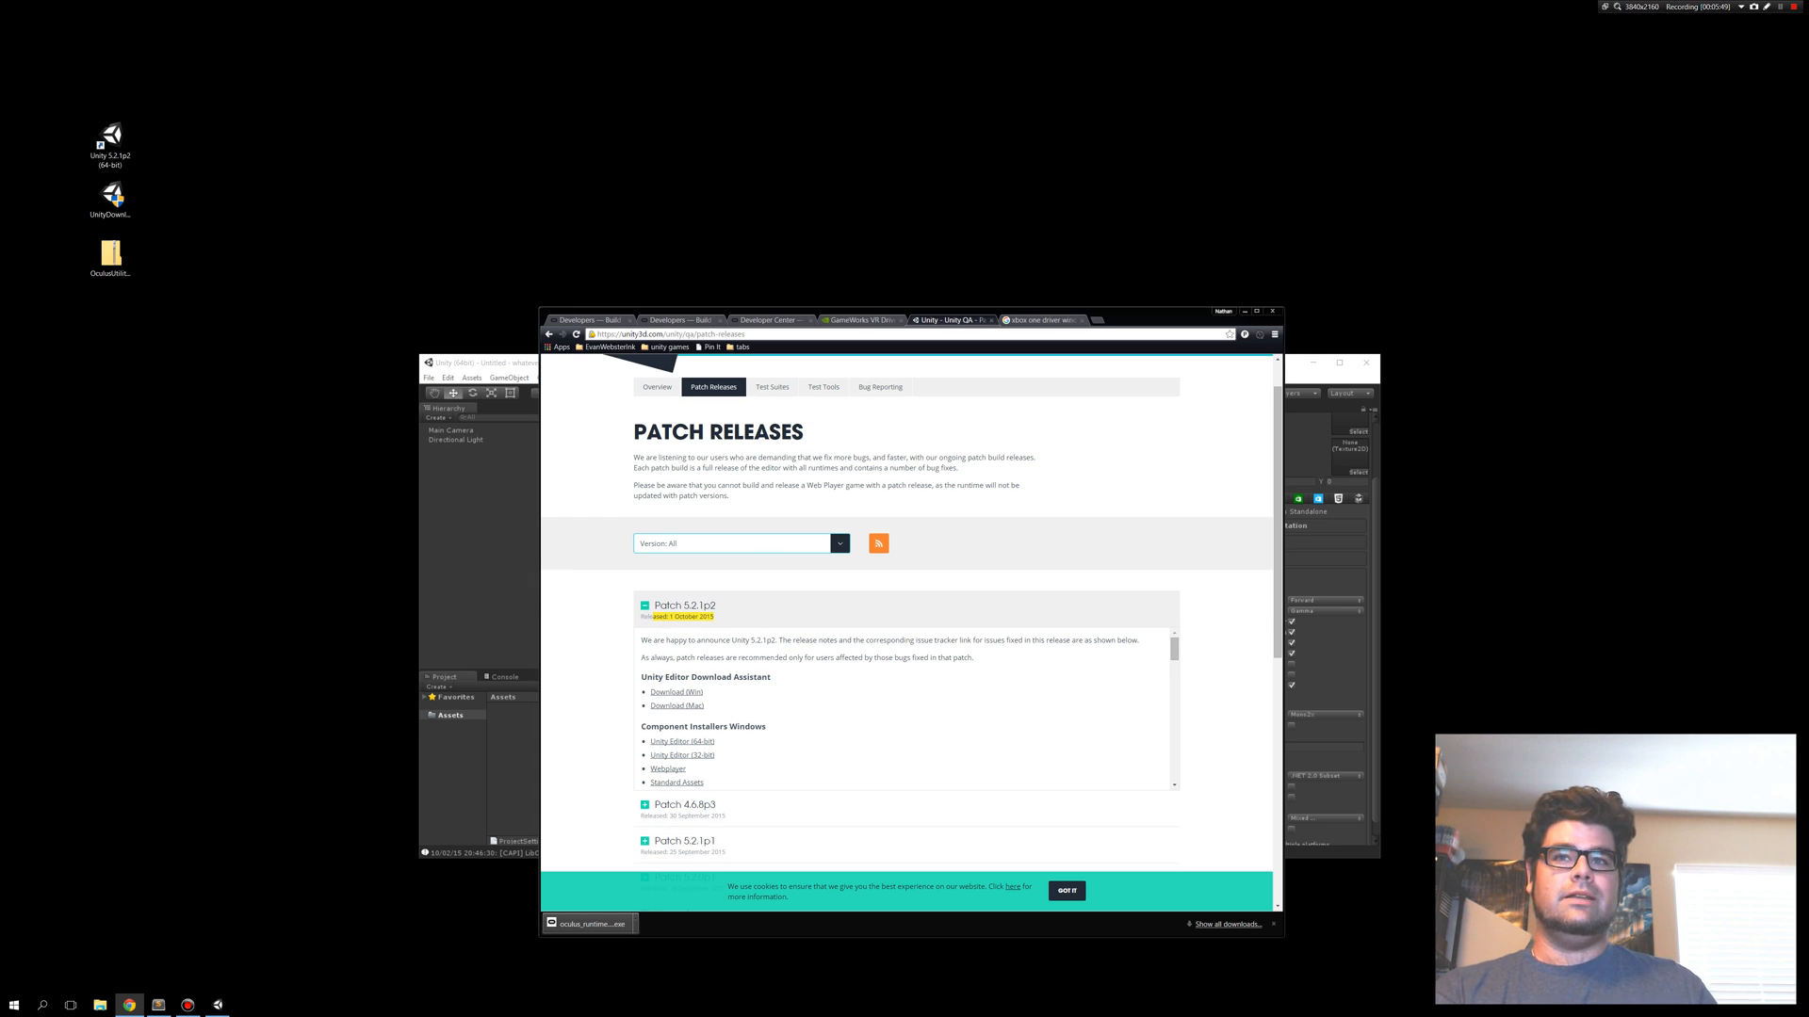
{"action": "scroll", "scroll_direction": "down", "scroll_amount": 3}
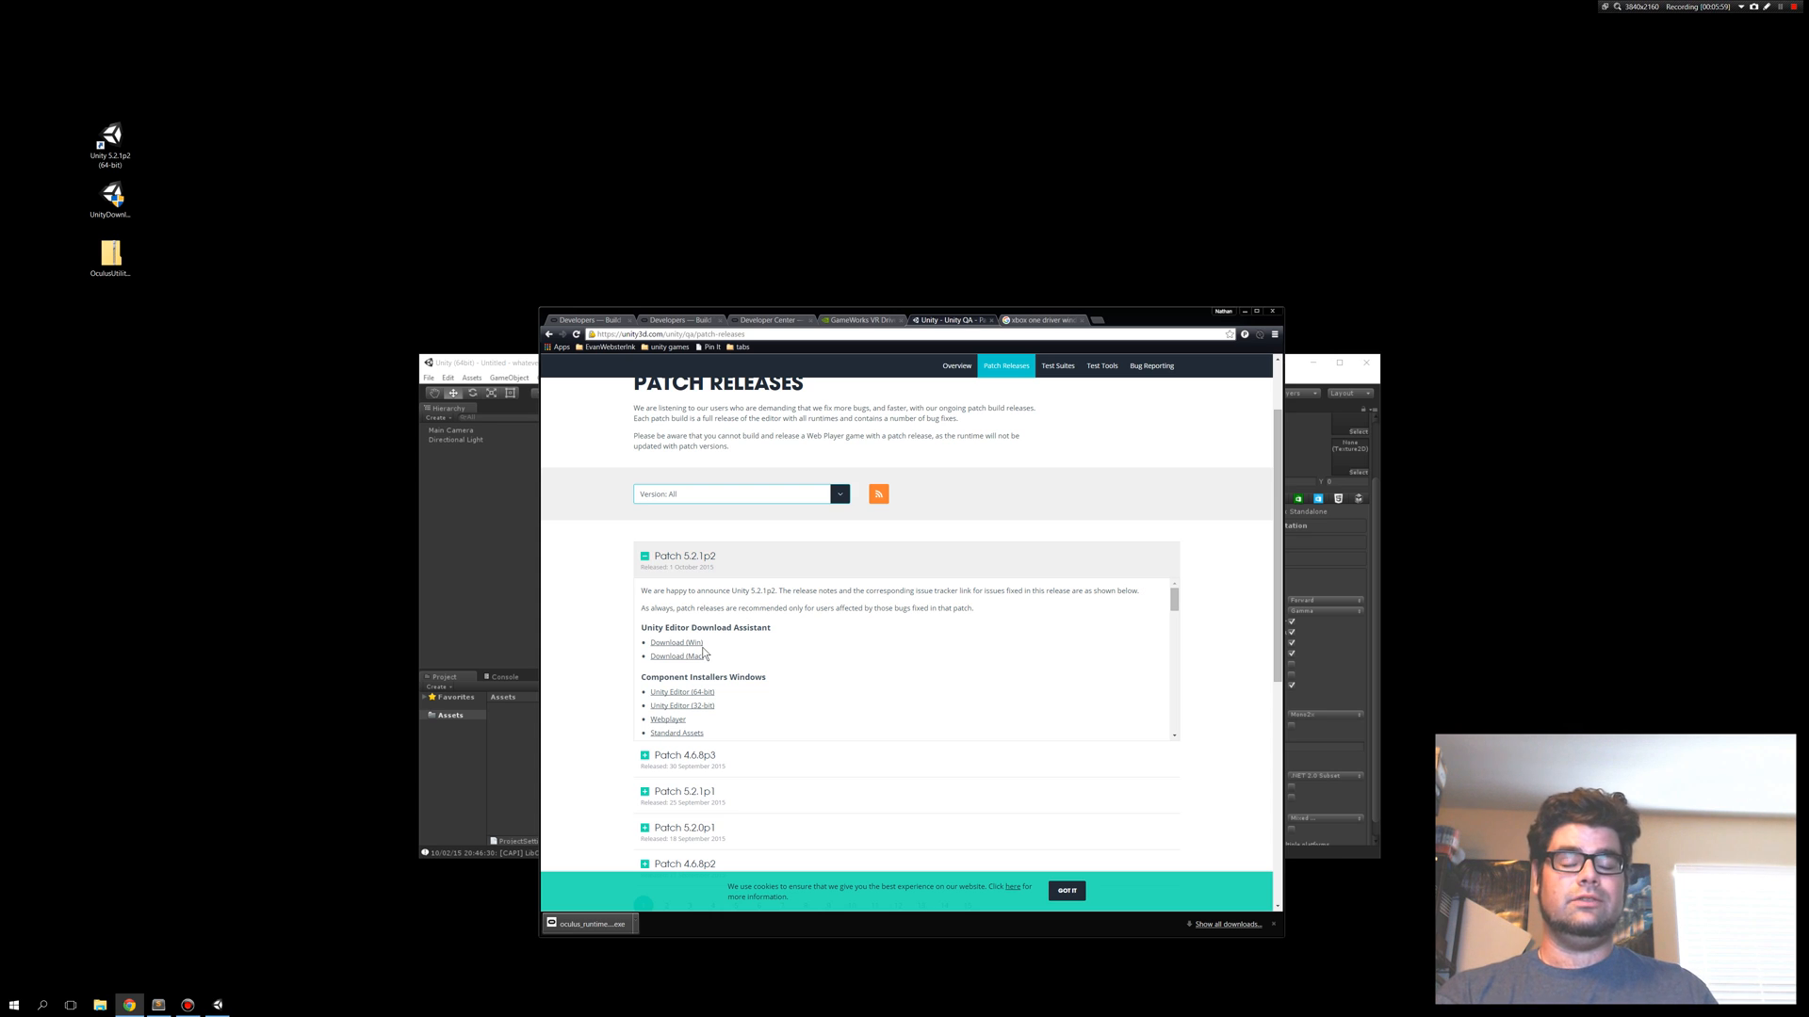
{"action": "left_click", "coordinate": [677, 641]}
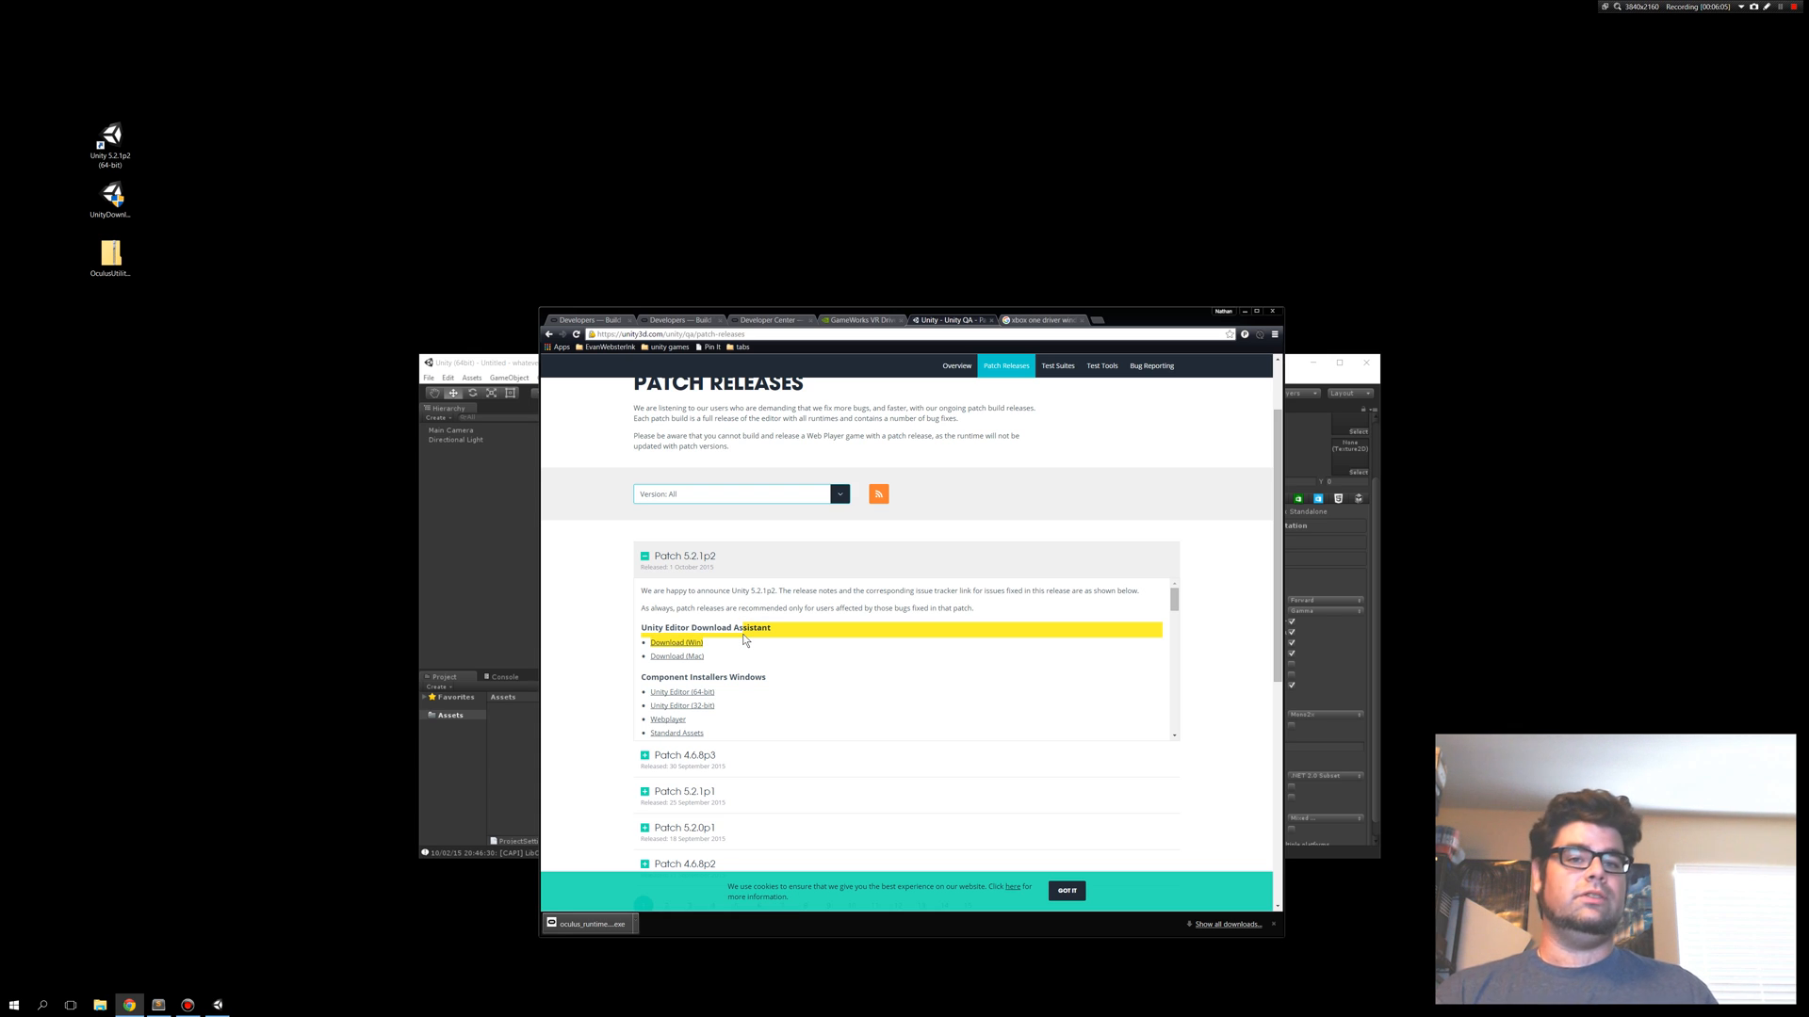
{"action": "mouse_move", "coordinate": [792, 652]}
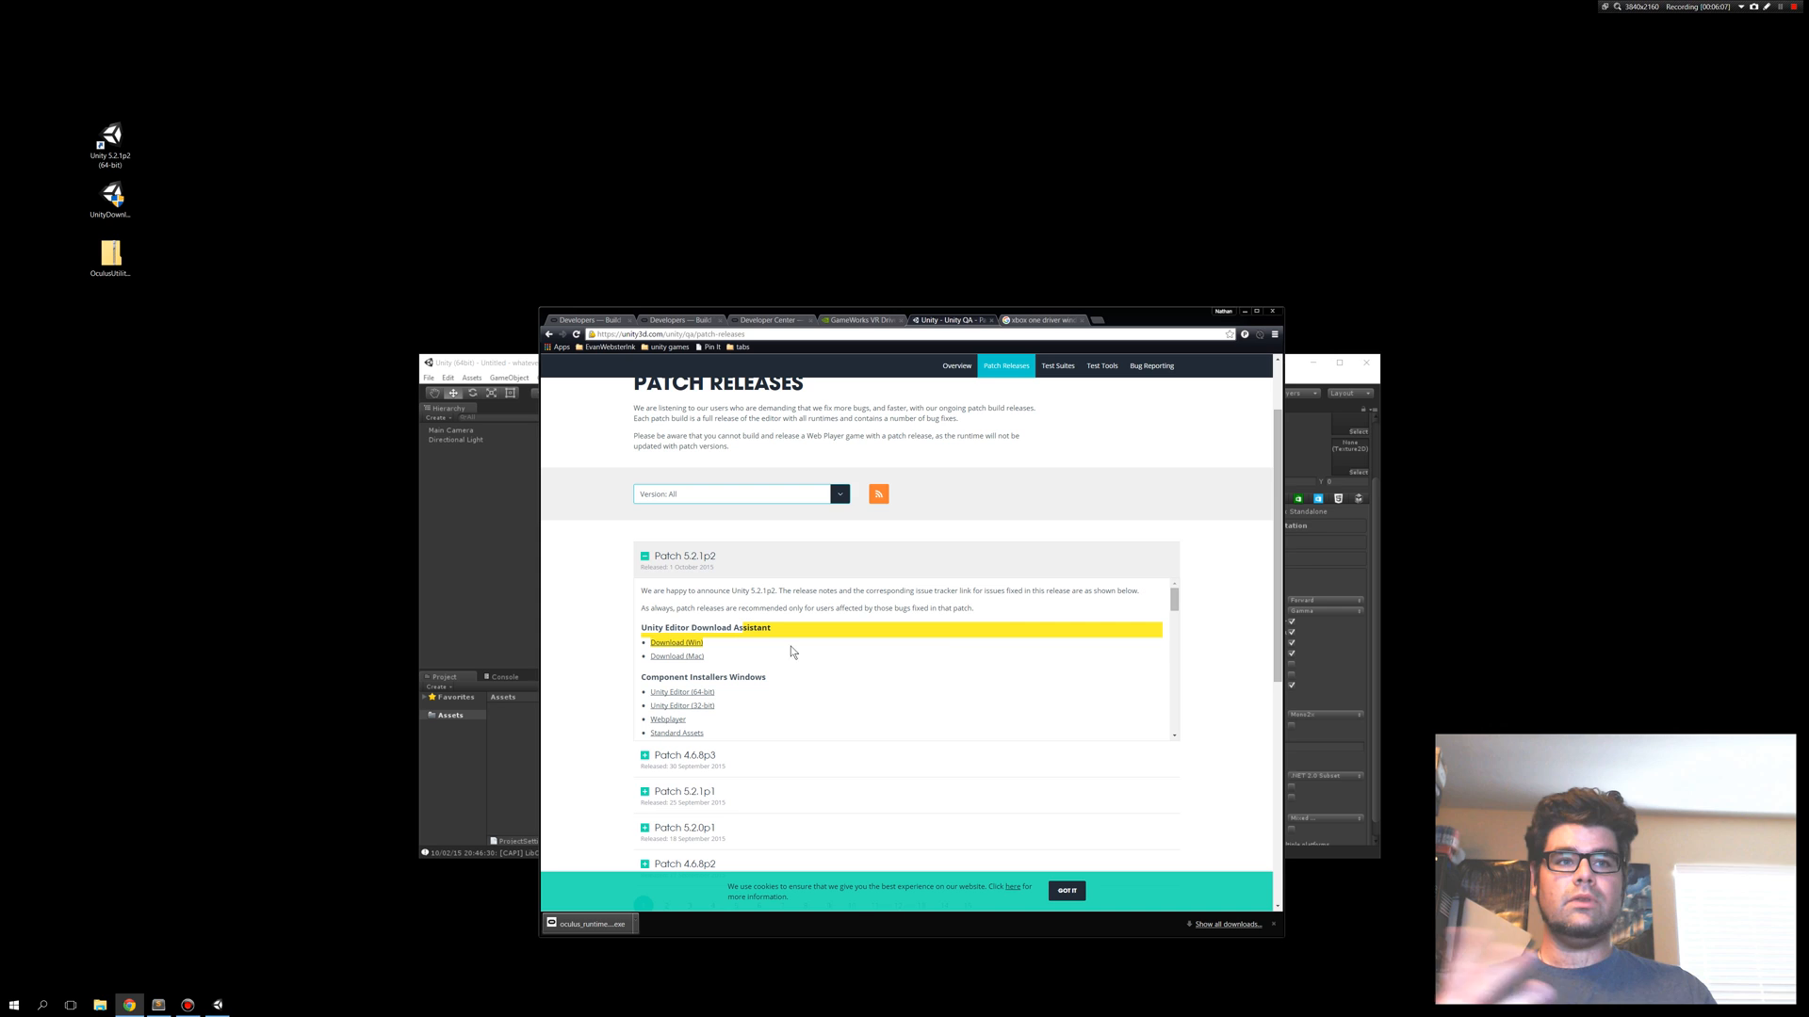
{"action": "mouse_move", "coordinate": [980, 613]}
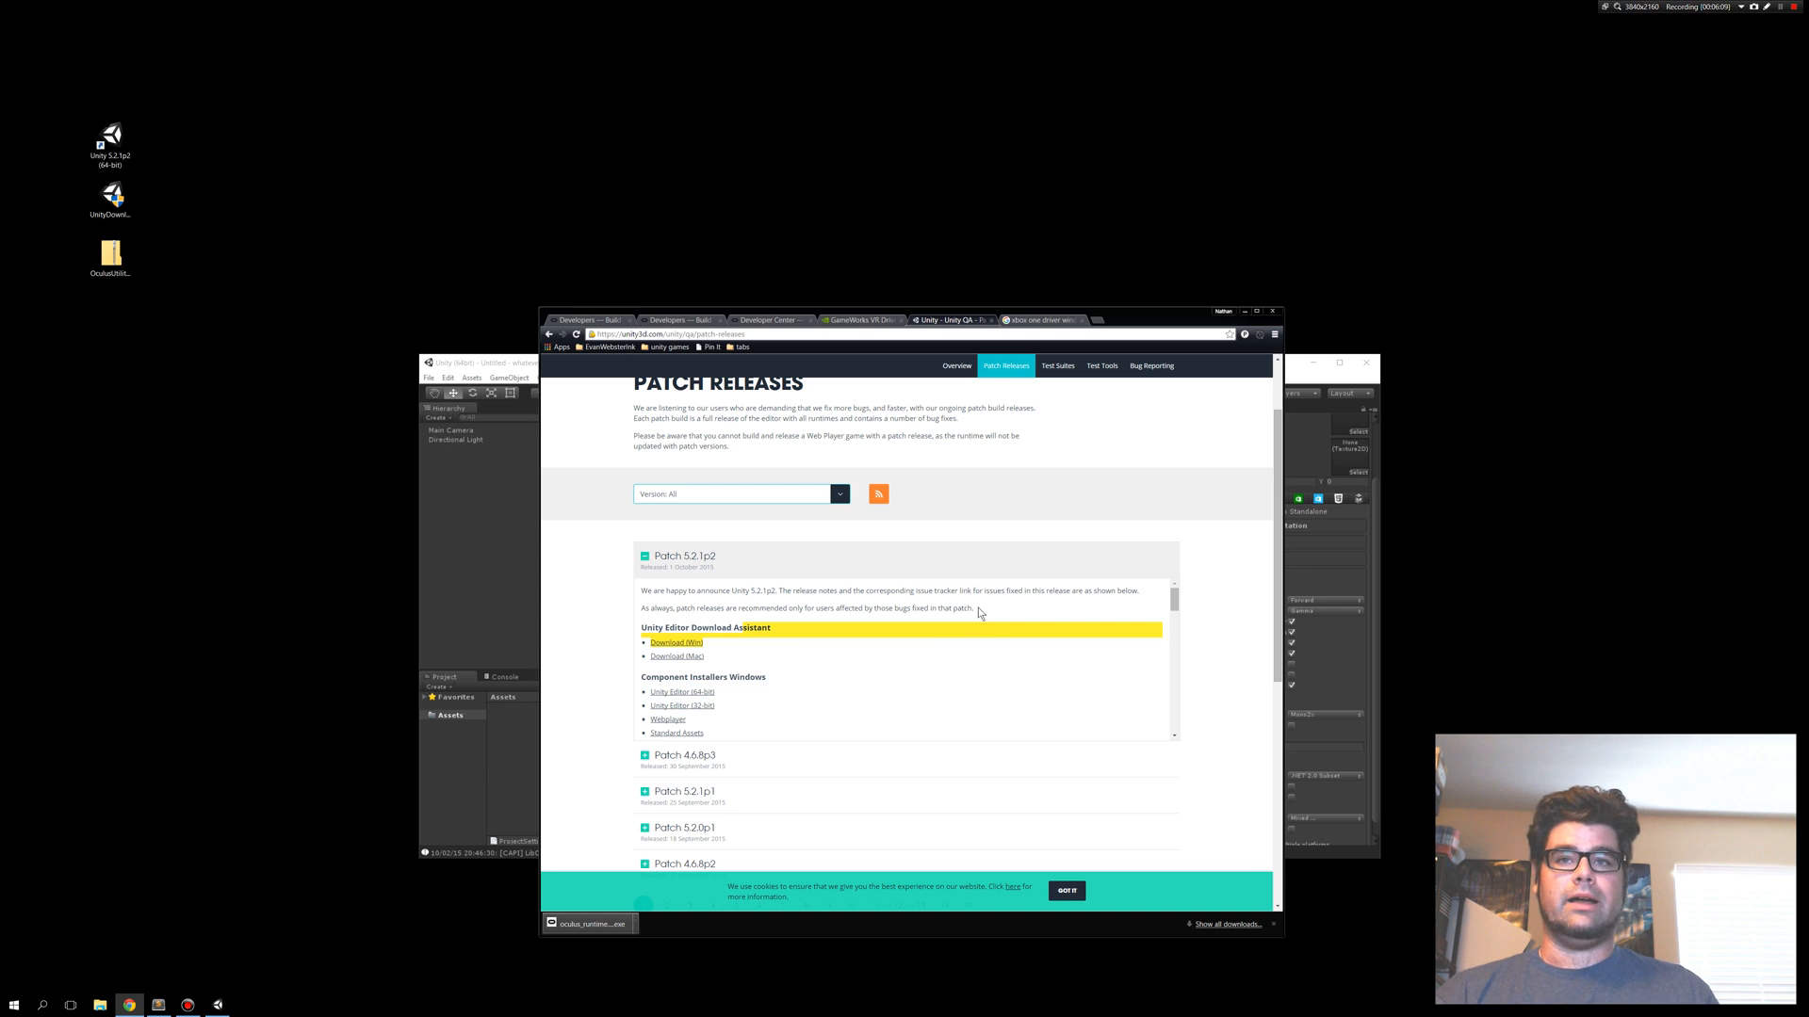
{"action": "mouse_move", "coordinate": [1762, 5]}
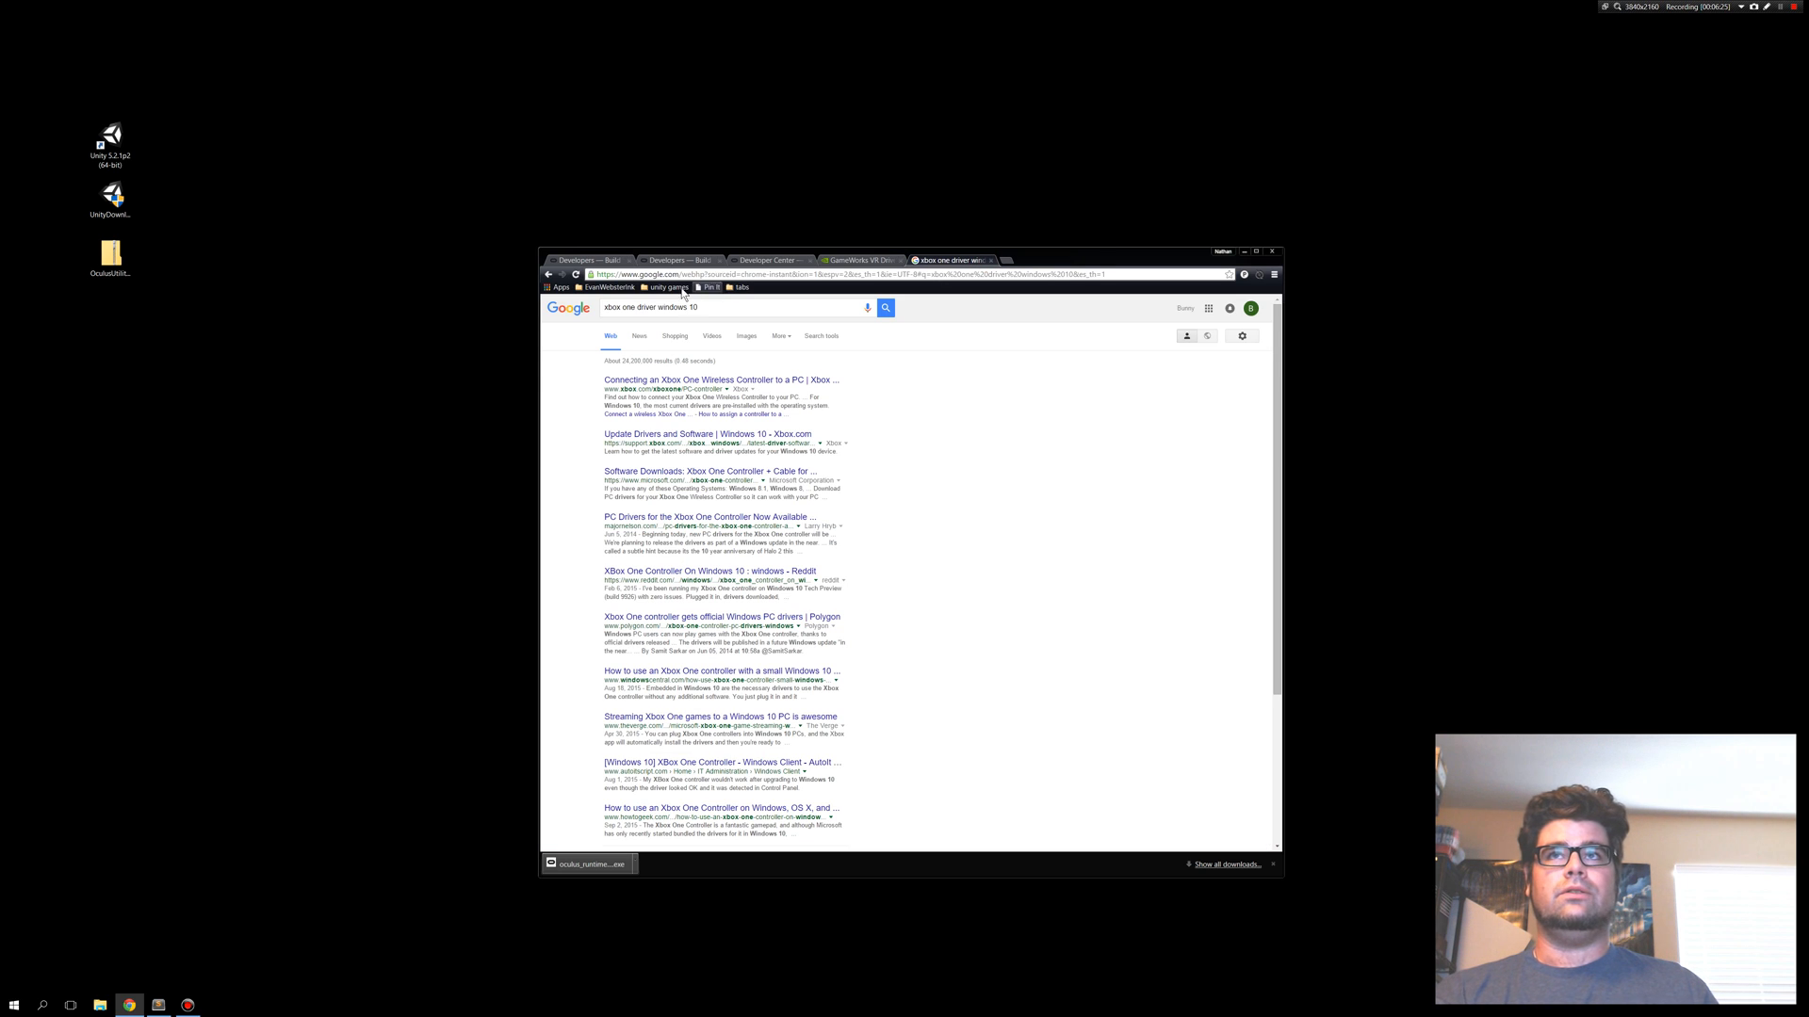
Close the Oculus Runtime for Windows page and download Oculus Utilities for Unity 5.
{"action": "left_click", "coordinate": [582, 260]}
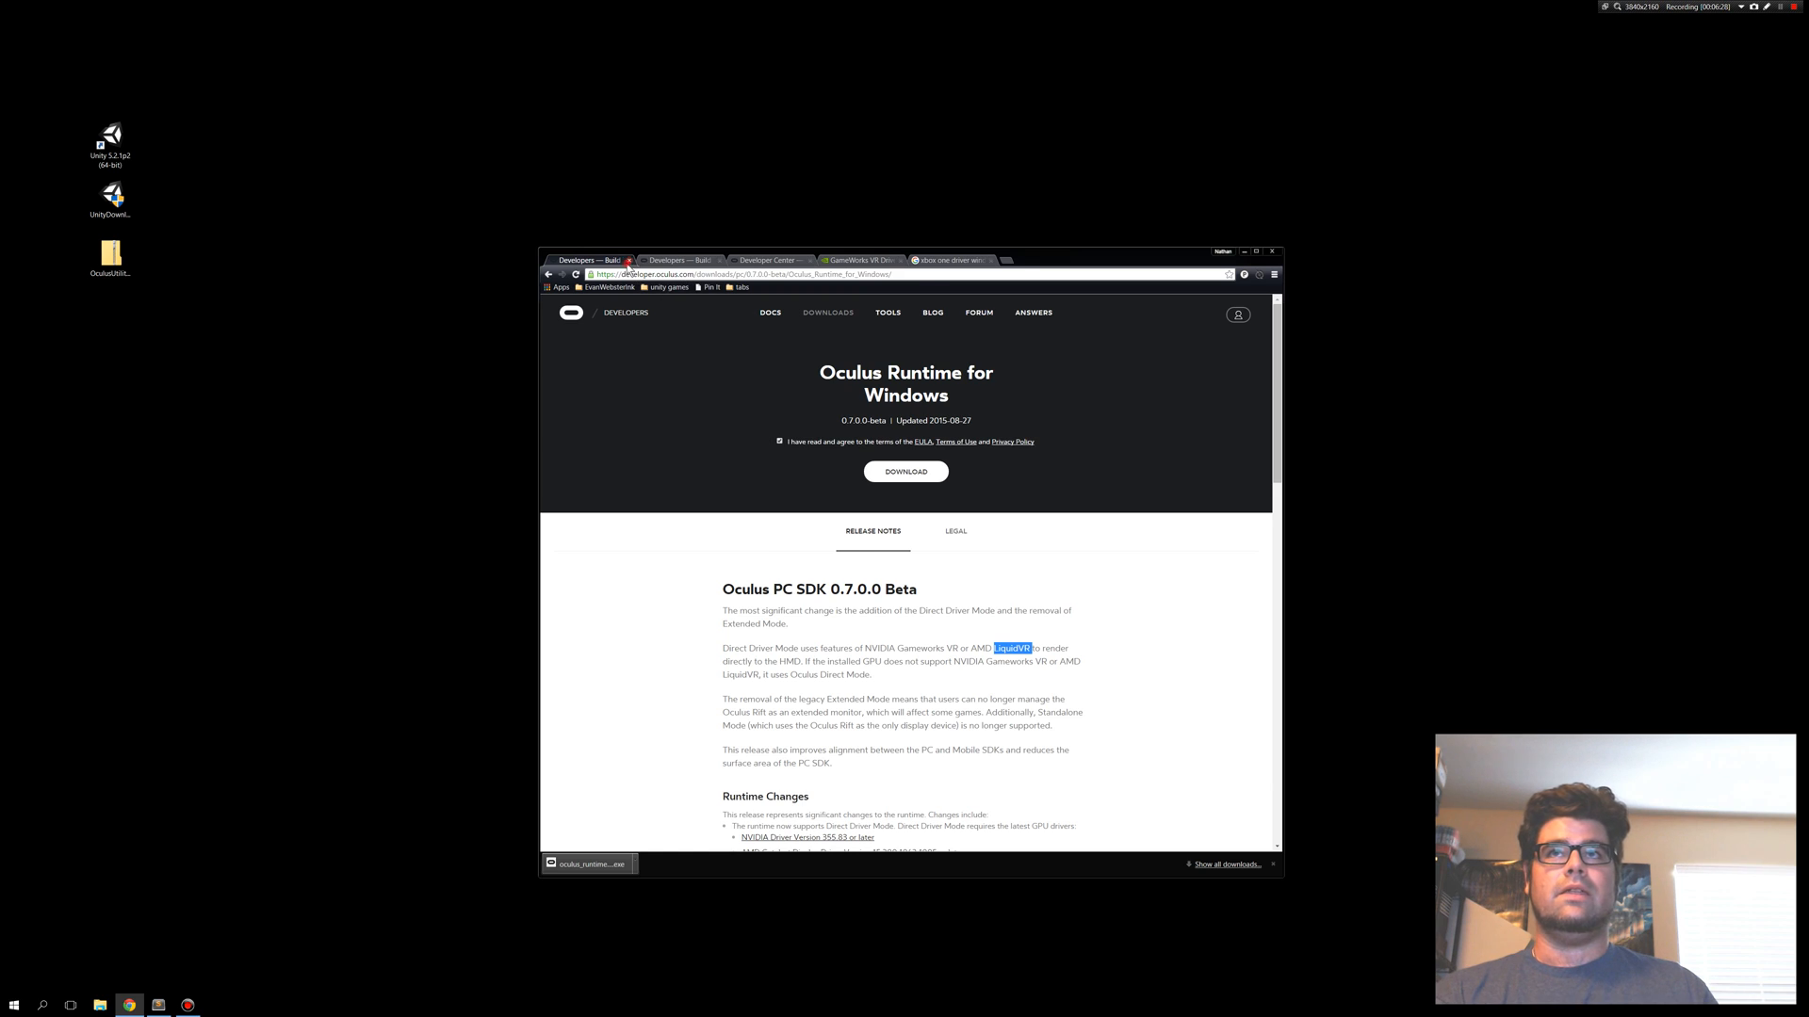
{"action": "left_click", "coordinate": [678, 260]}
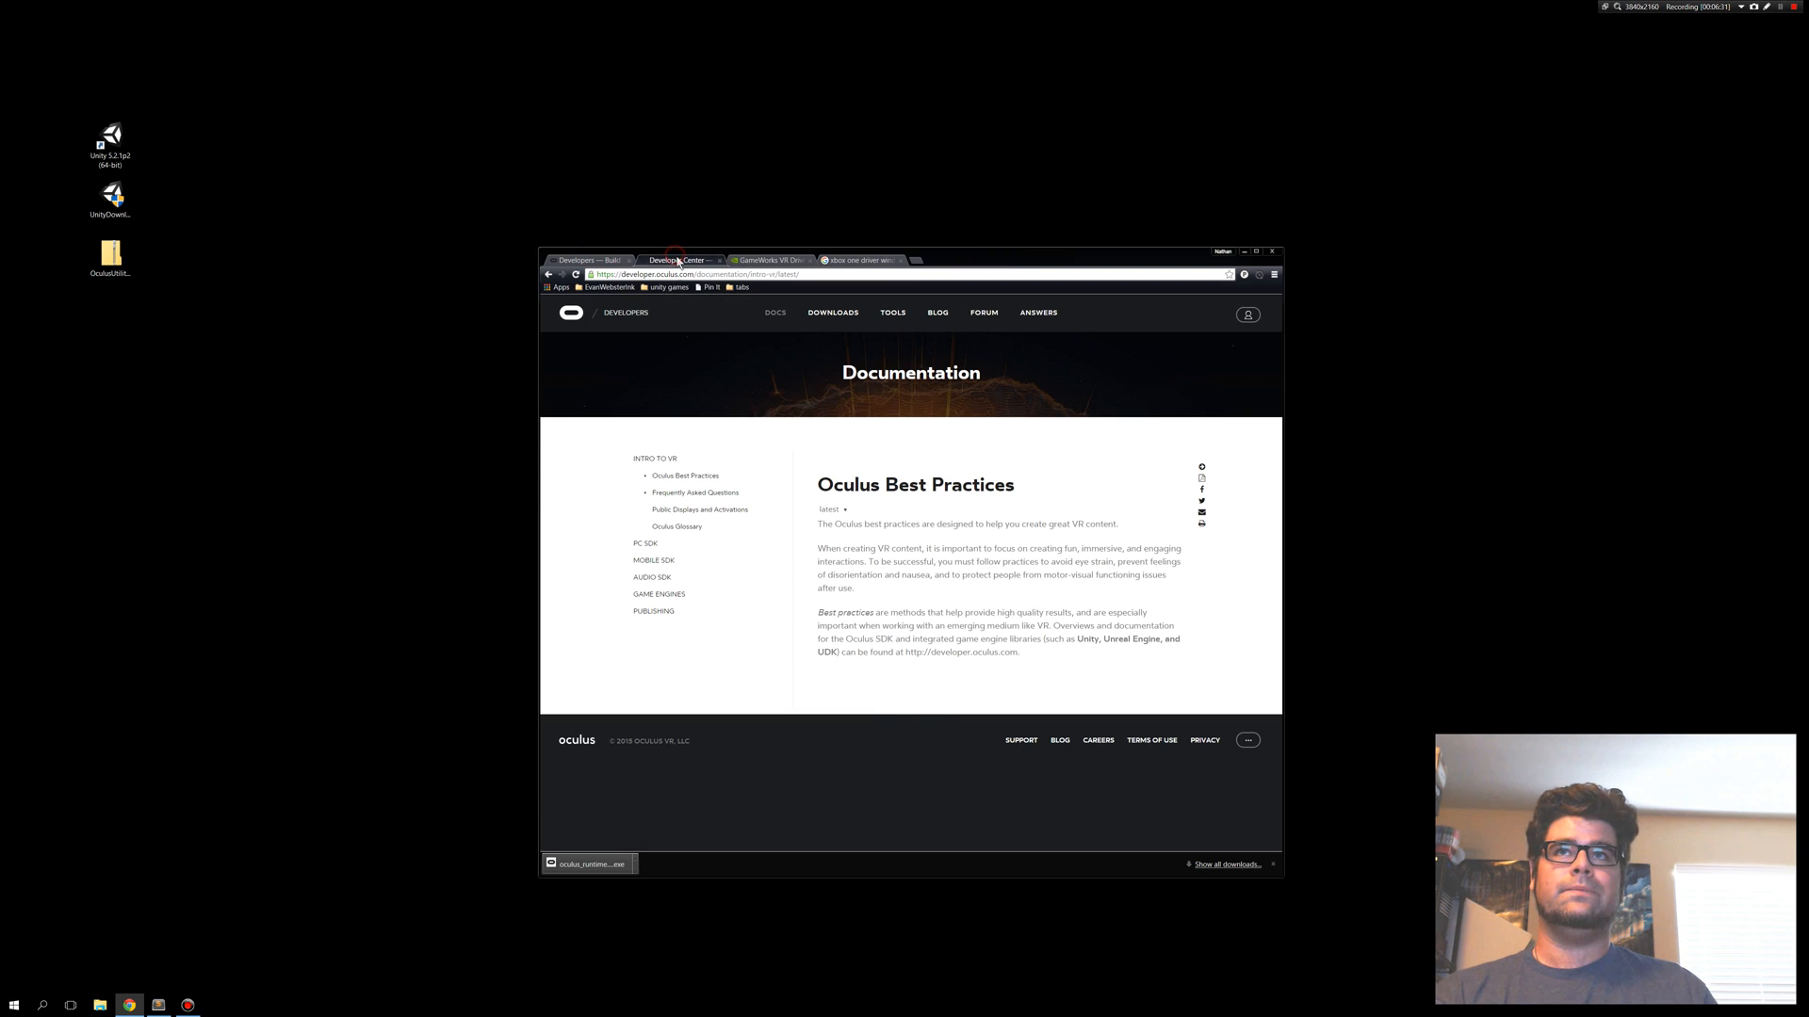
{"action": "left_click", "coordinate": [856, 260]}
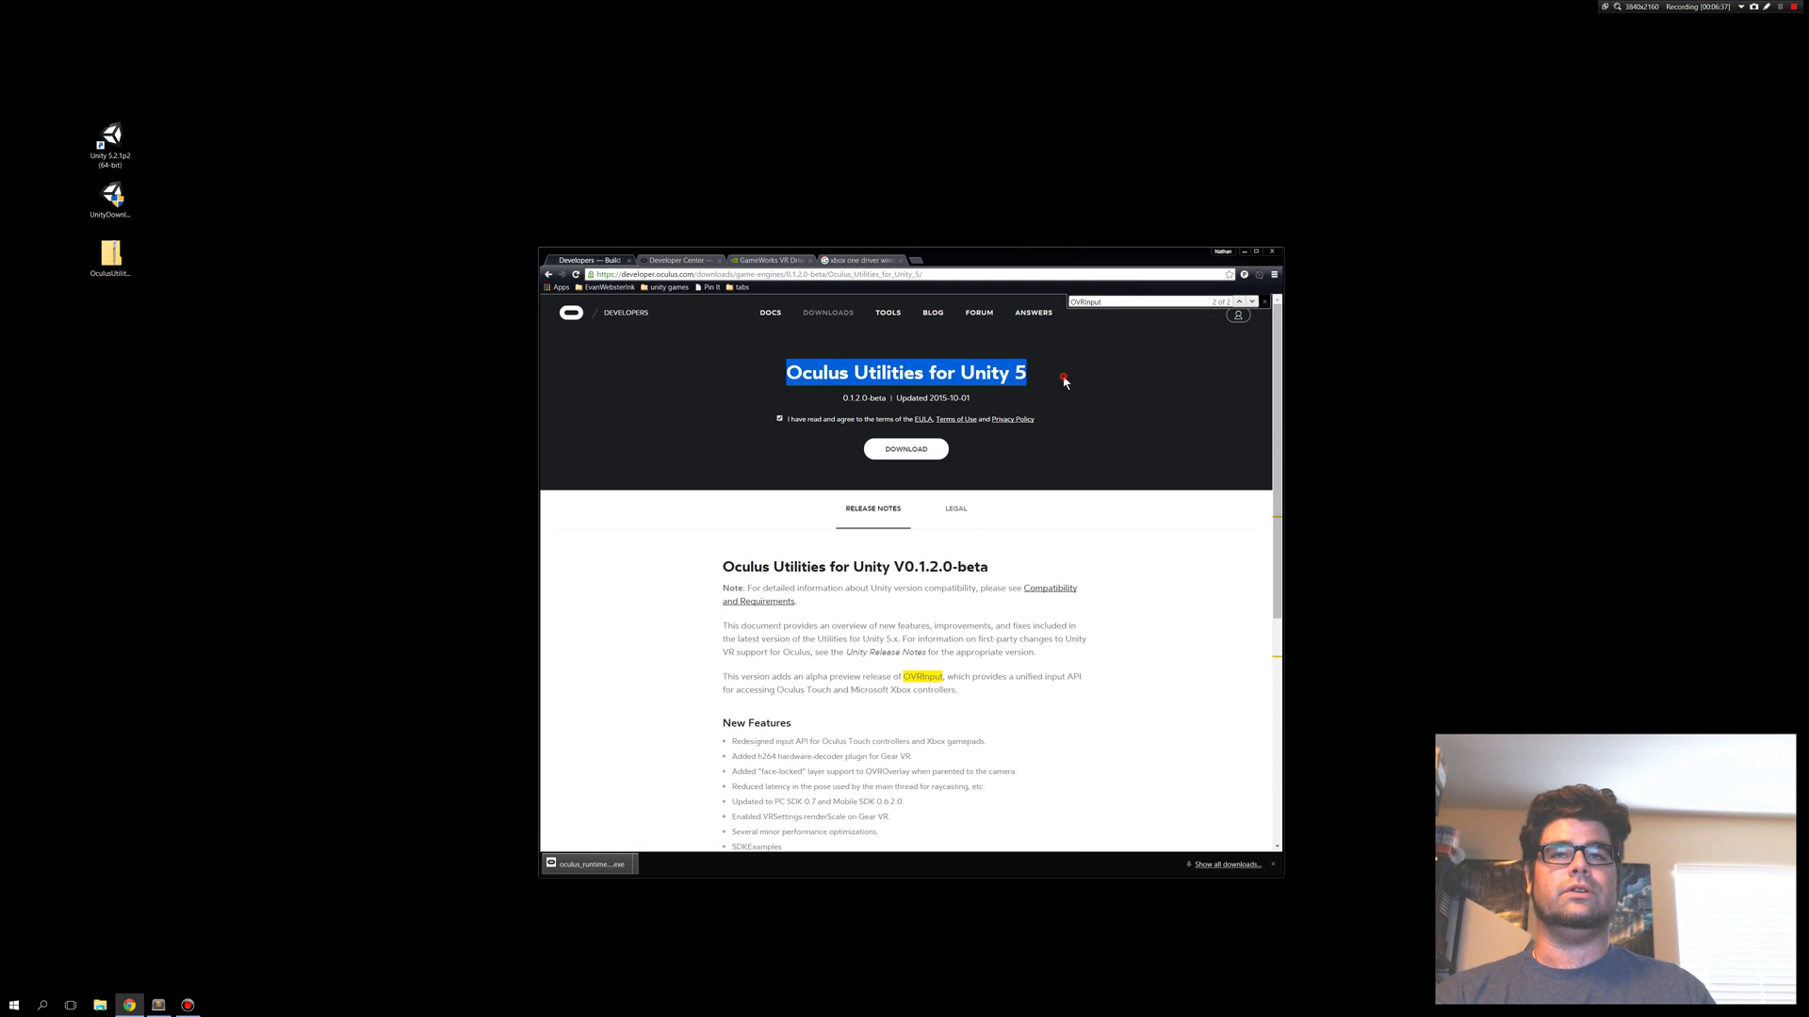
{"action": "left_click", "coordinate": [904, 449]}
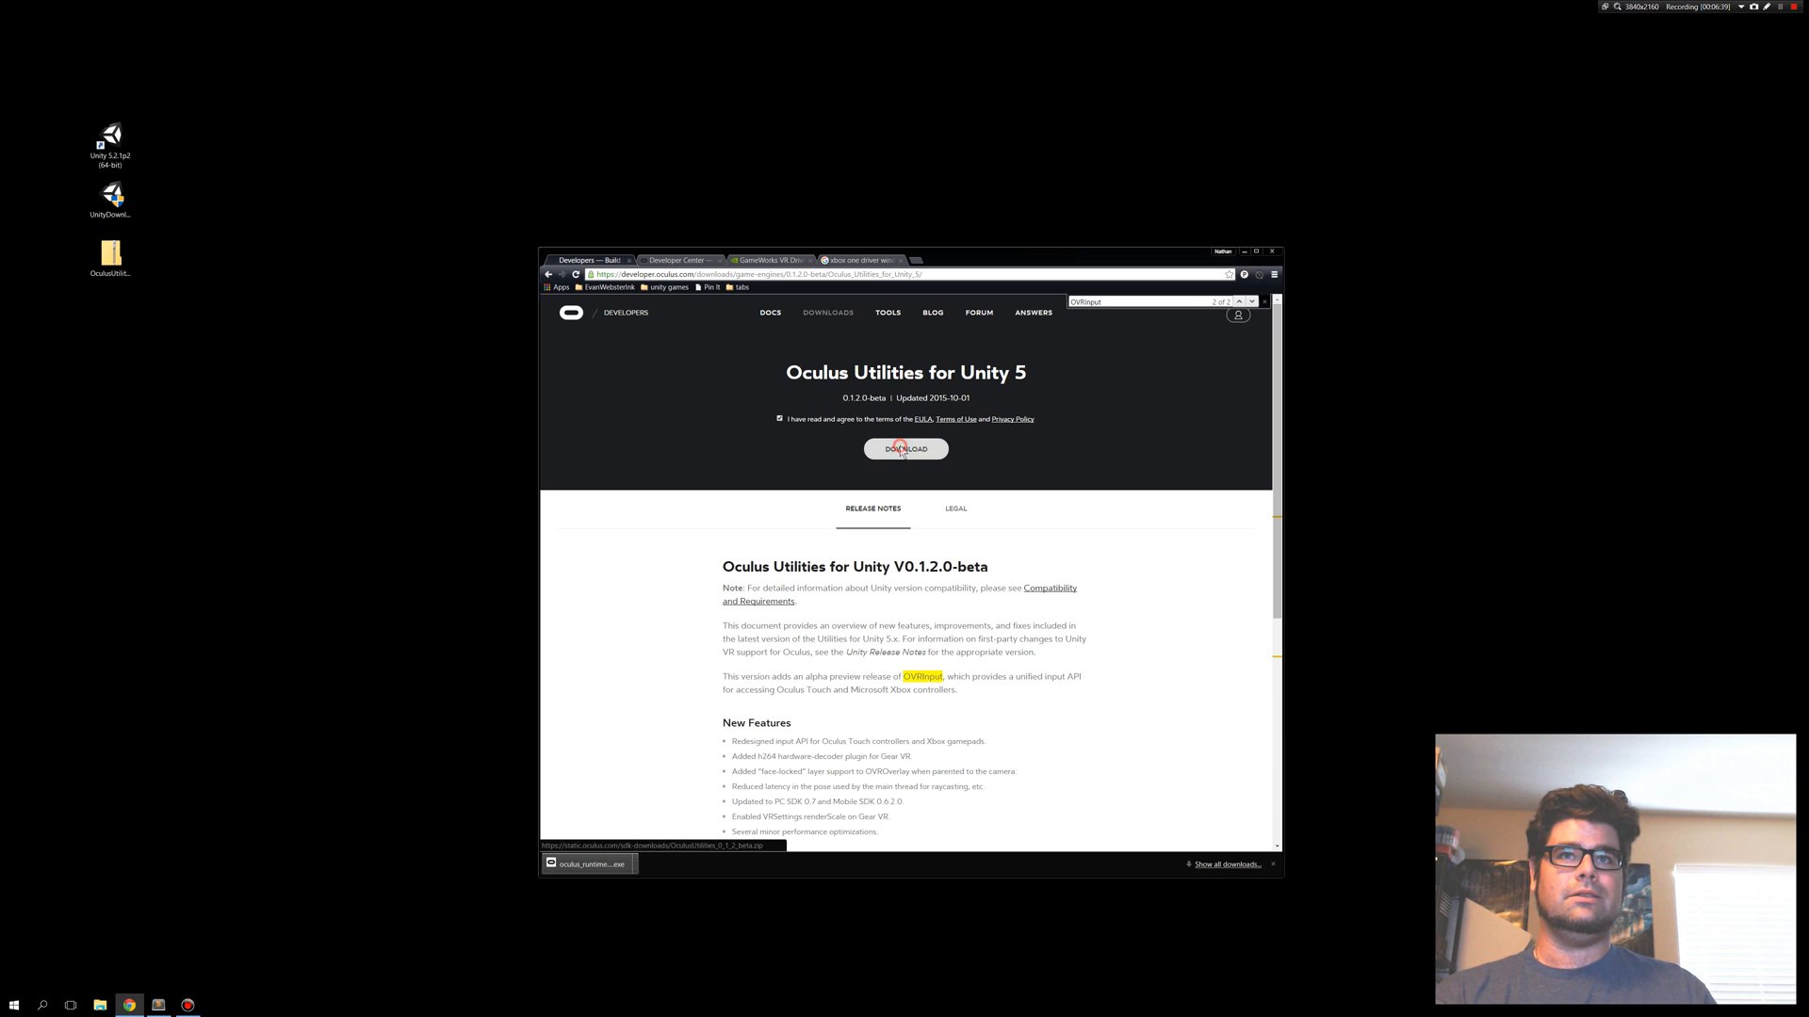
{"action": "left_click", "coordinate": [905, 449]}
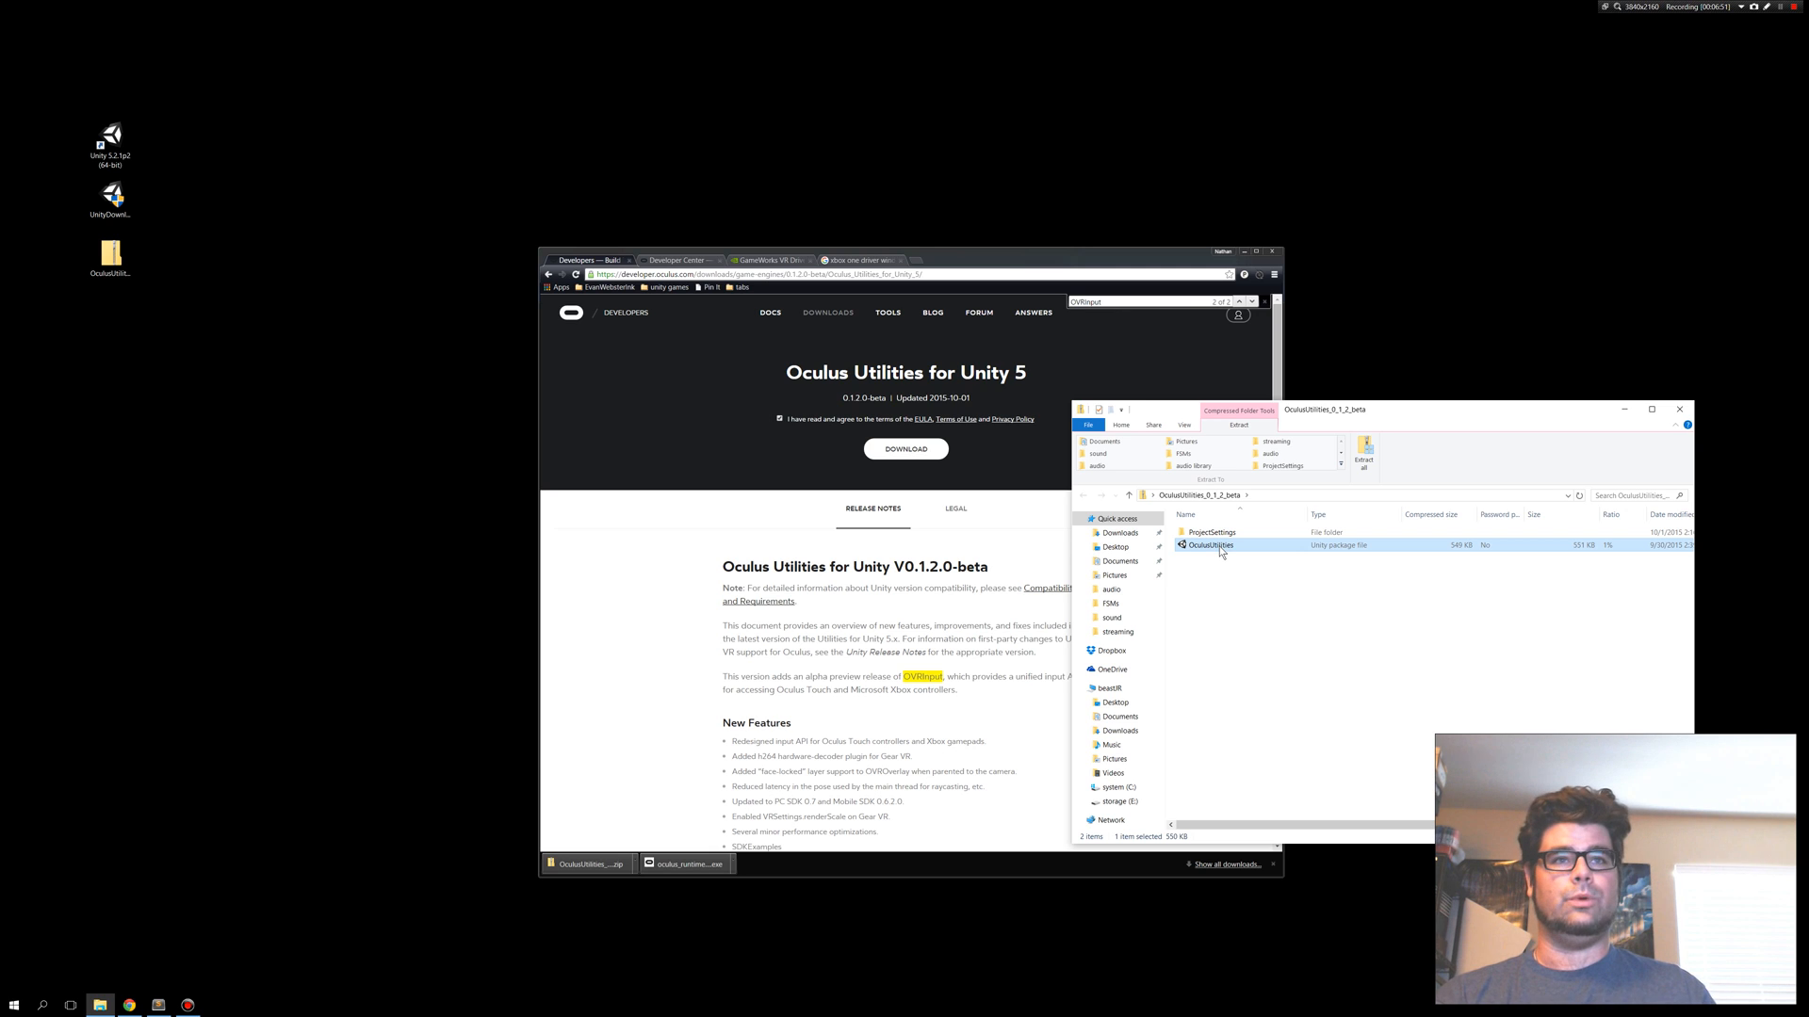
Browse the archive's ProjectSettings folder and point out InputManager.asset.
{"action": "double_click", "coordinate": [1212, 531]}
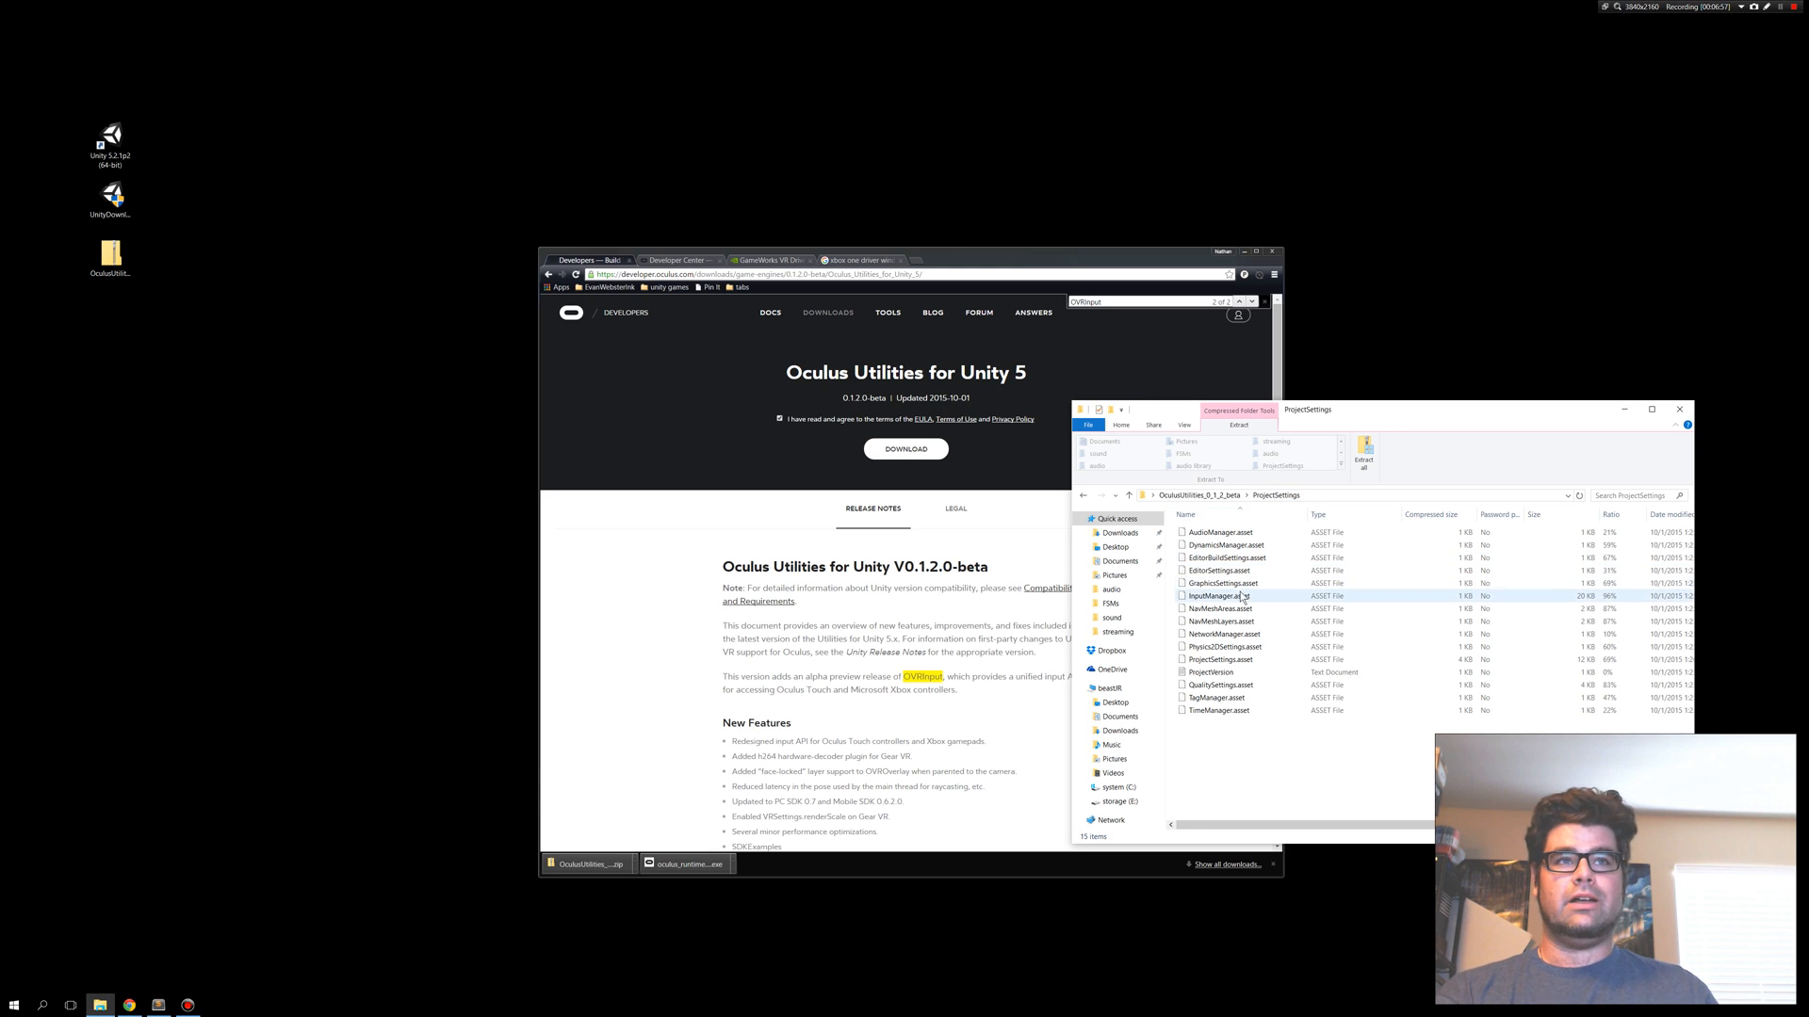
{"action": "left_click", "coordinate": [1219, 597]}
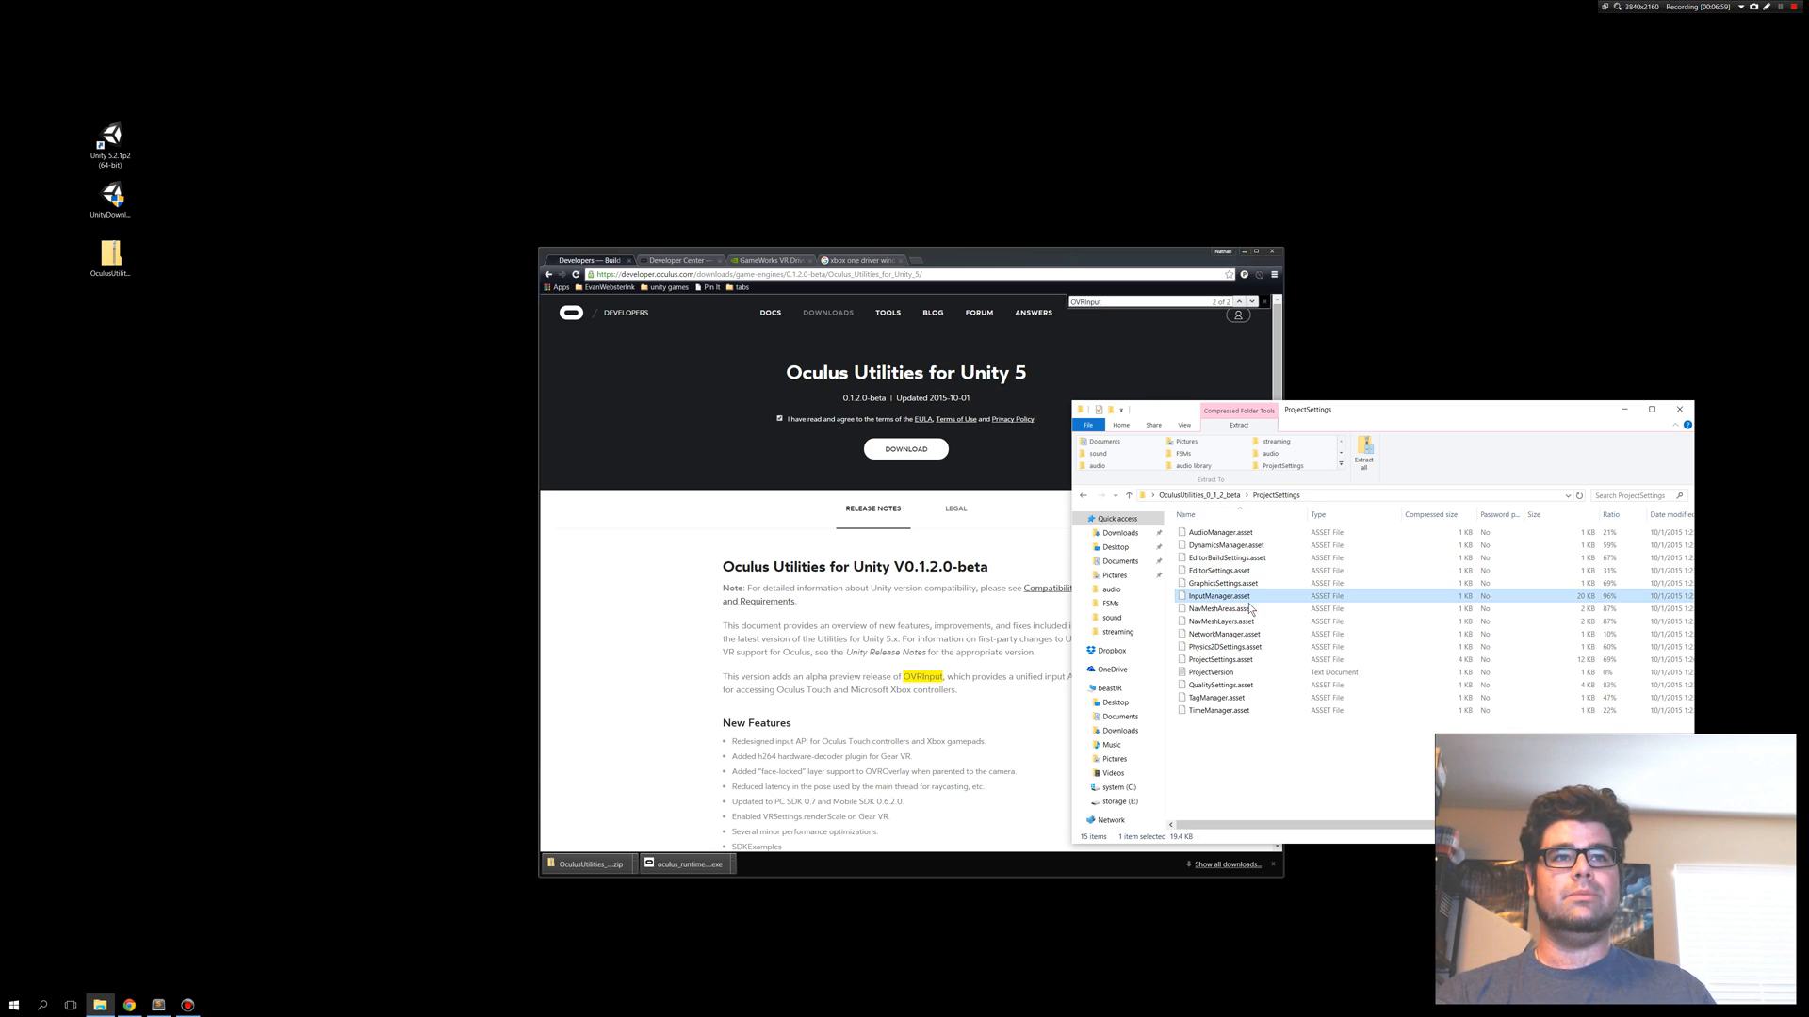
{"action": "mouse_move", "coordinate": [1230, 751]}
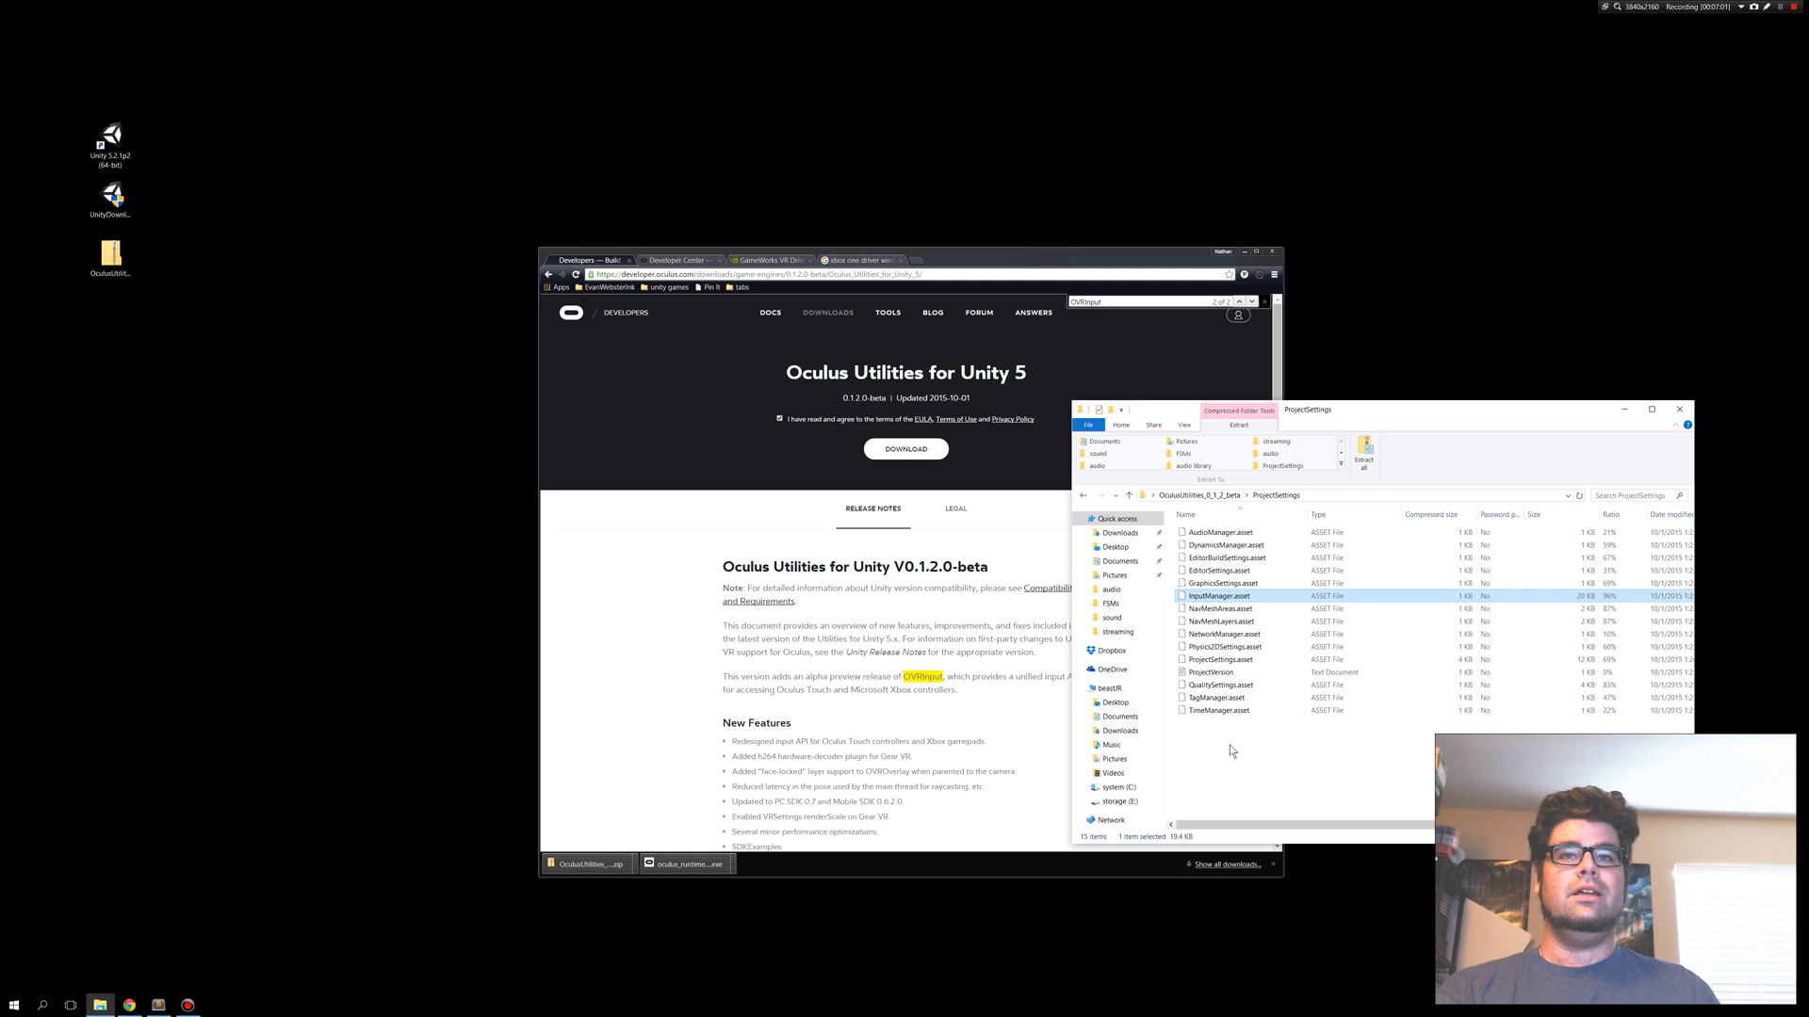
{"action": "left_click", "coordinate": [1249, 736]}
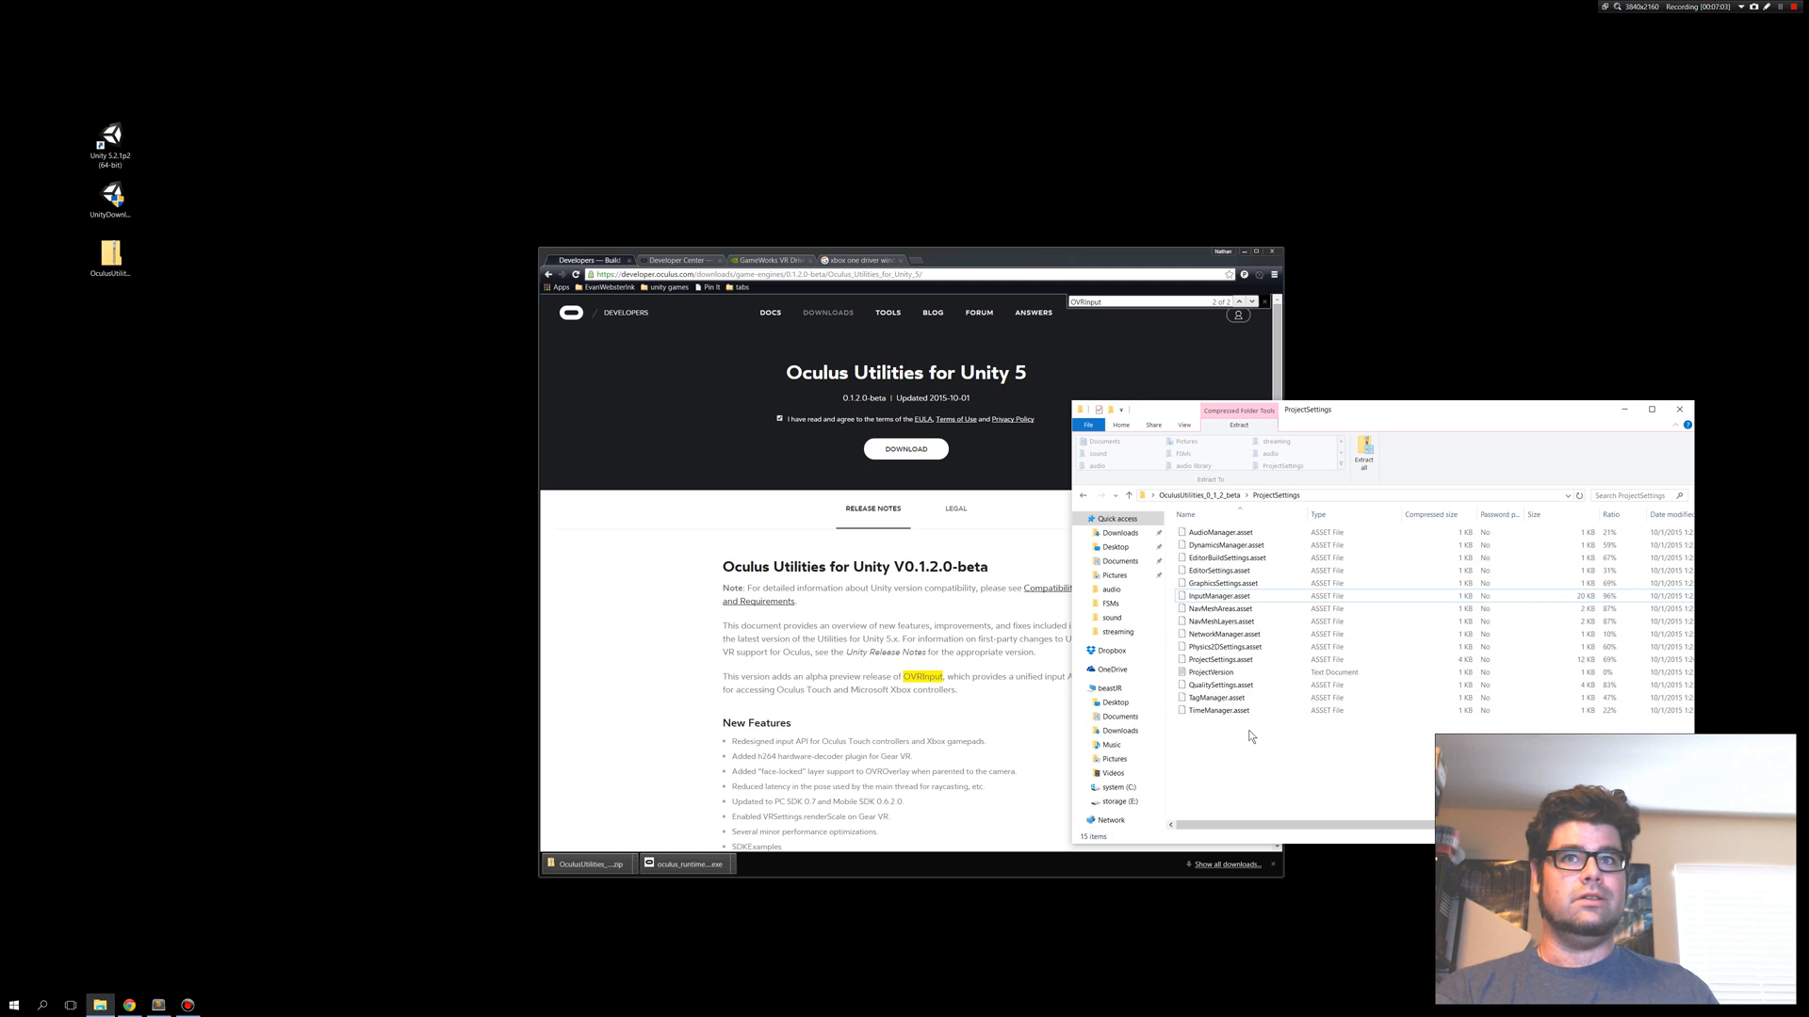
{"action": "mouse_move", "coordinate": [1248, 765]}
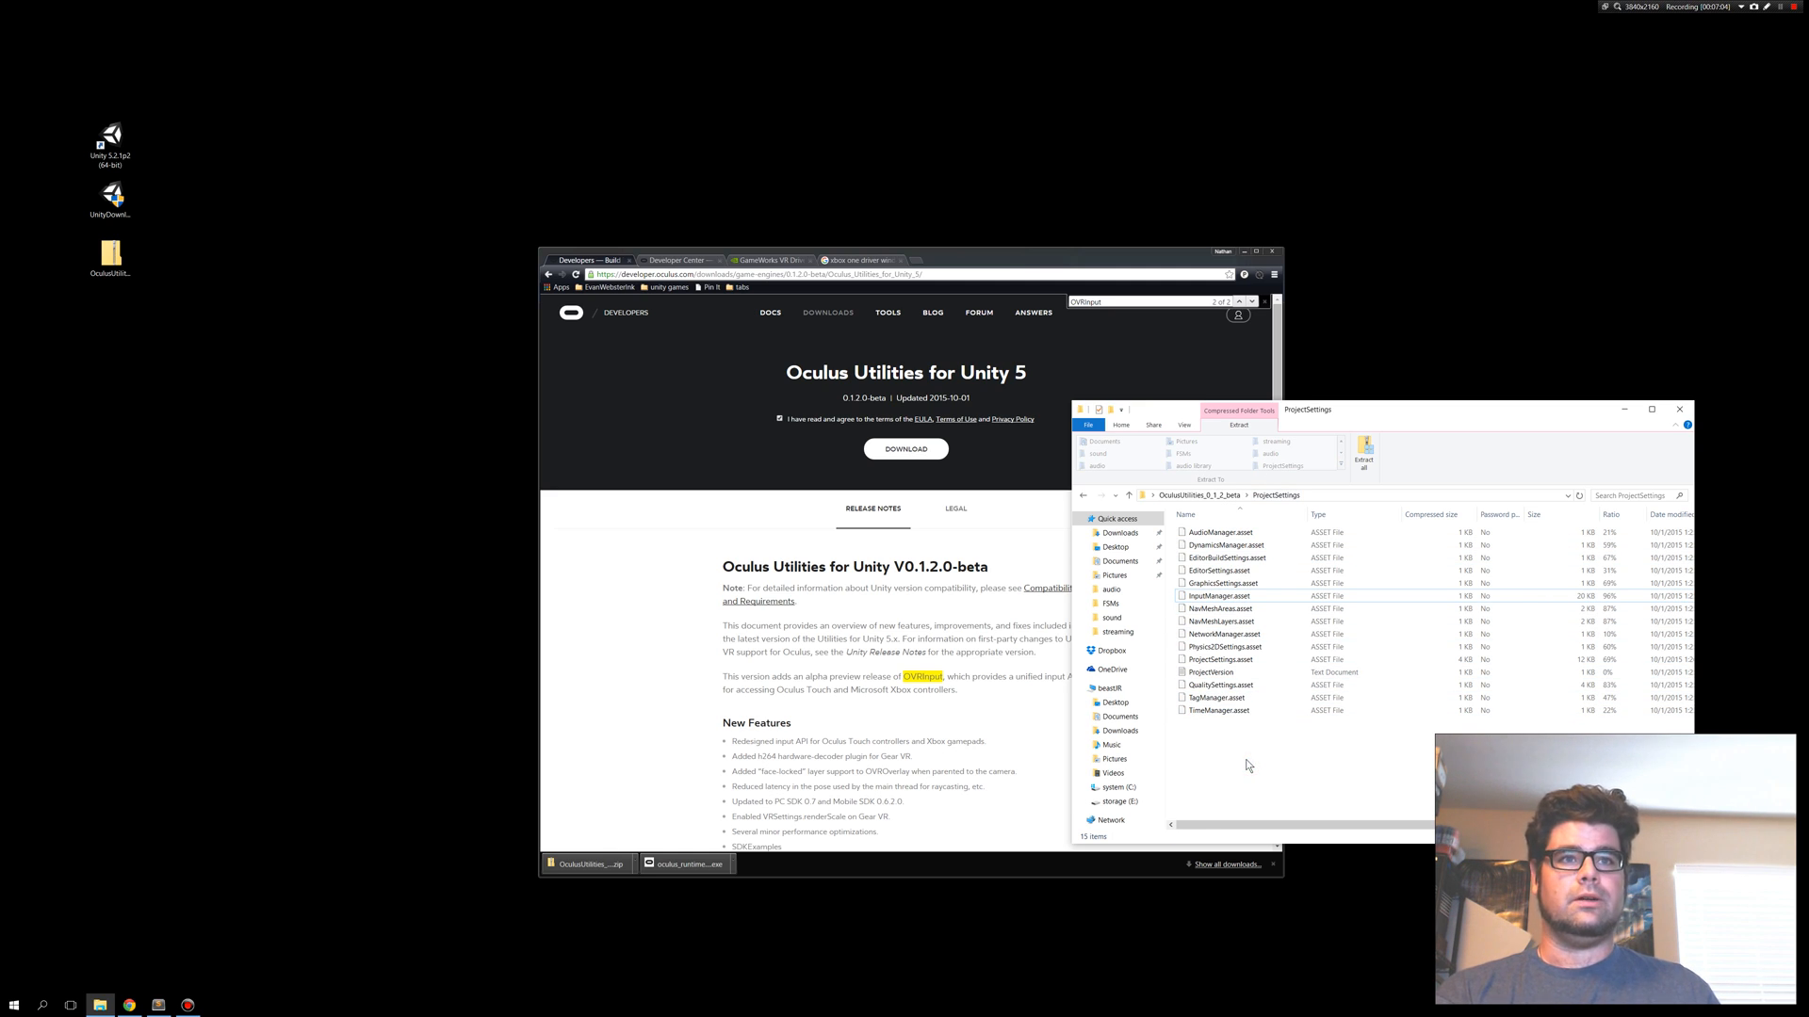
{"action": "mouse_move", "coordinate": [212, 898]}
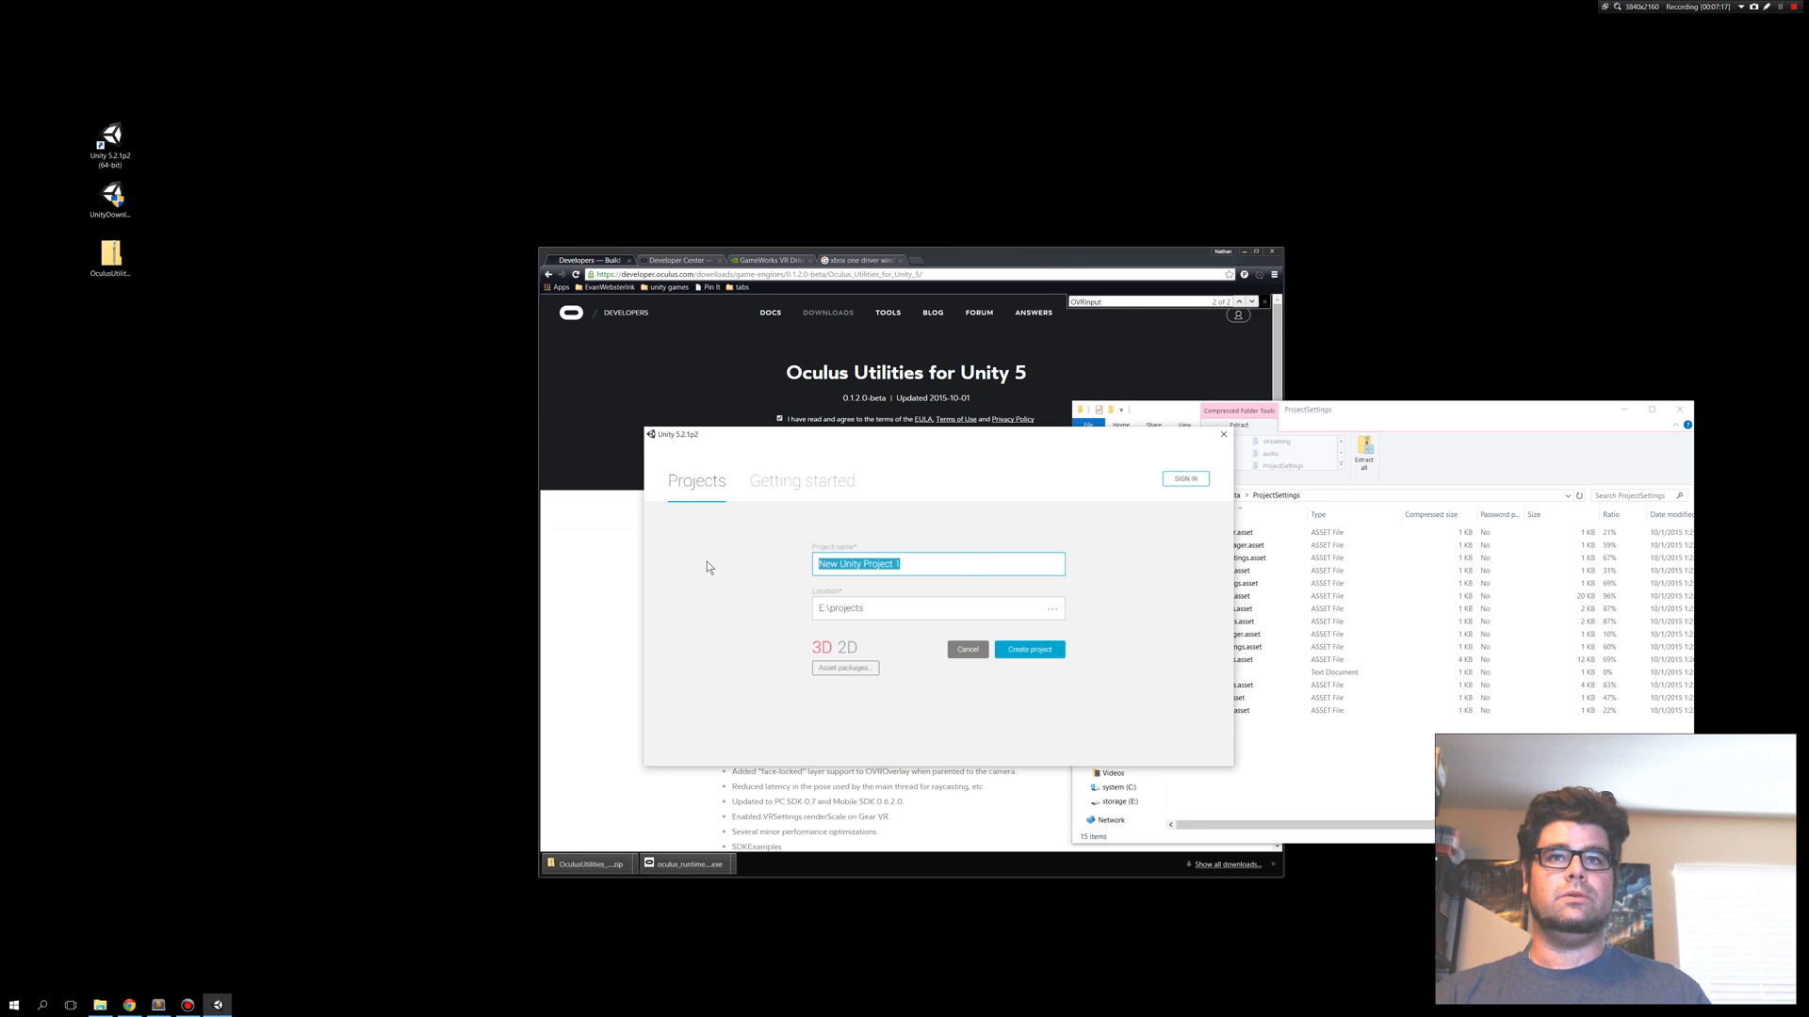
Create a Unity project named 'new project for xbox one'.
{"action": "type", "text": "new project for"}
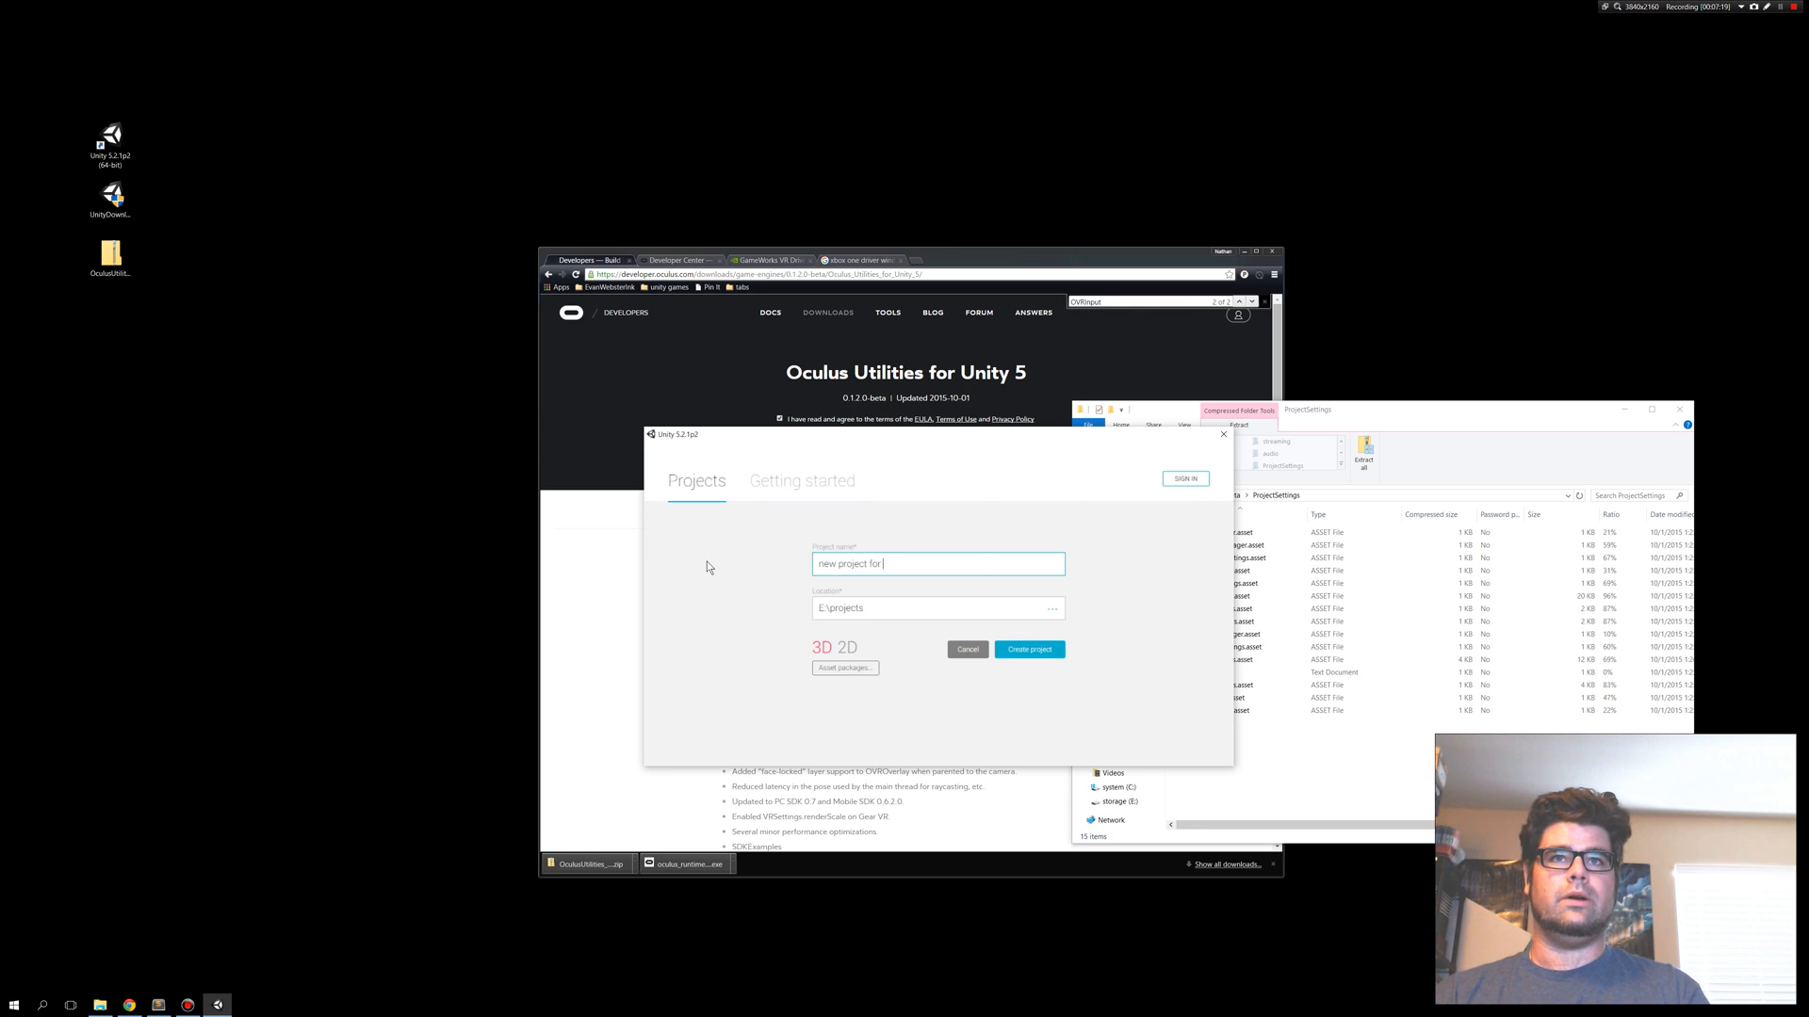
{"action": "type", "text": "xbox one"}
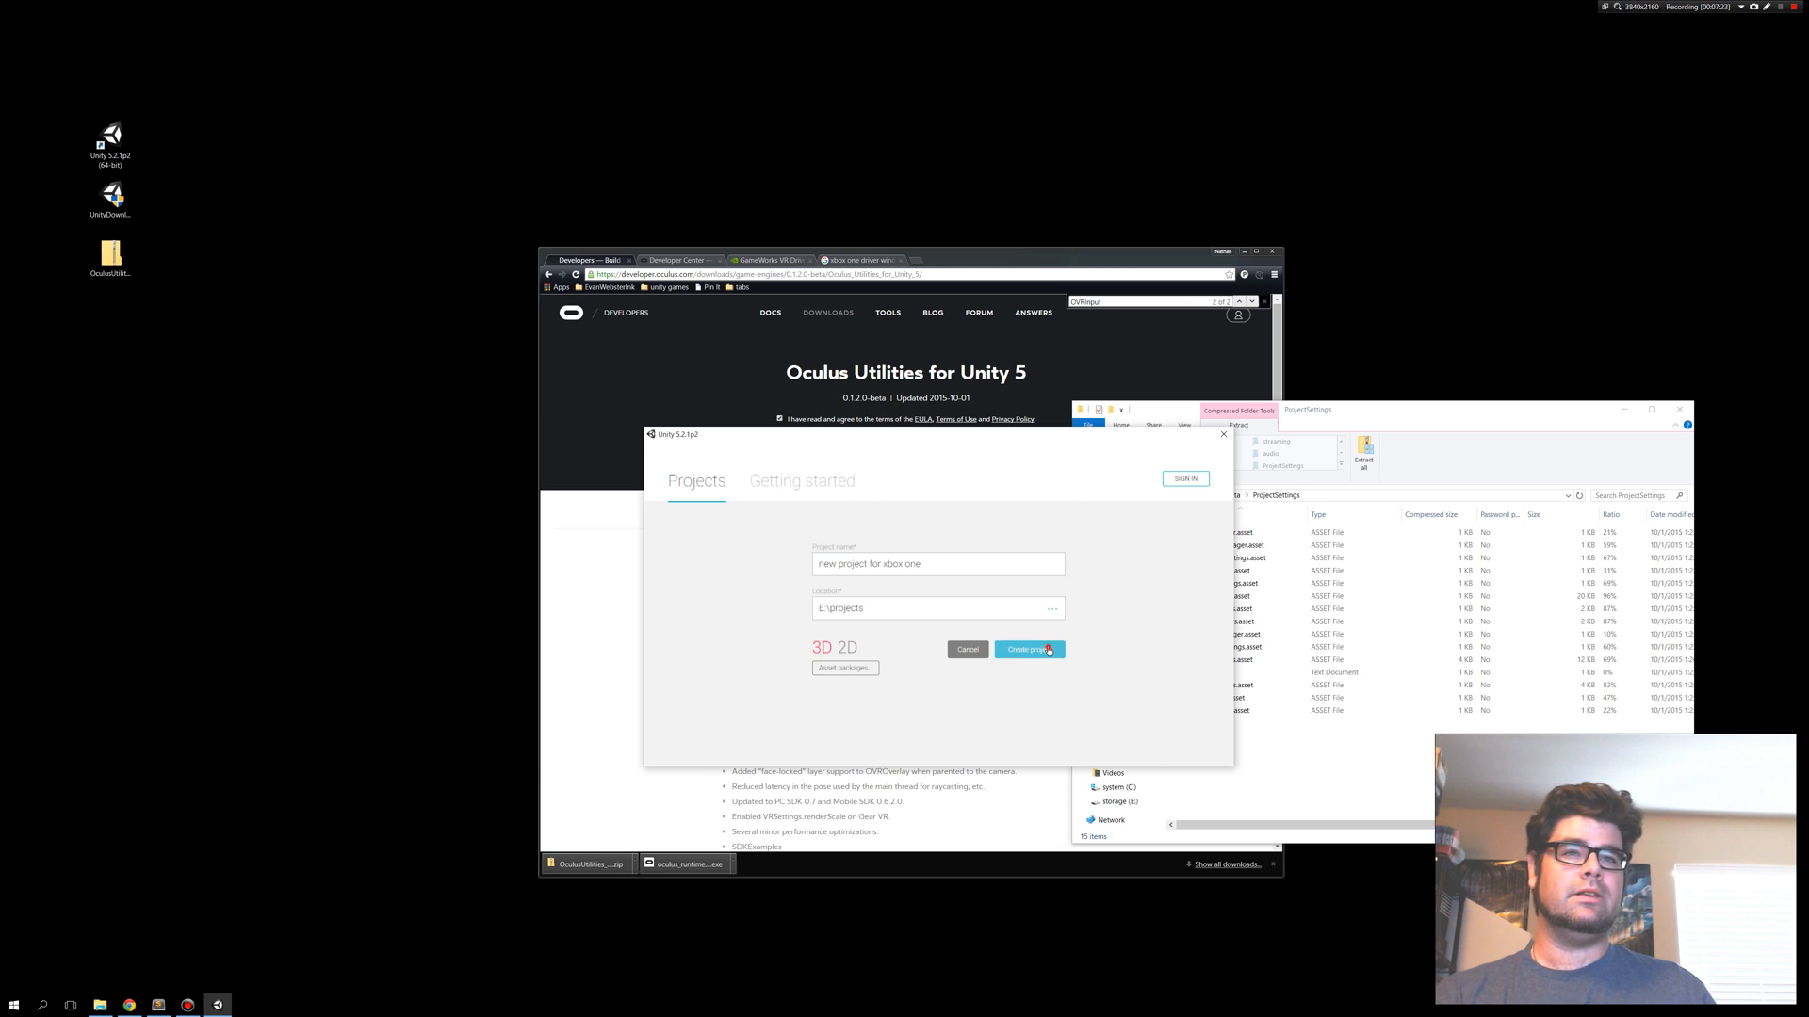
{"action": "left_click", "coordinate": [1025, 649]}
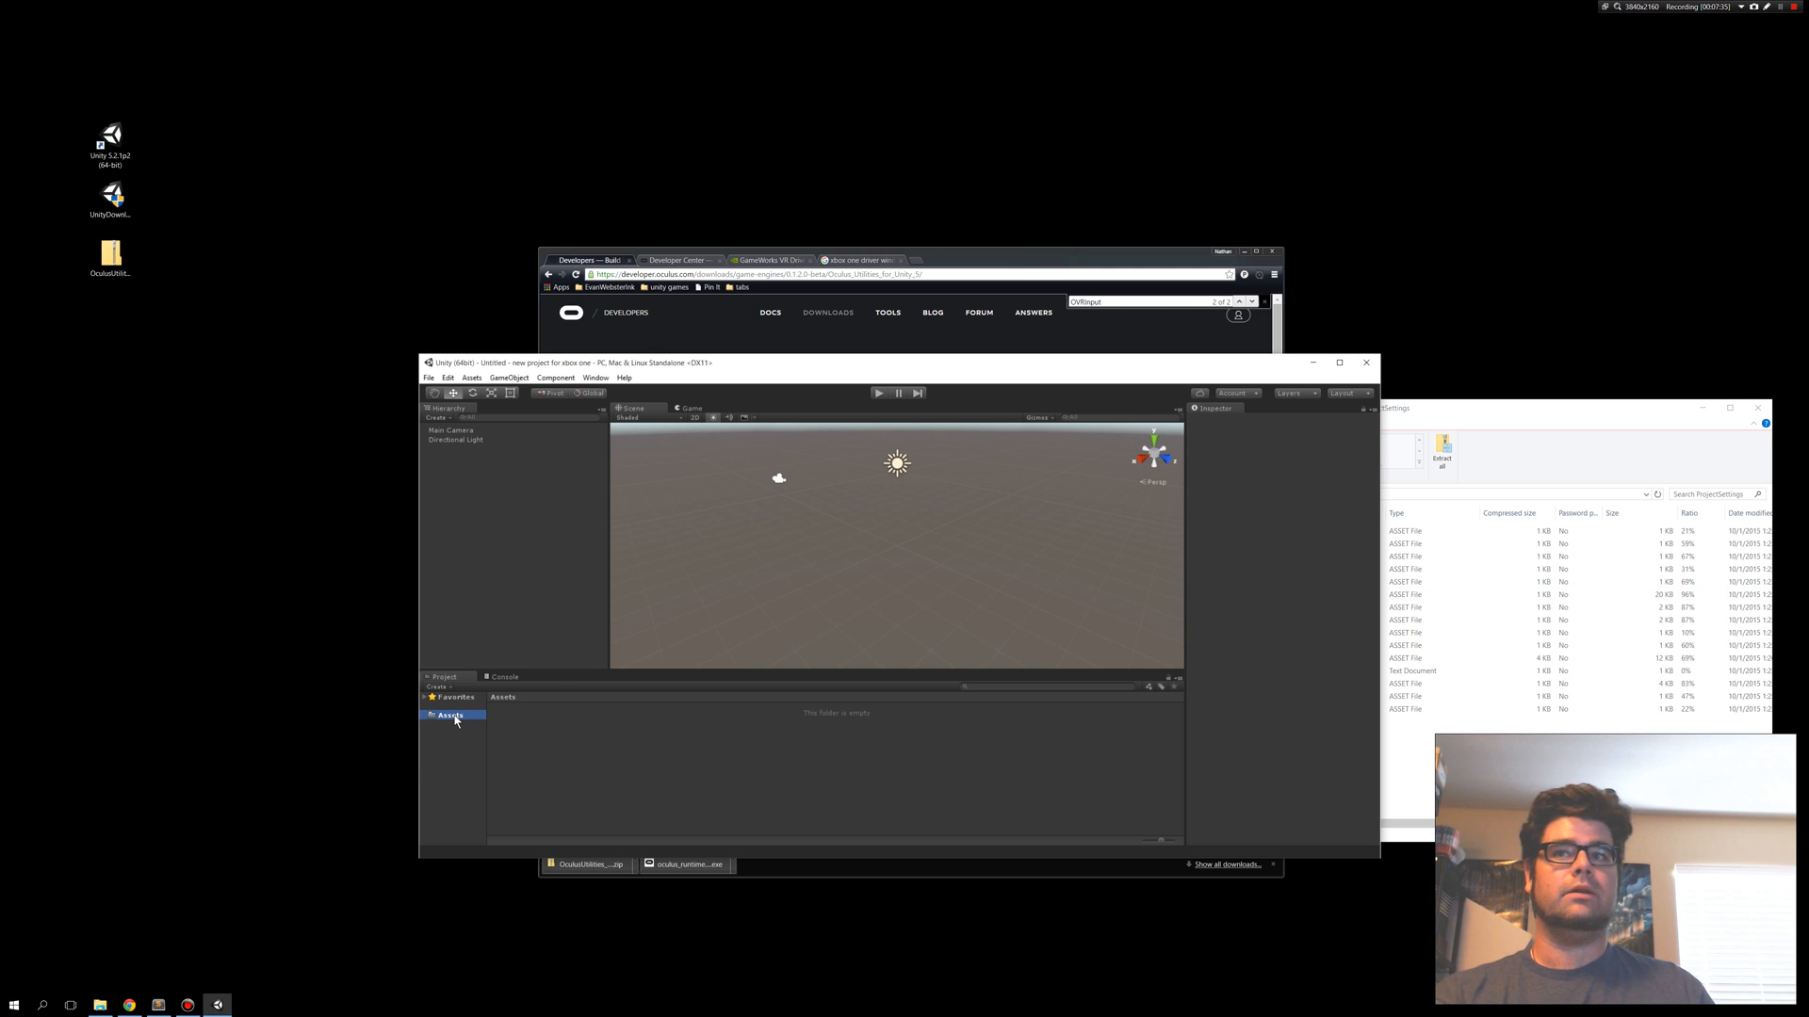
Reveal the Assets folder in Explorer via Show in Explorer.
{"action": "right_click", "coordinate": [451, 714]}
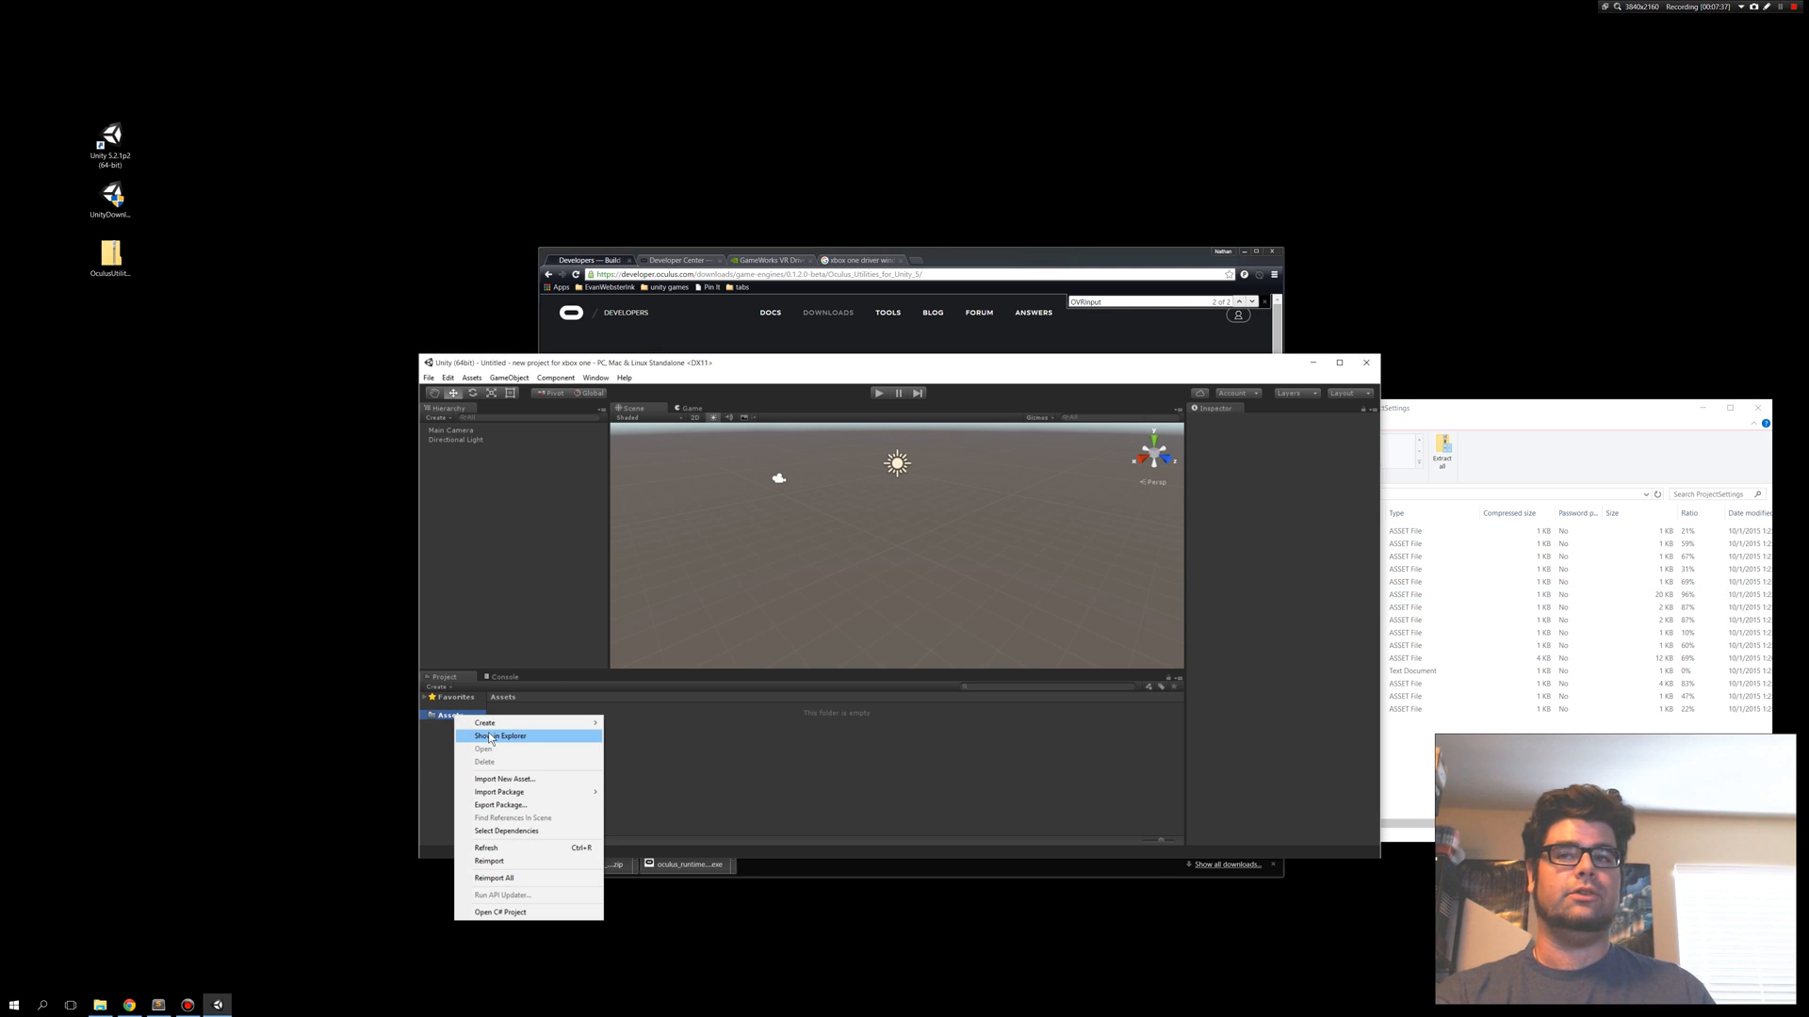
{"action": "left_click", "coordinate": [498, 736]}
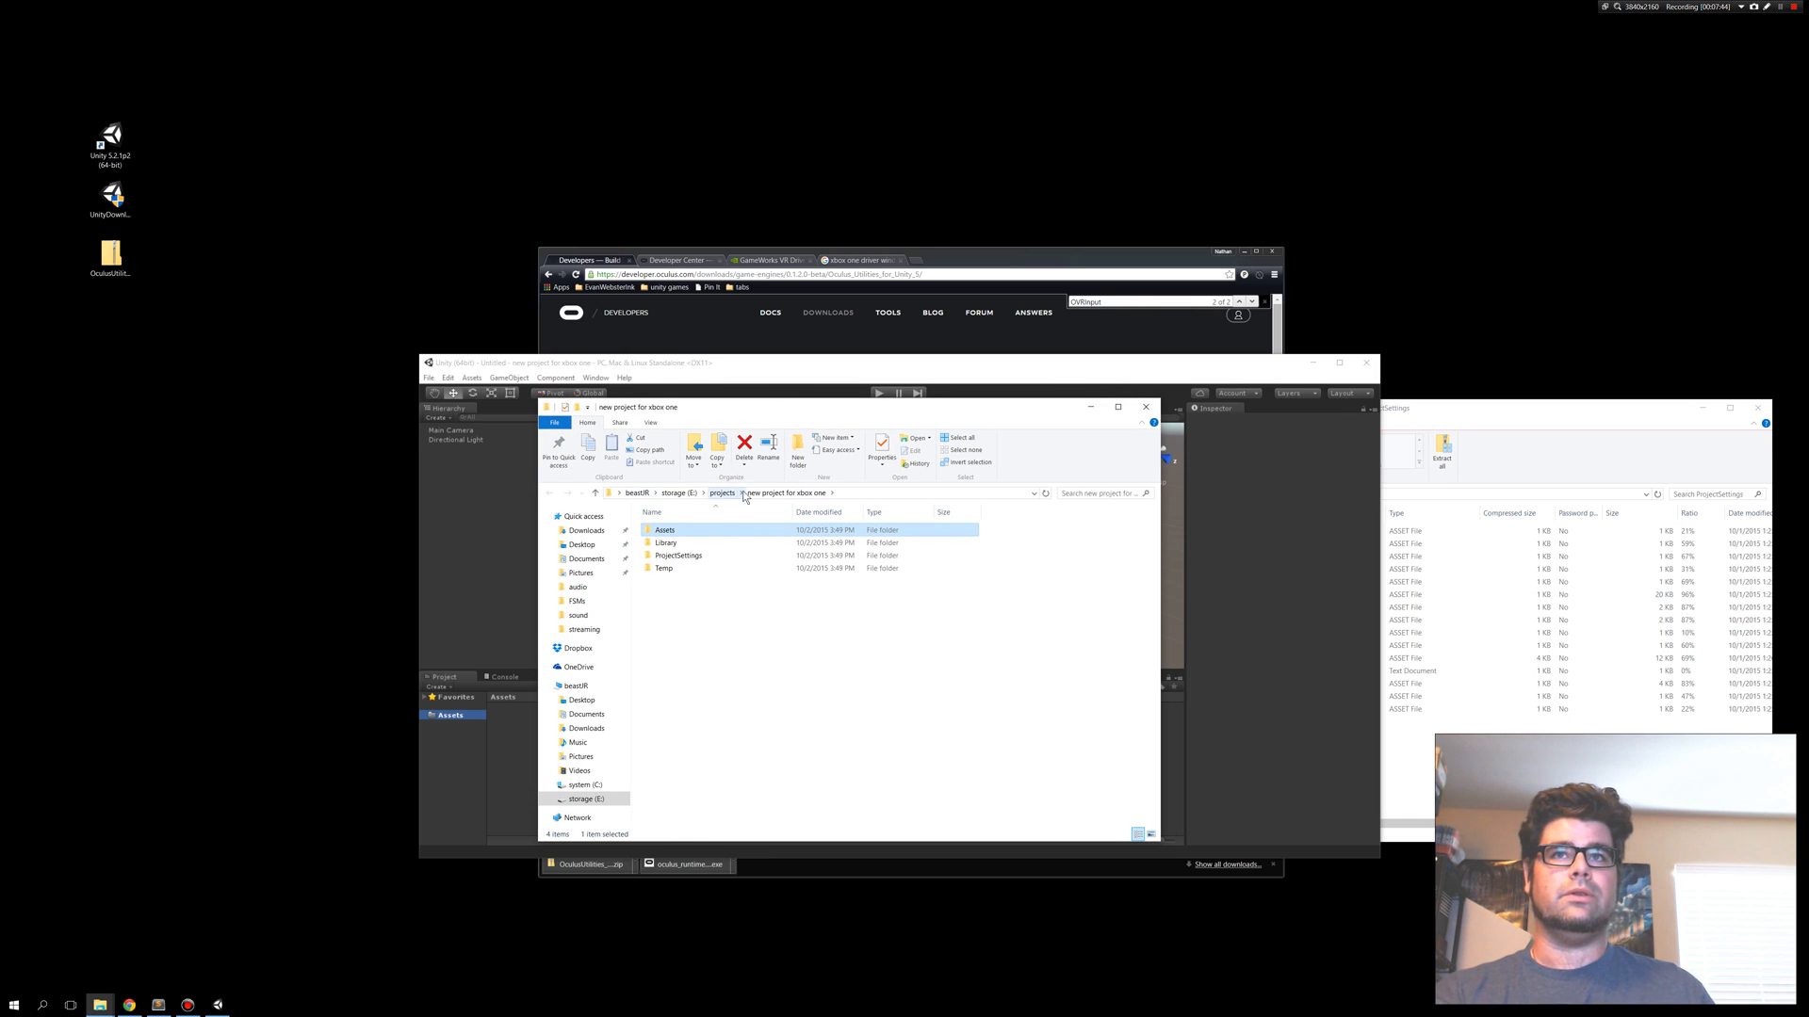
Navigate into 'new project for xbox one' and open its ProjectSettings folder.
{"action": "left_click", "coordinate": [724, 493]}
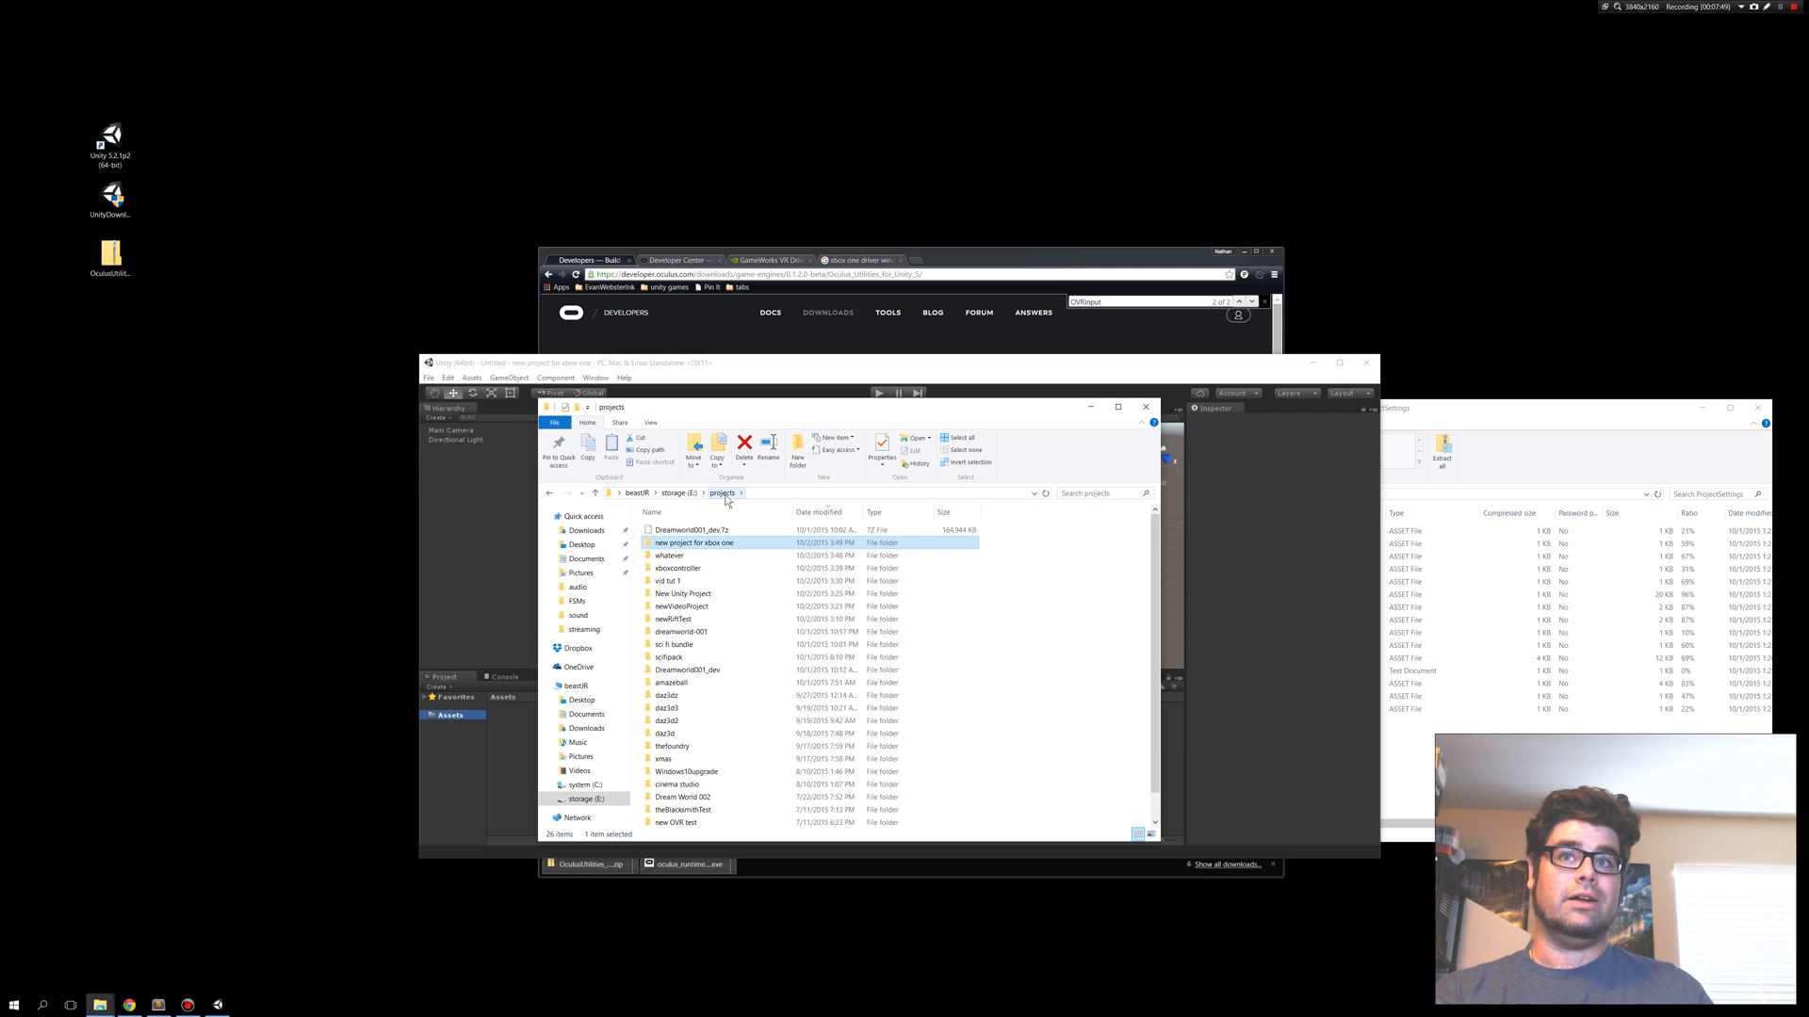
{"action": "mouse_move", "coordinate": [715, 555]}
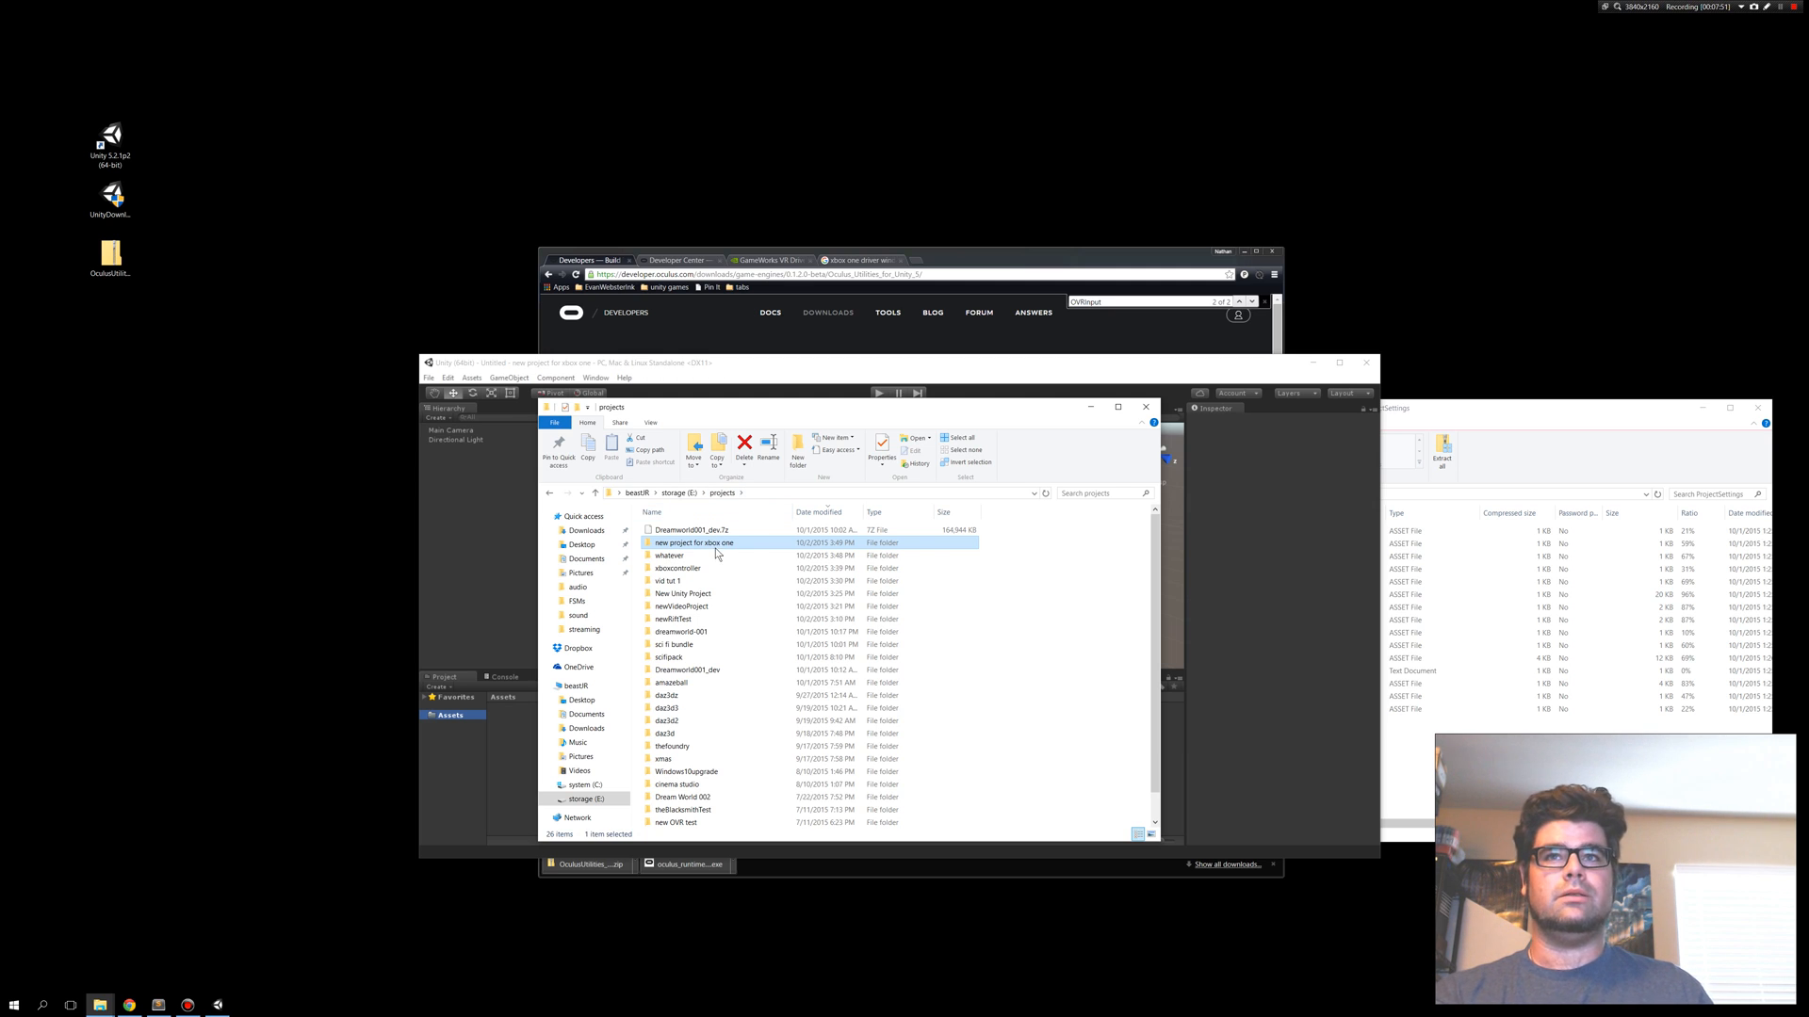
{"action": "mouse_move", "coordinate": [715, 554]}
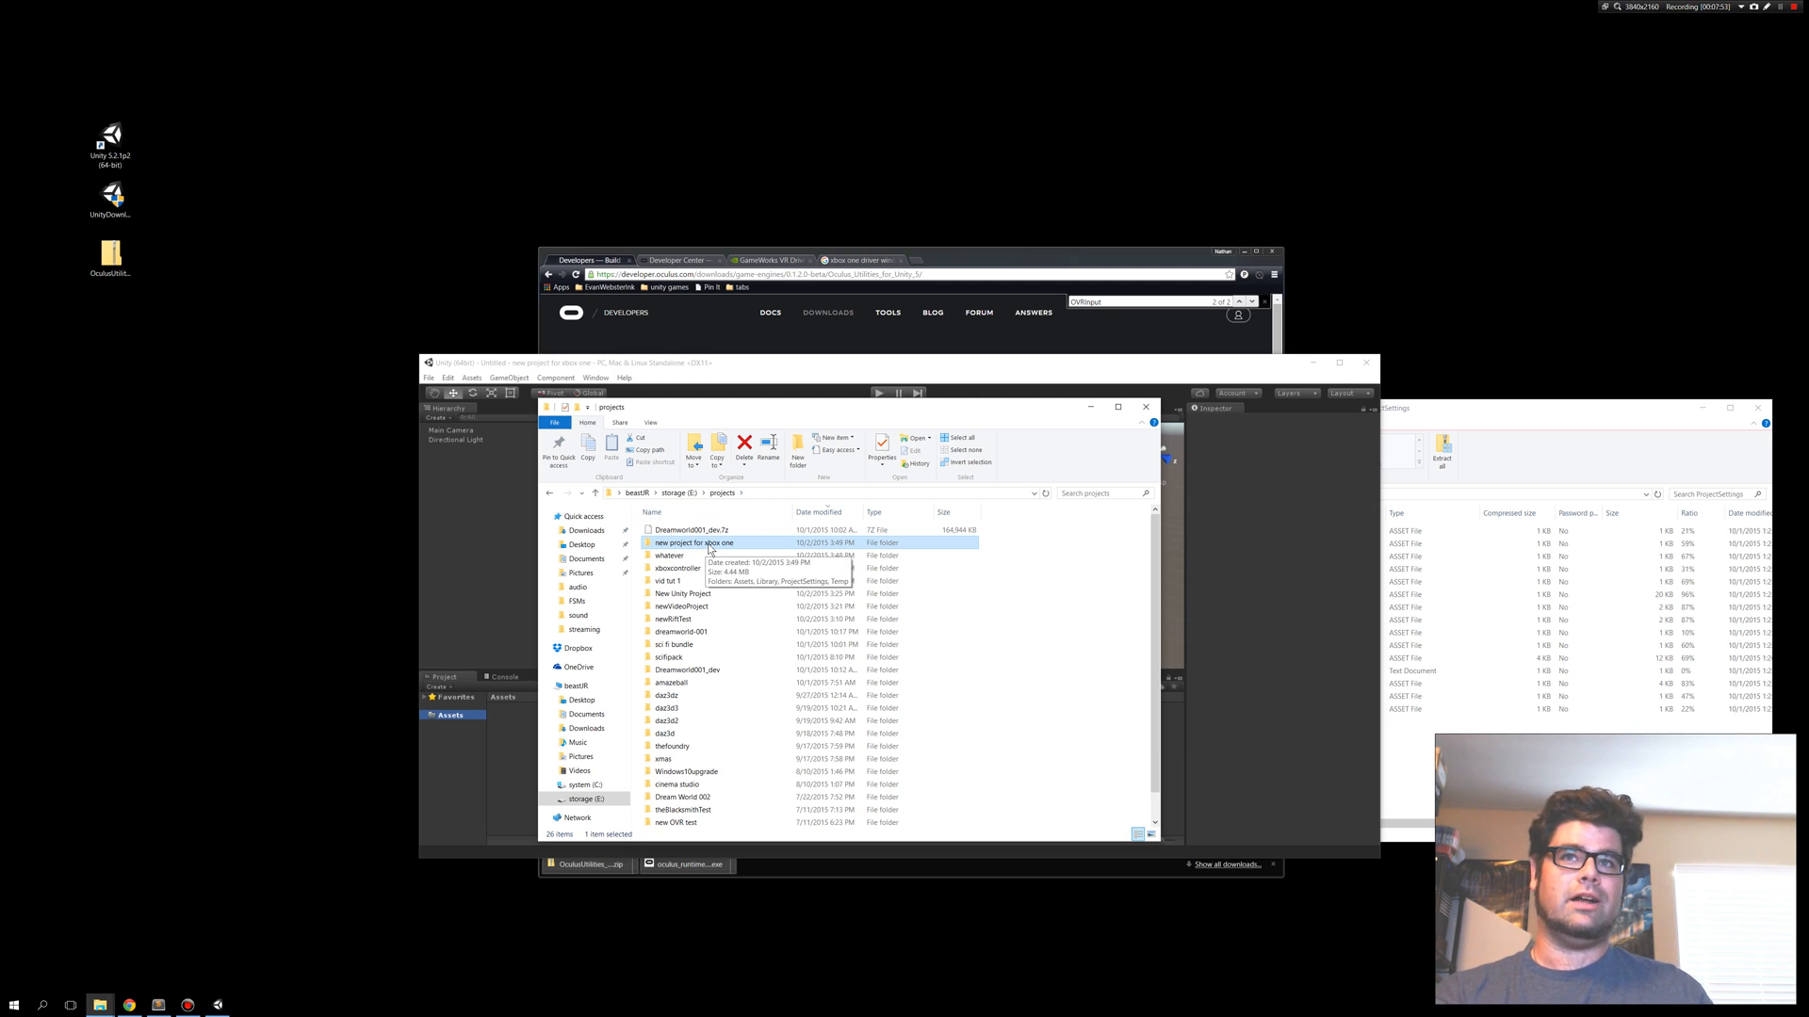
{"action": "double_click", "coordinate": [685, 543]}
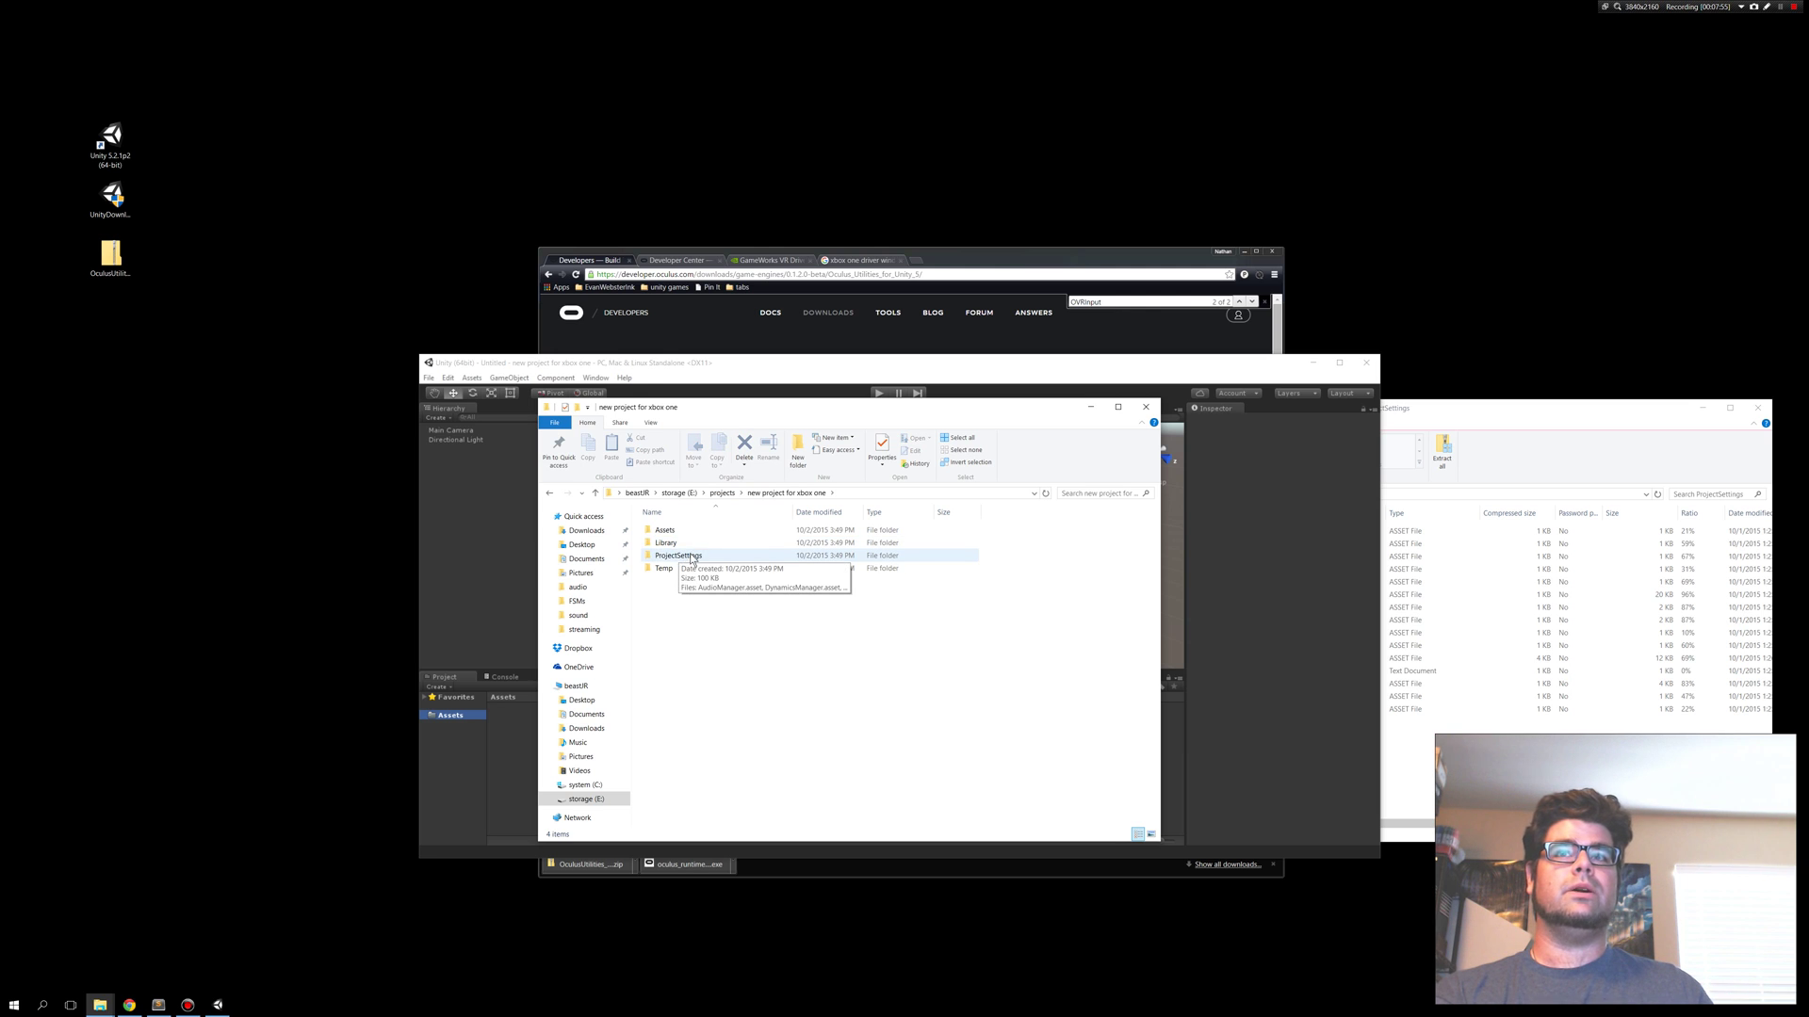
{"action": "double_click", "coordinate": [678, 555]}
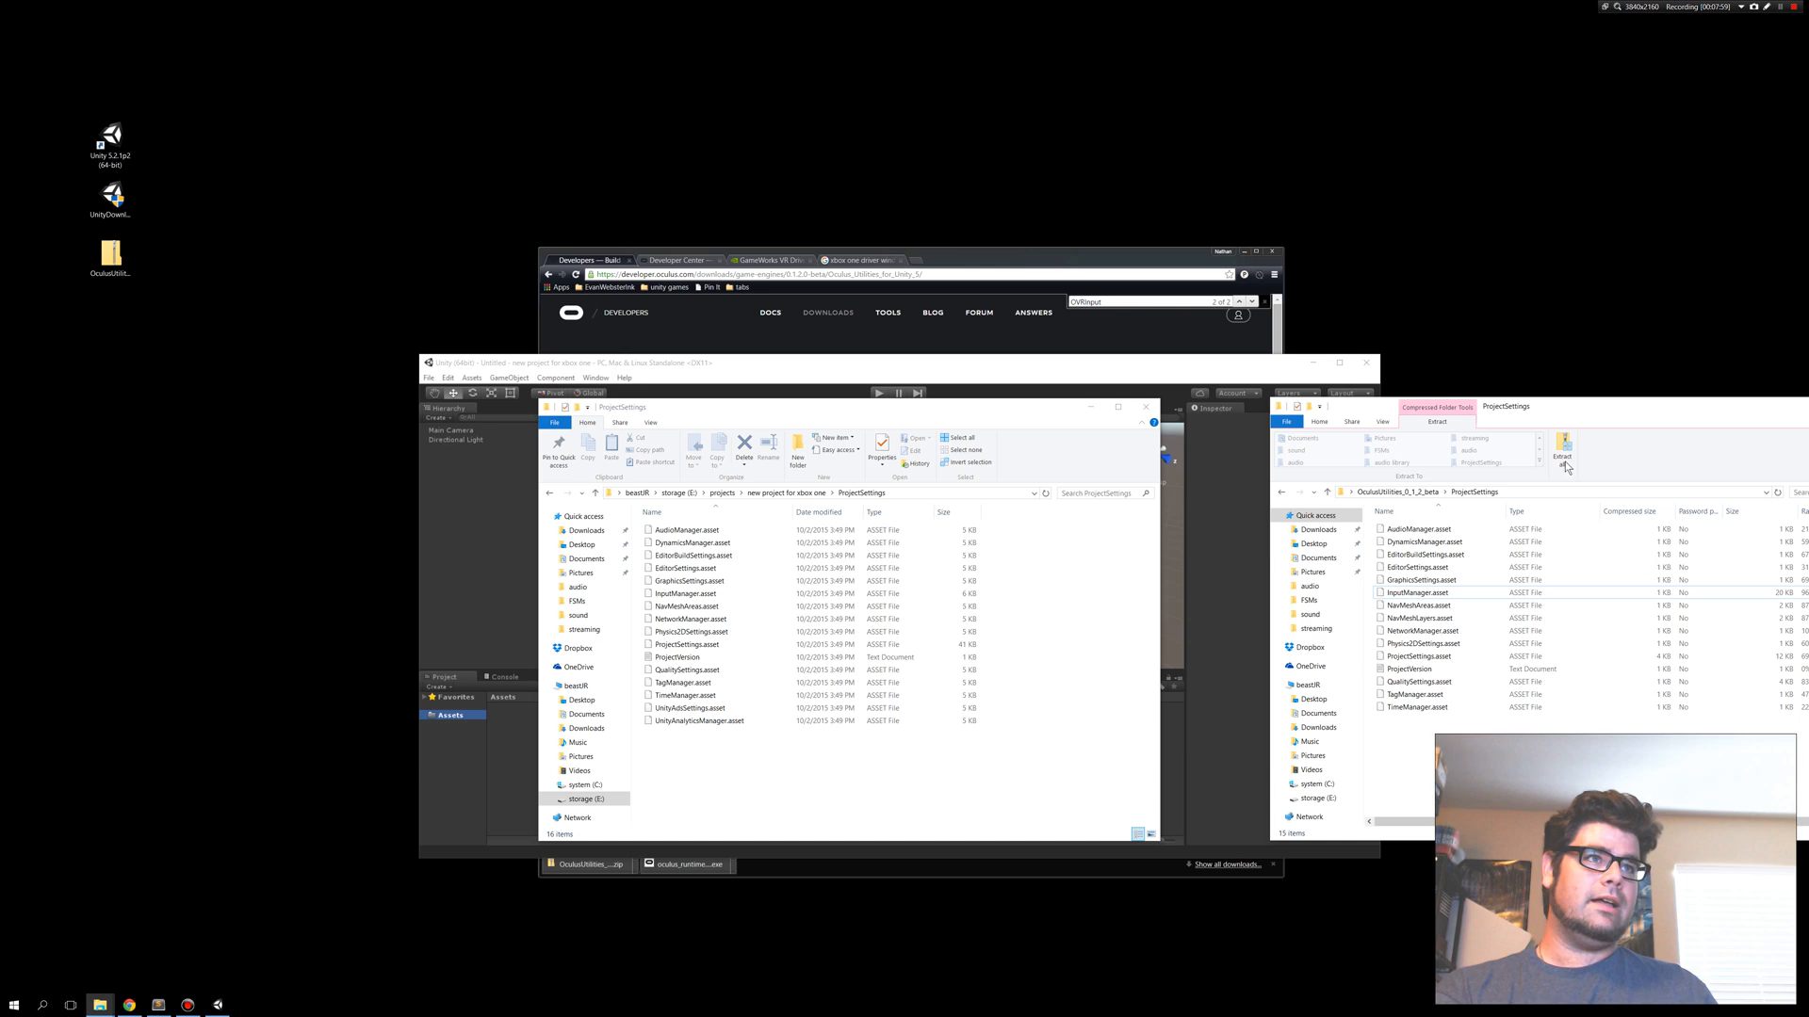
{"action": "mouse_move", "coordinate": [1203, 339]}
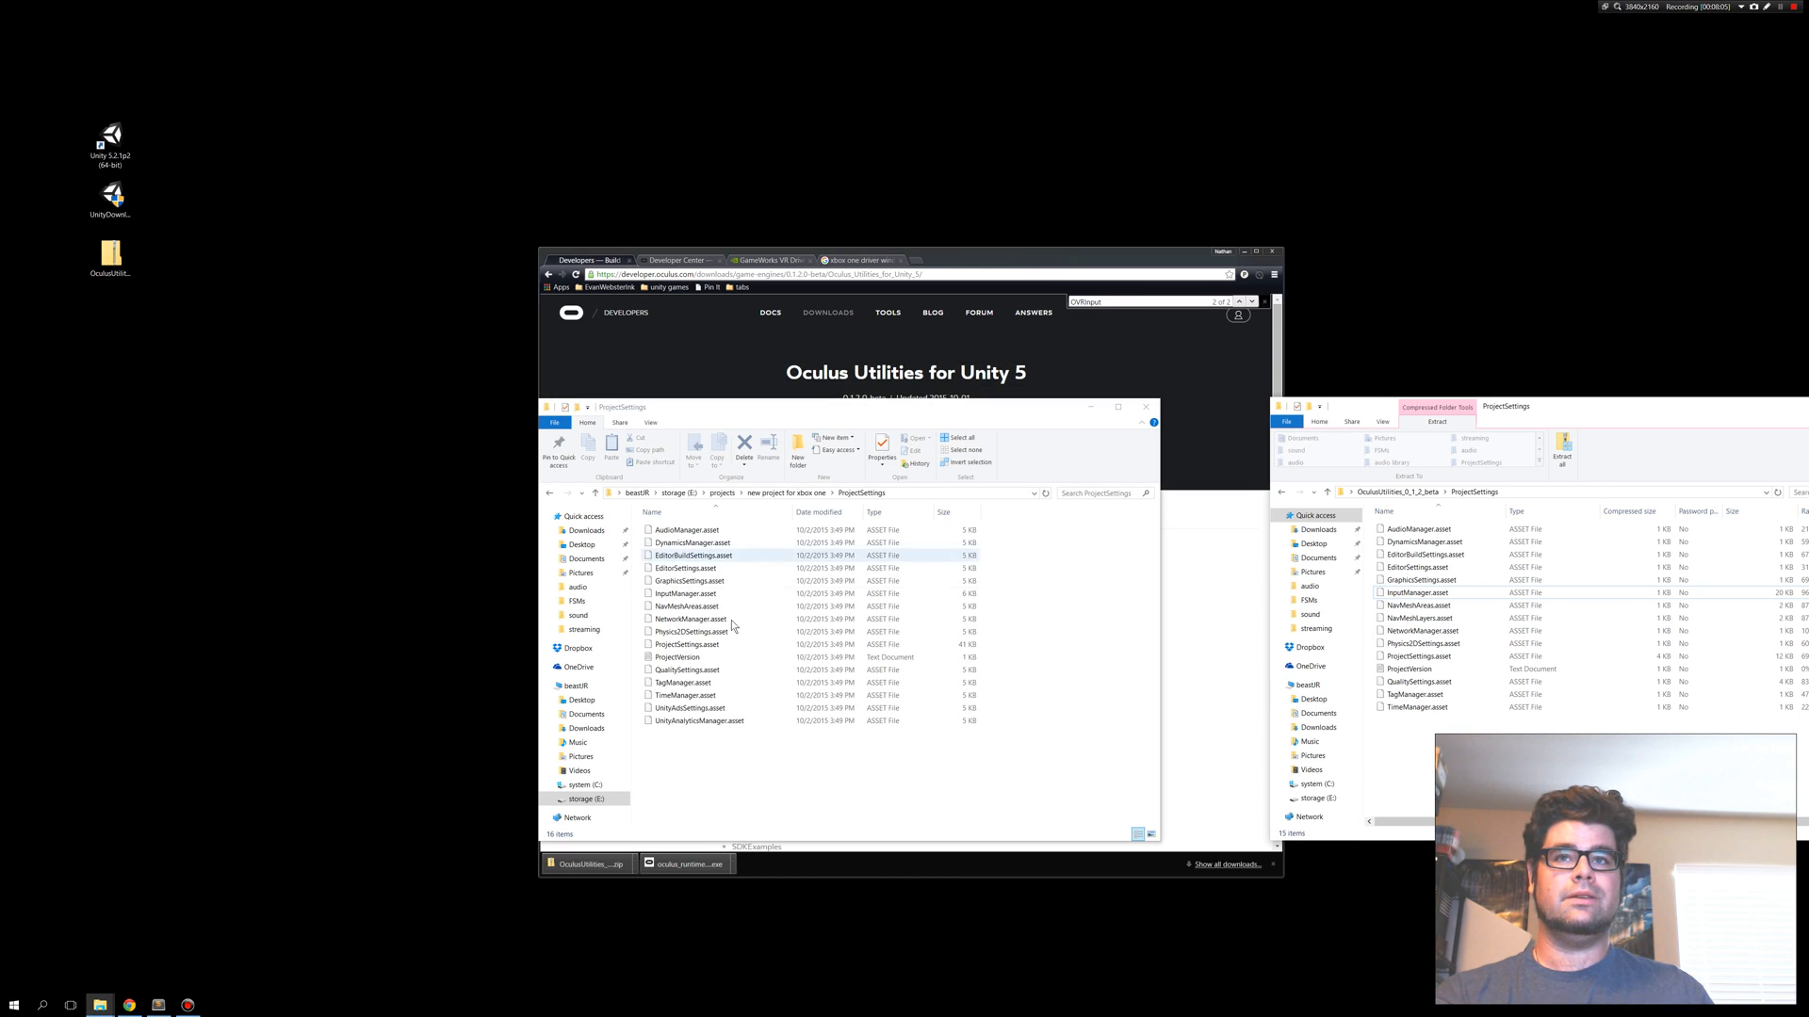
Delete the project's settings files and paste the archive's 15 ProjectSettings assets.
{"action": "right_click", "coordinate": [710, 620]}
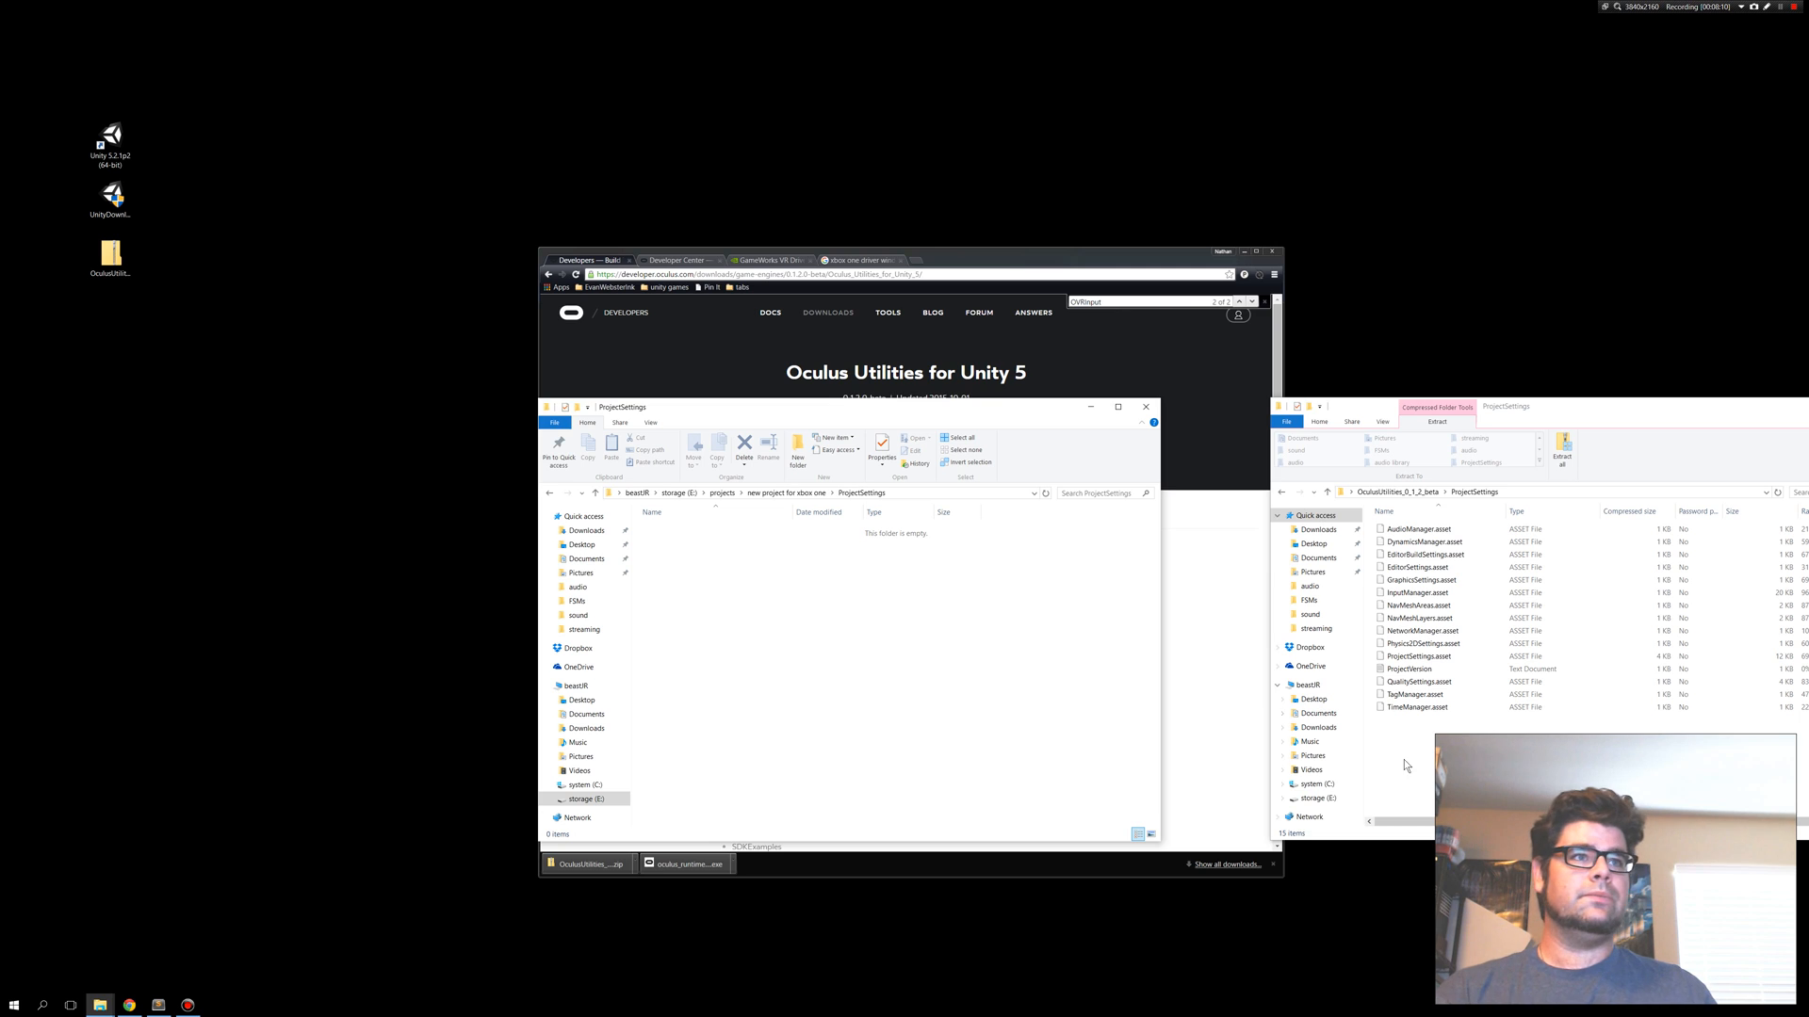
{"action": "key", "text": "ctrl+a"}
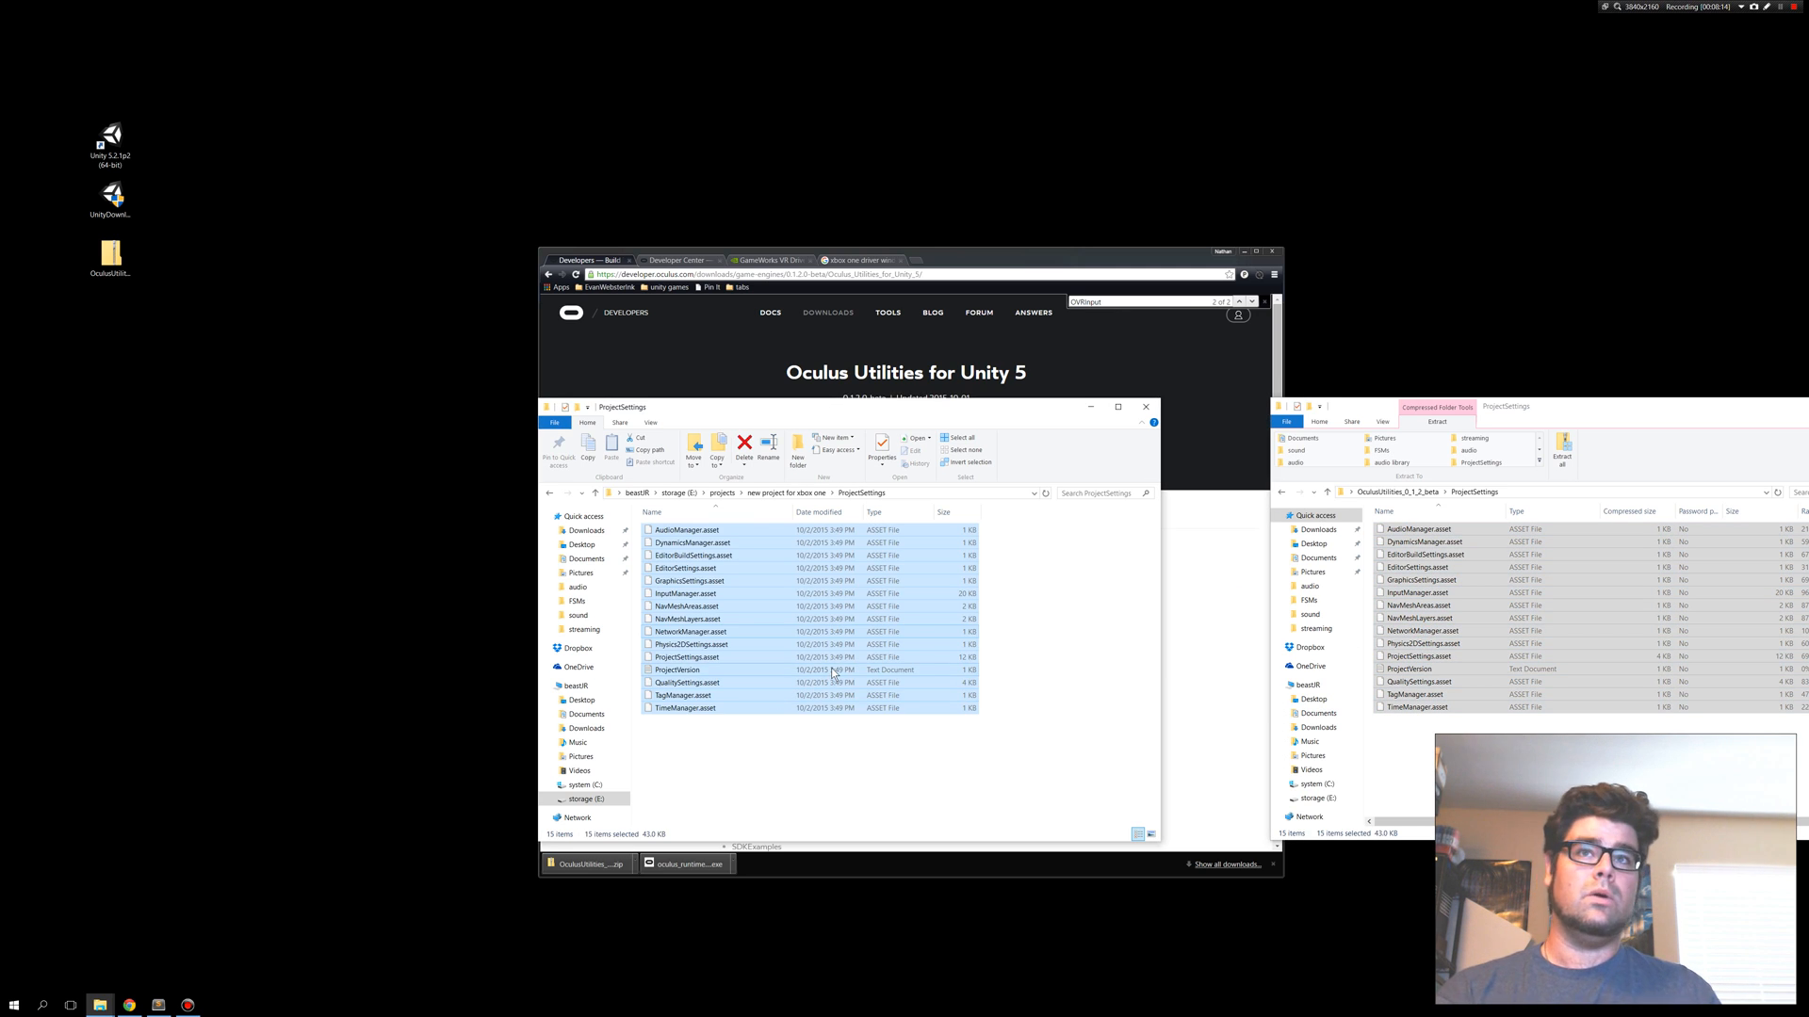
{"action": "left_click", "coordinate": [980, 693]}
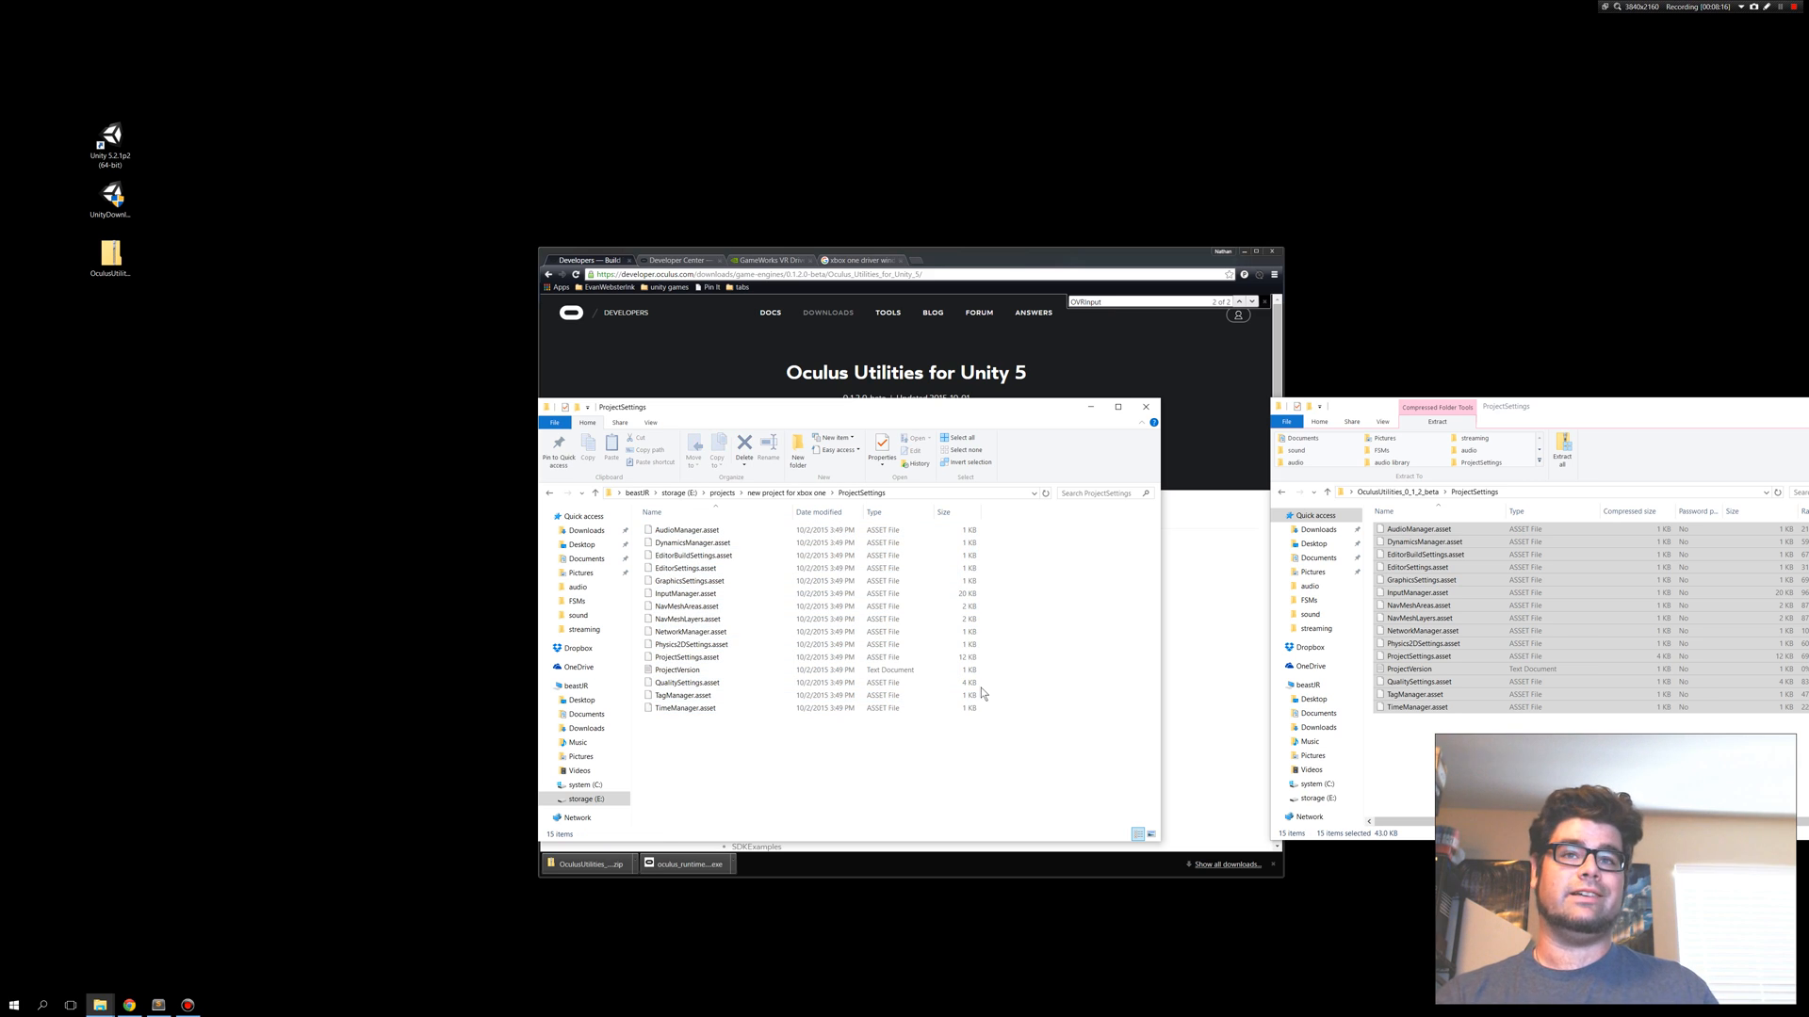
{"action": "mouse_move", "coordinate": [1075, 616]}
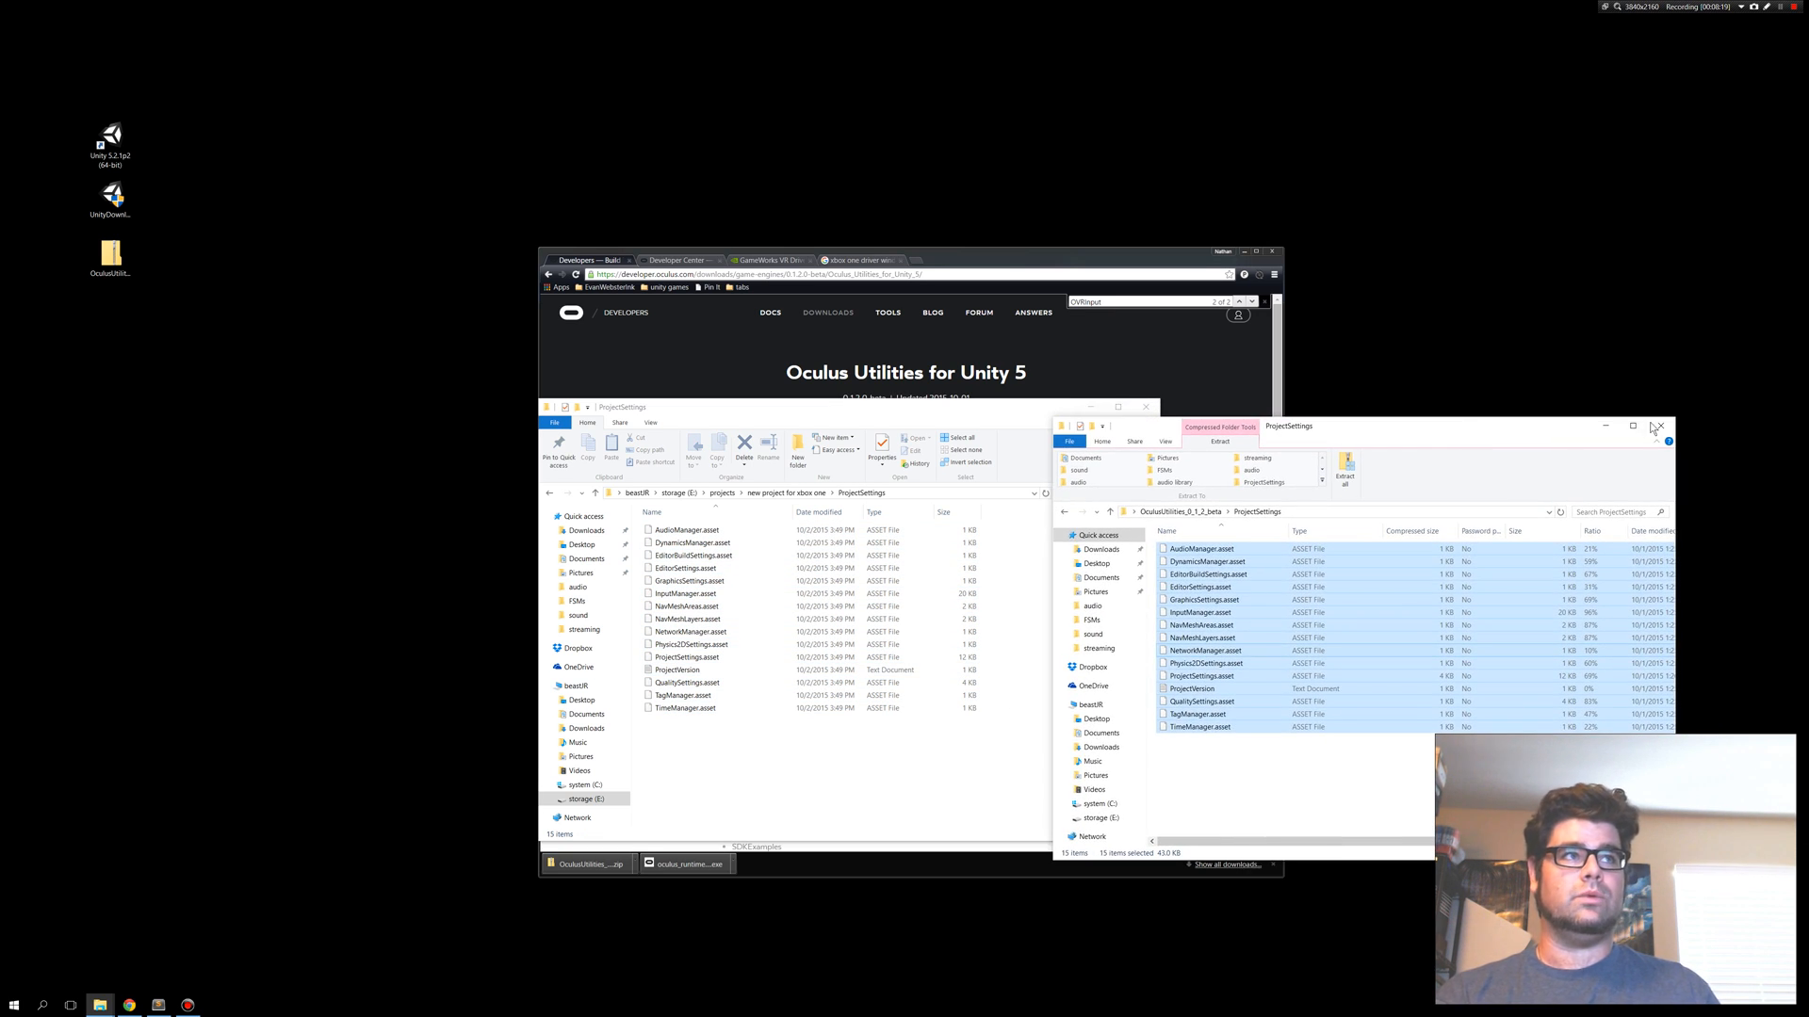
{"action": "left_click", "coordinate": [1656, 426]}
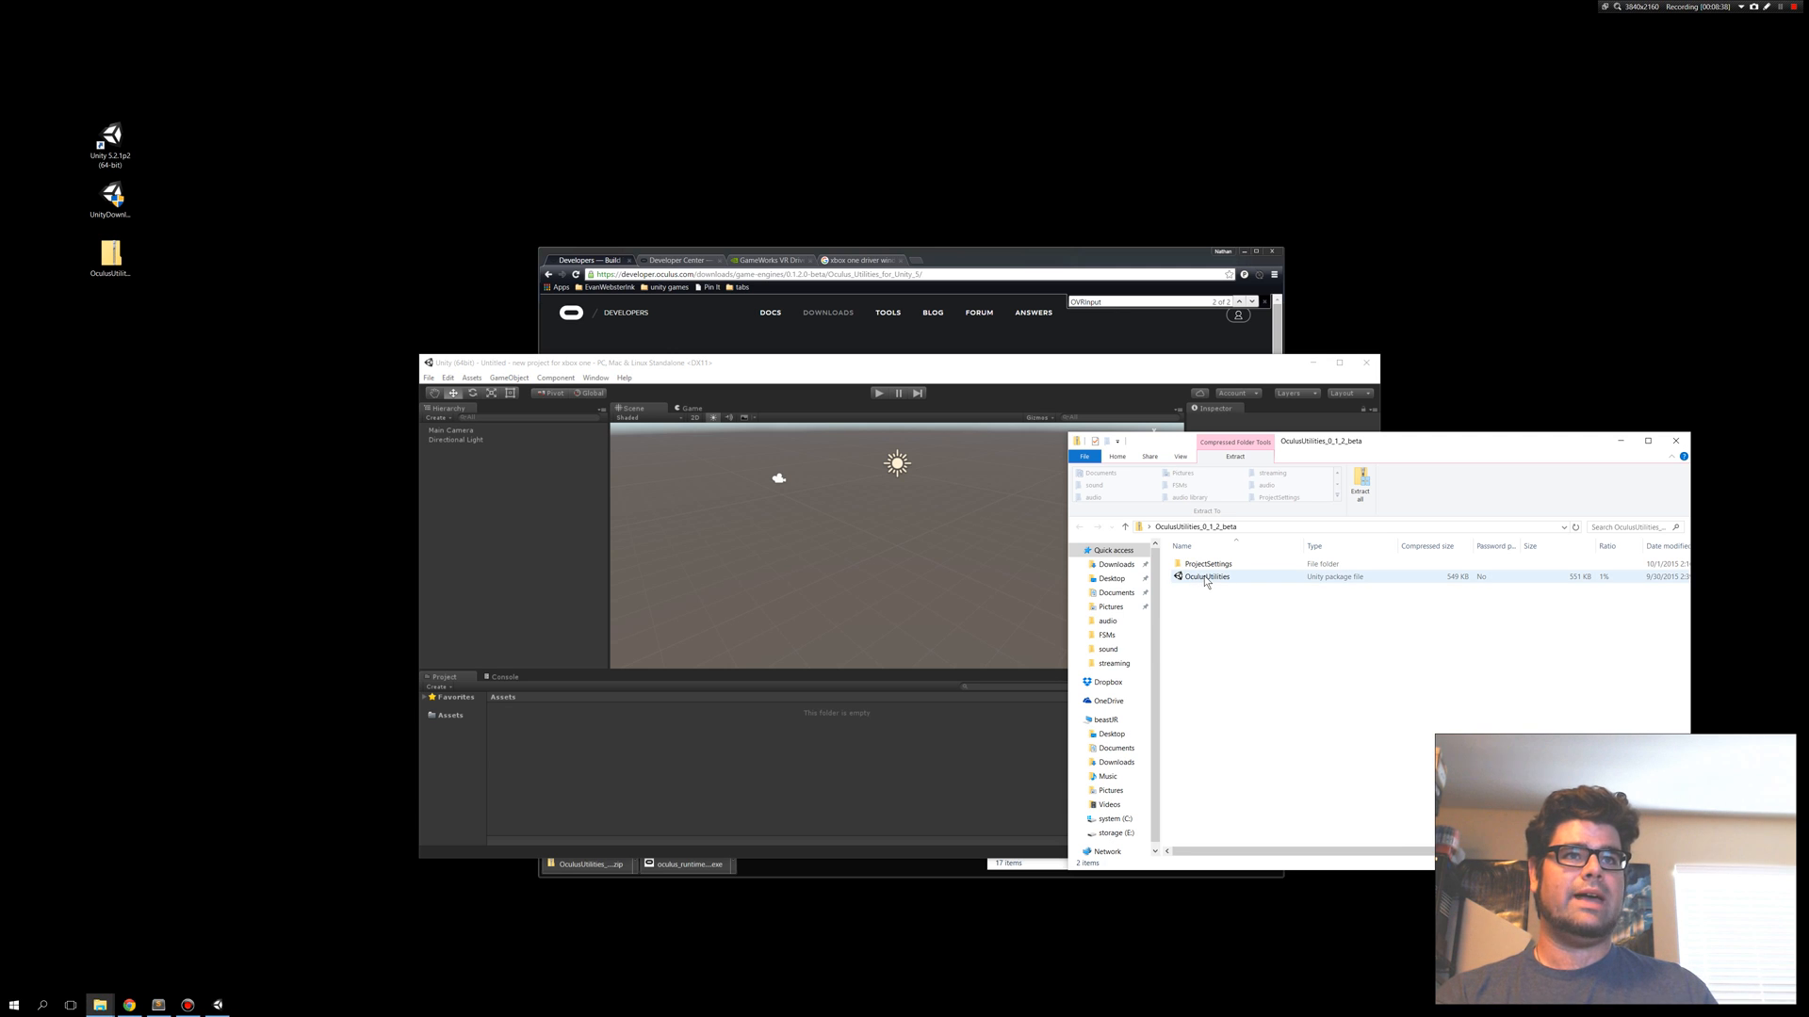
Import all files from OculusUtilities.unitypackage into the project.
{"action": "double_click", "coordinate": [1206, 576]}
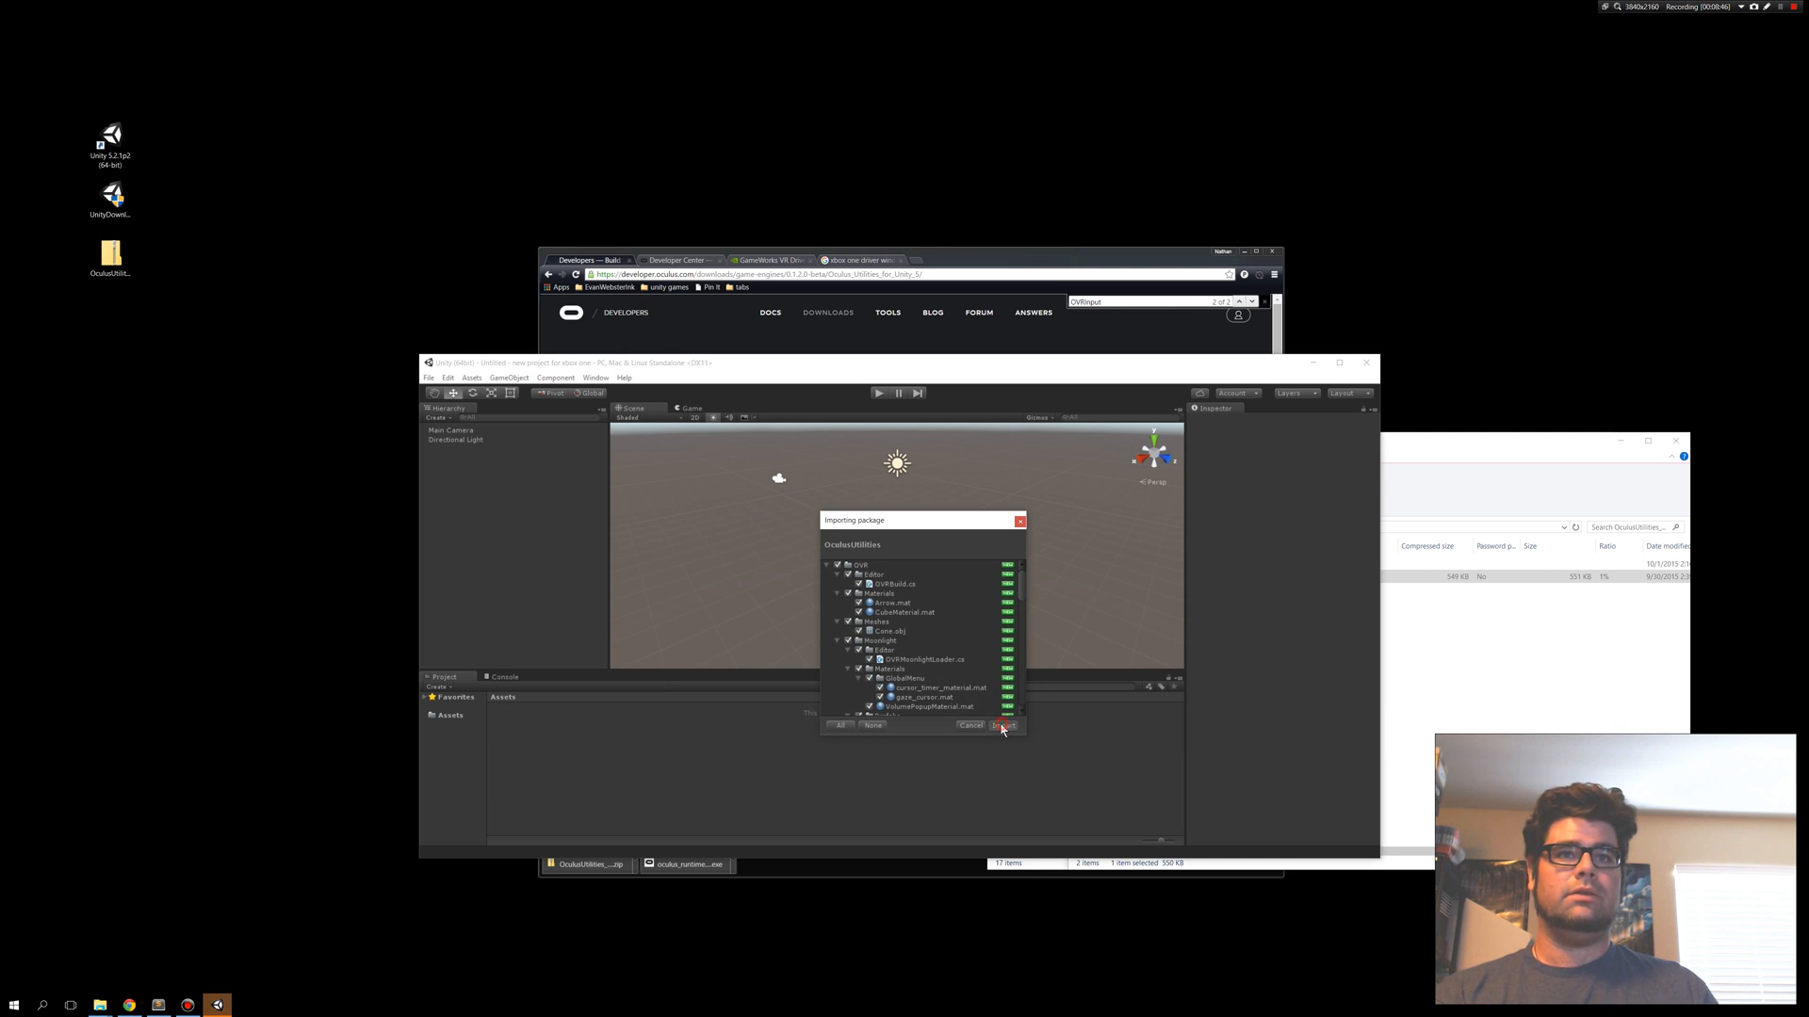
{"action": "left_click", "coordinate": [1002, 726]}
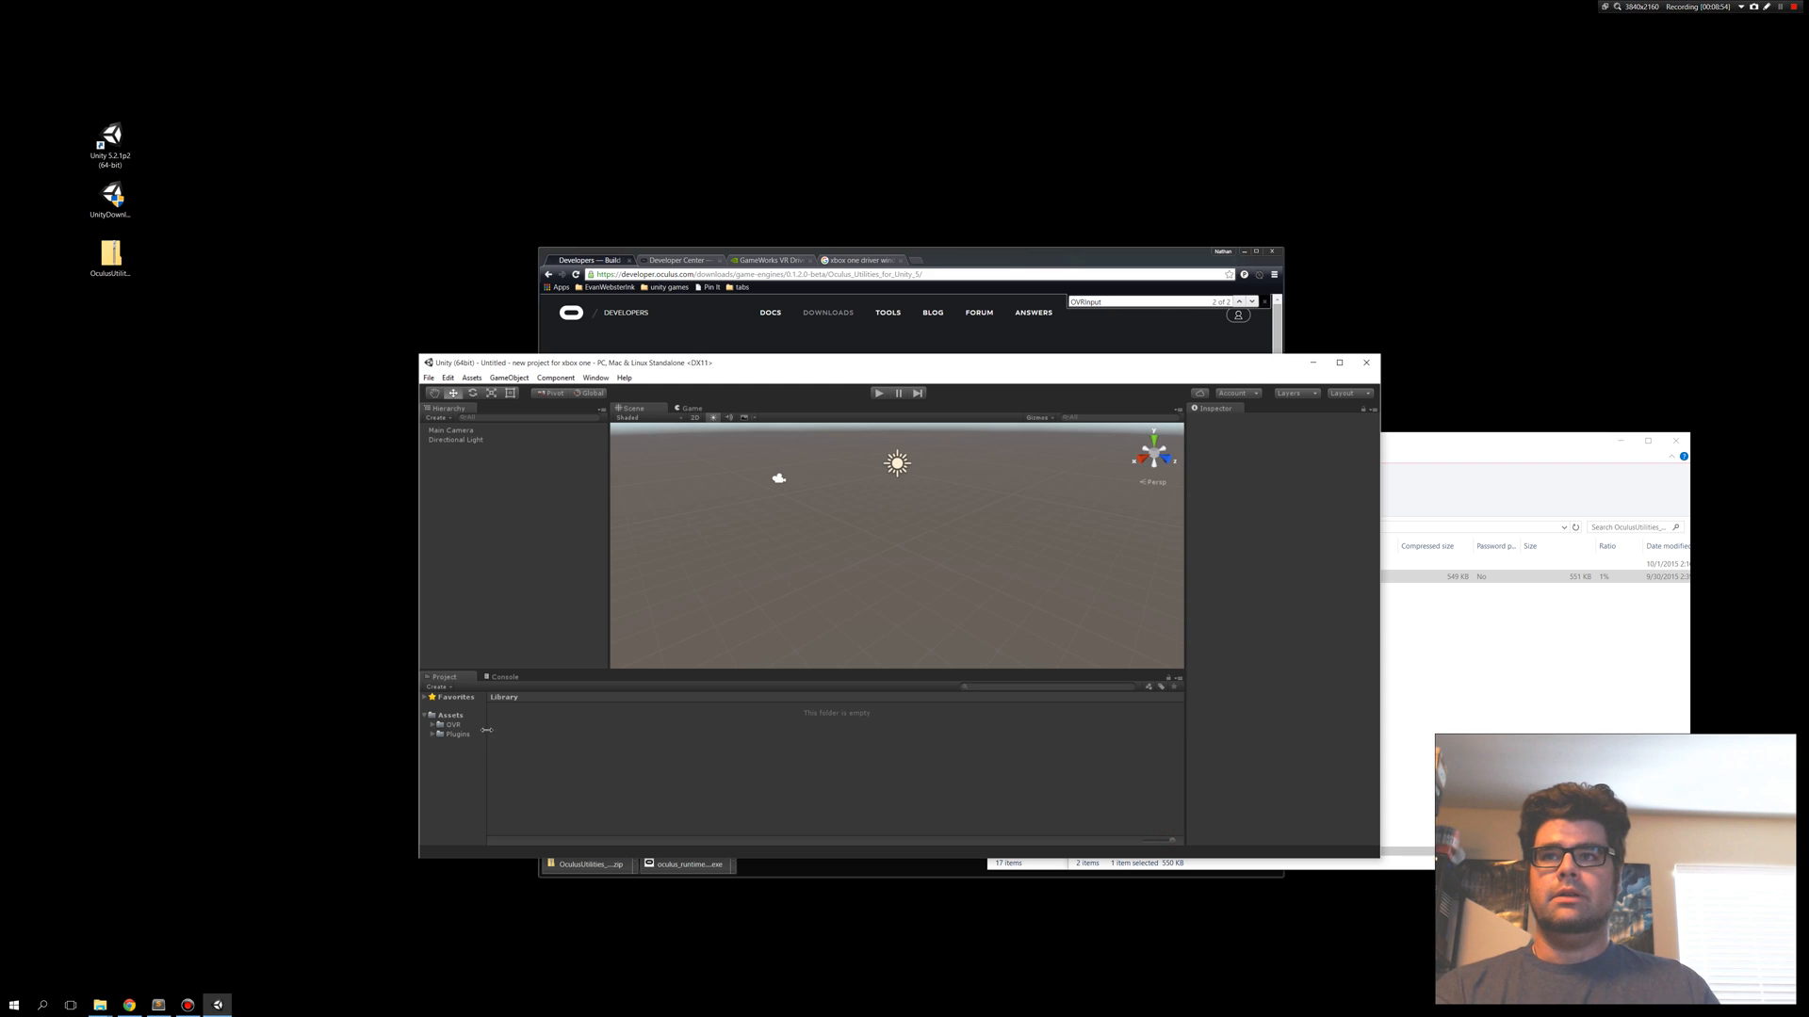
Place the OVRPlayerController prefab, then add a 3D Plane and Sphere.
{"action": "left_click", "coordinate": [451, 724]}
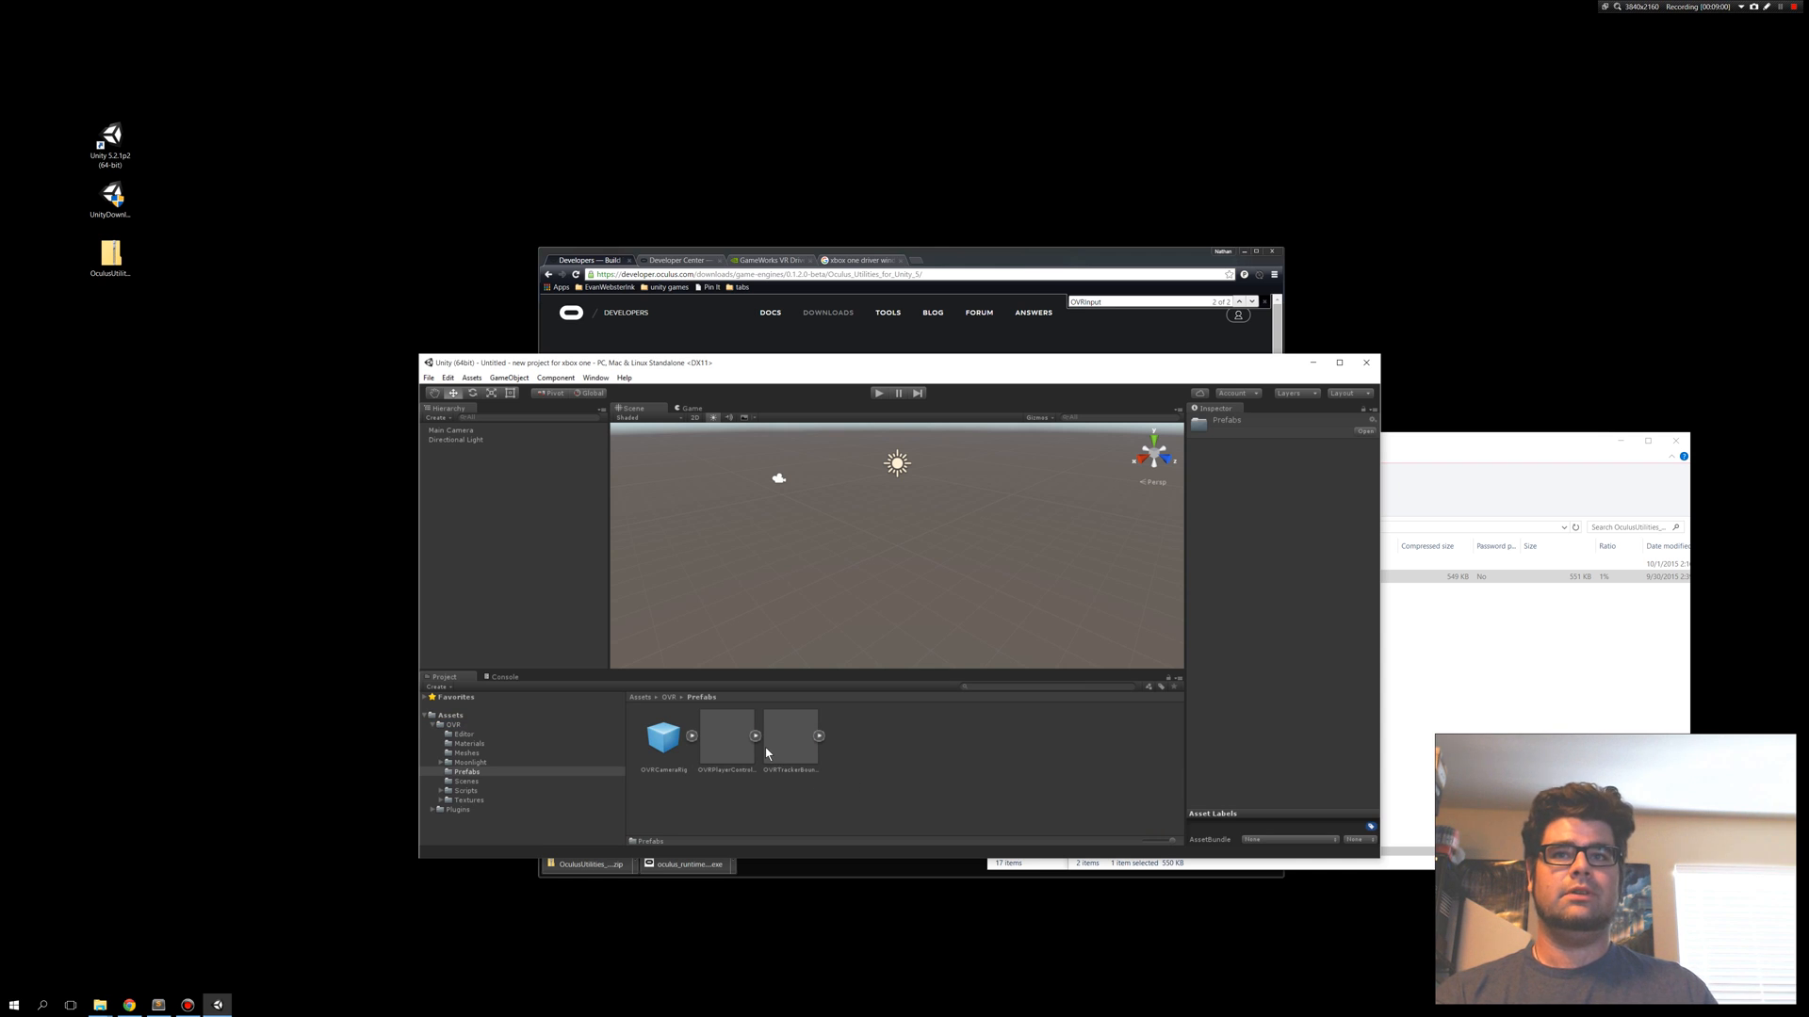
{"action": "left_click", "coordinate": [724, 735]}
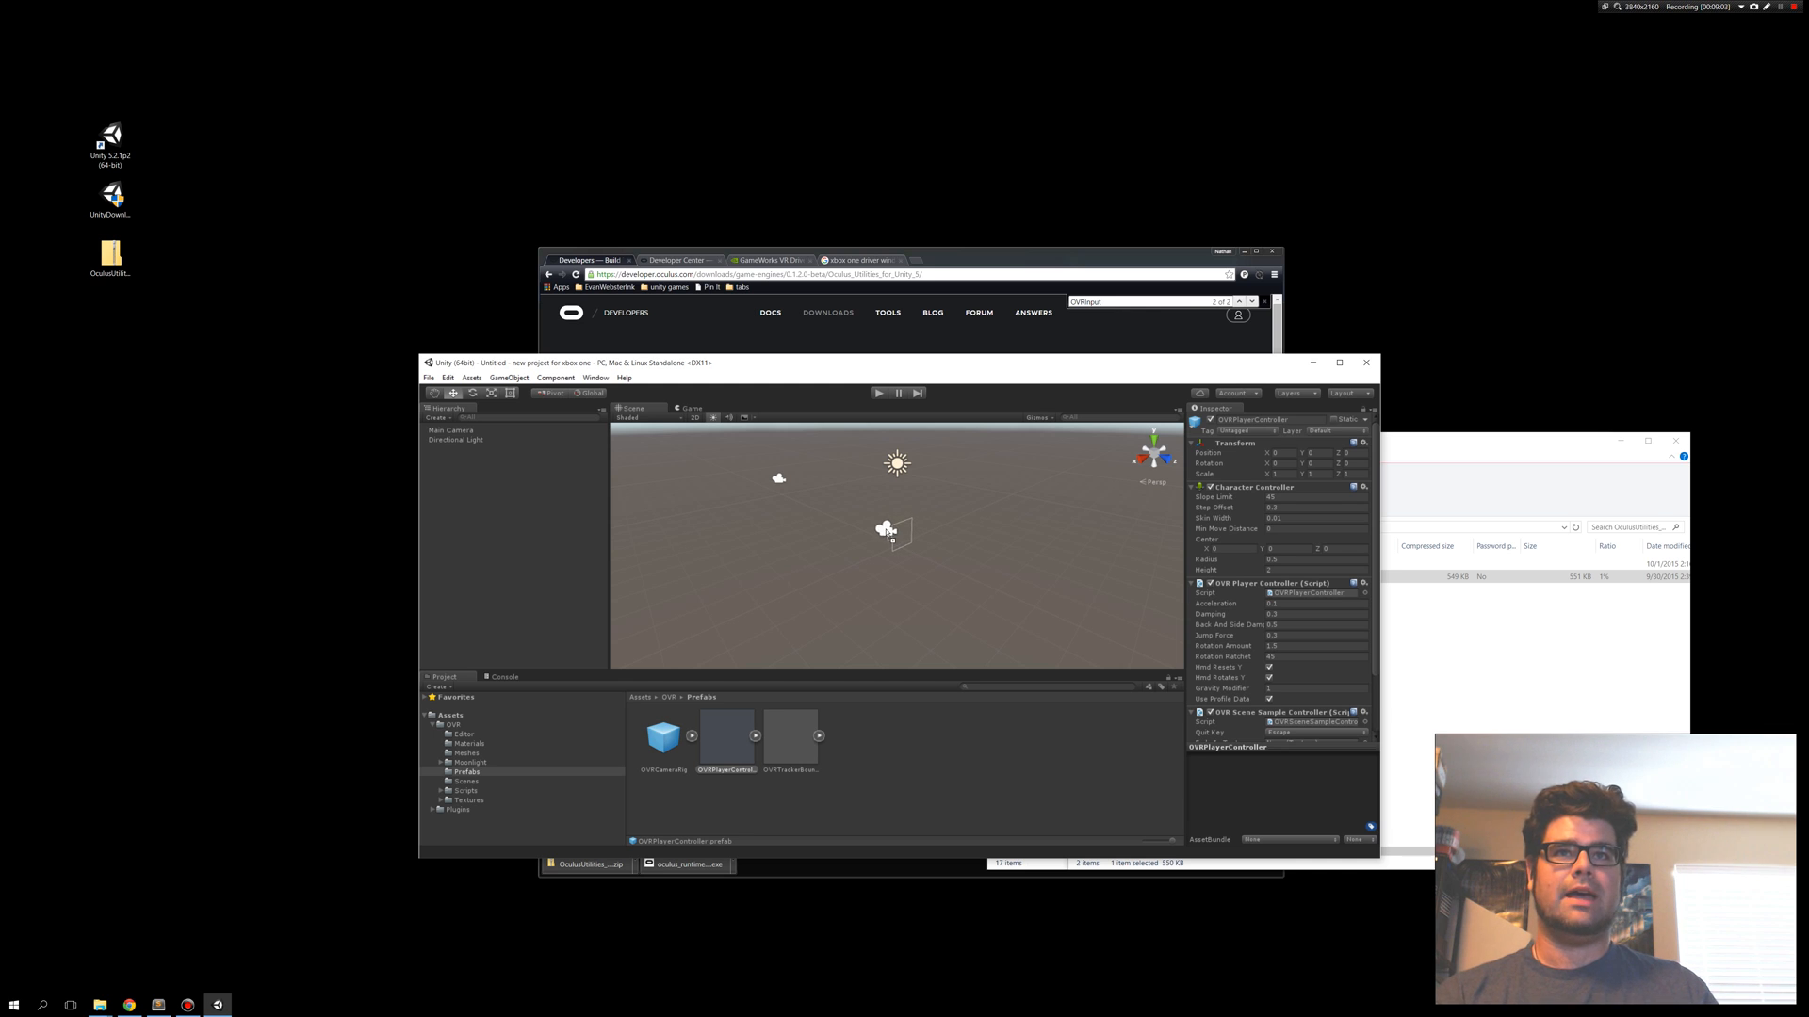
{"action": "left_click", "coordinate": [509, 378]}
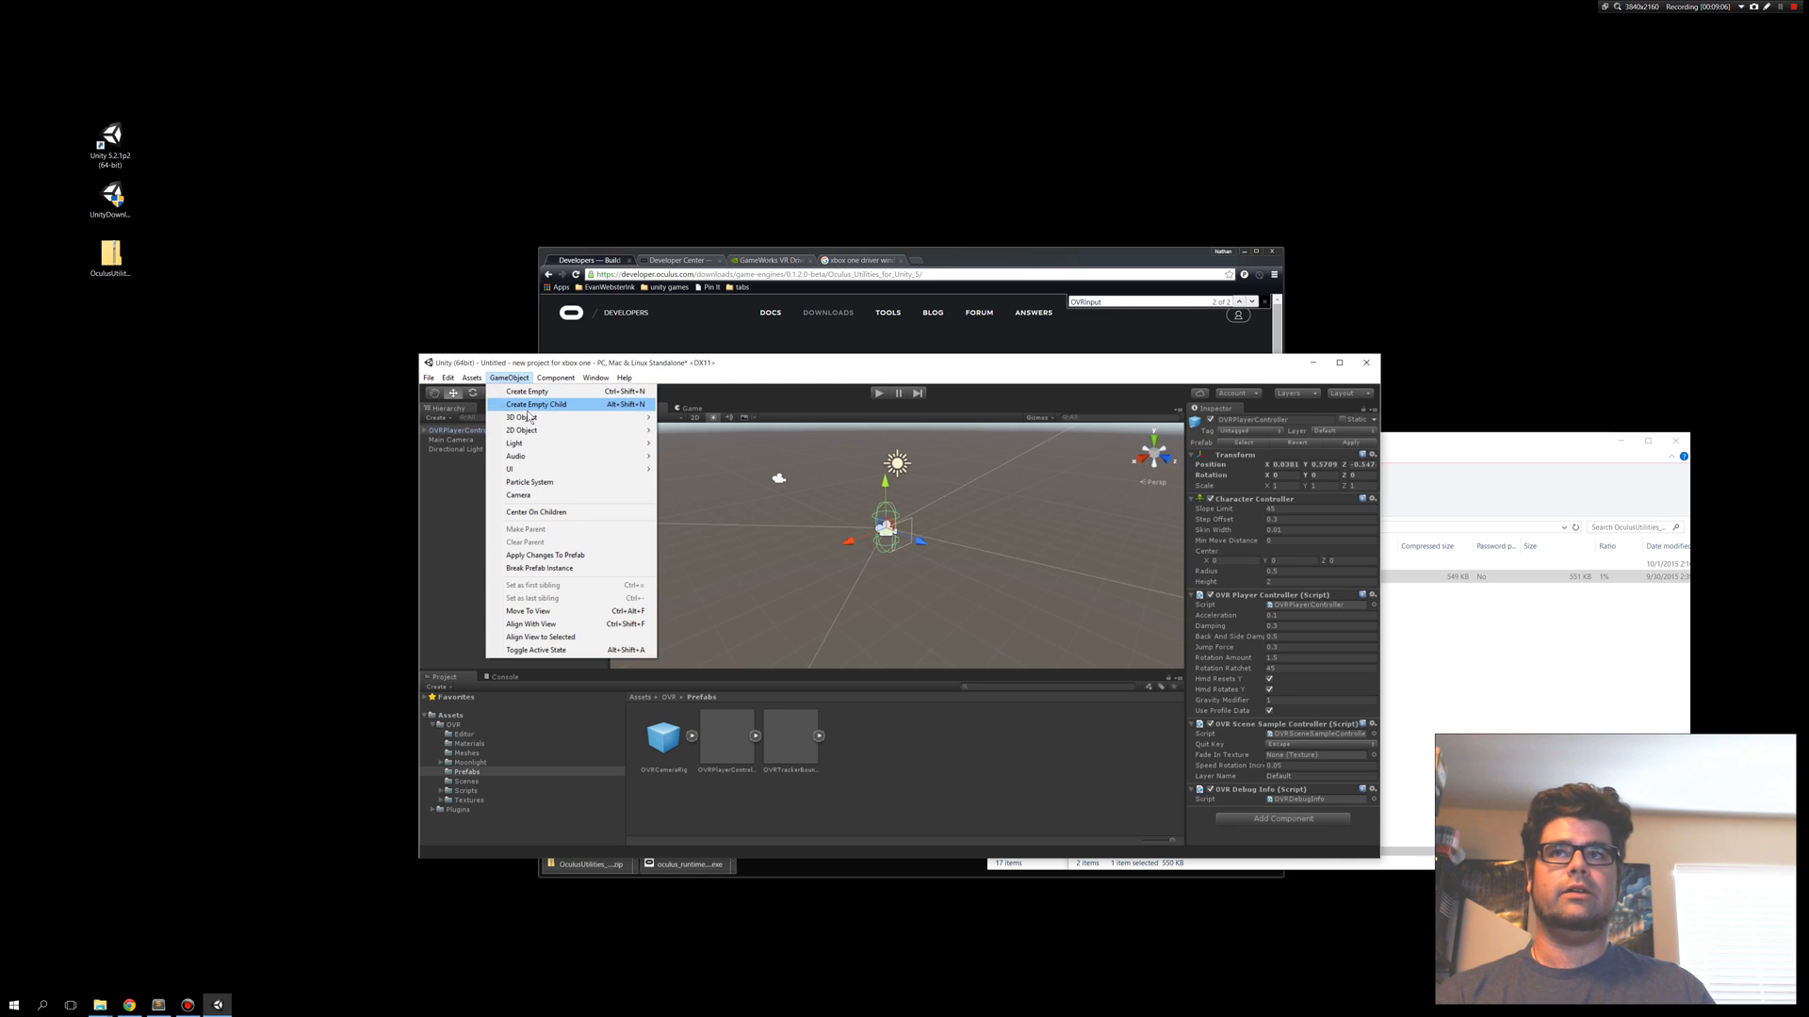
{"action": "left_click", "coordinate": [520, 416]}
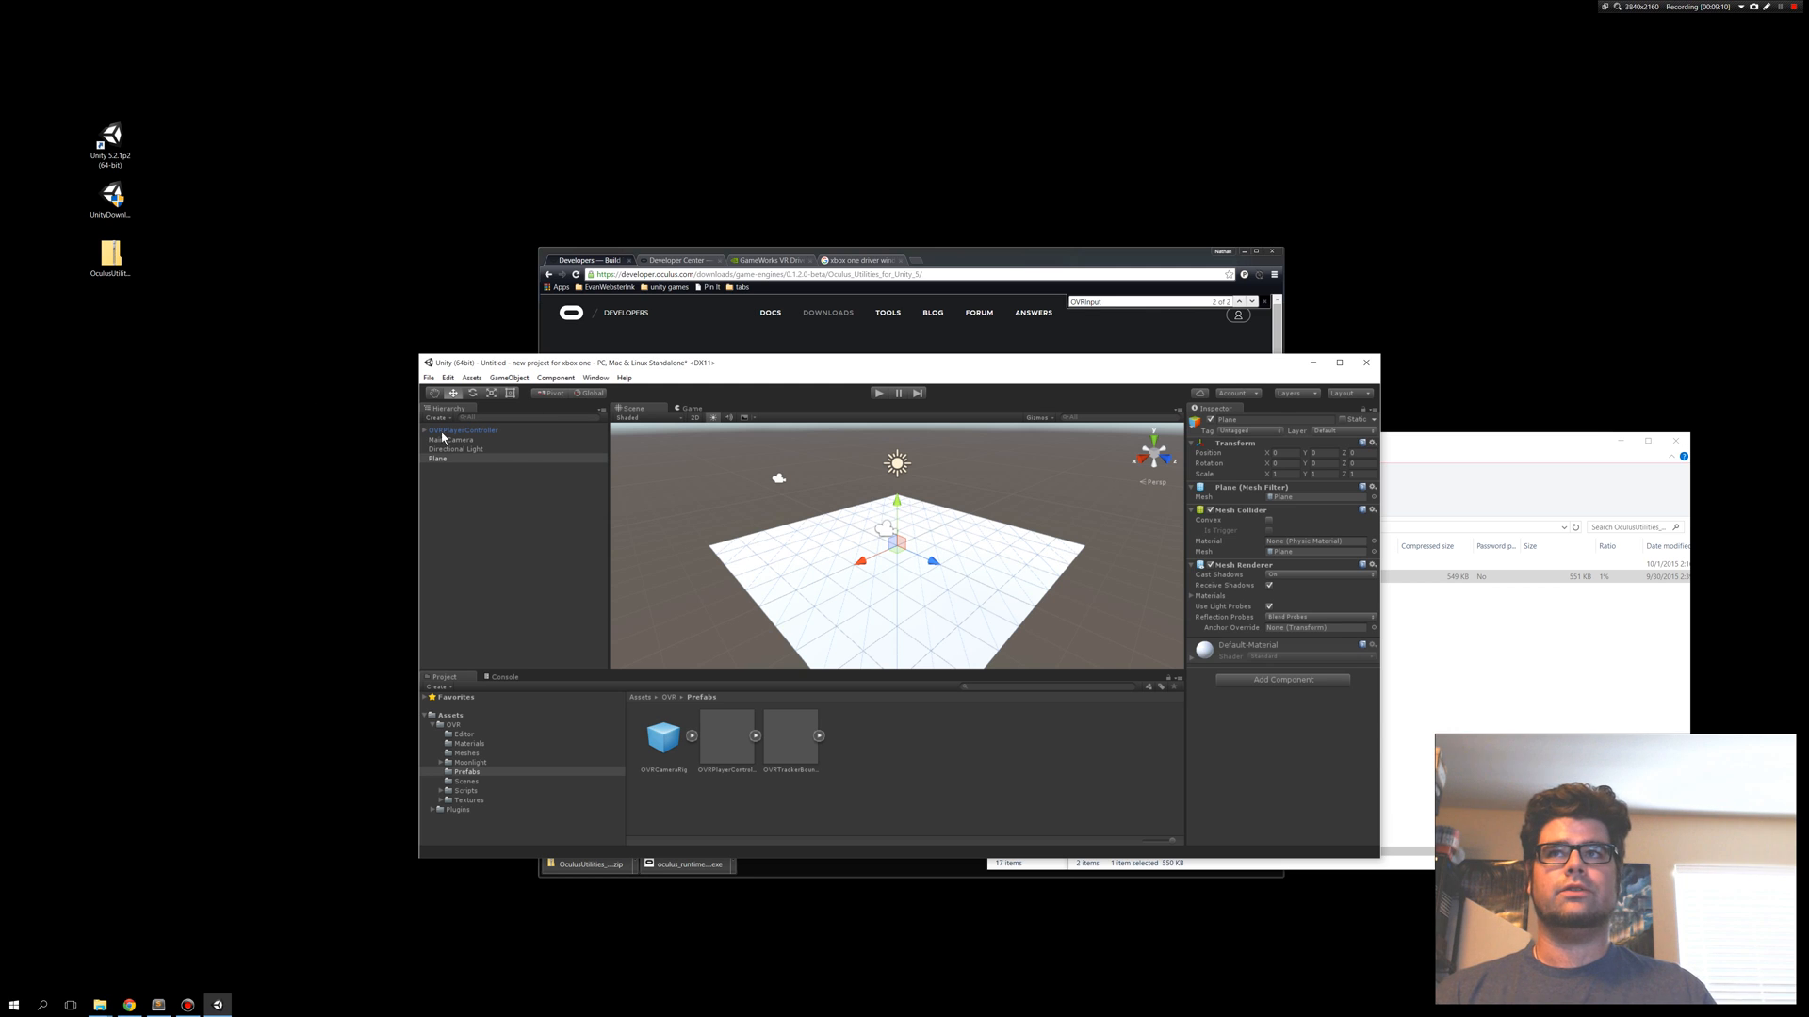
{"action": "left_click", "coordinate": [463, 430]}
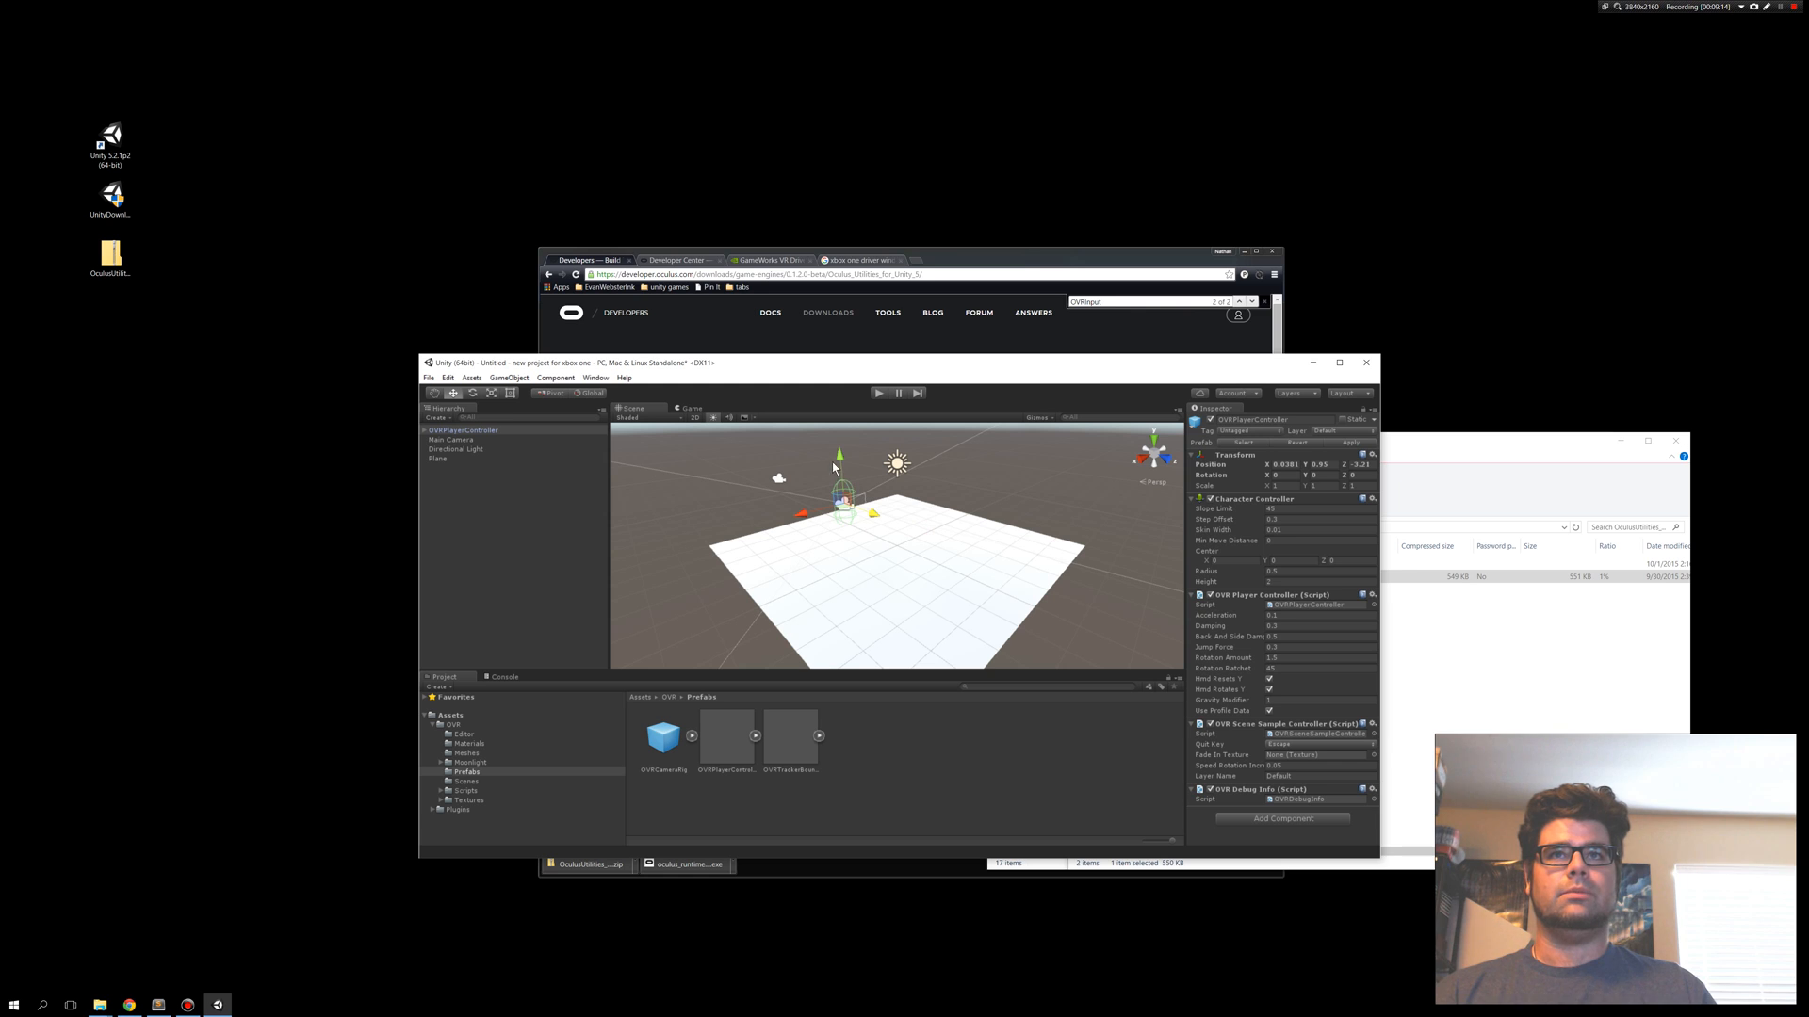
{"action": "left_click", "coordinate": [509, 379]}
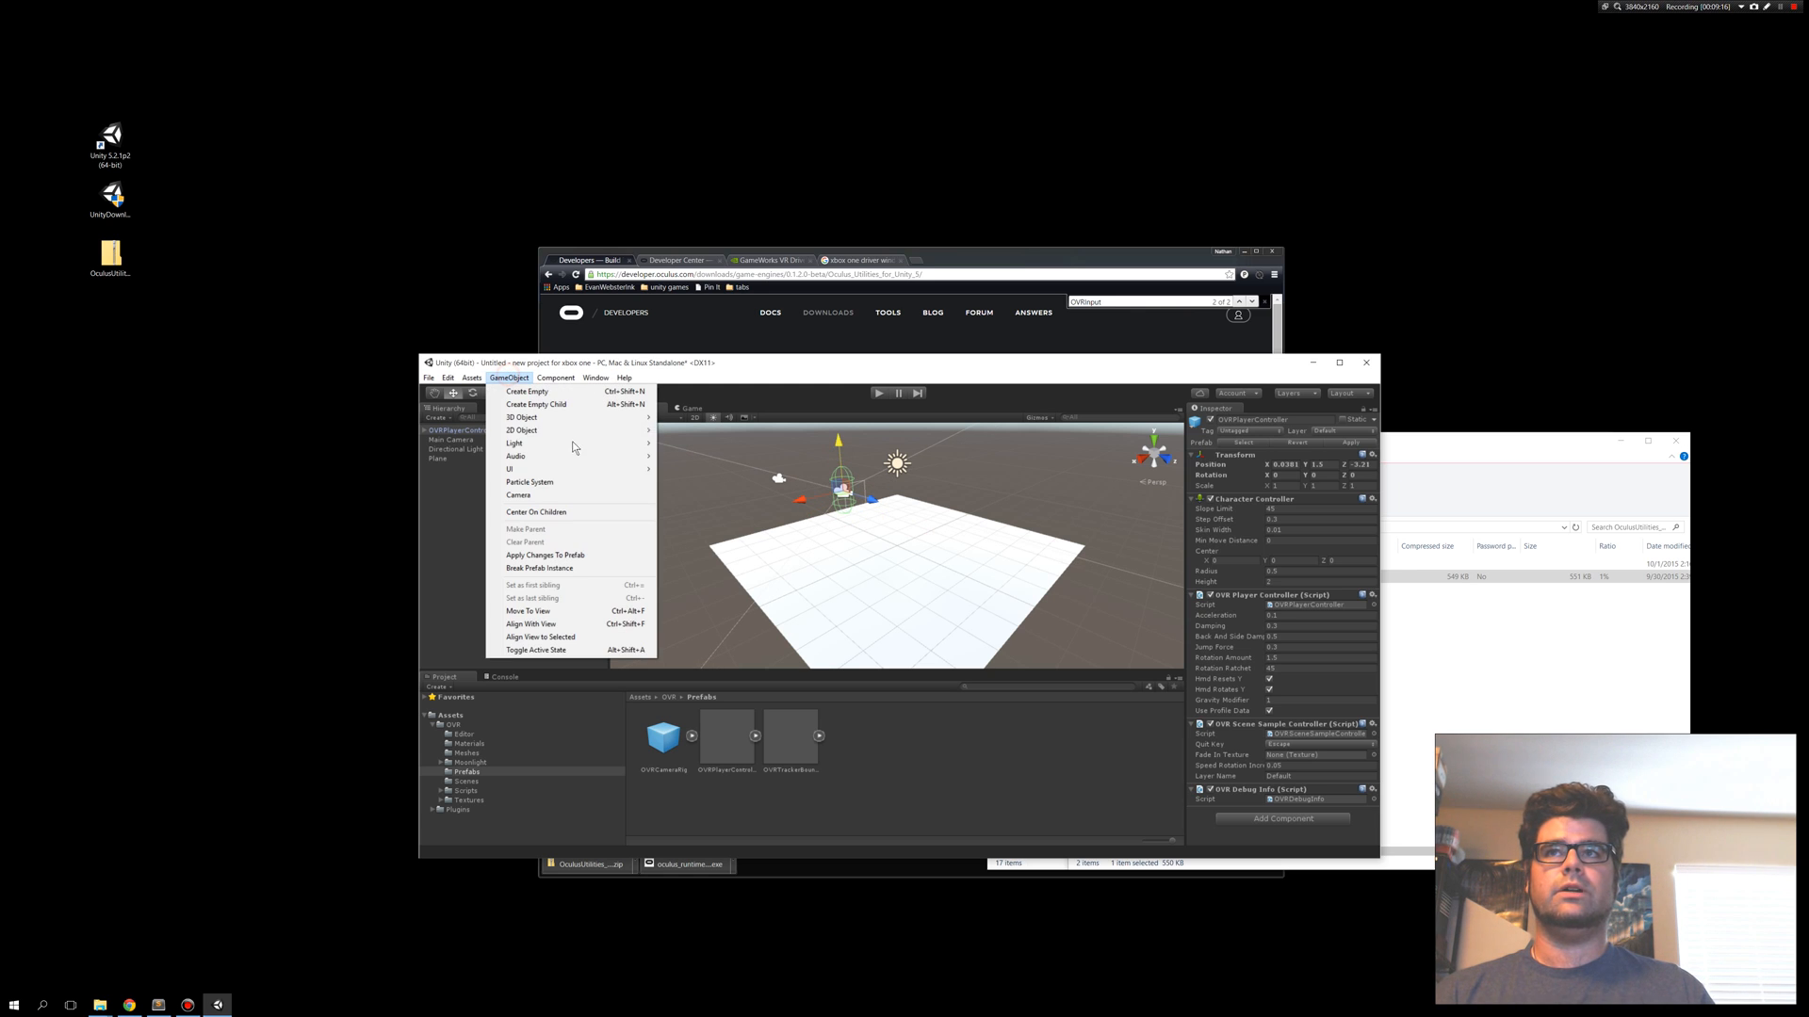
{"action": "left_click", "coordinate": [521, 416]}
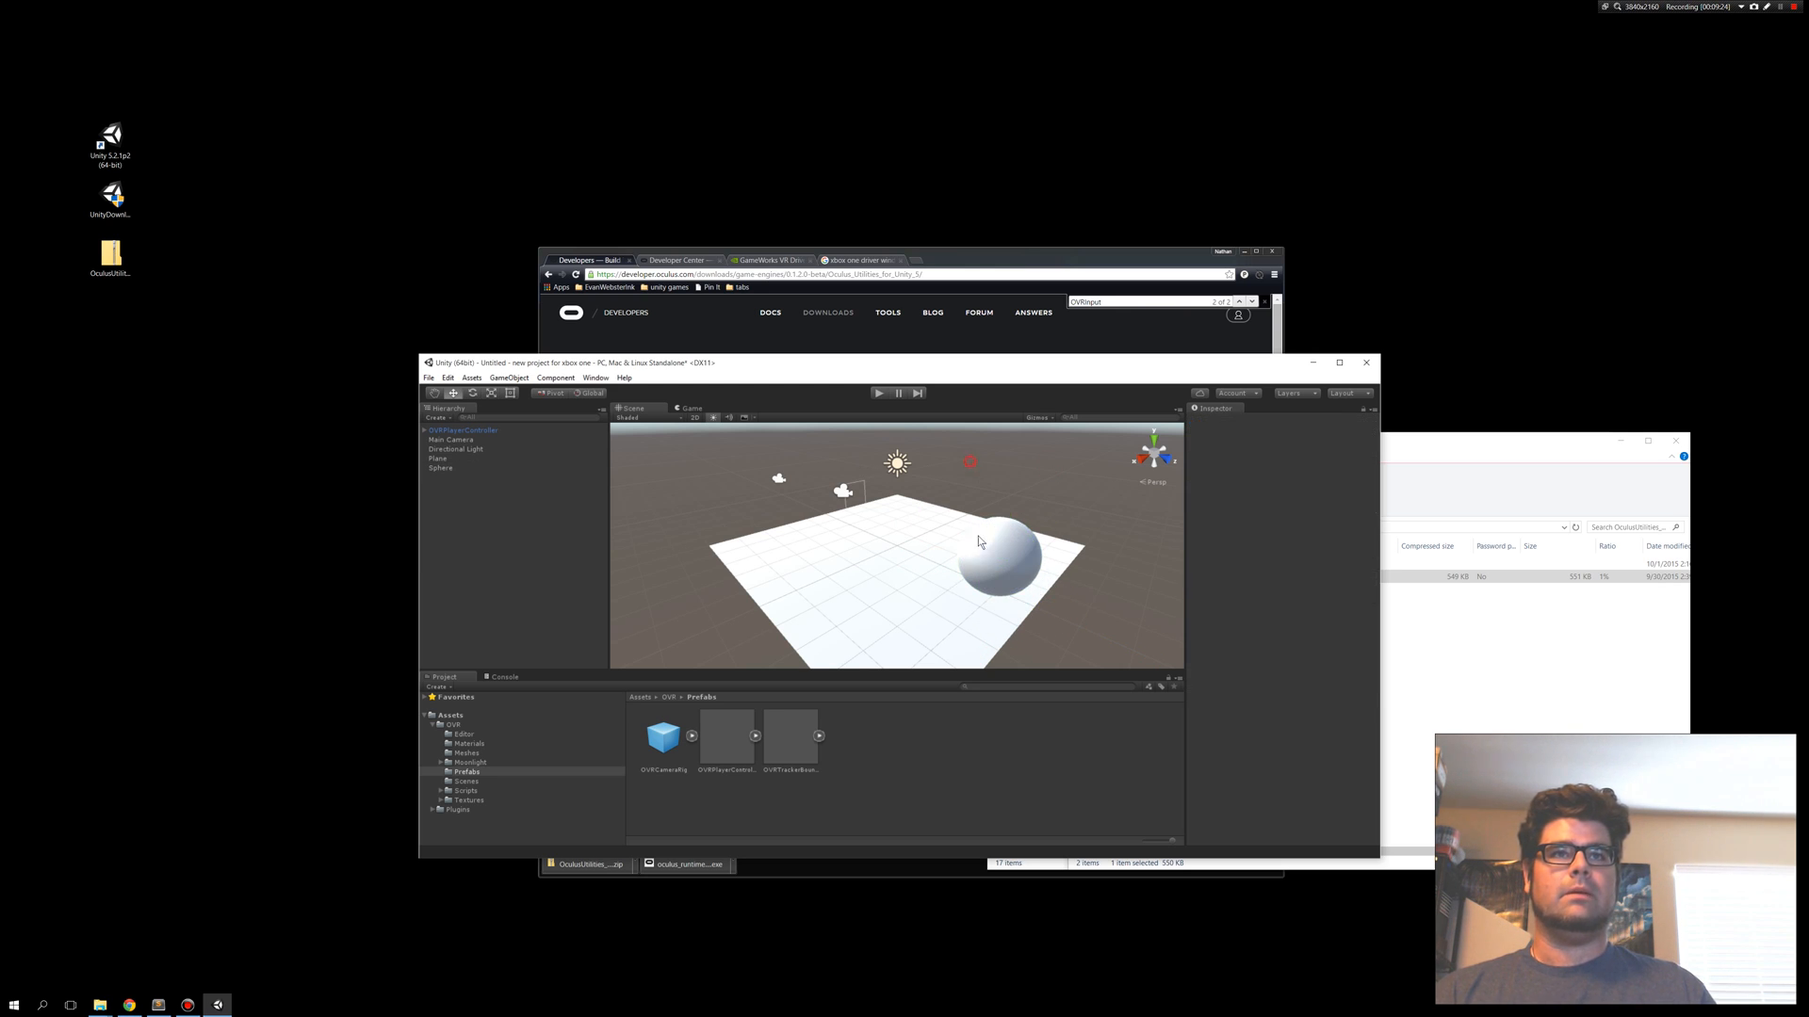
Select the Sphere and toggle Play mode to view the scene from the player.
{"action": "left_click", "coordinate": [441, 468]}
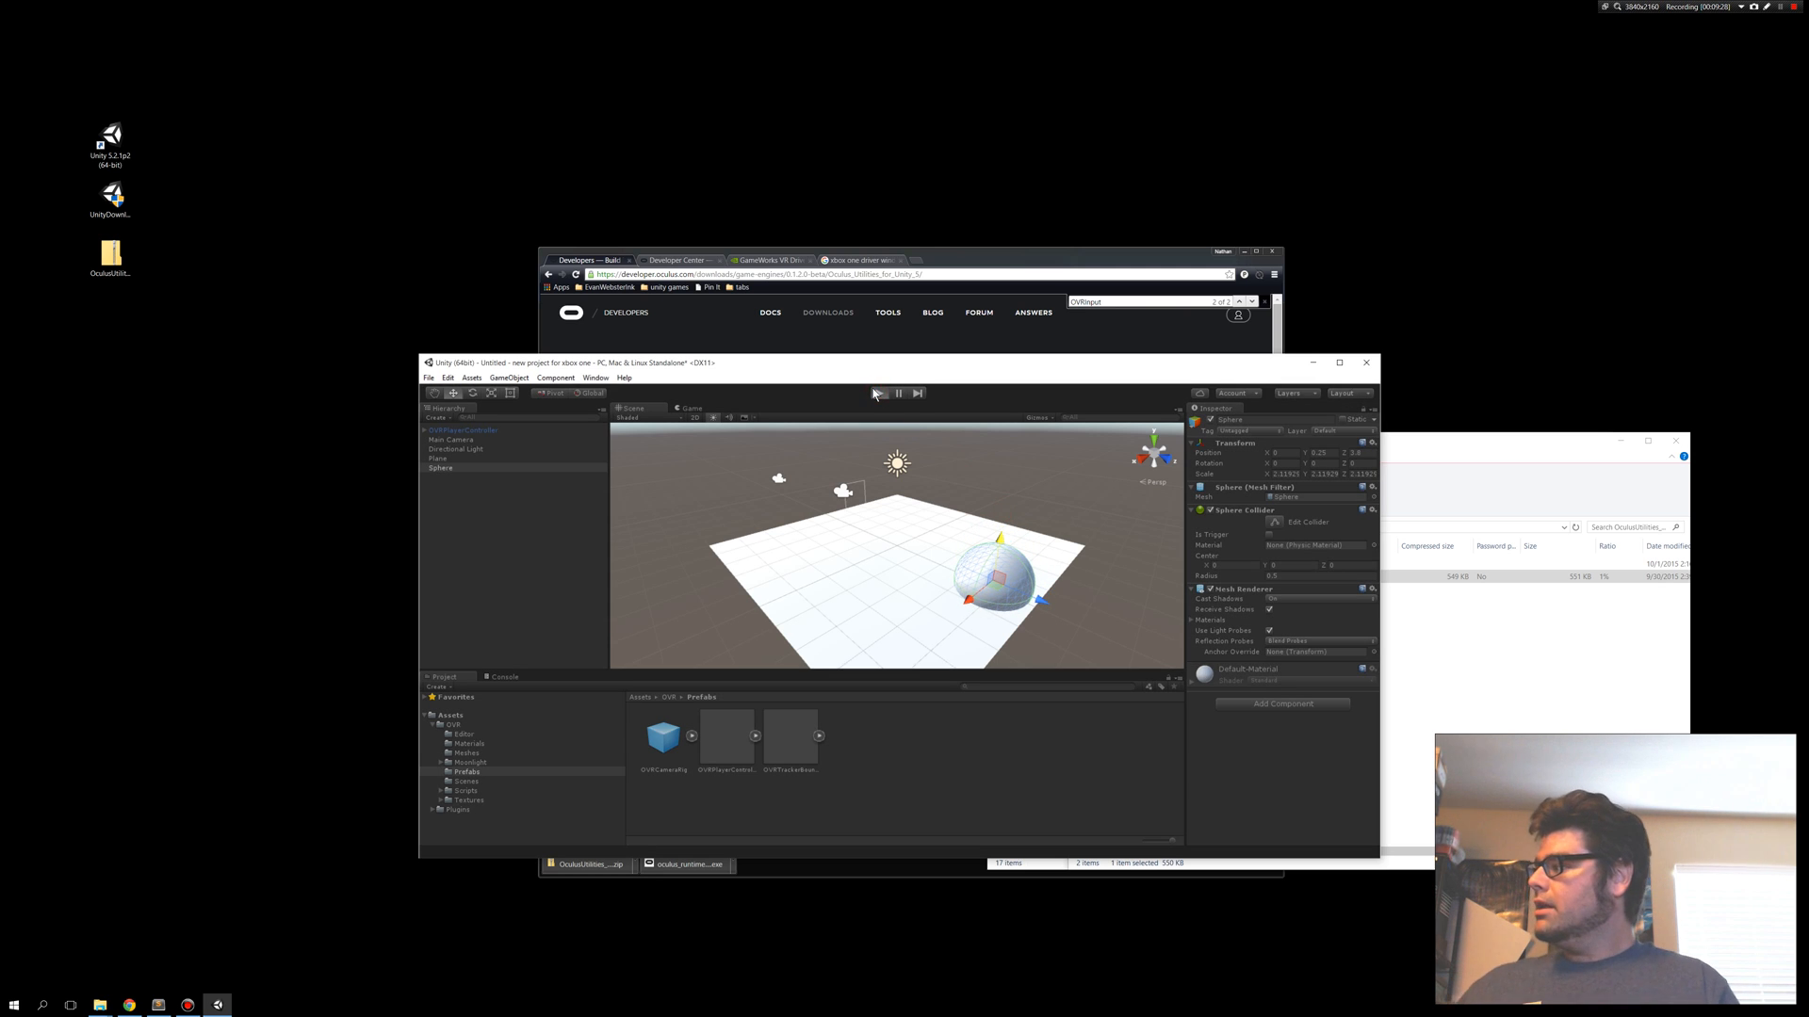
{"action": "left_click", "coordinate": [877, 394]}
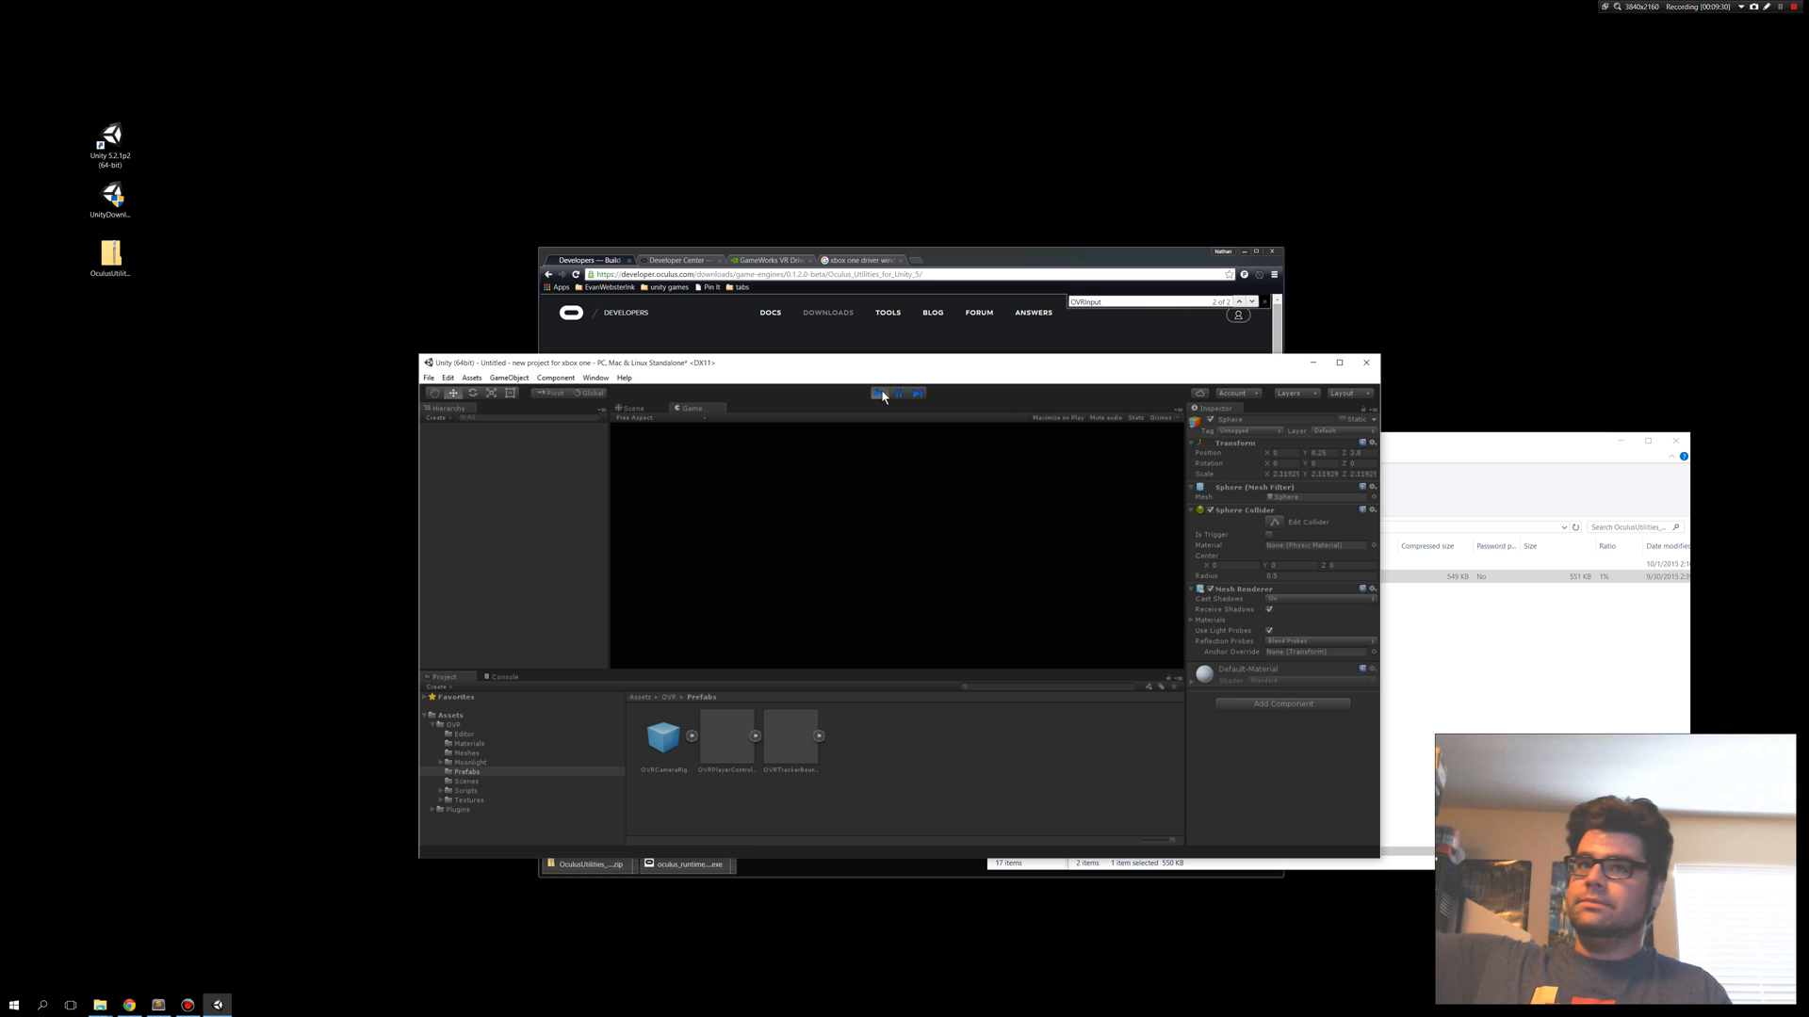
{"action": "left_click", "coordinate": [885, 393]}
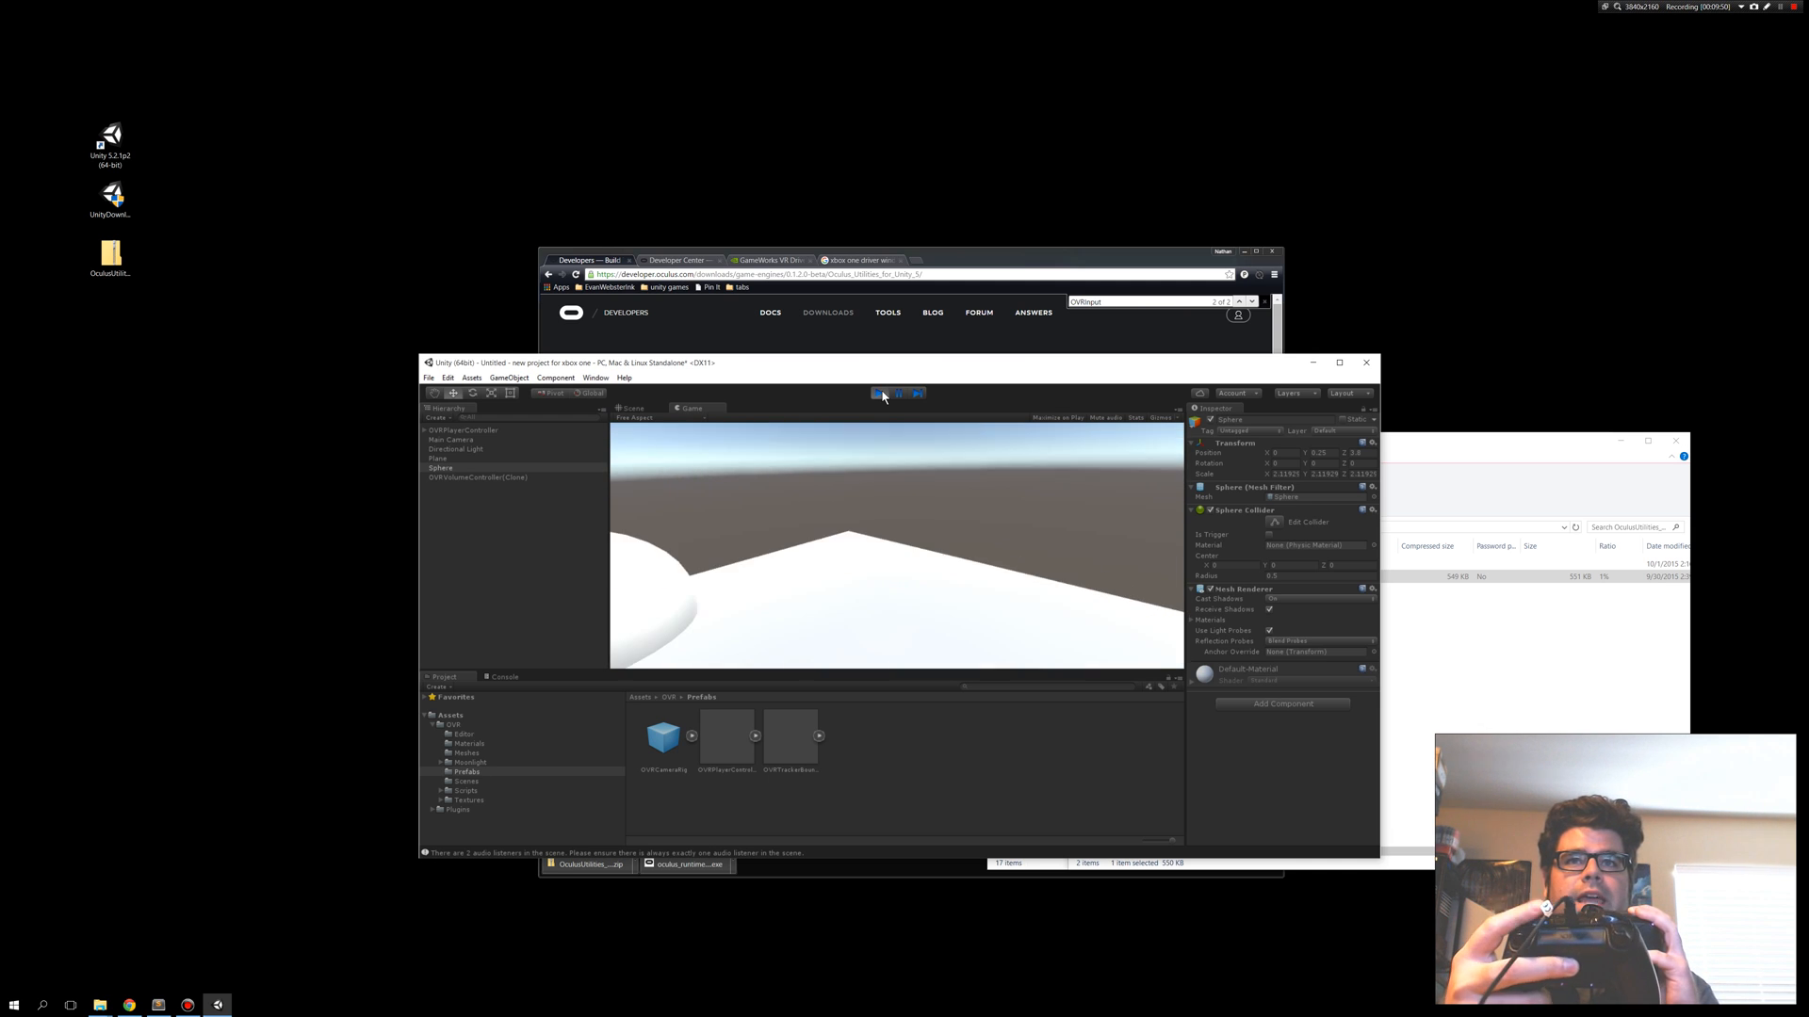
{"action": "left_click", "coordinate": [875, 394]}
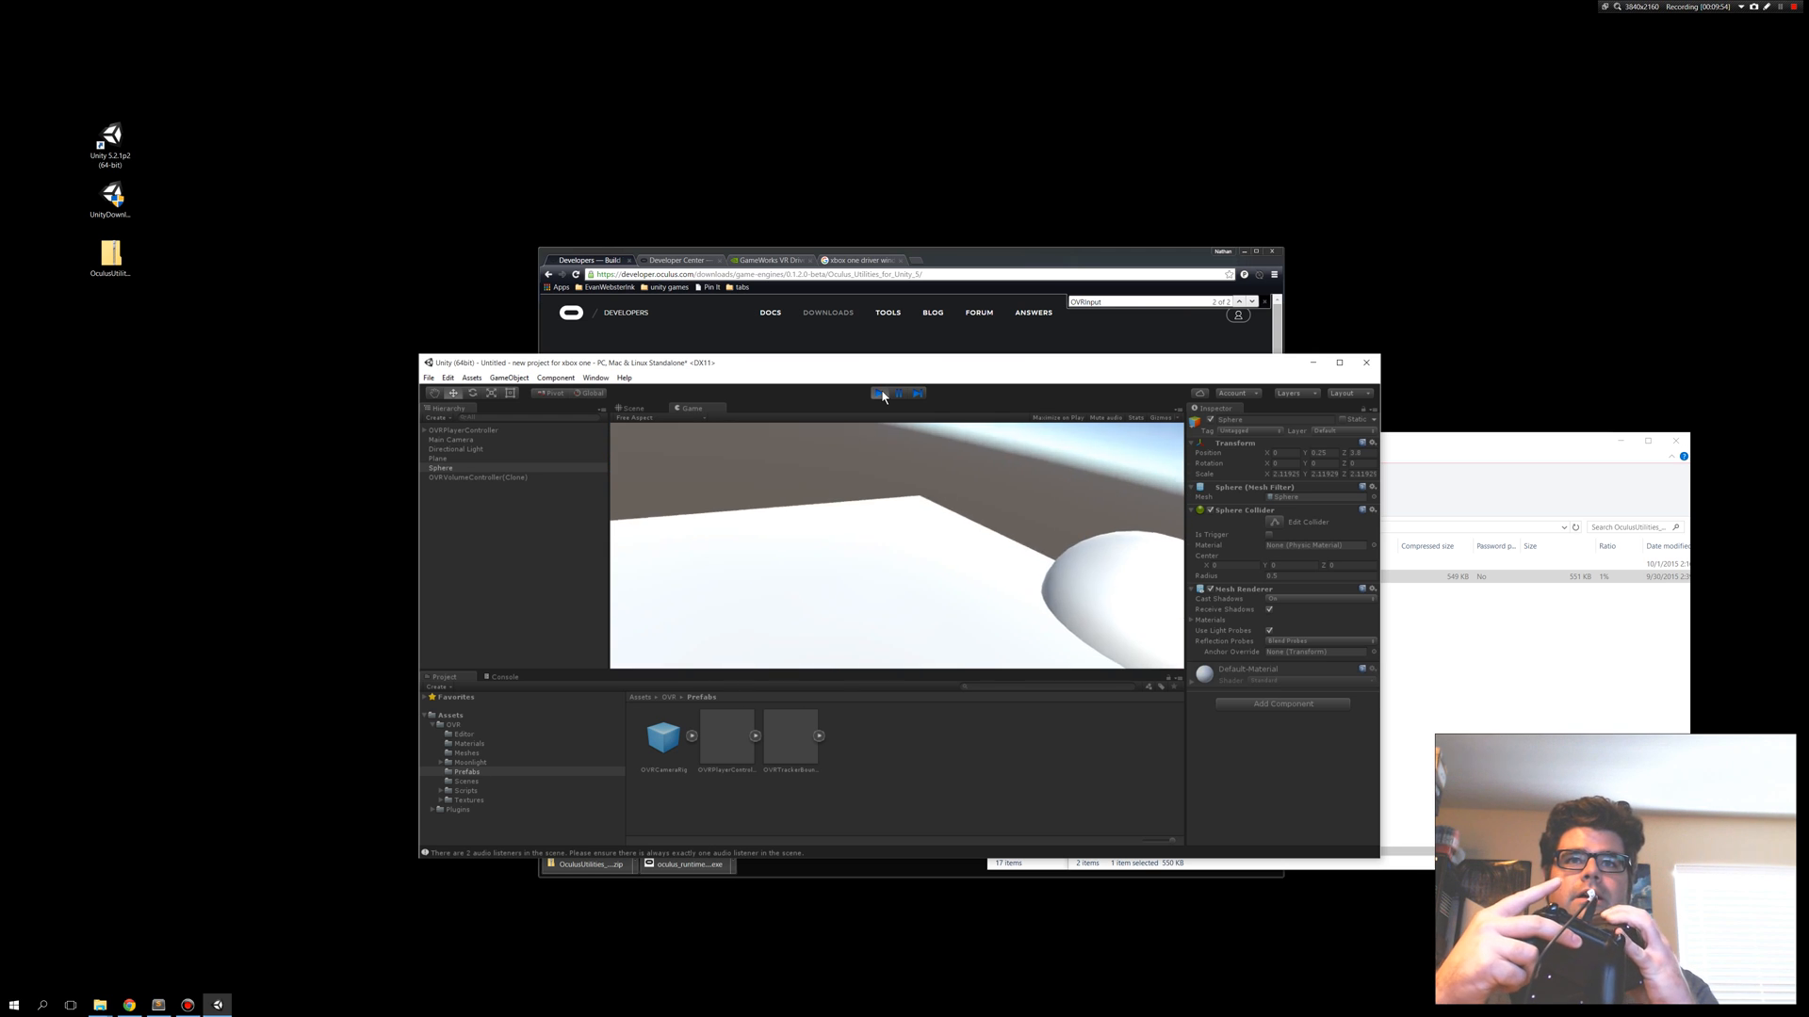
{"action": "left_click", "coordinate": [884, 393]}
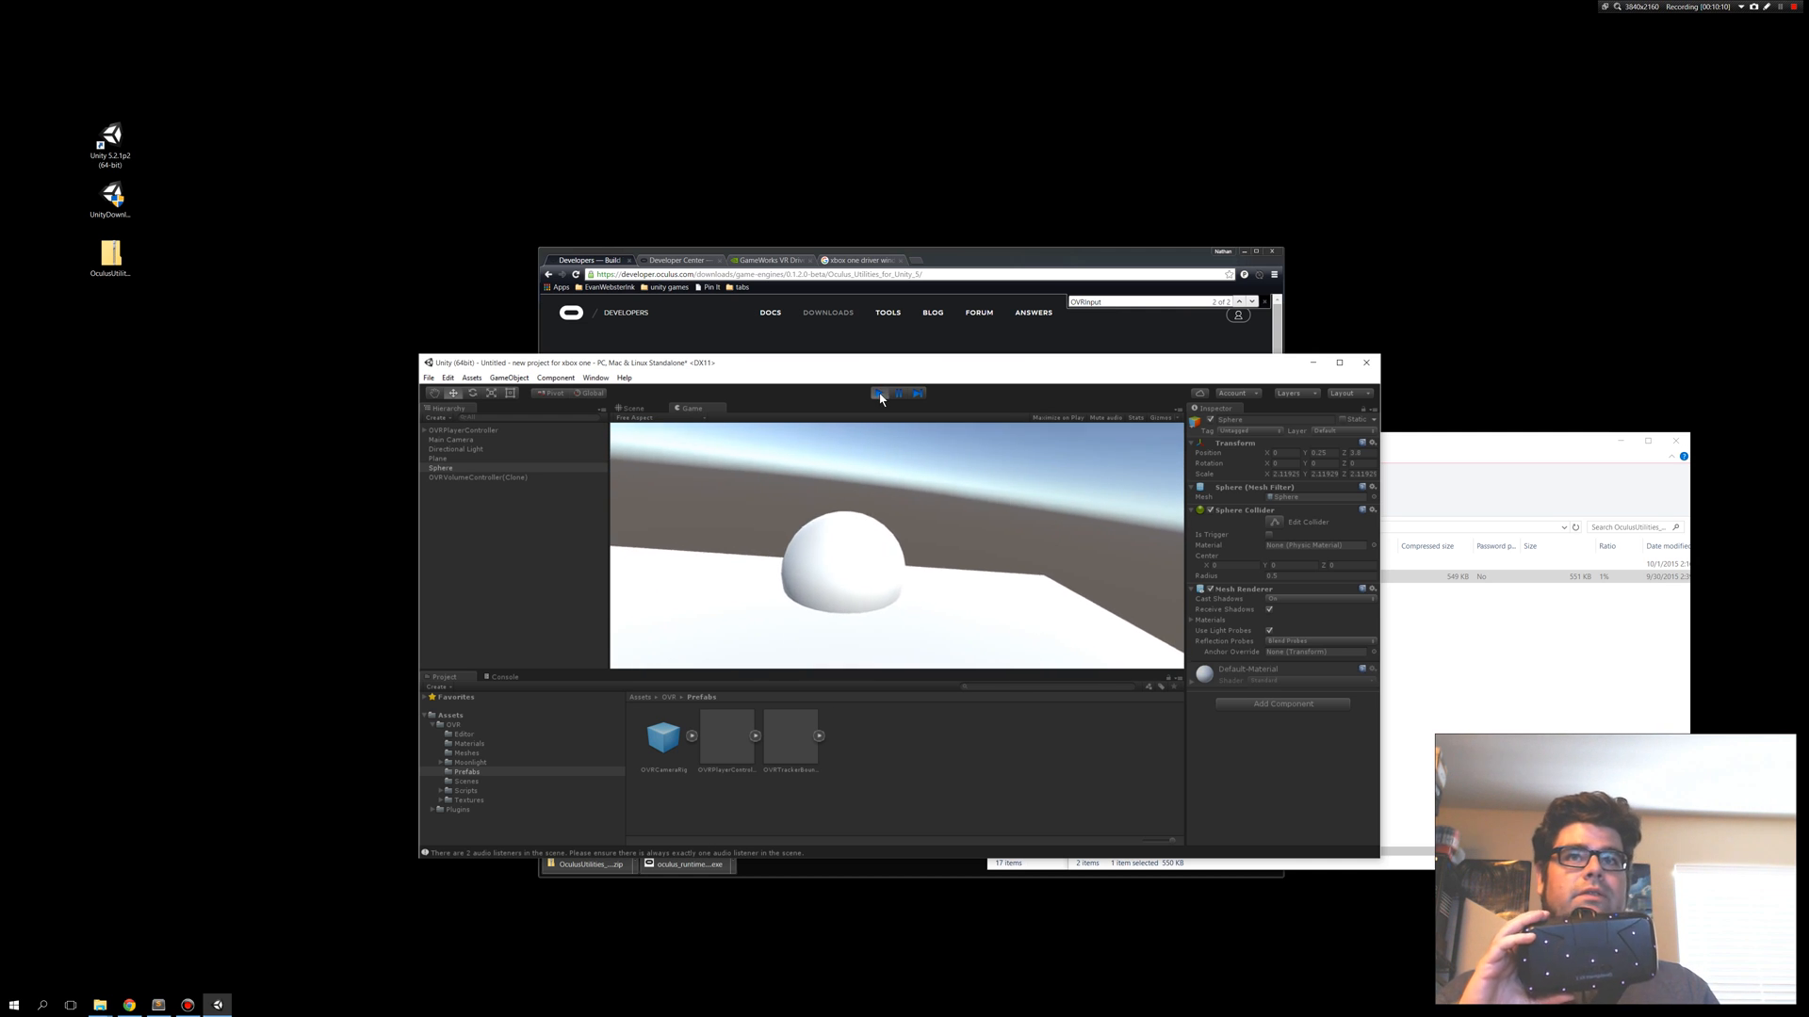
Exit play mode to return to the scene editor with the plane, sphere and player controller.
{"action": "left_click", "coordinate": [879, 392]}
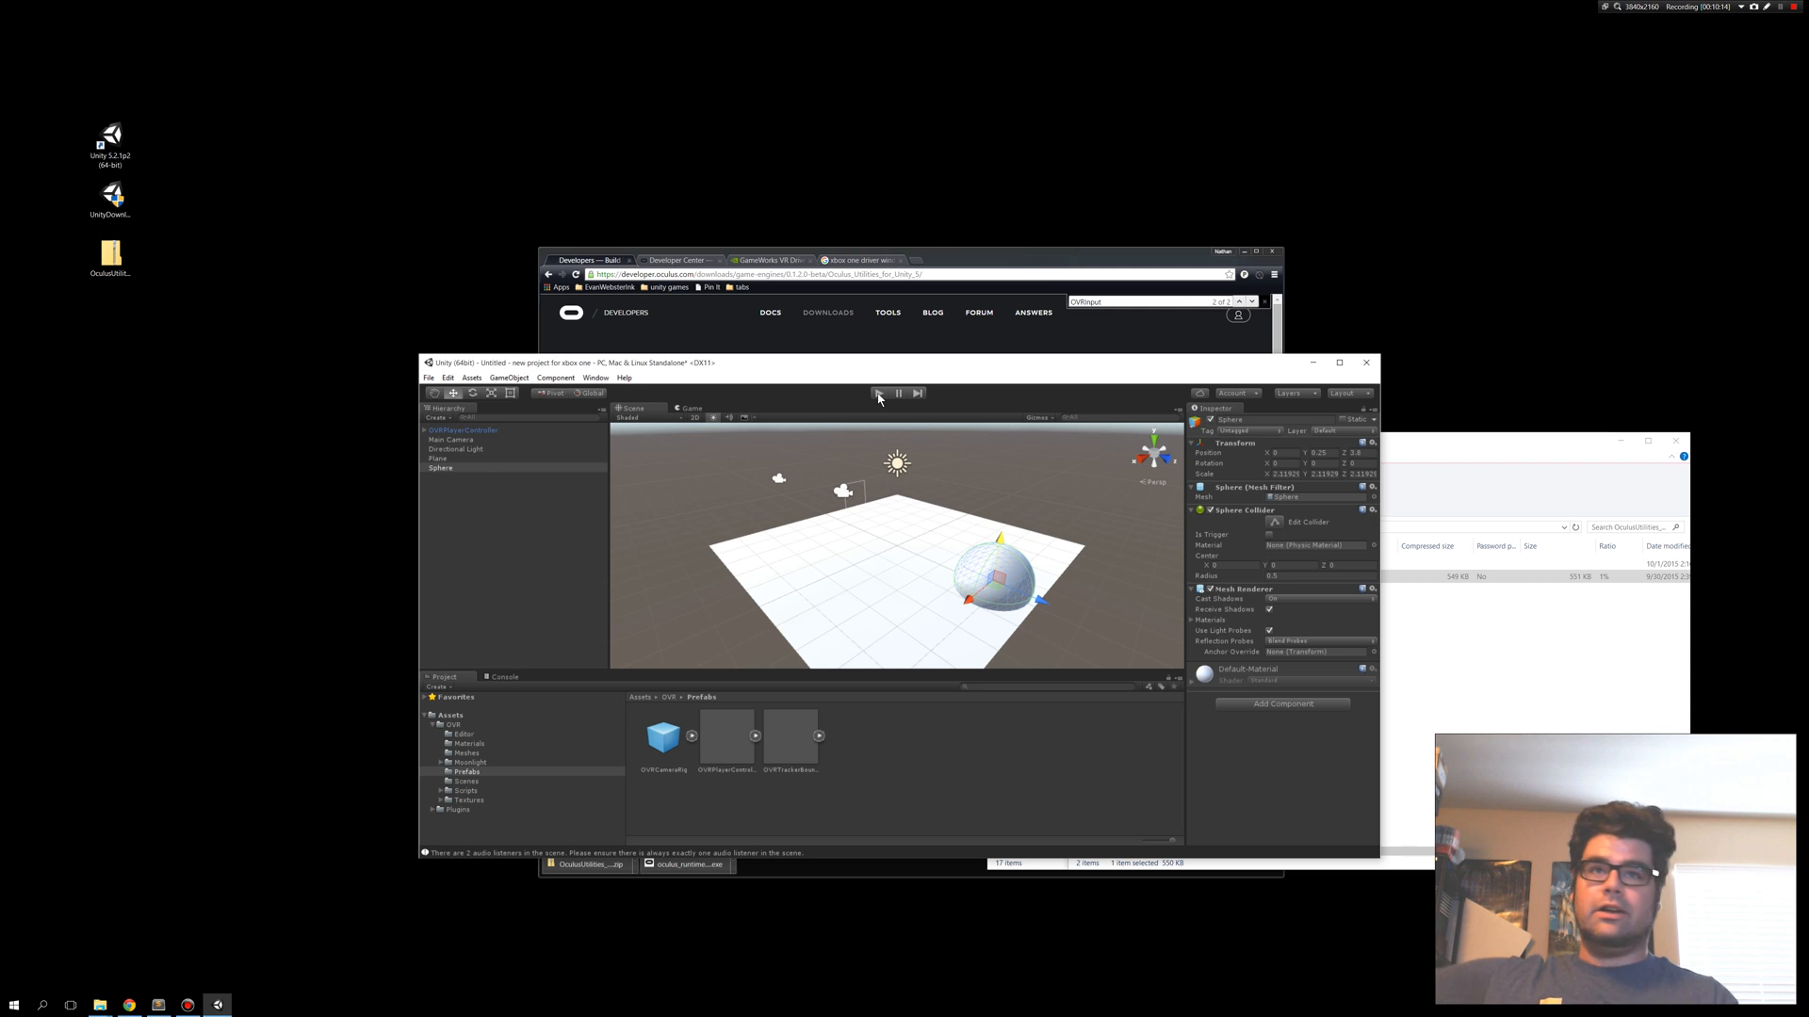
{"action": "mouse_move", "coordinate": [871, 394]}
{"action": "type", "text": "x"}
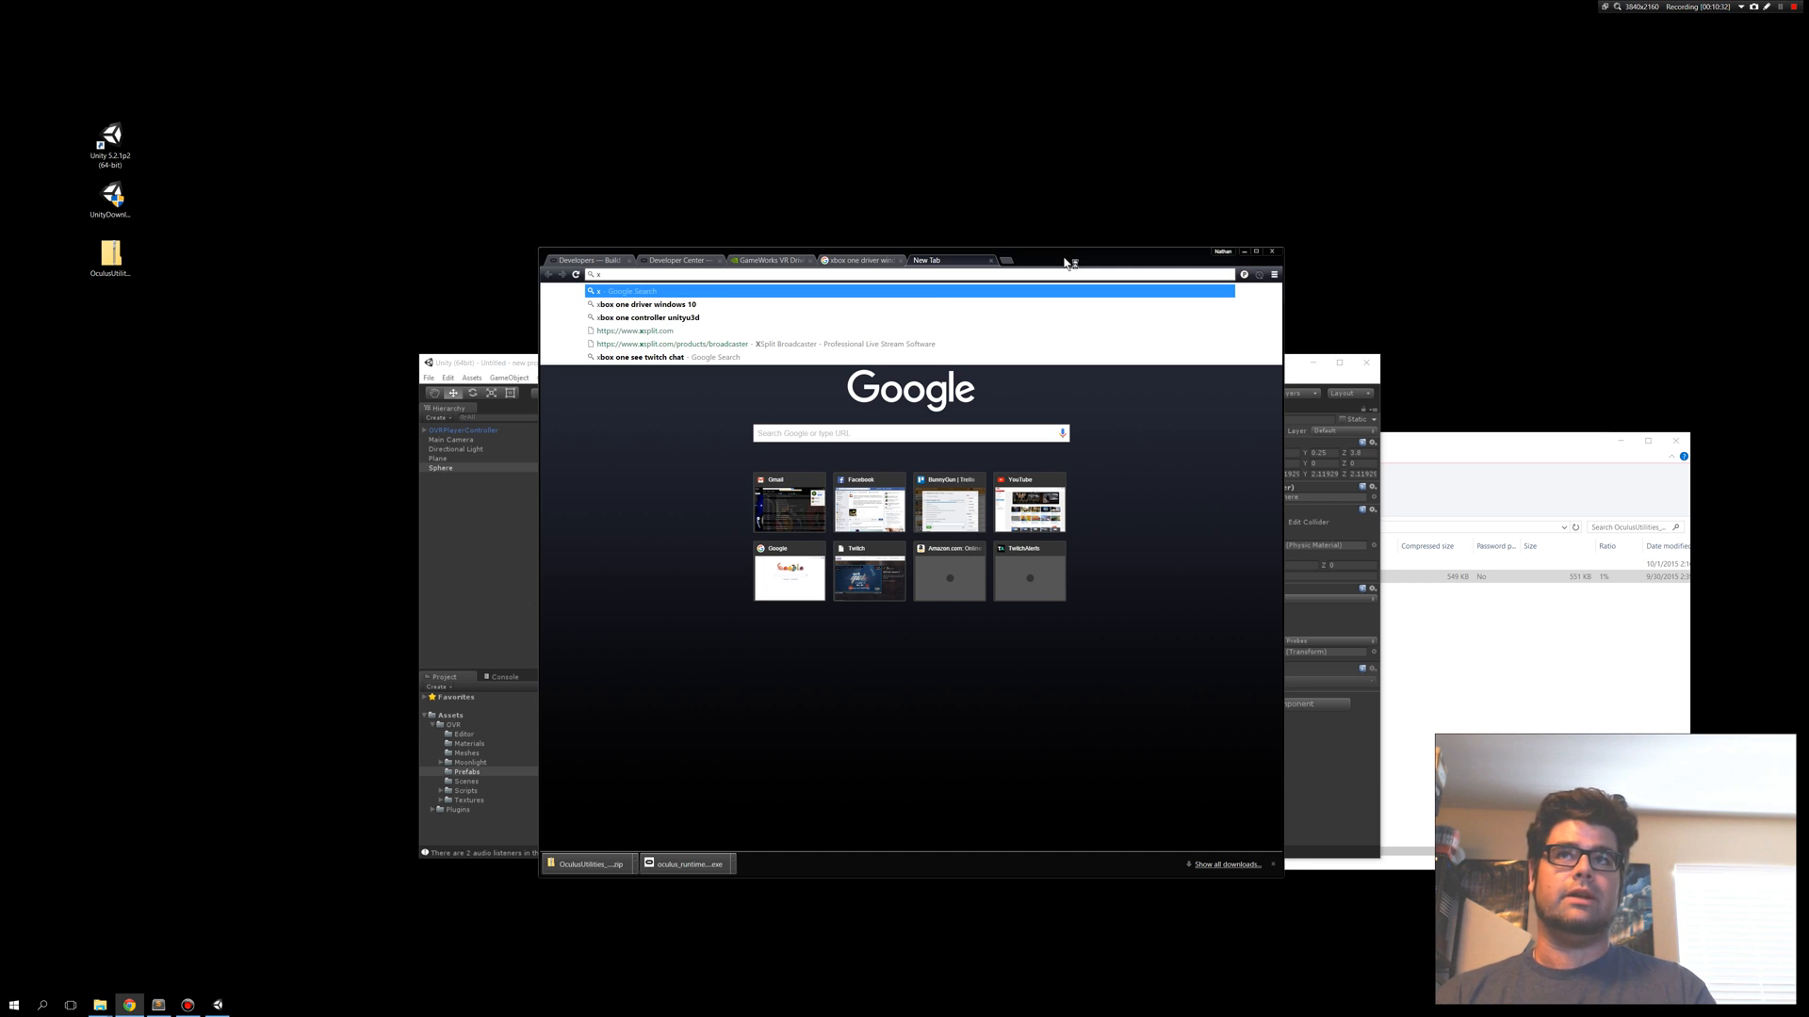
Search Chrome for Xbox One drivers for Windows 8, then return to the Oculus Utilities release notes.
{"action": "type", "text": "box one drivers windows"}
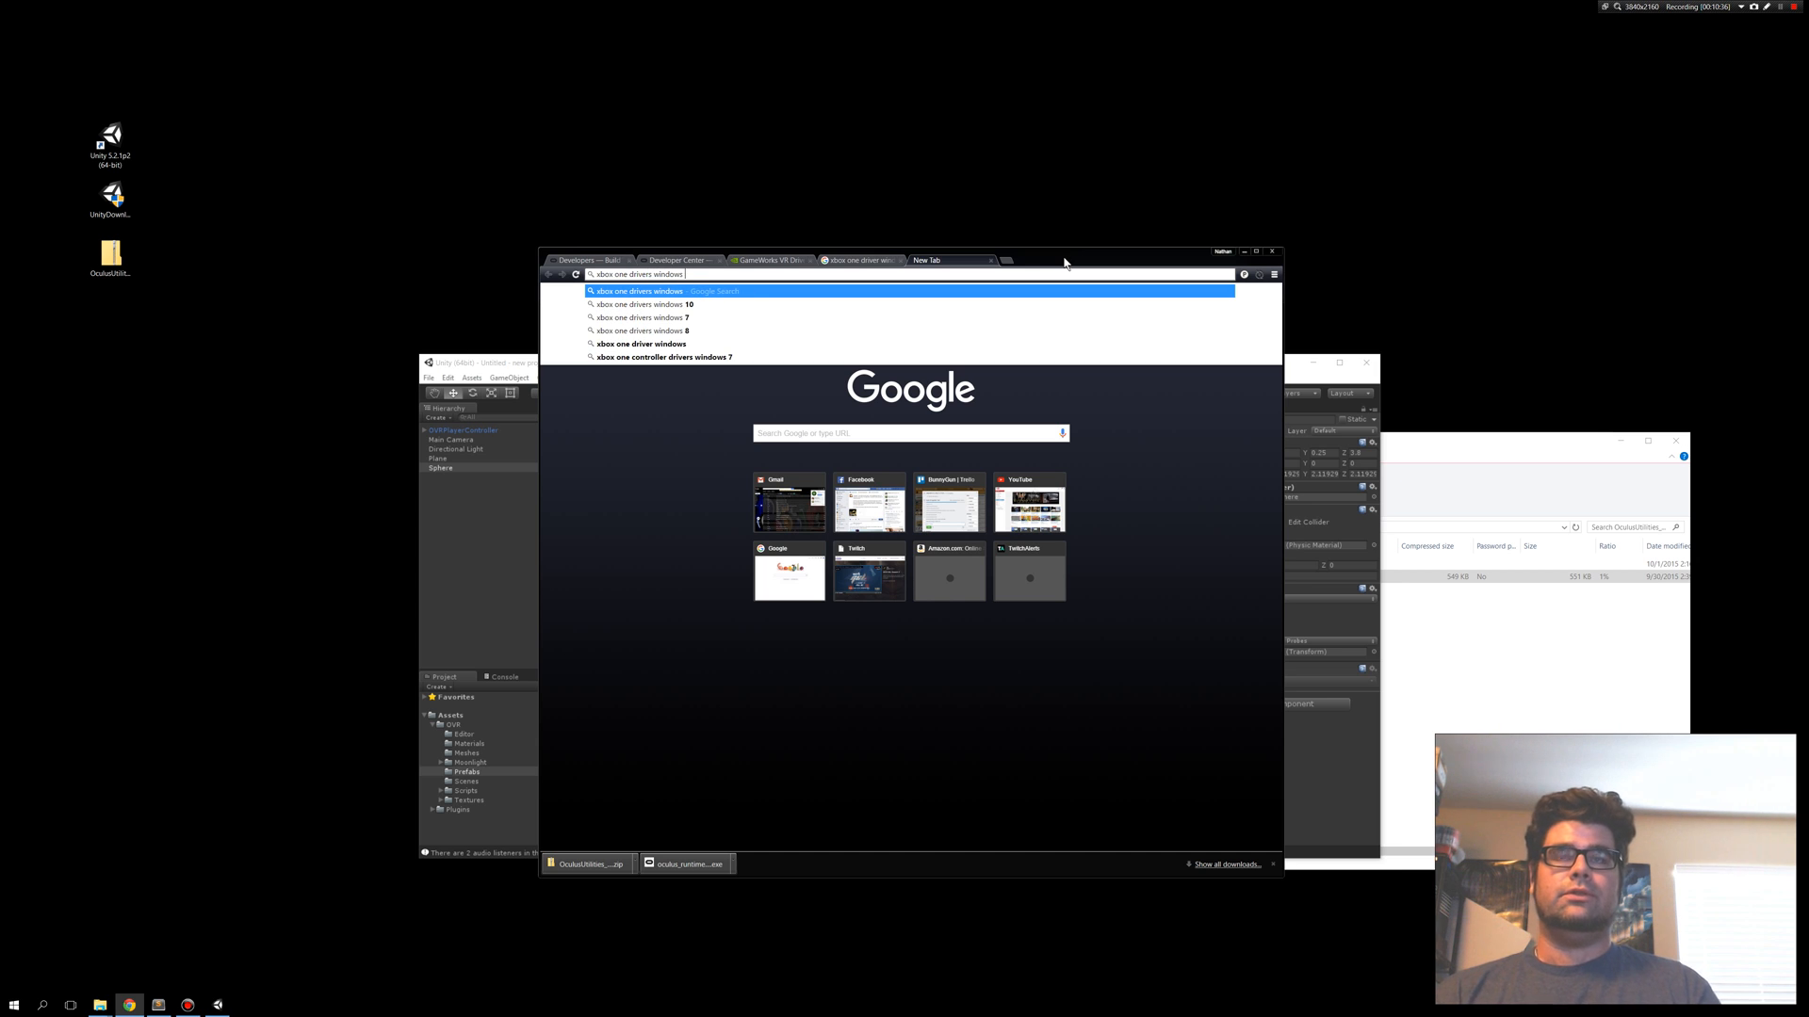
{"action": "left_click", "coordinate": [646, 330]}
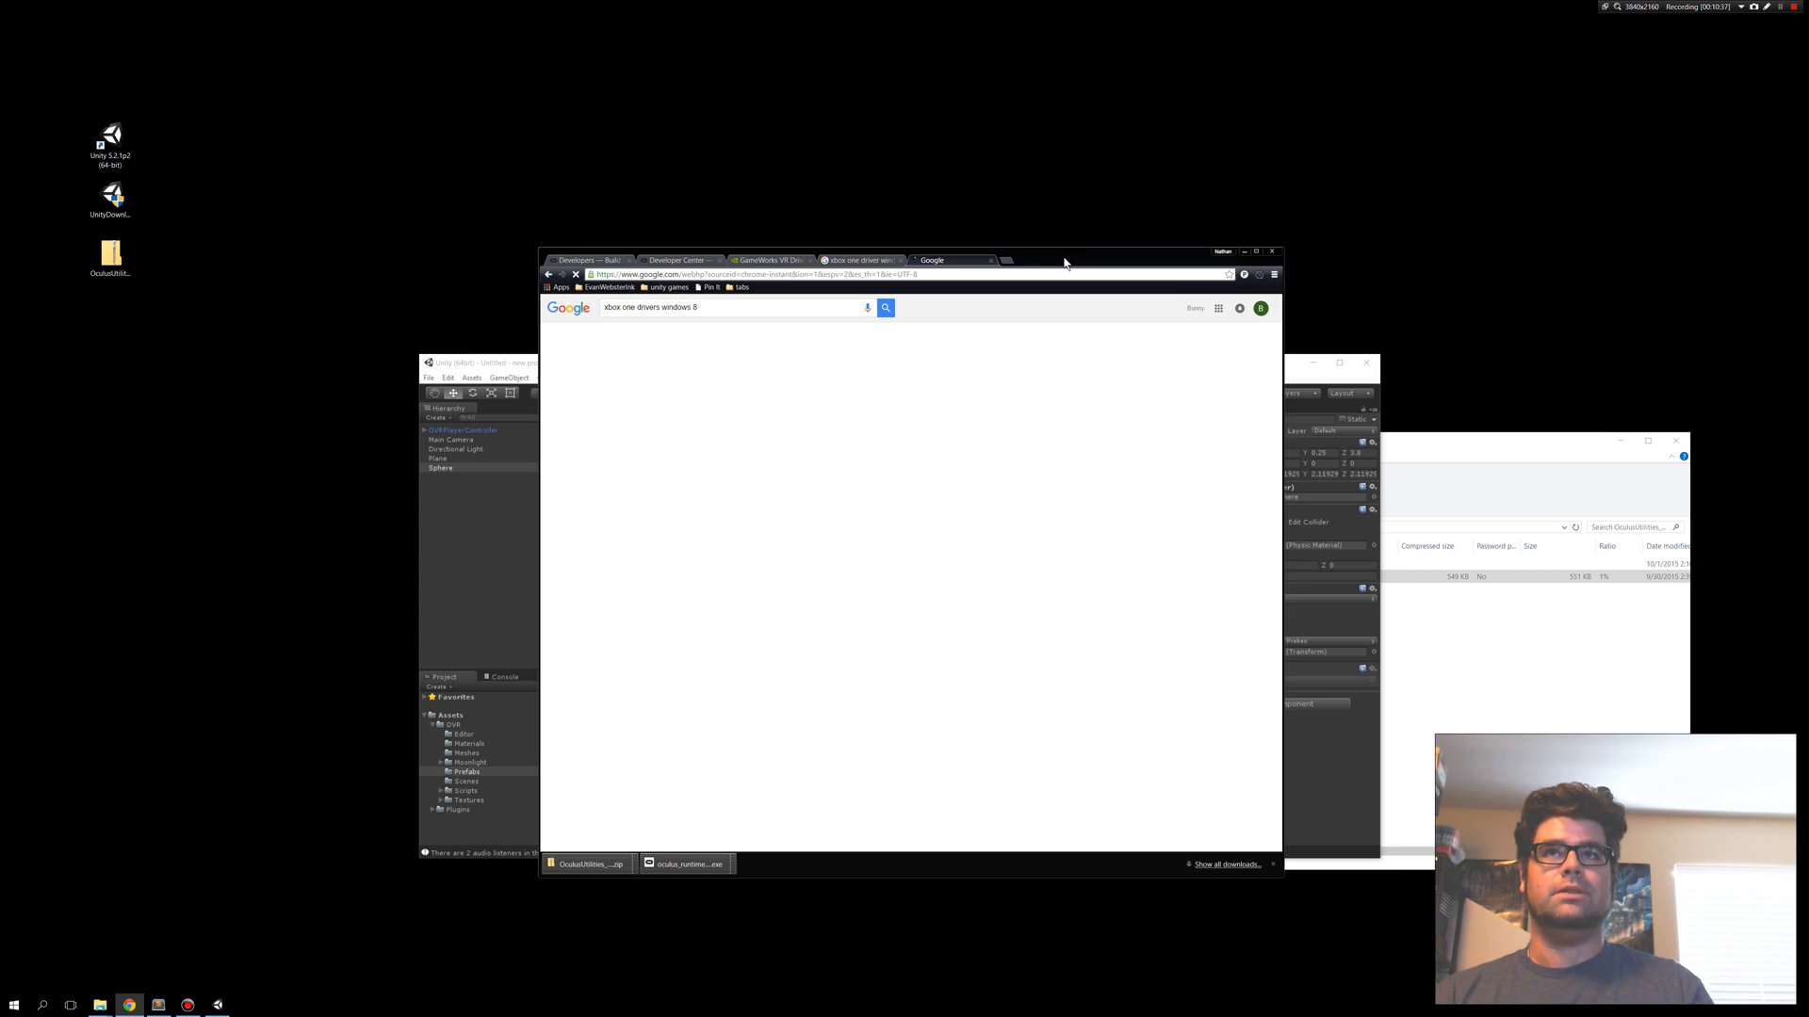
{"action": "left_click", "coordinate": [885, 307]}
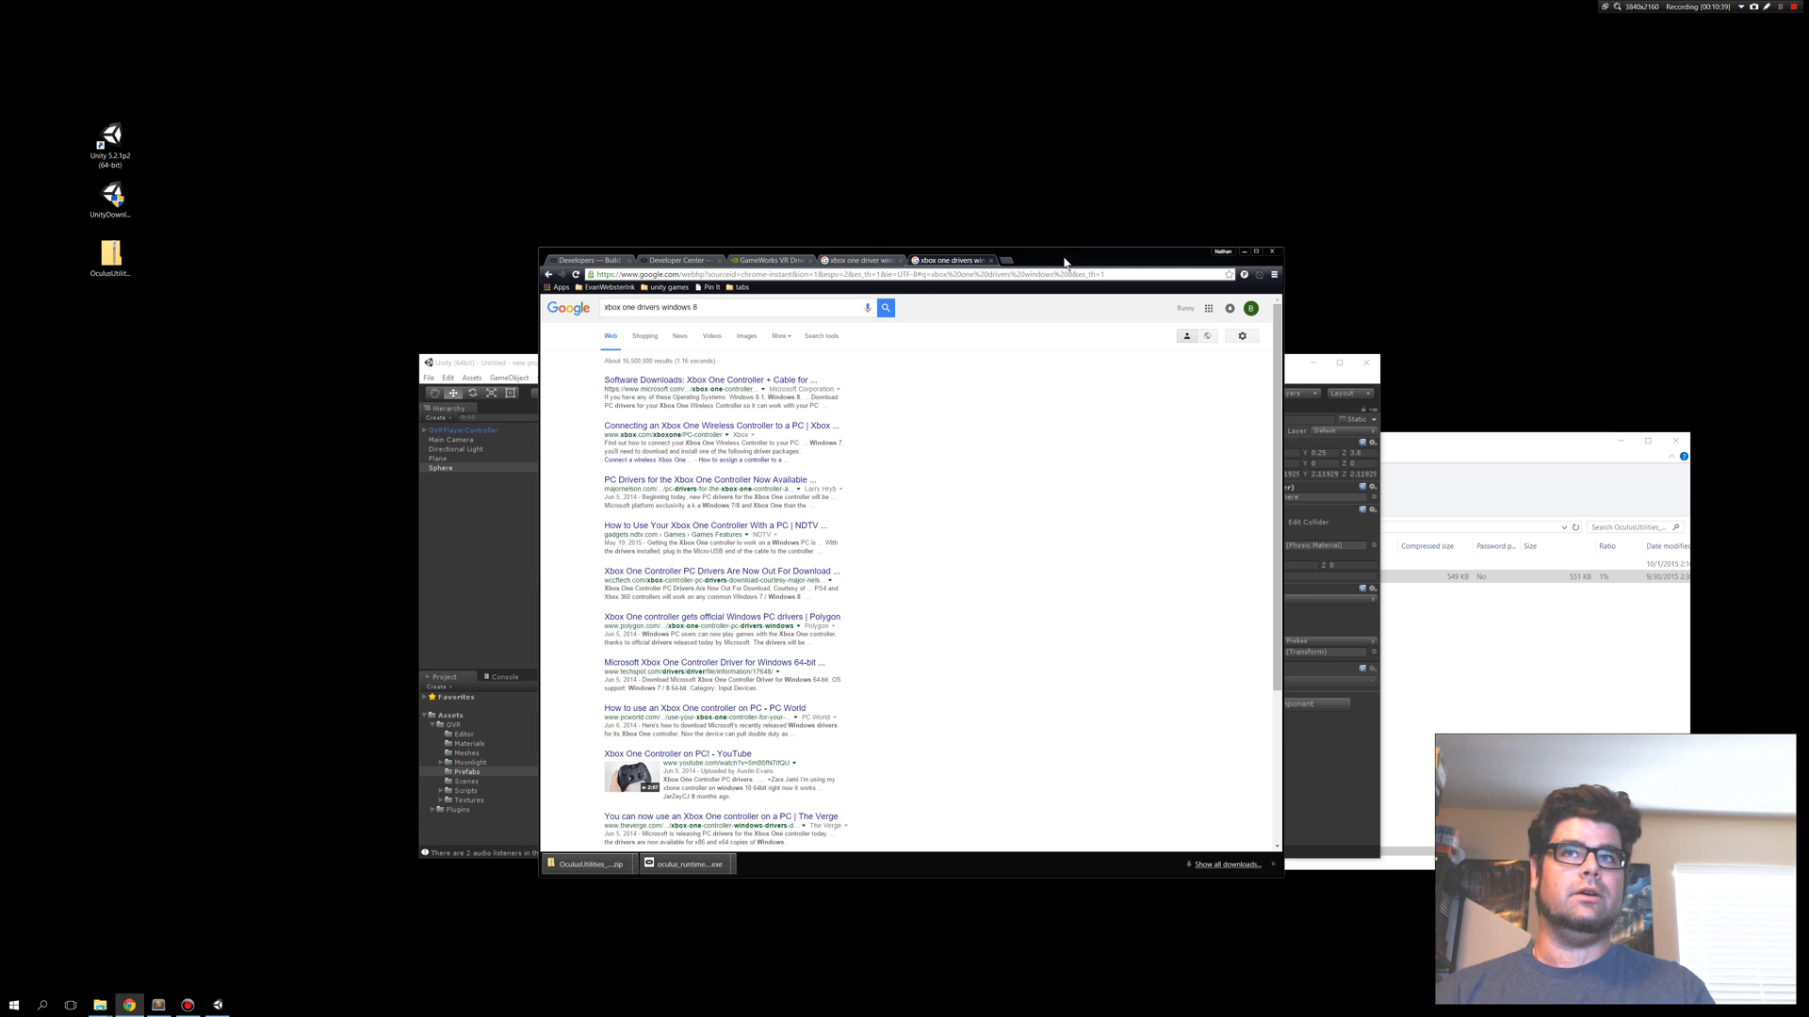
{"action": "mouse_move", "coordinate": [988, 264]}
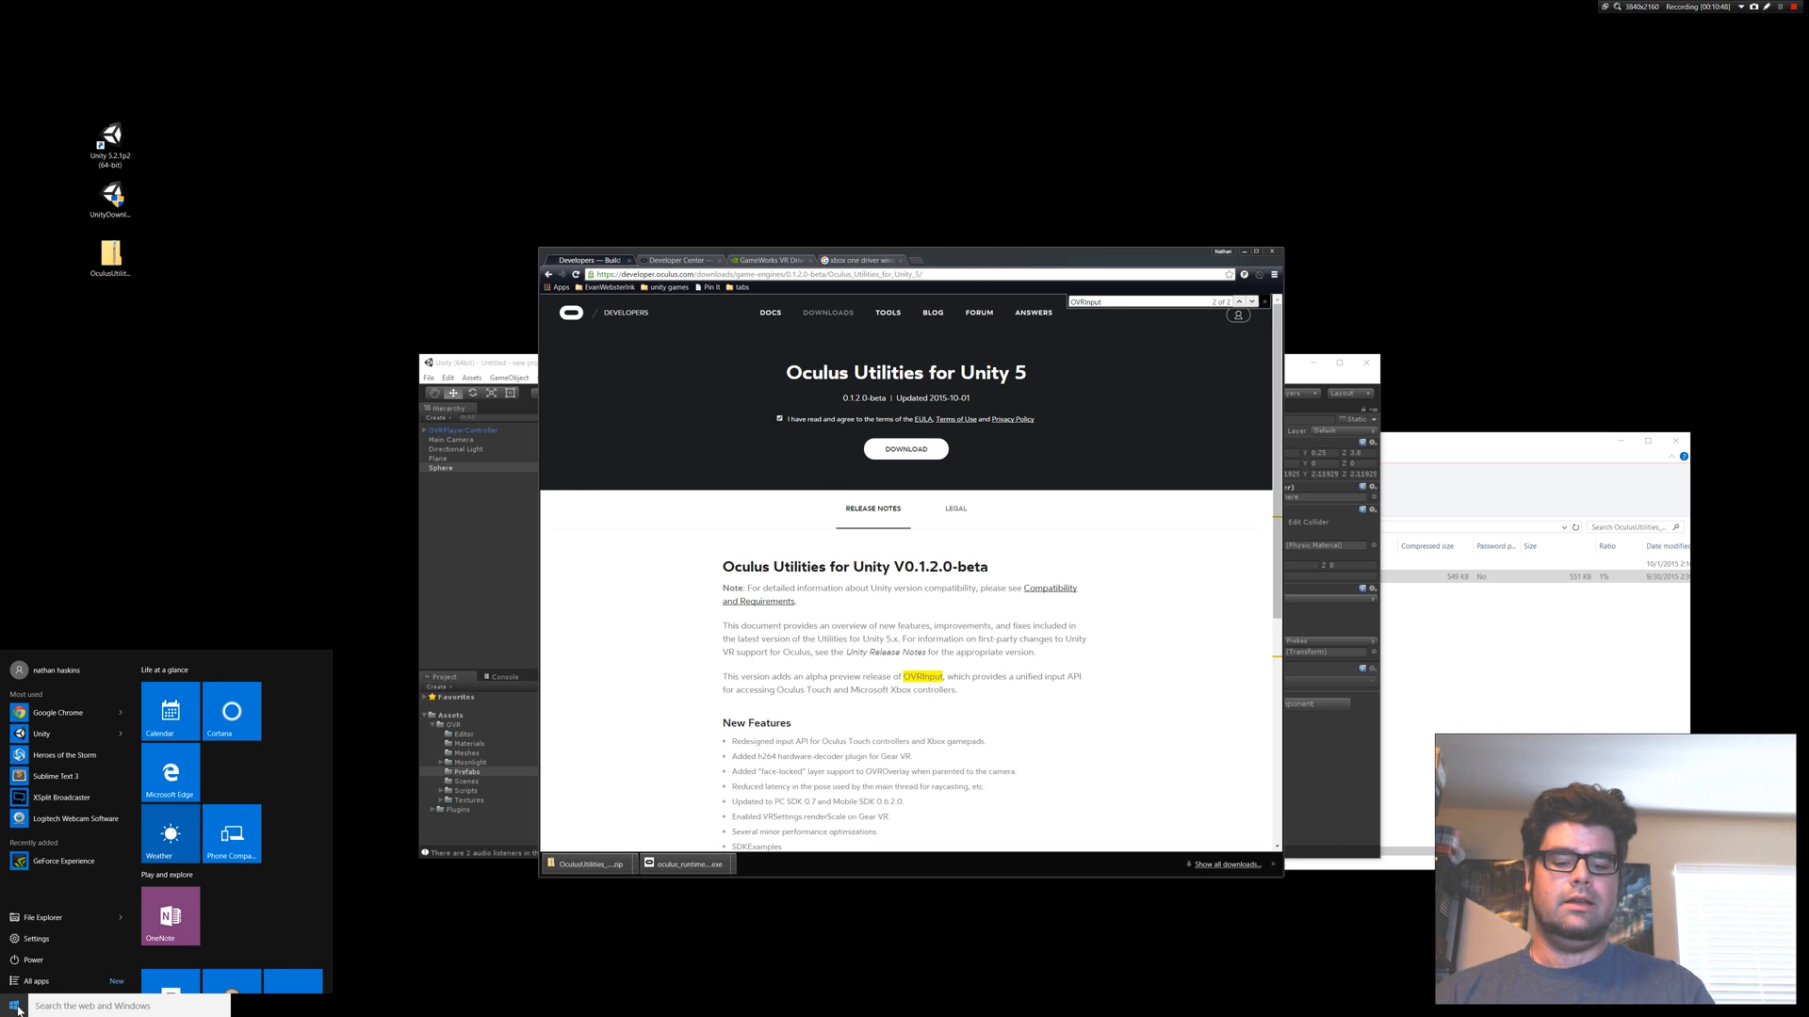
Search the Windows Start menu for 'control' to find the USB game controller settings.
{"action": "type", "text": "control"}
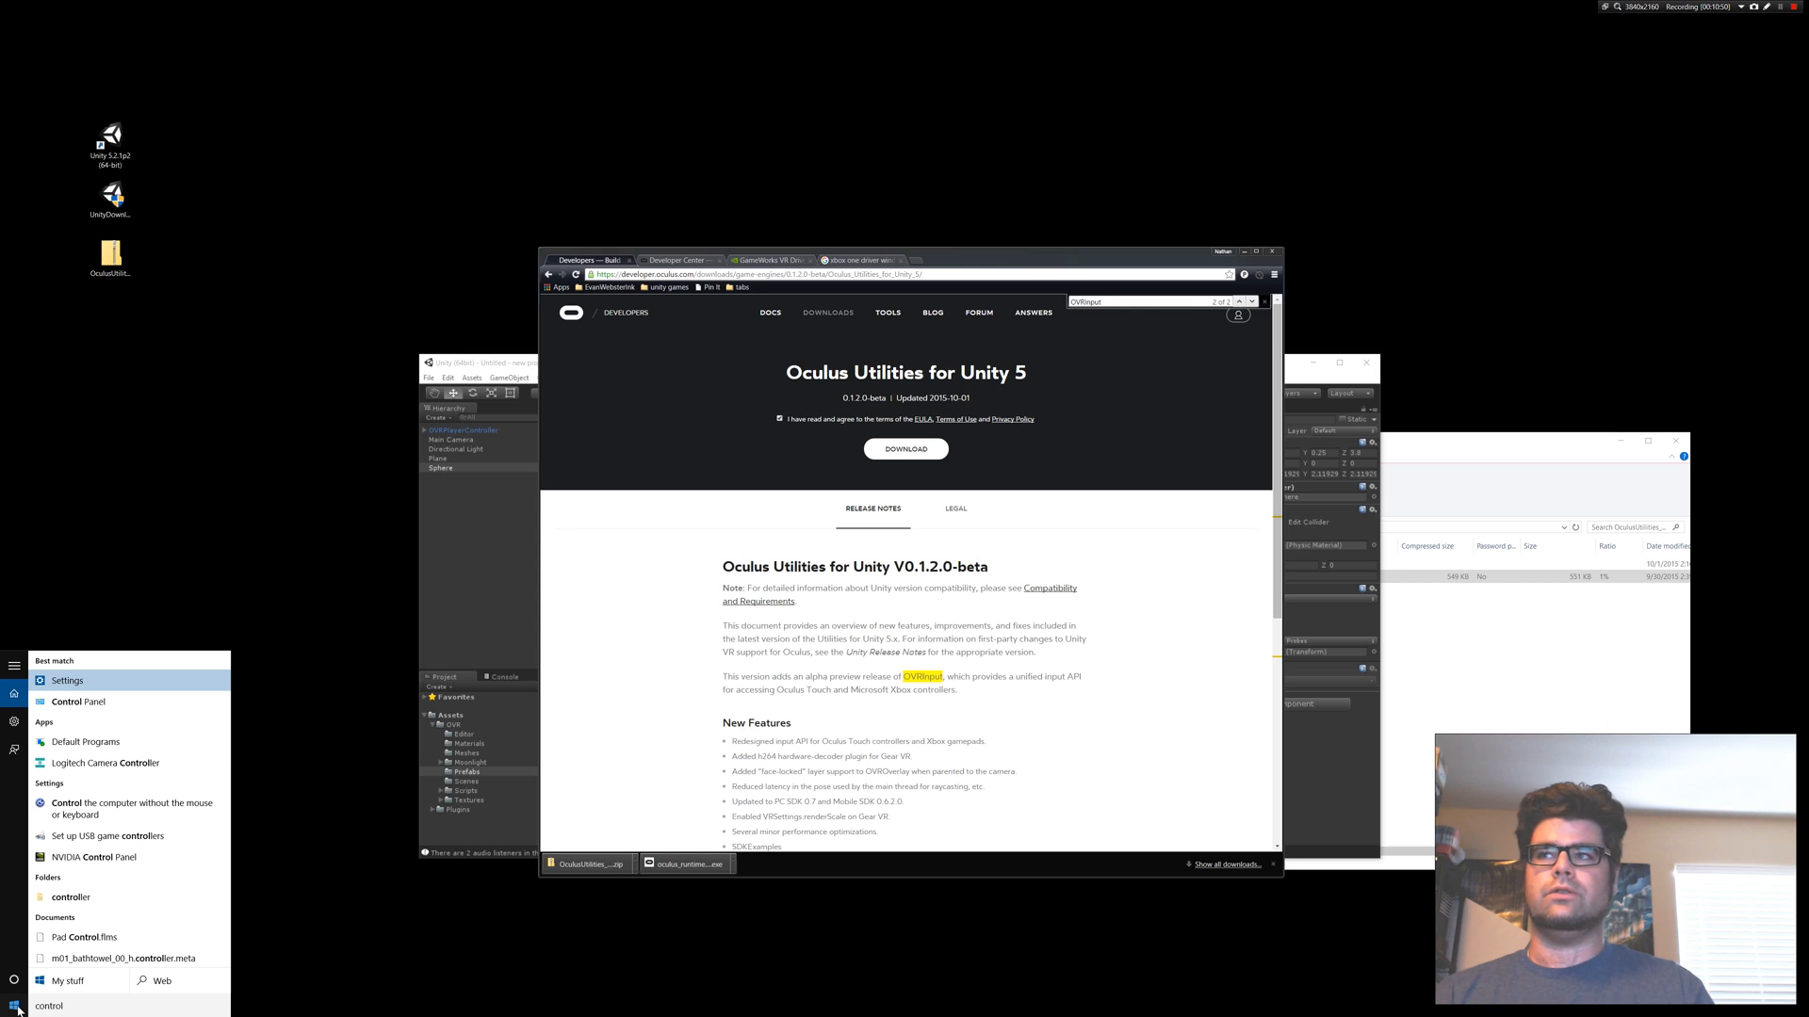
{"action": "mouse_move", "coordinate": [109, 835]}
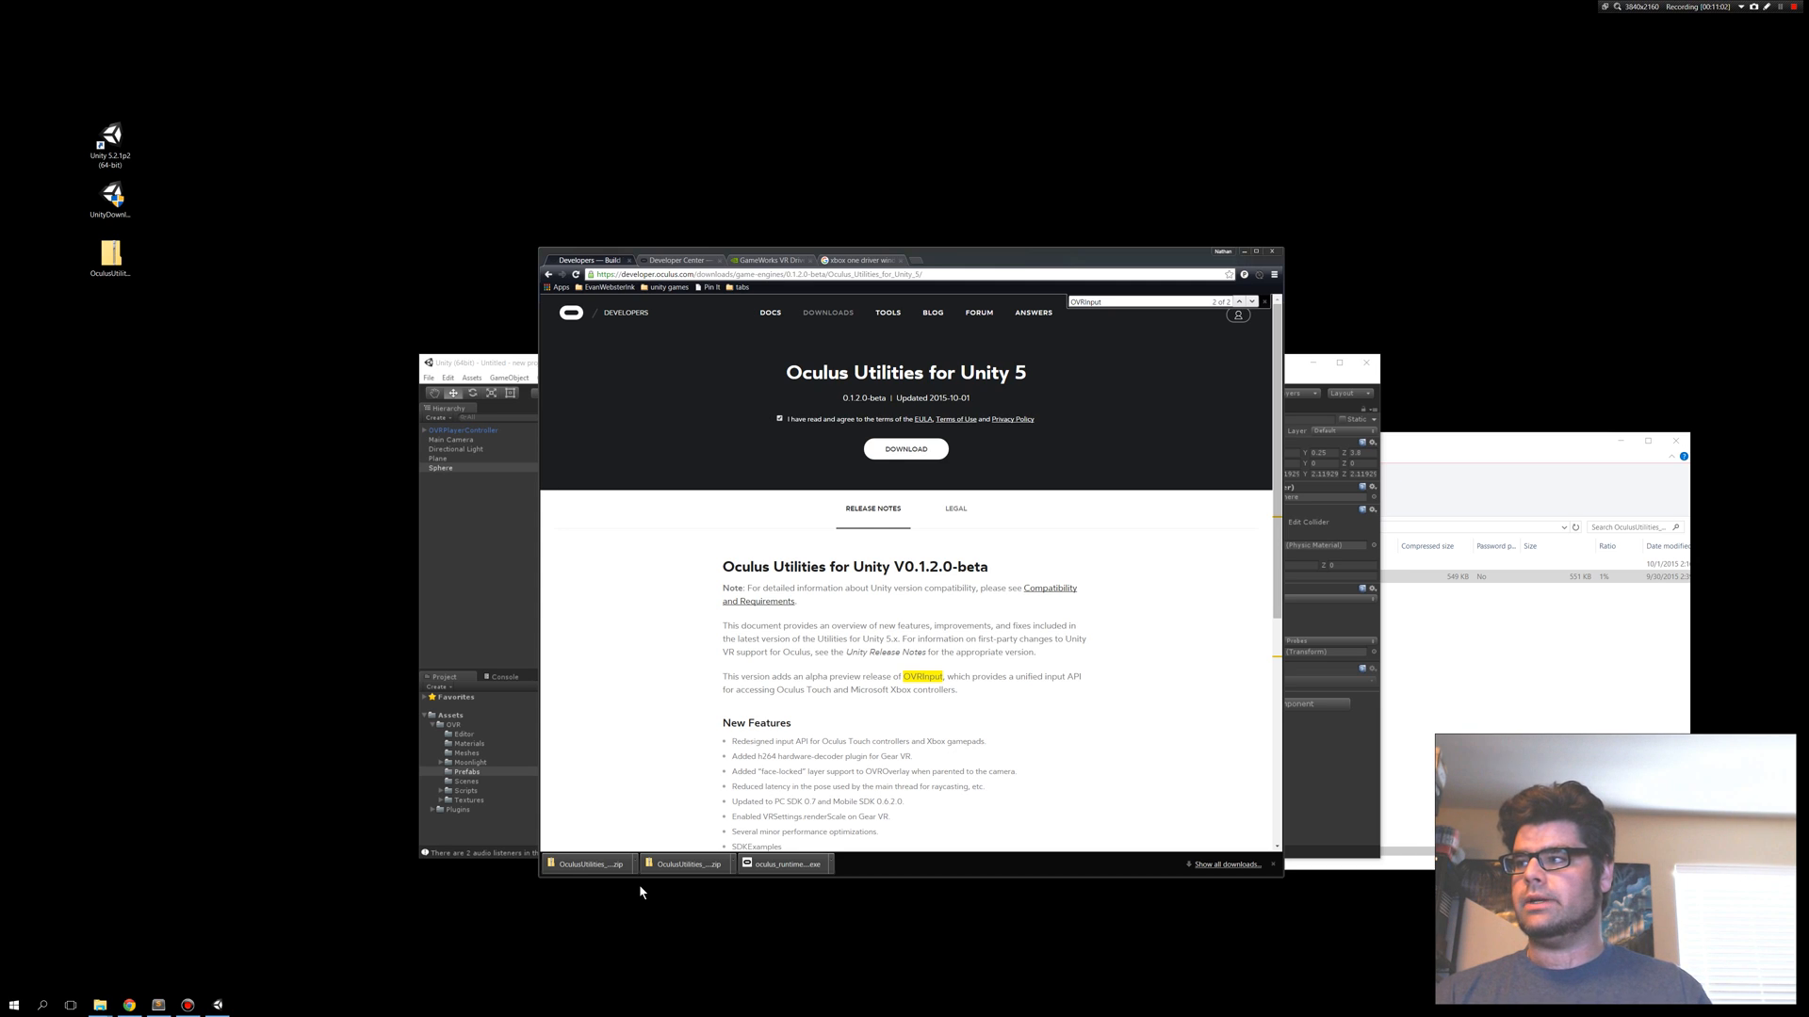
{"action": "mouse_move", "coordinate": [4, 776]}
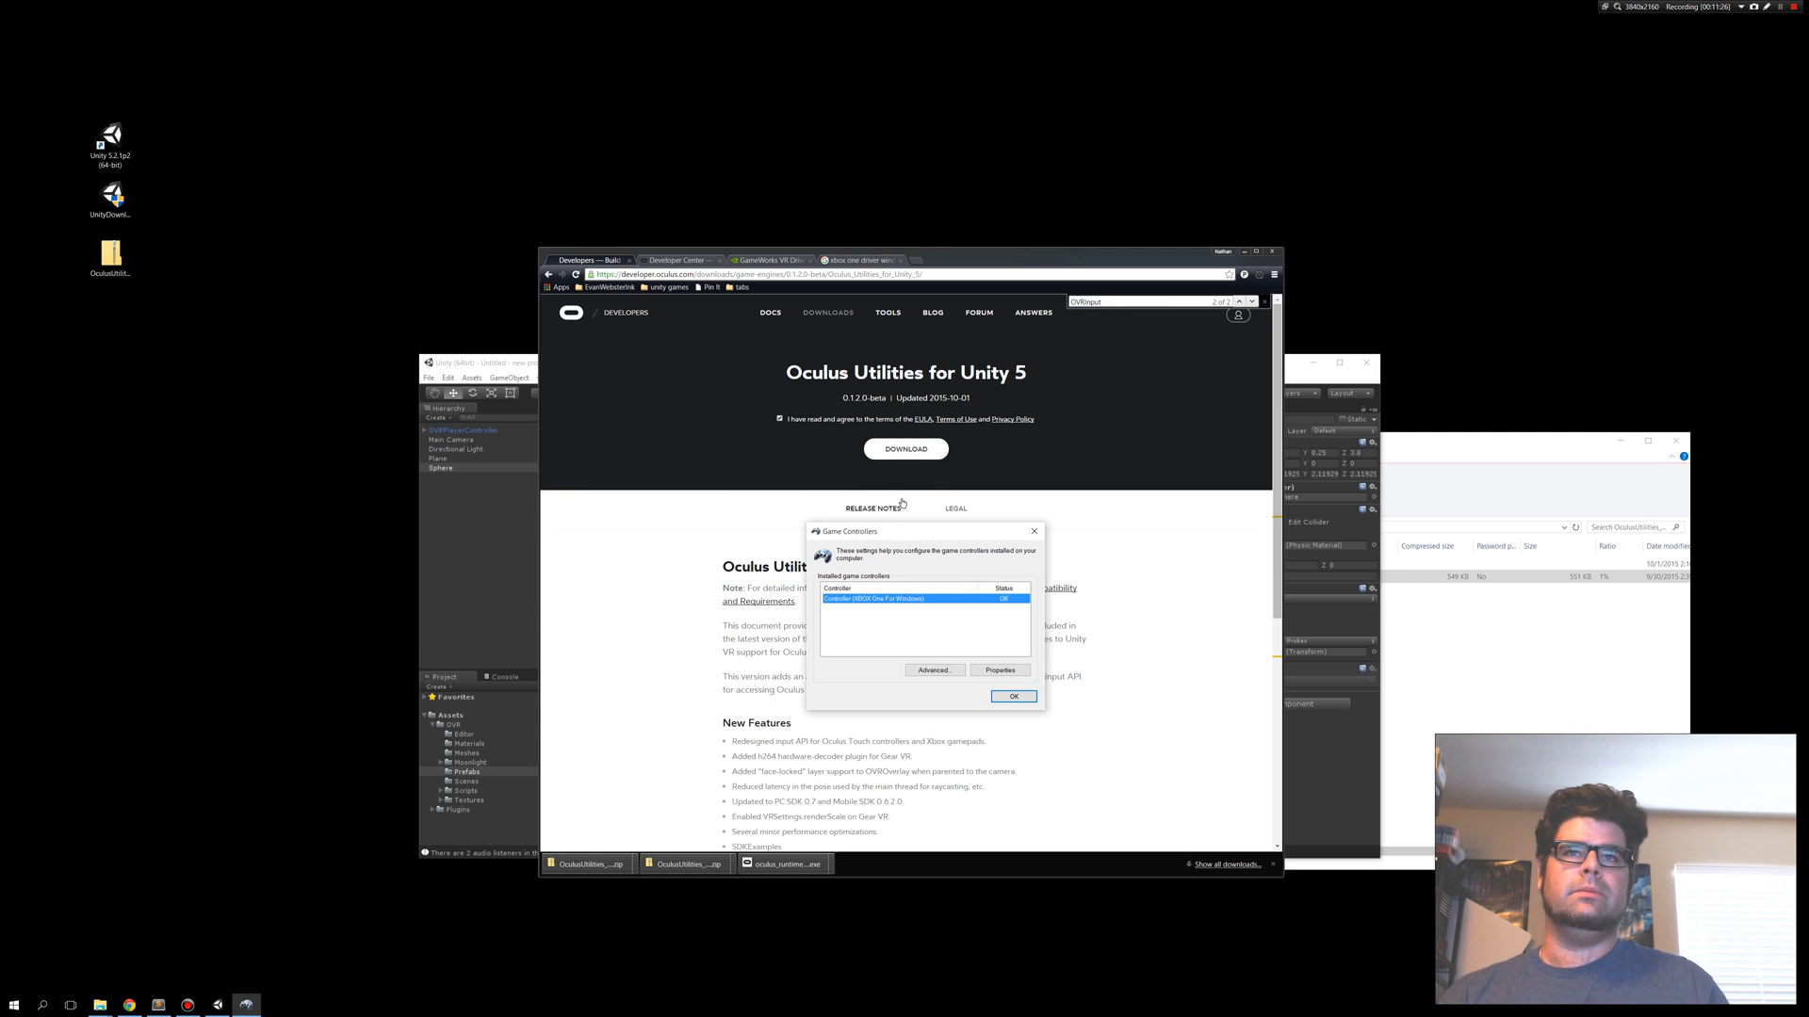
{"action": "mouse_move", "coordinate": [867, 610]}
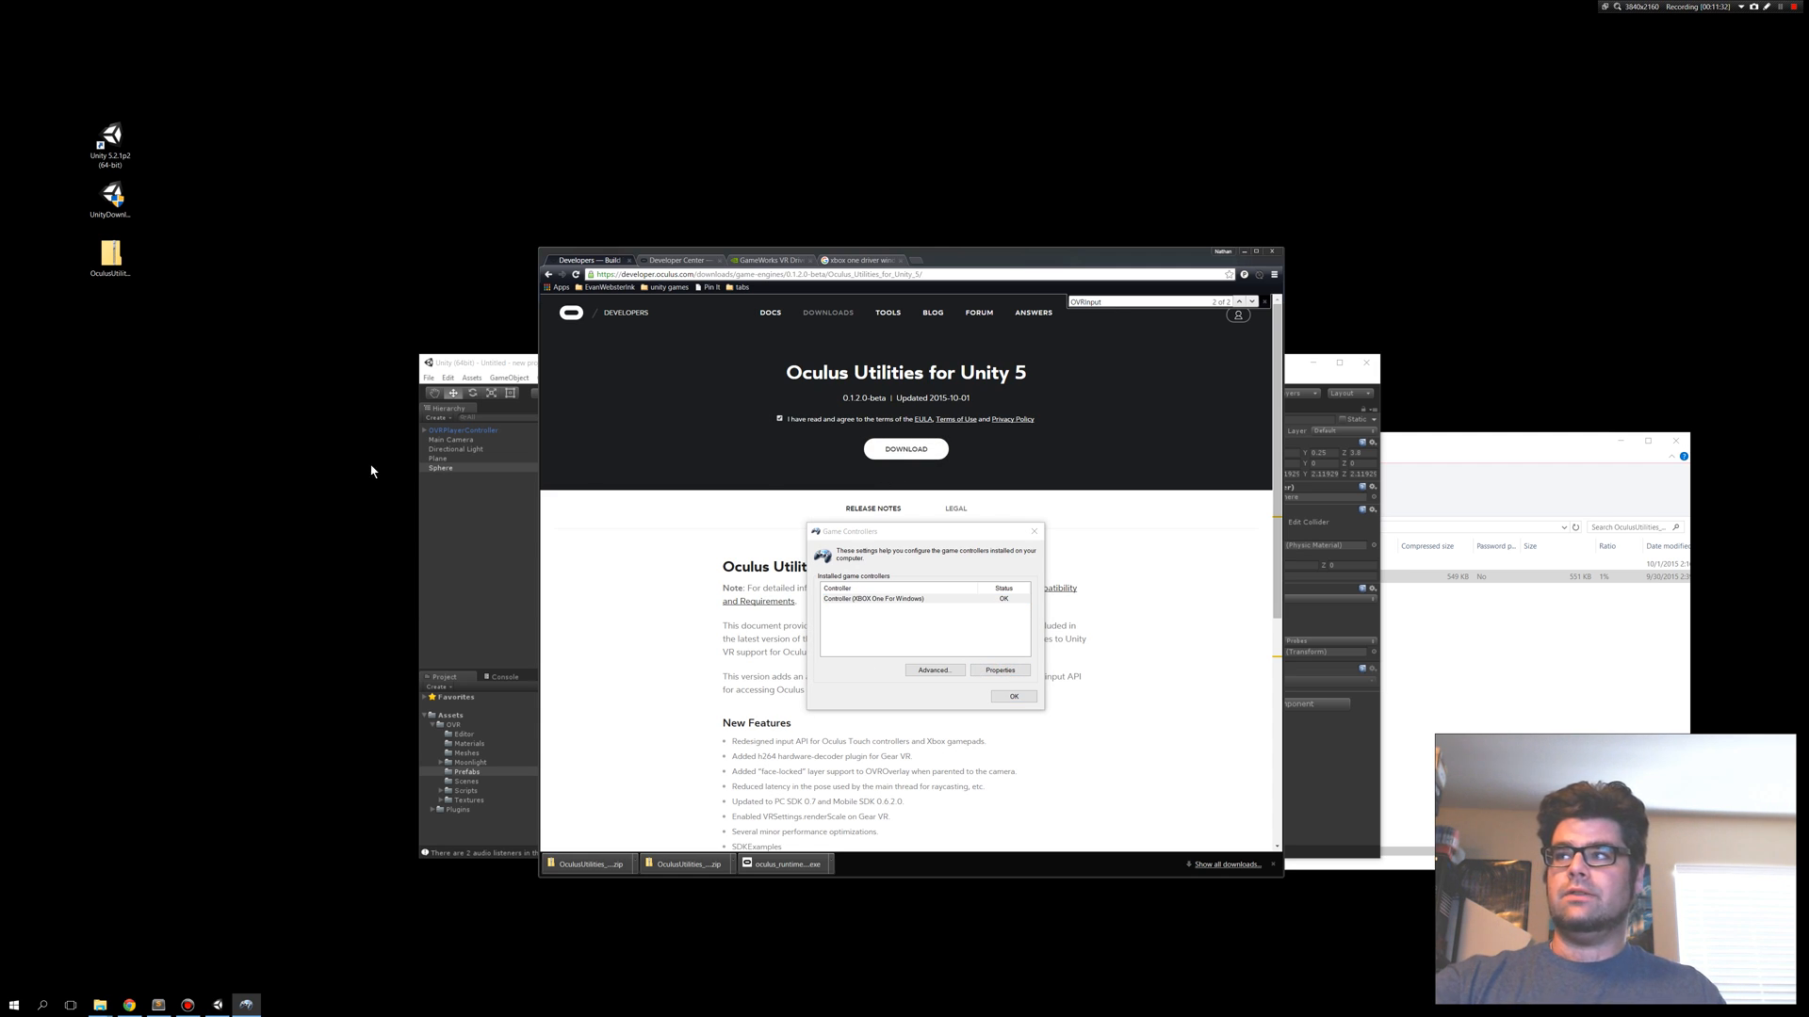
Test the XBOX One For Windows controller's buttons and axes, then cancel its properties window.
{"action": "left_click", "coordinate": [998, 670]}
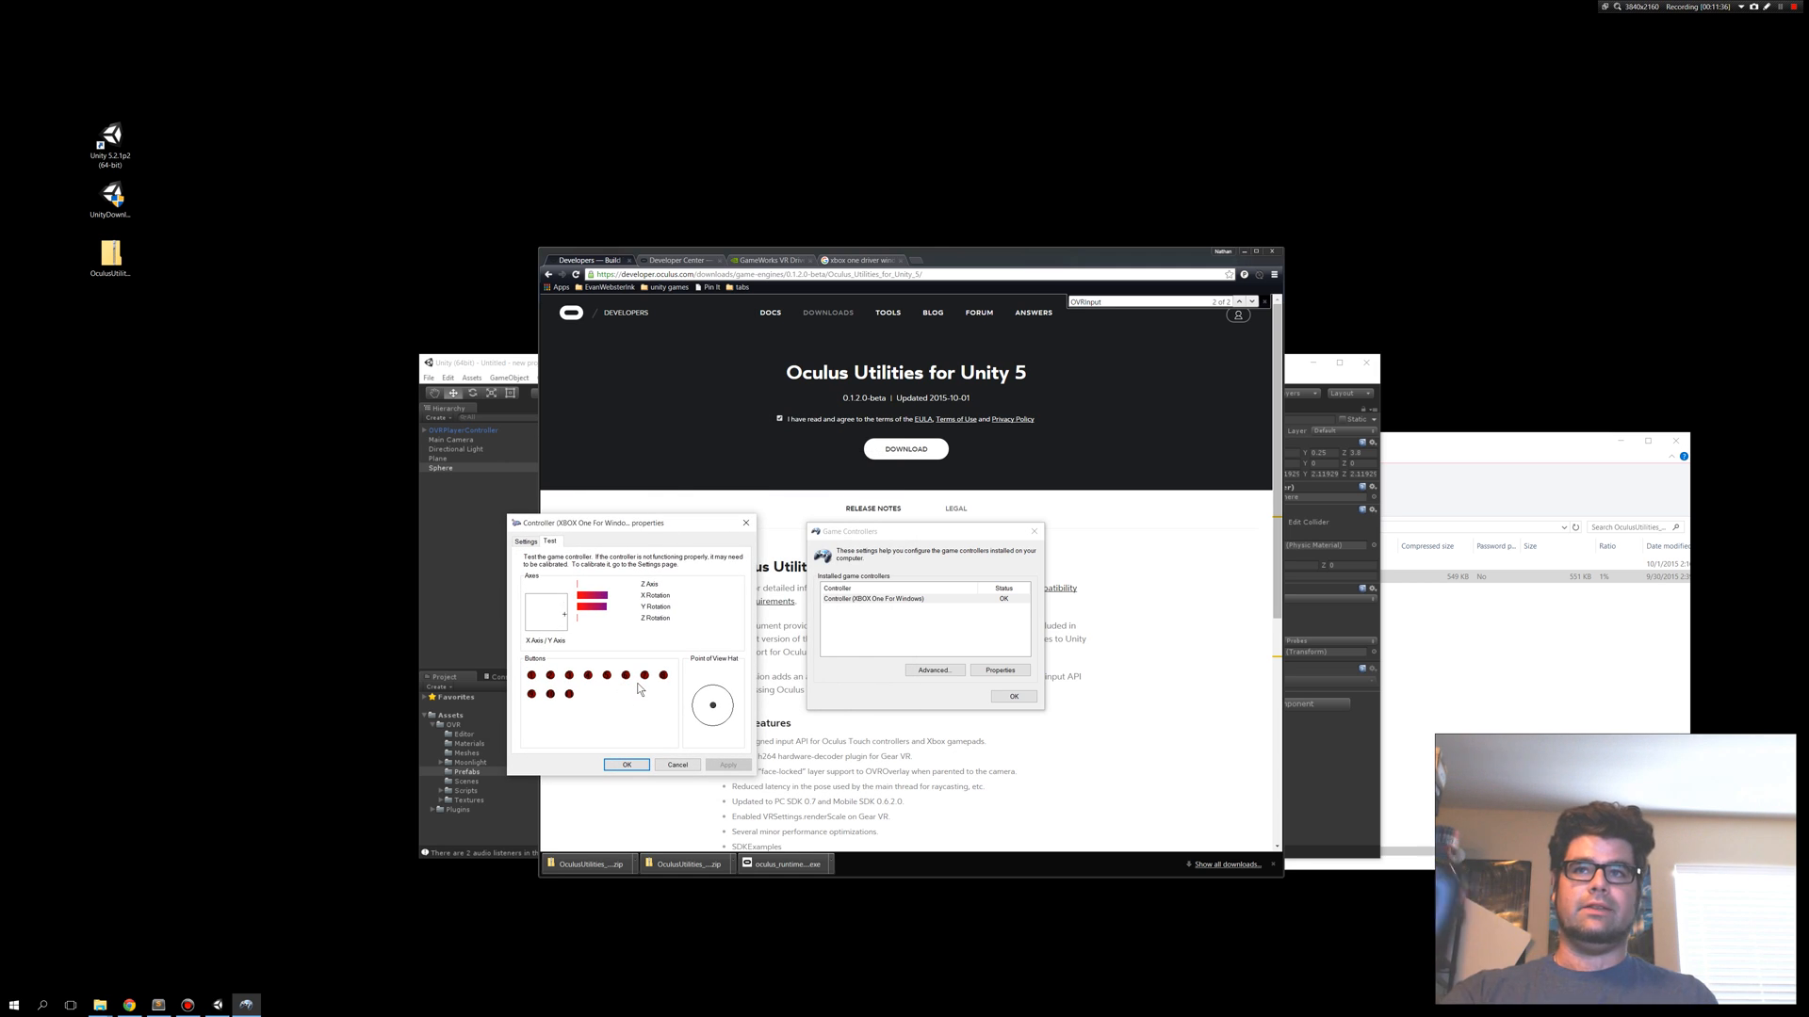
{"action": "mouse_move", "coordinate": [640, 690]}
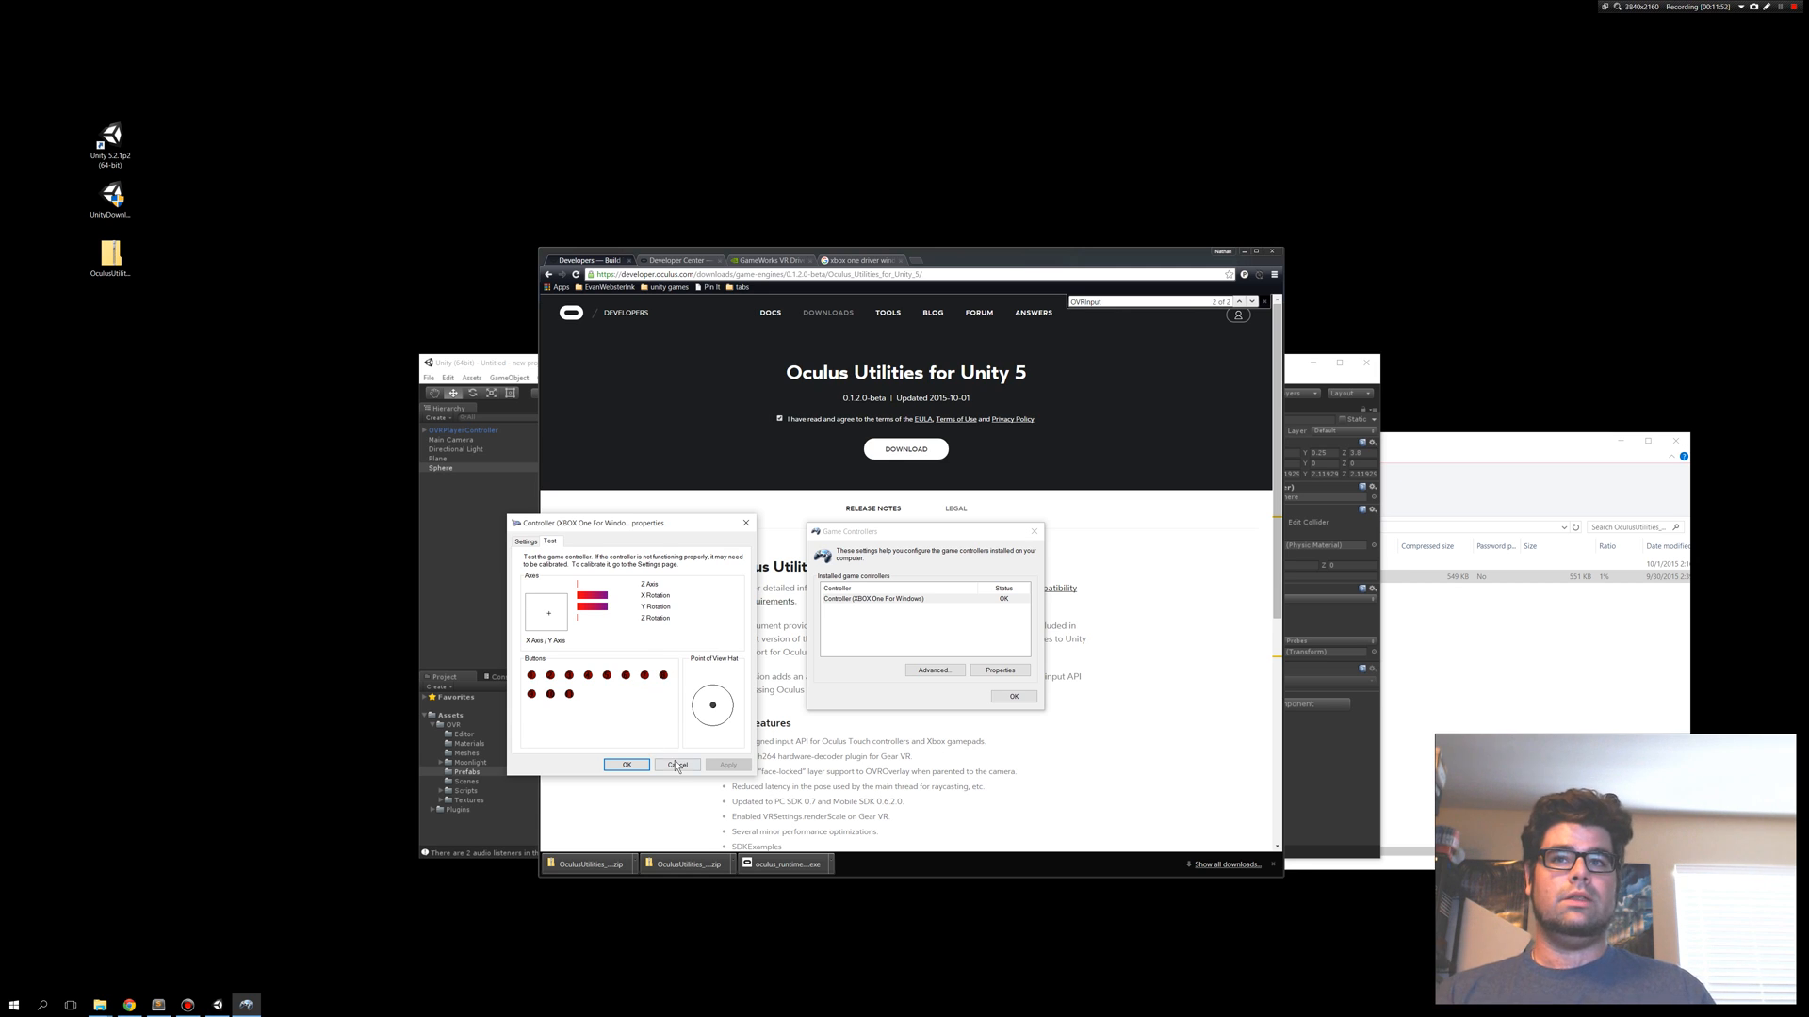
{"action": "left_click", "coordinate": [677, 764]}
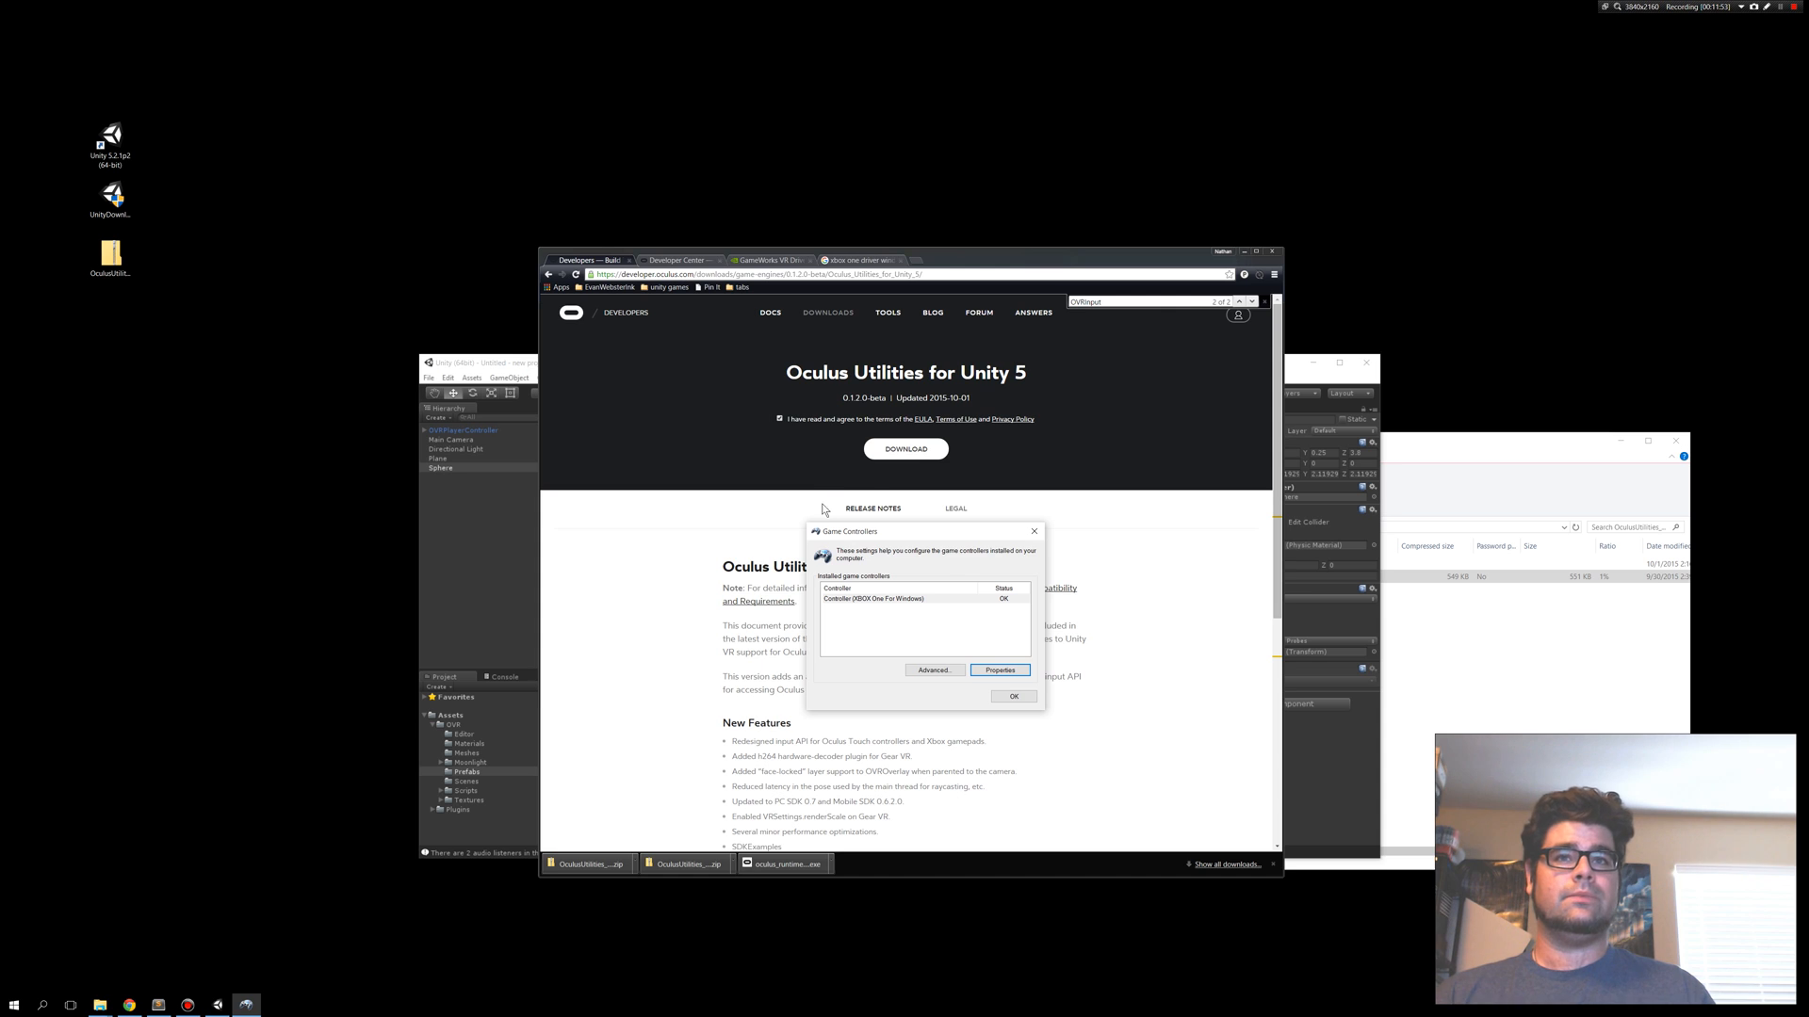
Dismiss Game Controllers with OK, returning to Unity showing the joystick reconnected.
{"action": "left_click", "coordinate": [1012, 695]}
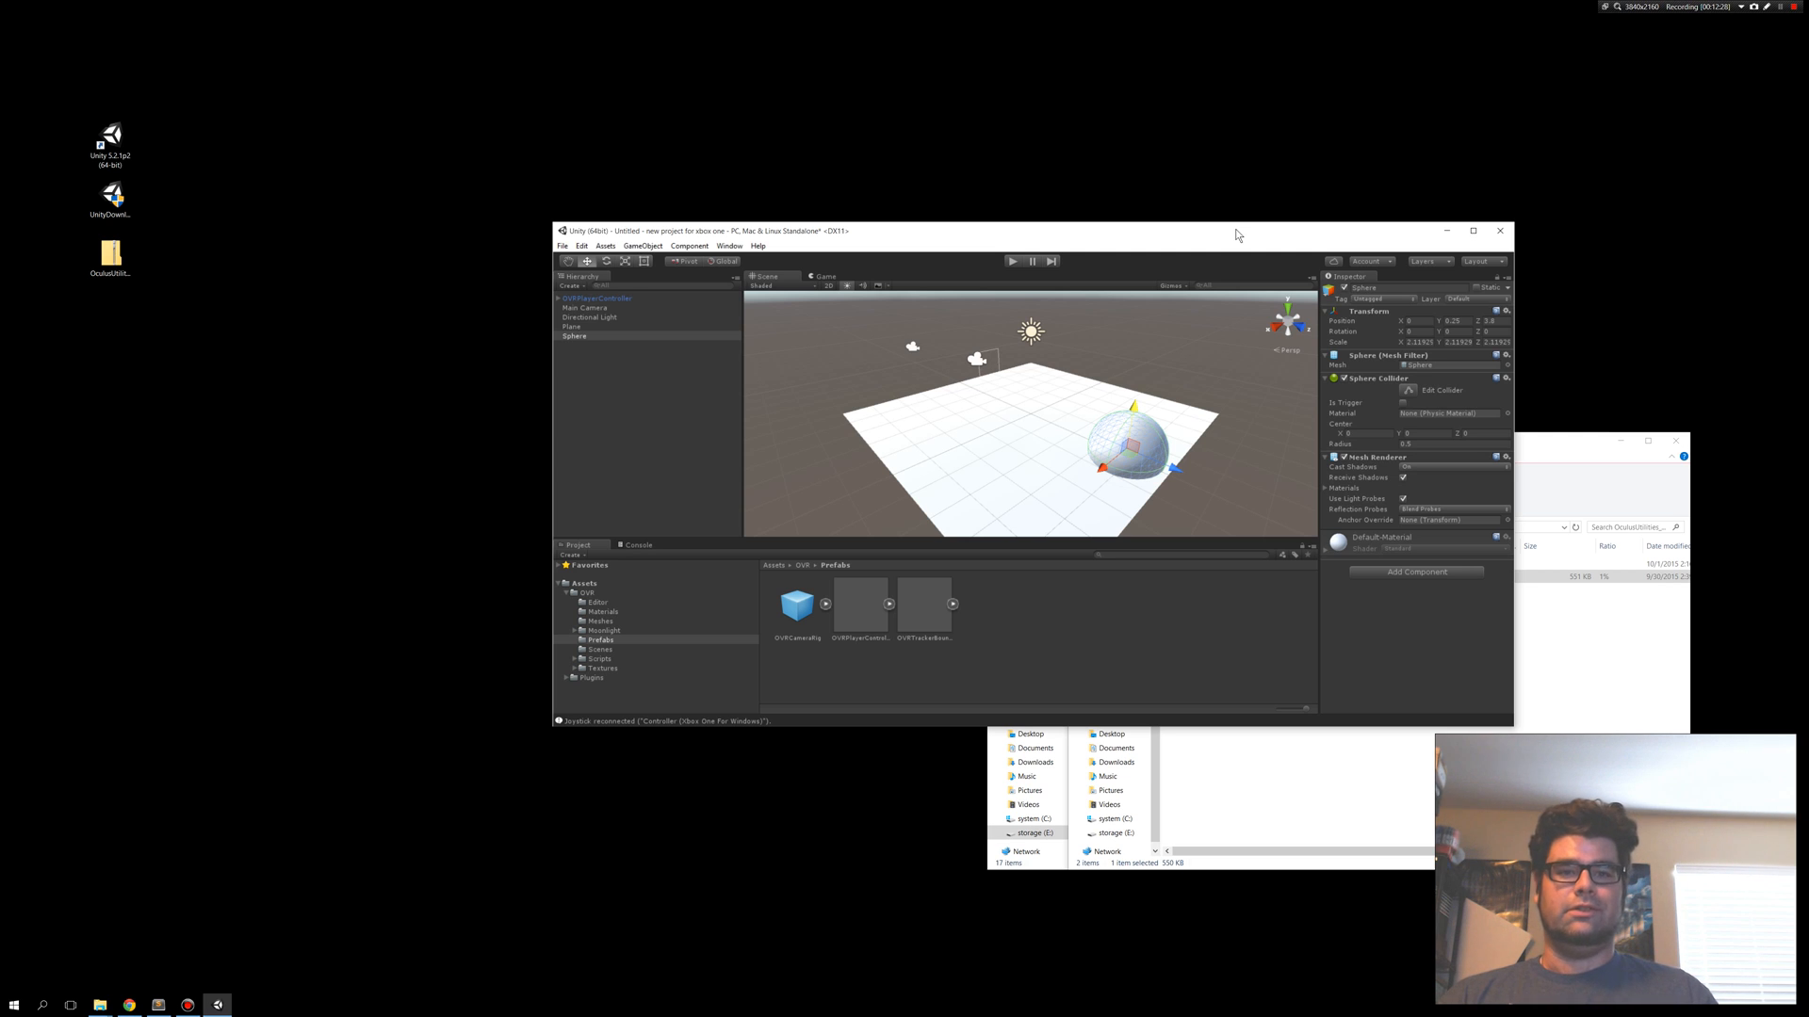
{"action": "mouse_move", "coordinate": [1000, 787]}
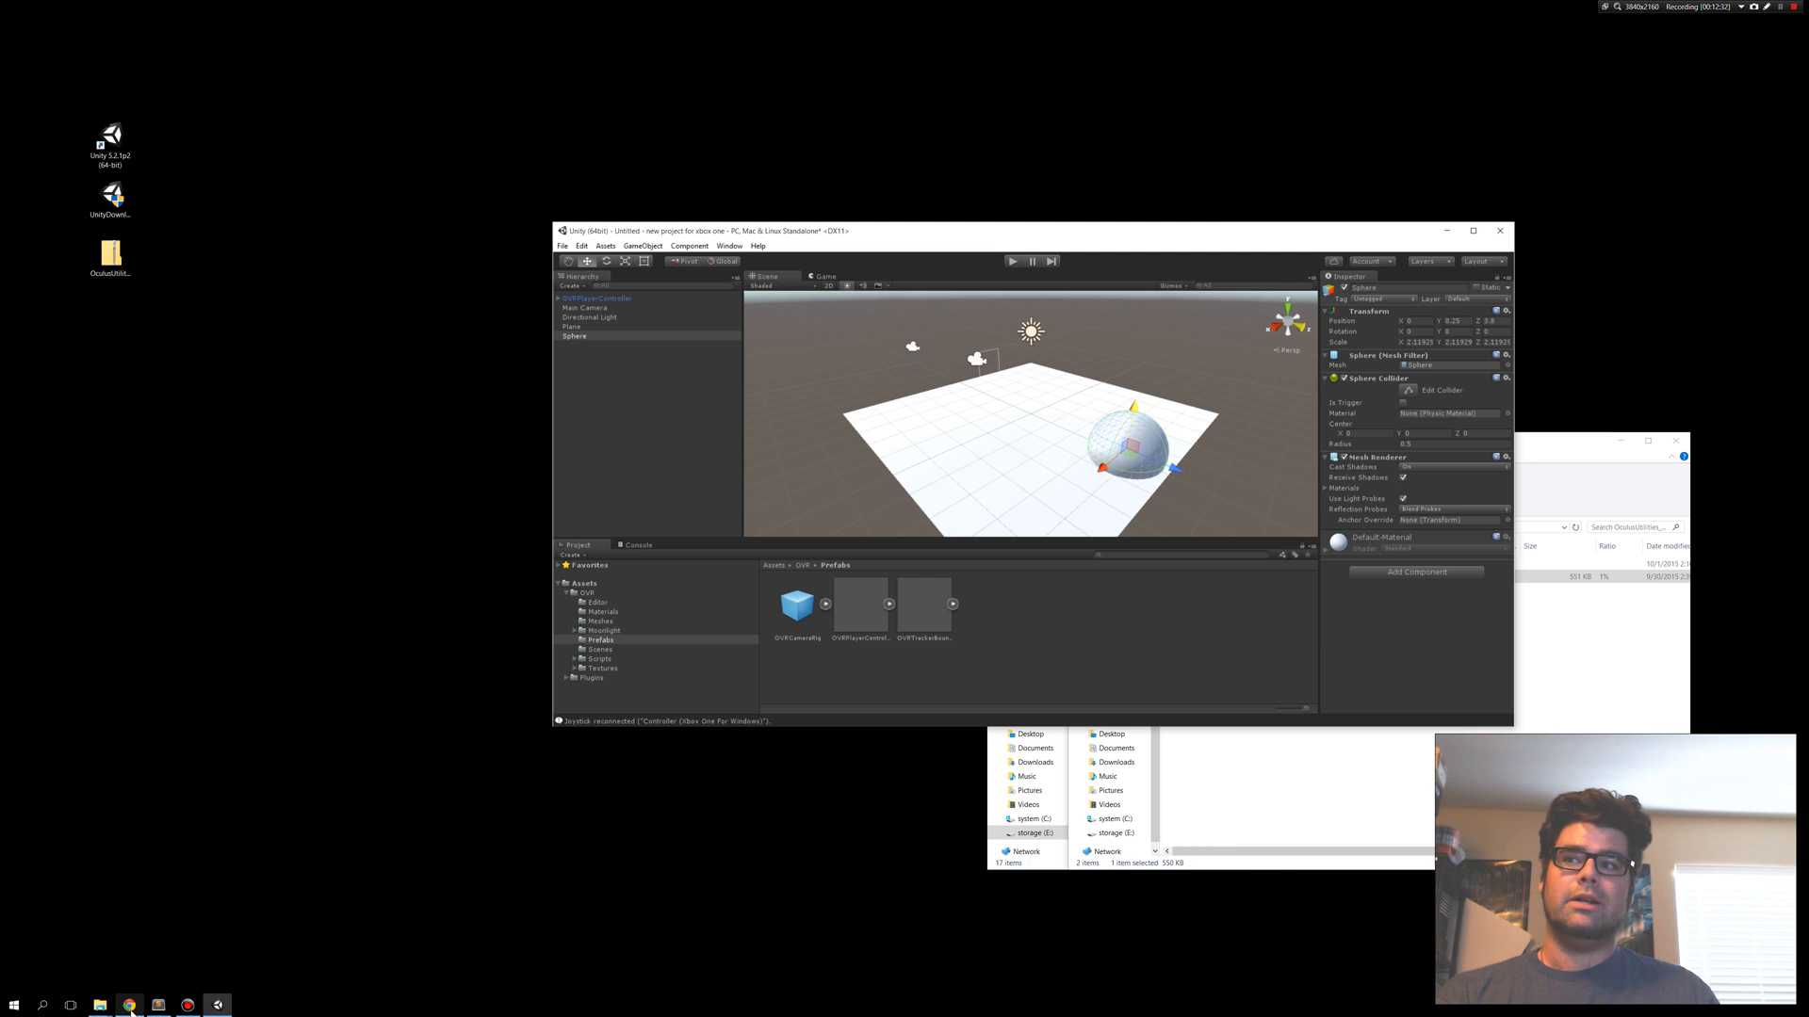
Open the 'OVRInput (PC-only Alpha)' documentation page from Chrome and scroll through it.
{"action": "left_click", "coordinate": [129, 1005]}
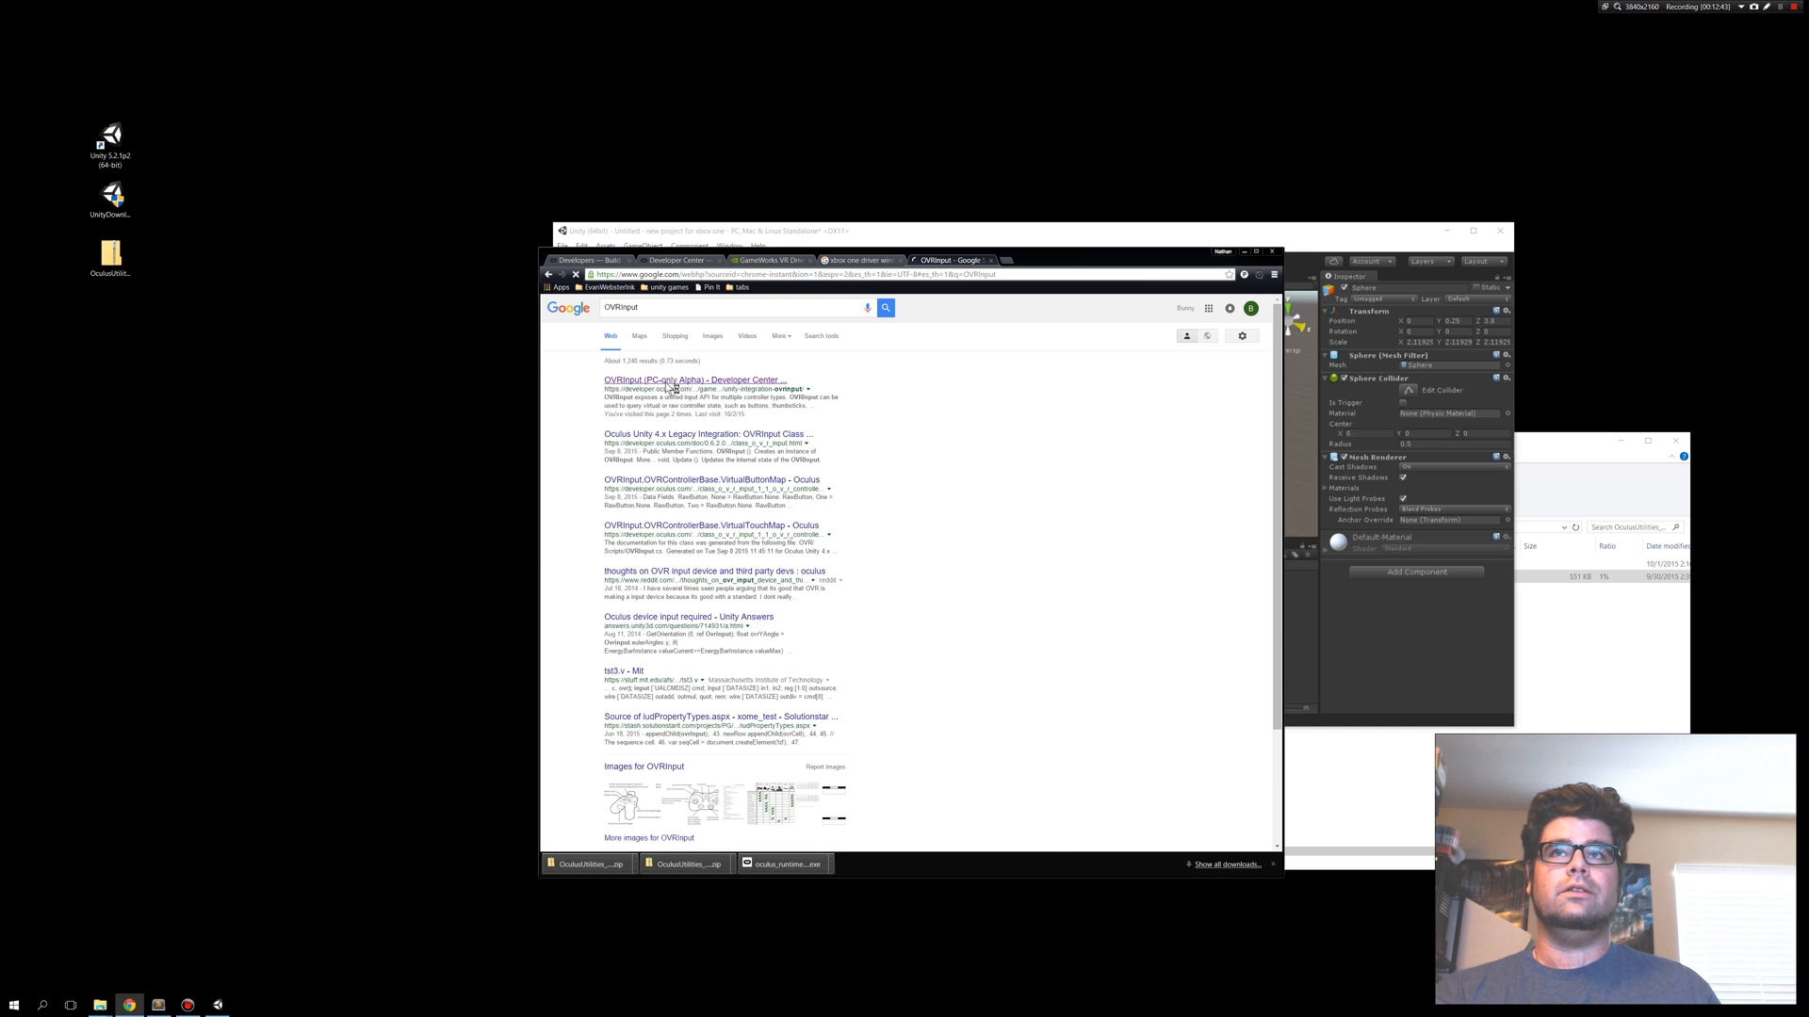
{"action": "left_click", "coordinate": [692, 379]}
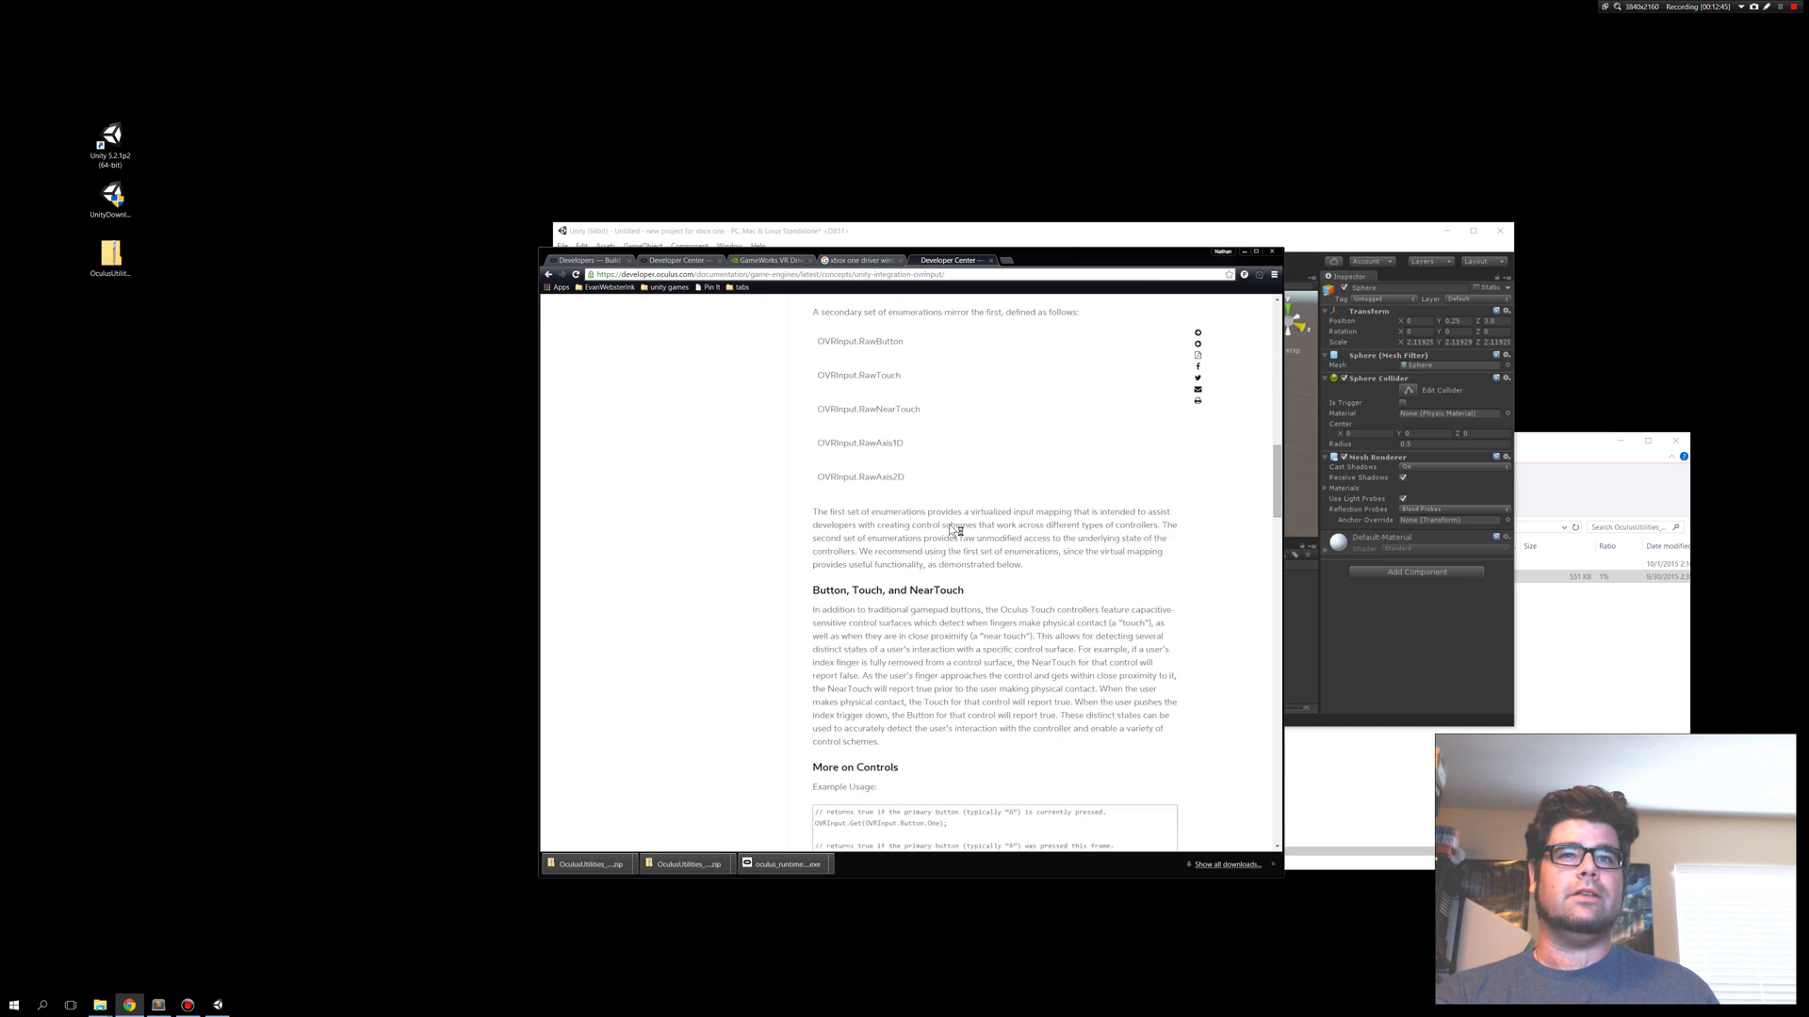
{"action": "scroll", "scroll_direction": "down", "scroll_amount": 3}
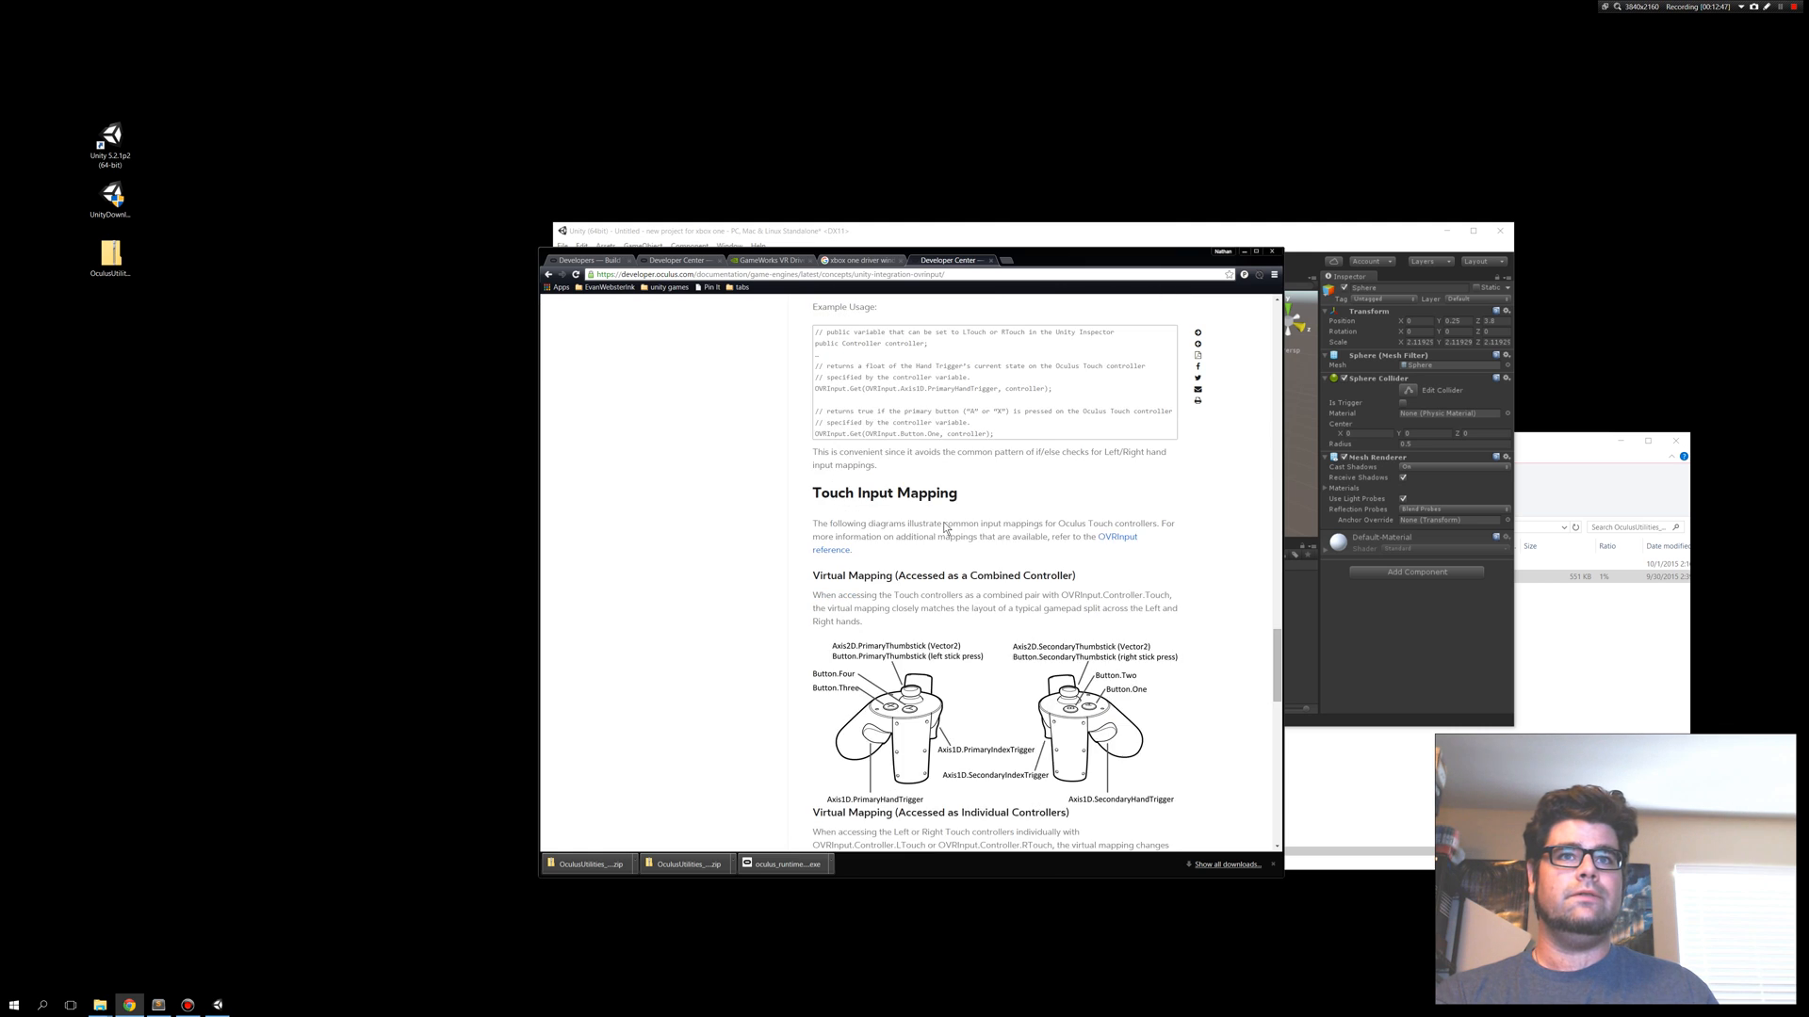
{"action": "scroll", "scroll_direction": "down", "scroll_amount": 3}
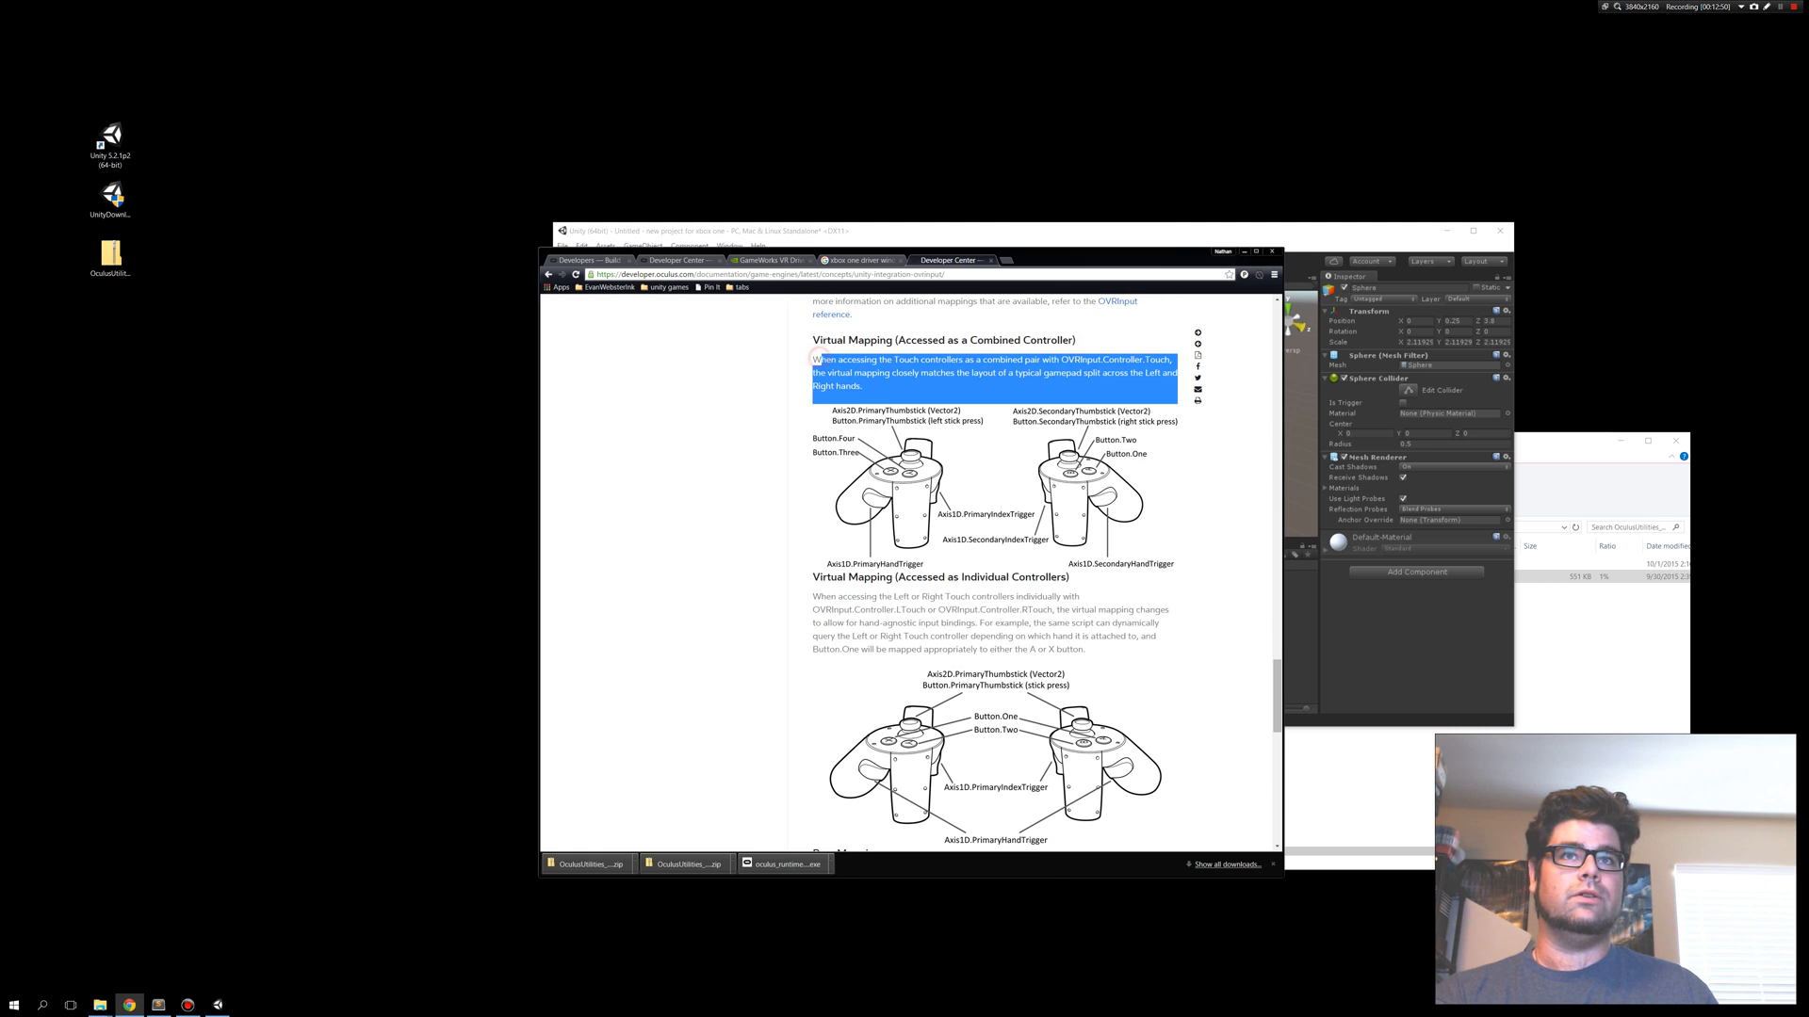
{"action": "scroll", "scroll_direction": "up", "scroll_amount": 3}
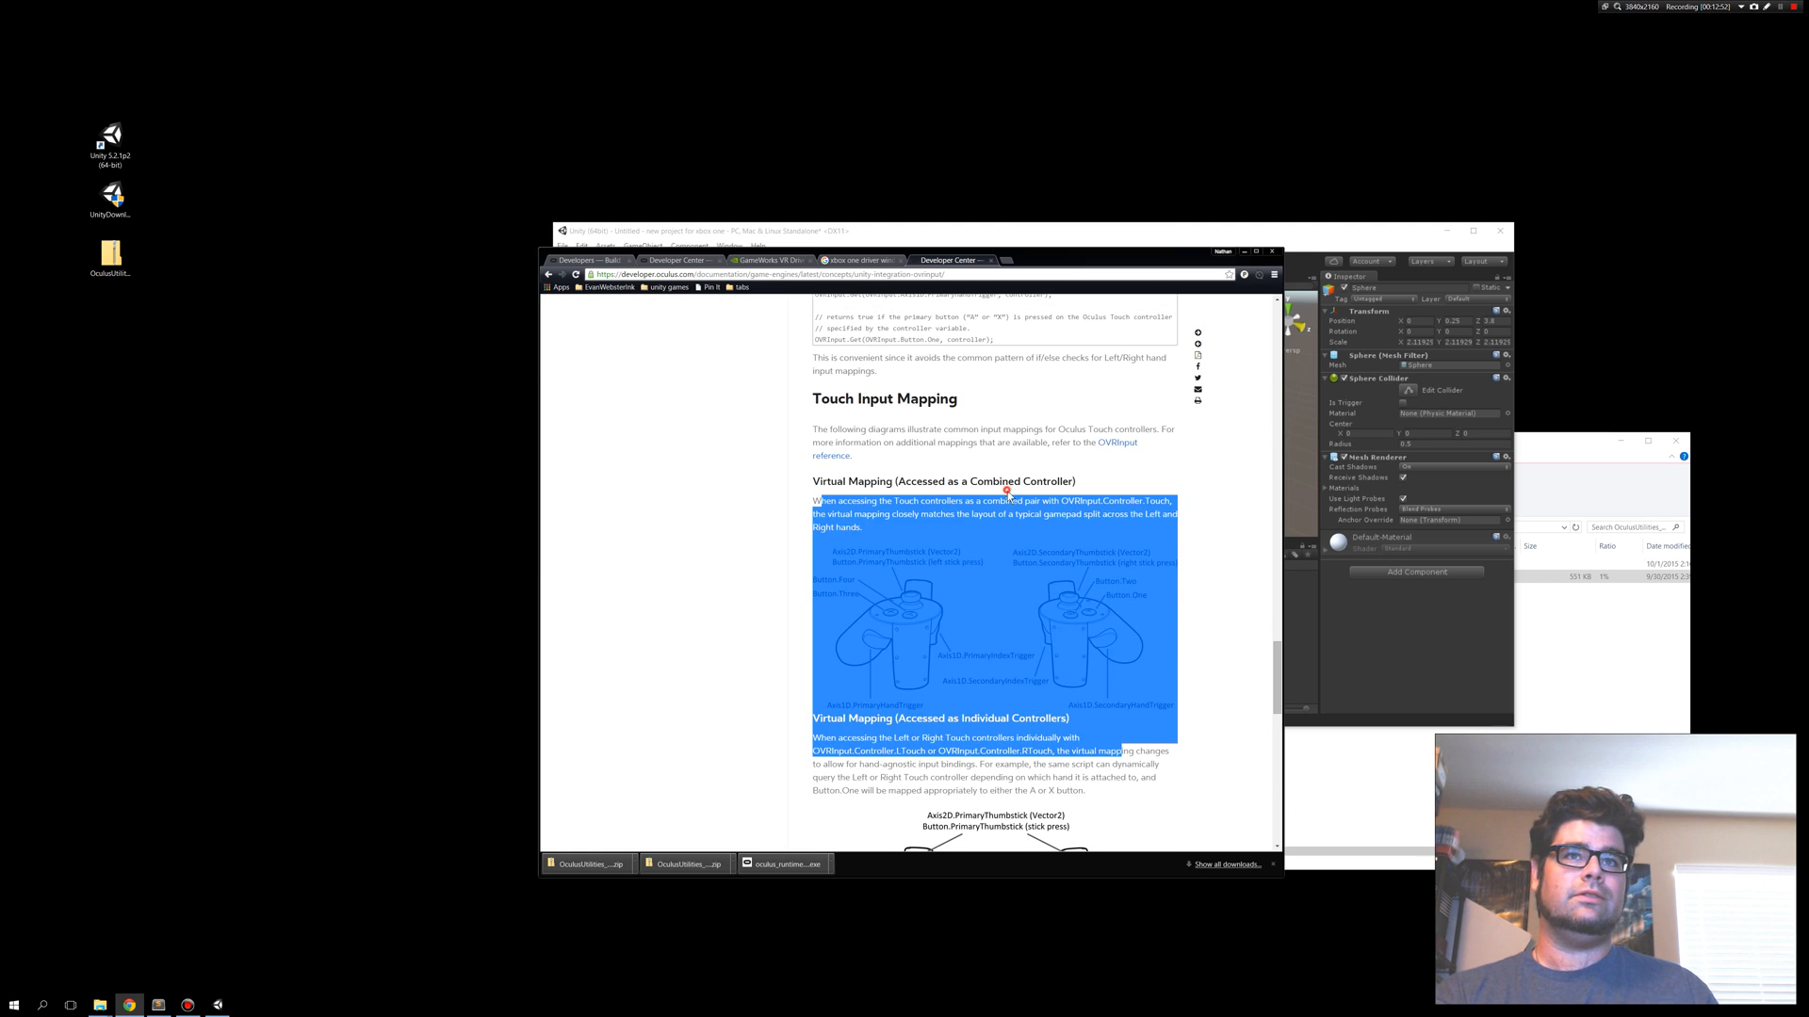
Clear the stray text selection and scroll back up to the Touch Input Mapping diagrams.
{"action": "left_click", "coordinate": [1006, 490]}
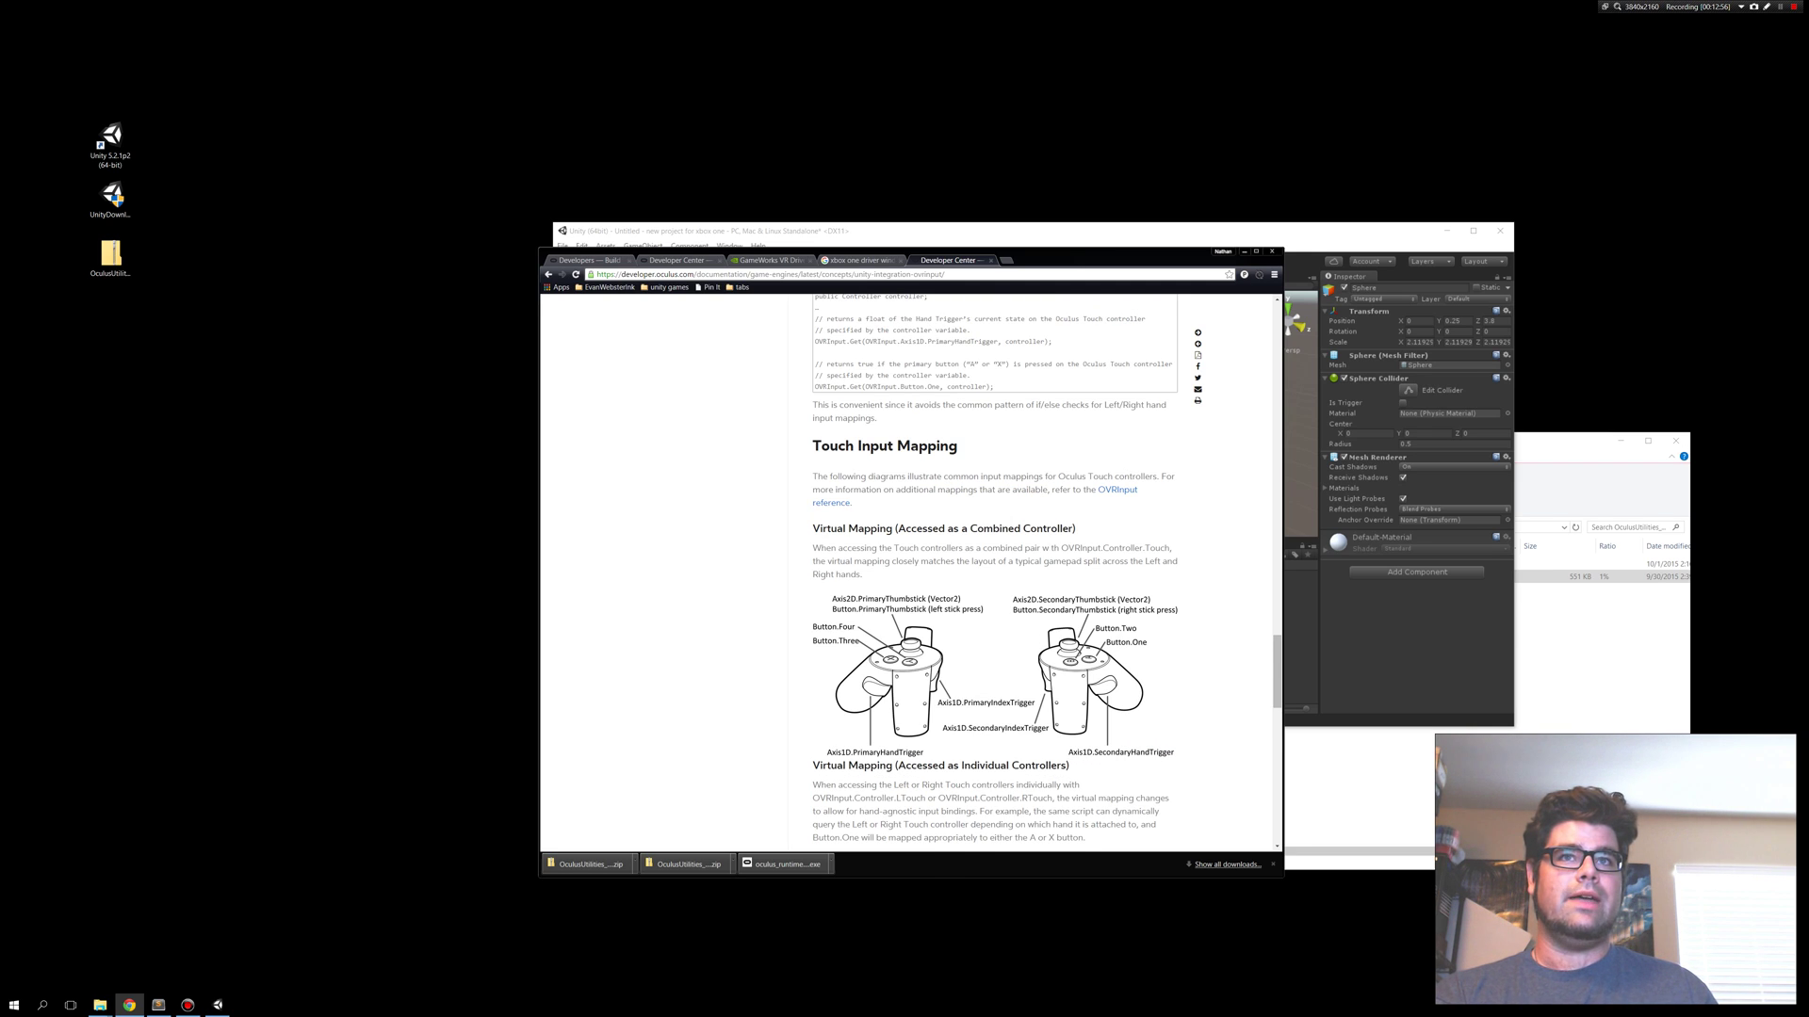
{"action": "scroll", "scroll_direction": "up", "scroll_amount": 3}
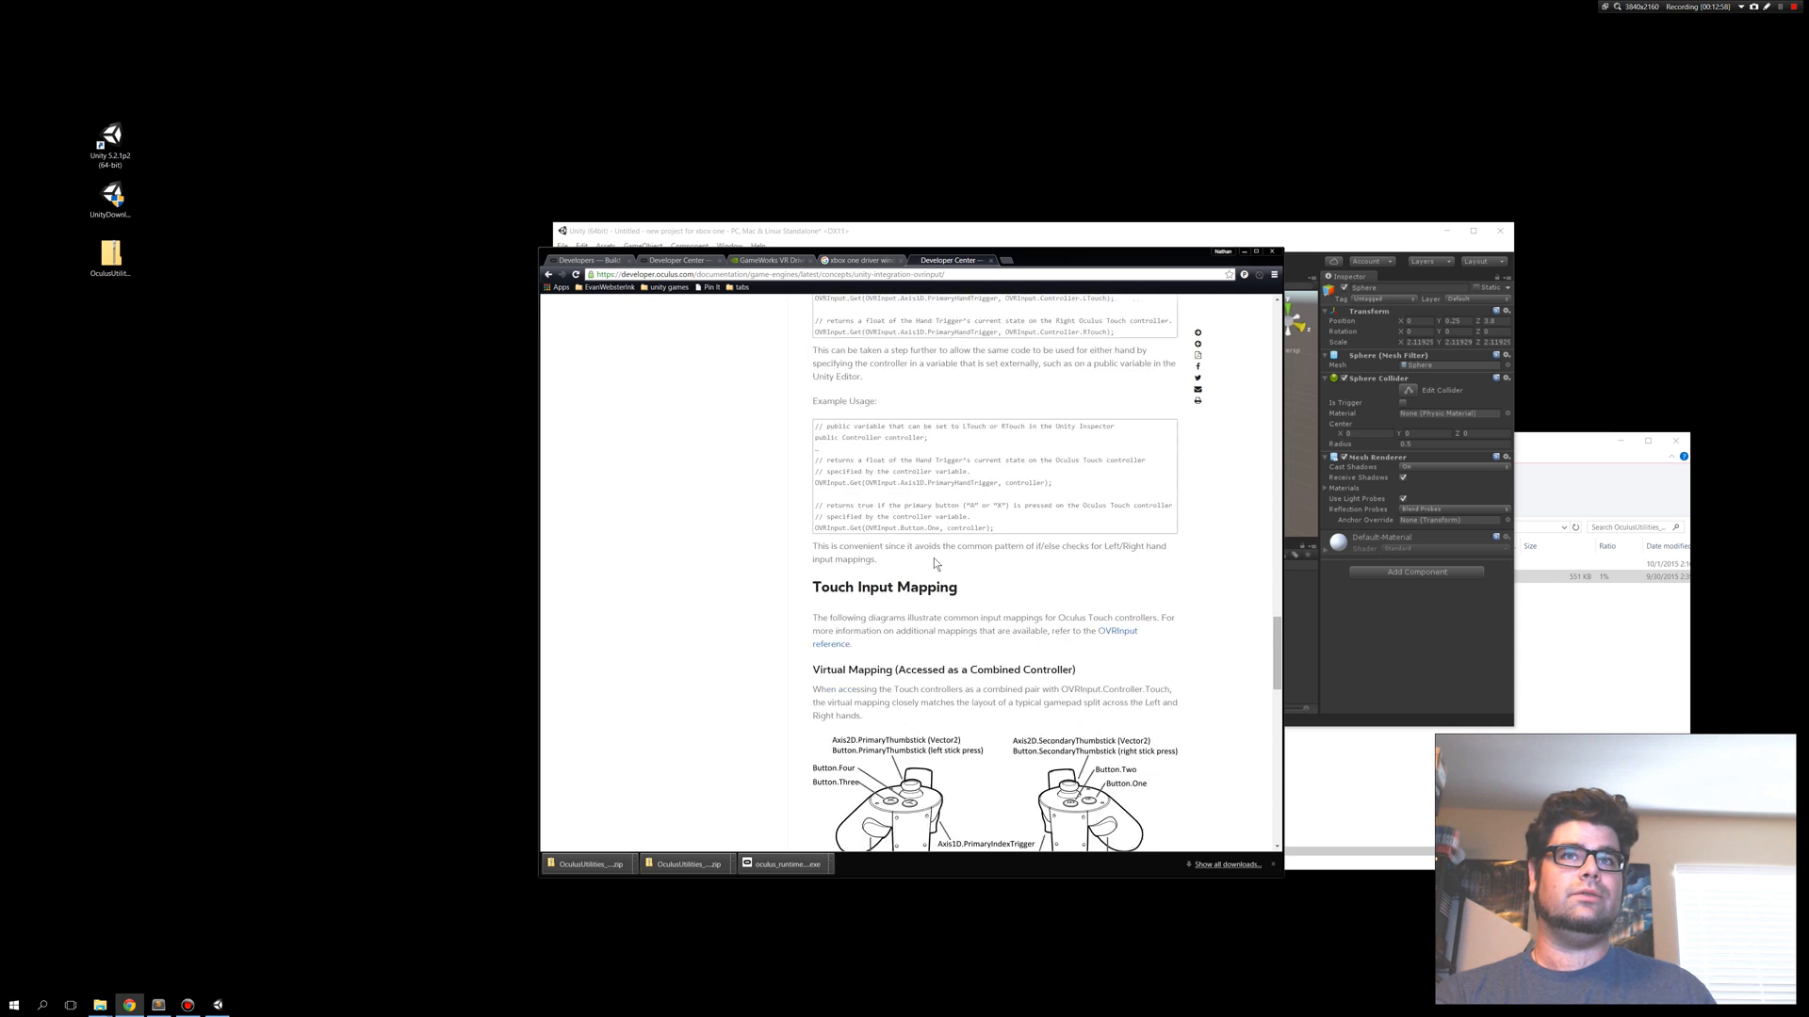
{"action": "scroll", "scroll_direction": "up", "scroll_amount": 3}
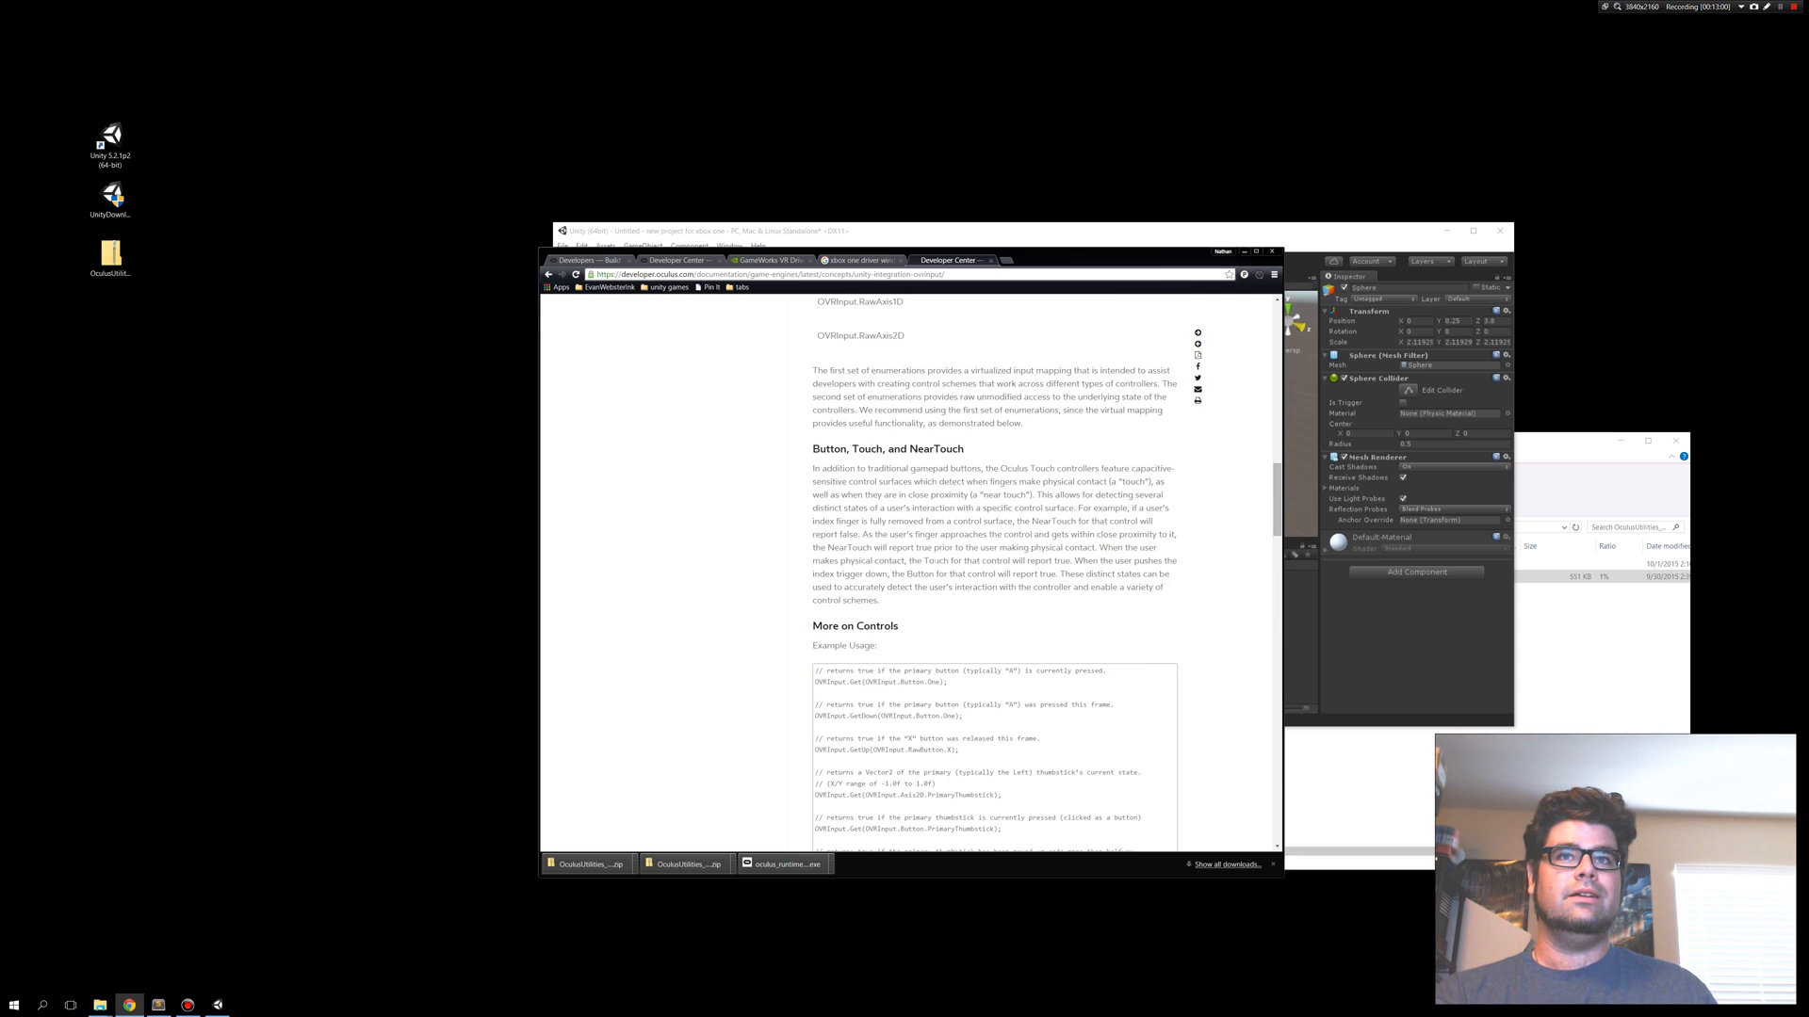
{"action": "scroll", "scroll_direction": "up", "scroll_amount": 3}
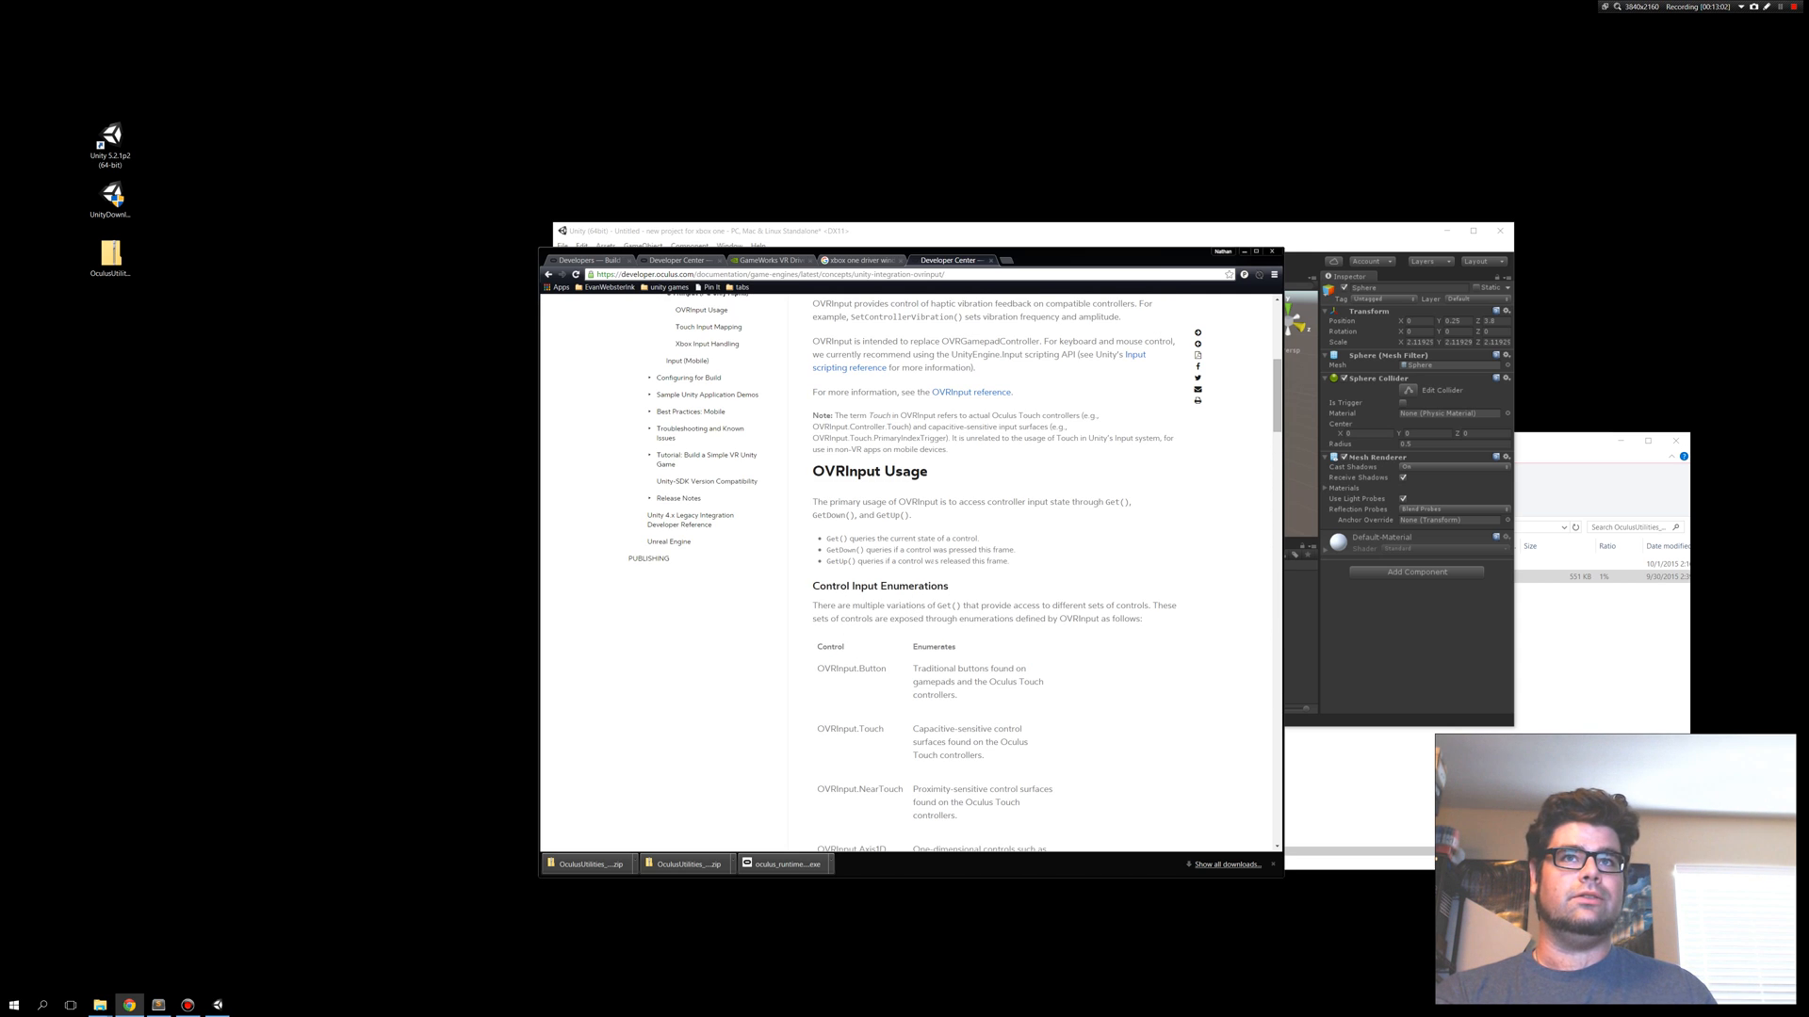
{"action": "scroll", "scroll_direction": "up", "scroll_amount": 3}
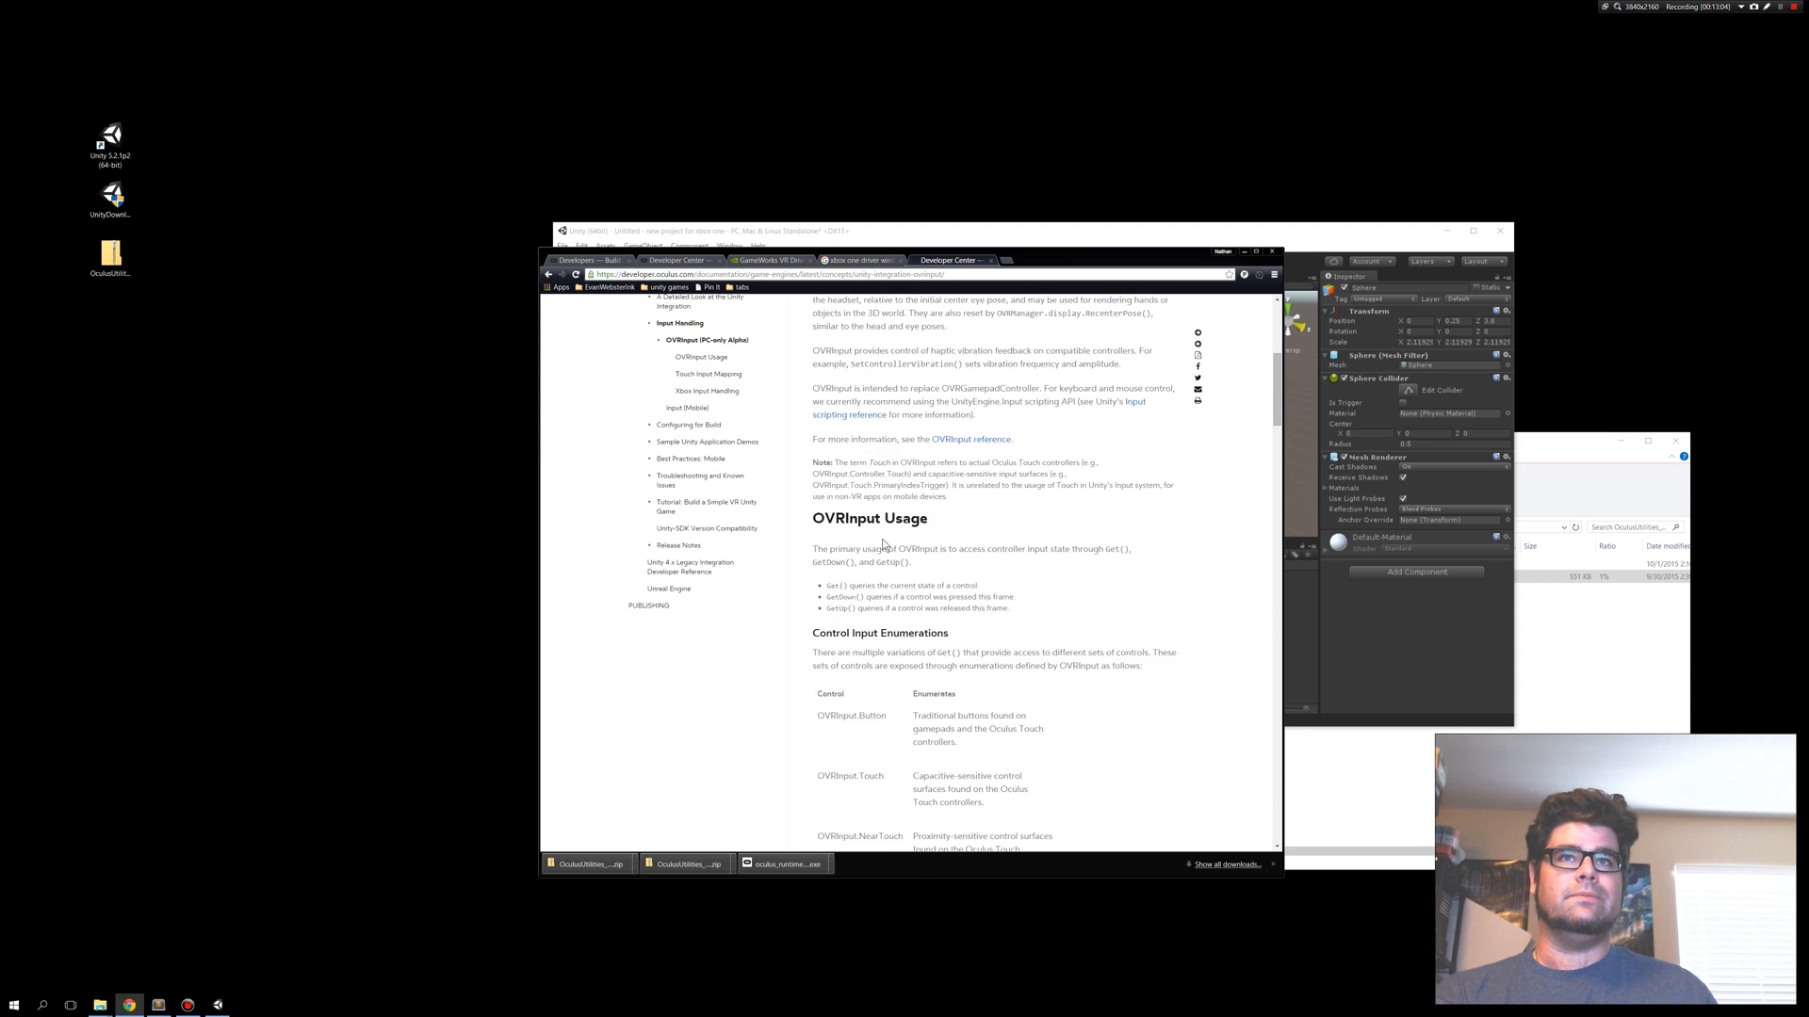
{"action": "scroll", "scroll_direction": "up", "scroll_amount": 3}
{"action": "type", "text": "c"}
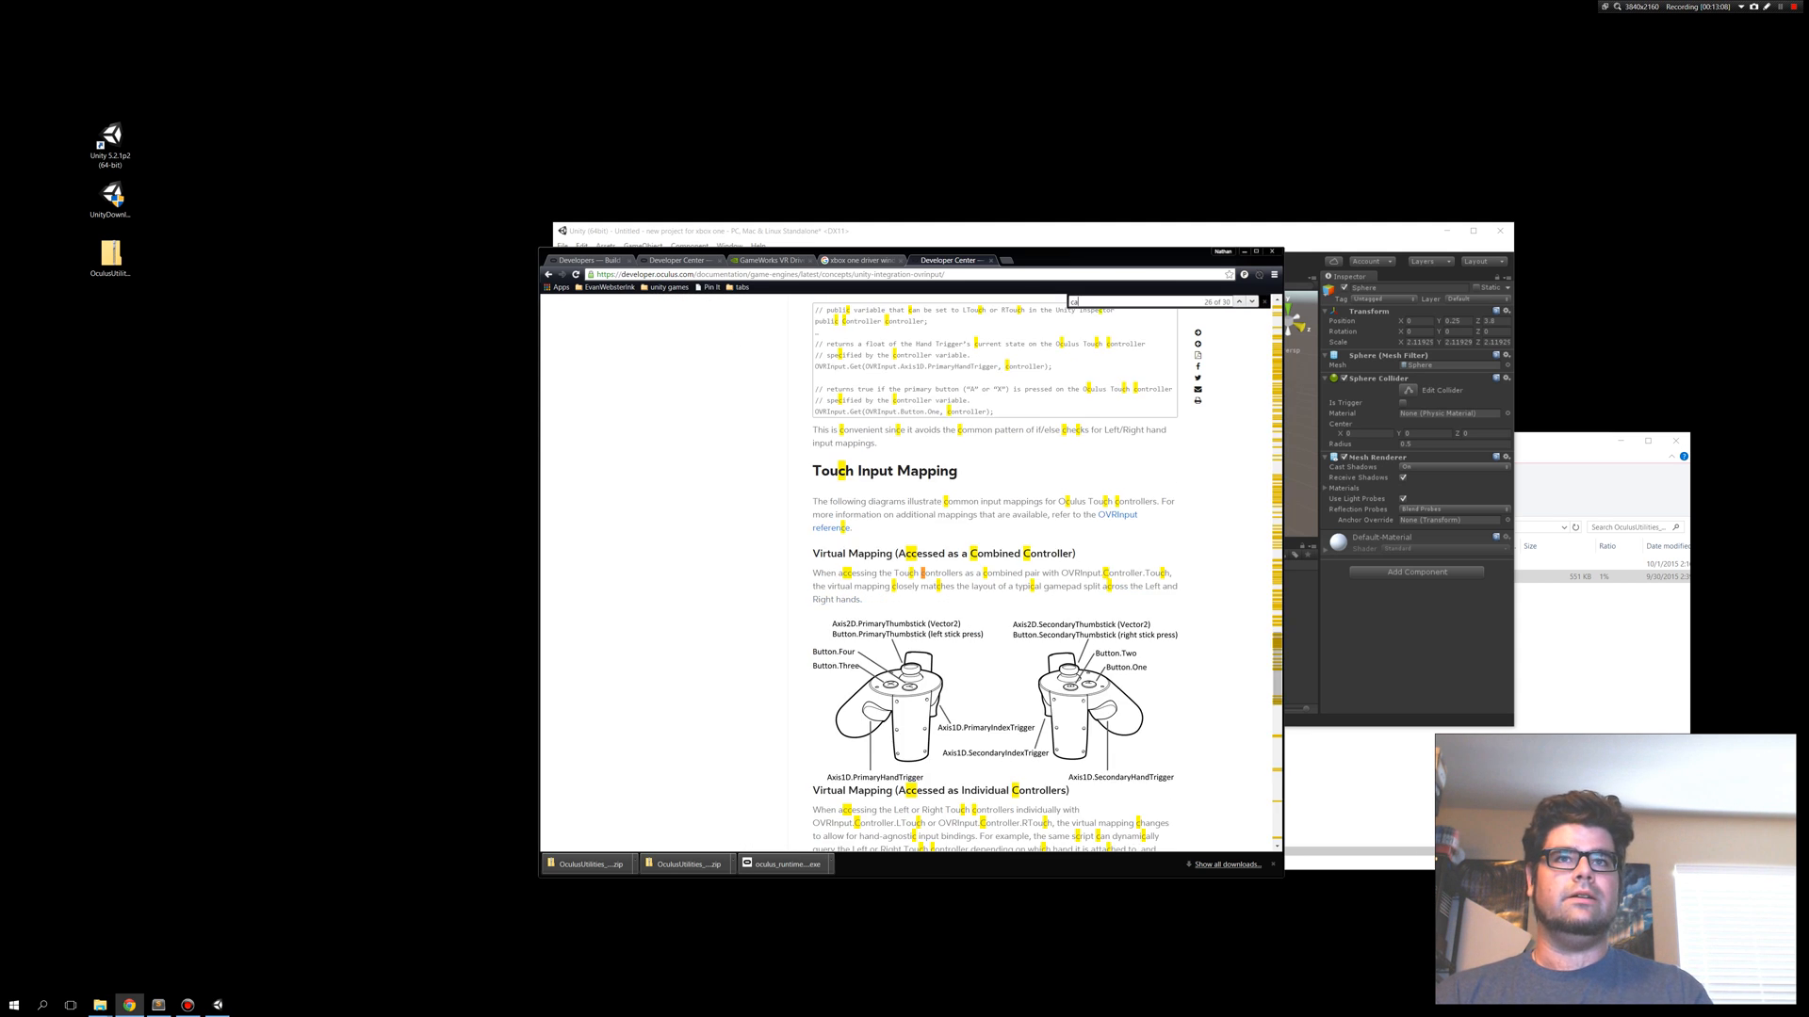
Locate the capacitive OVRInput.Touch description in the Control Input Enumerations table.
{"action": "scroll", "scroll_direction": "up", "scroll_amount": 3}
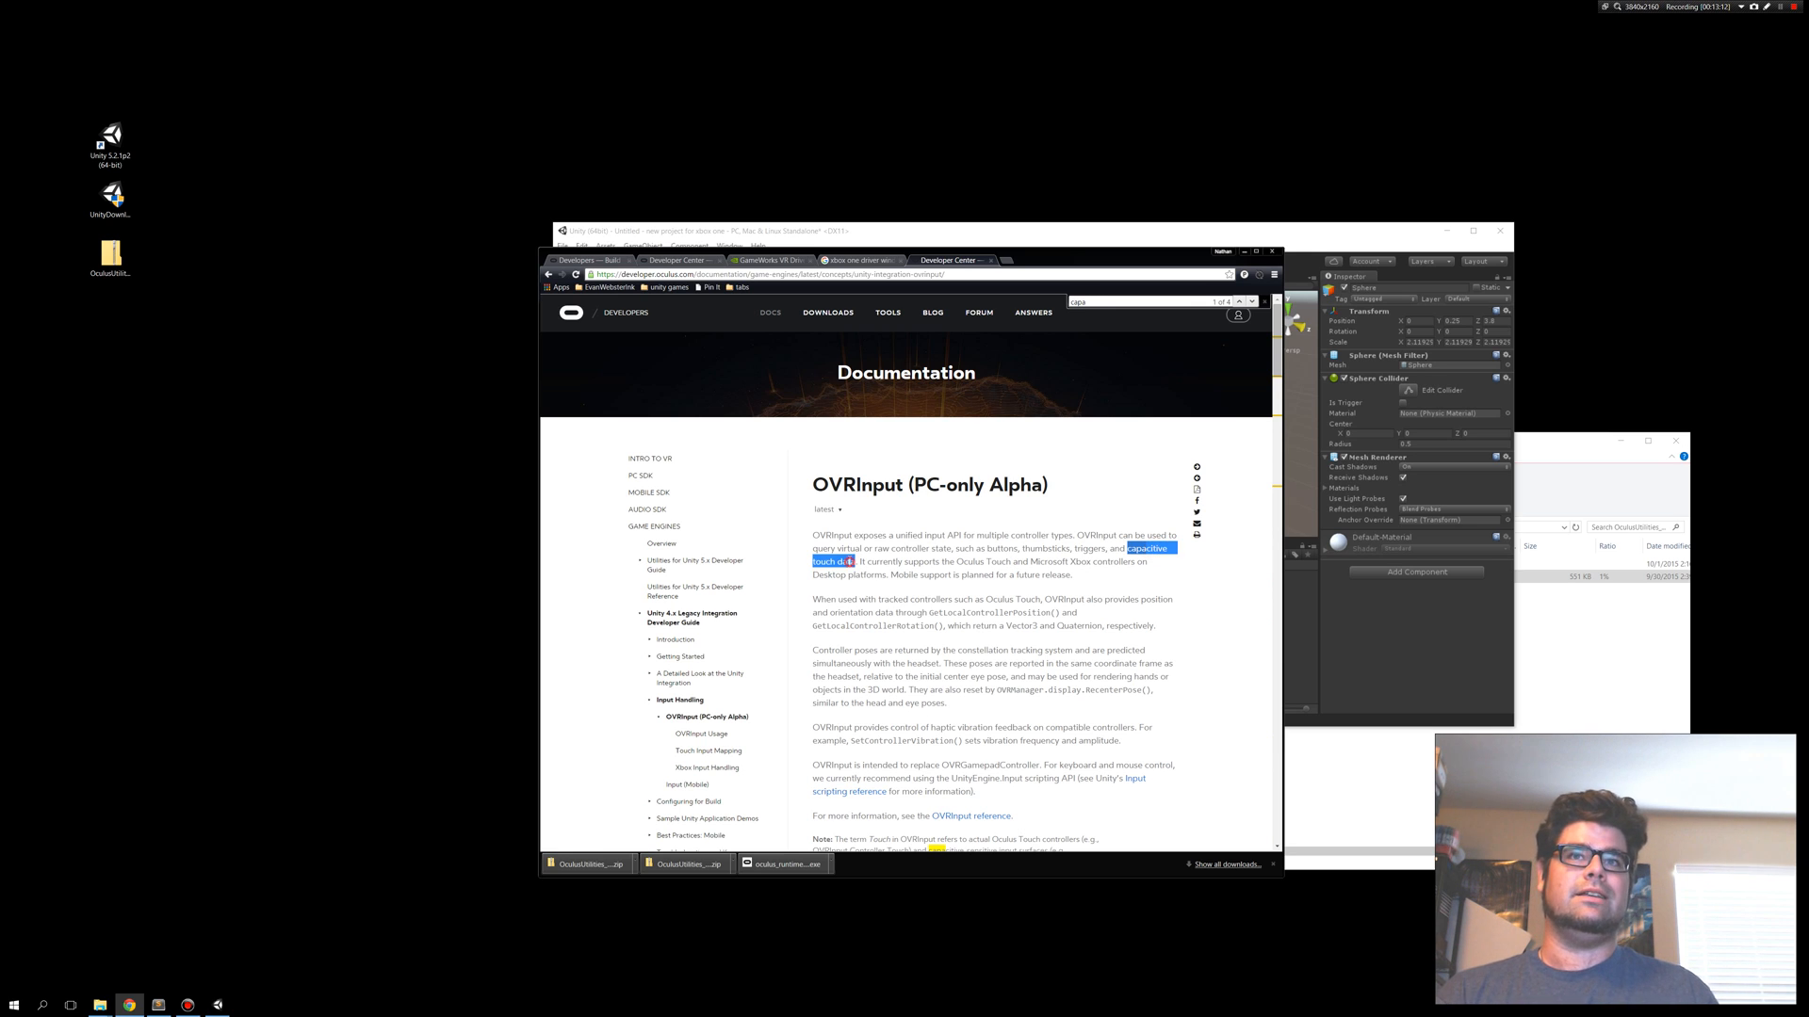
{"action": "scroll", "scroll_direction": "down", "scroll_amount": 3}
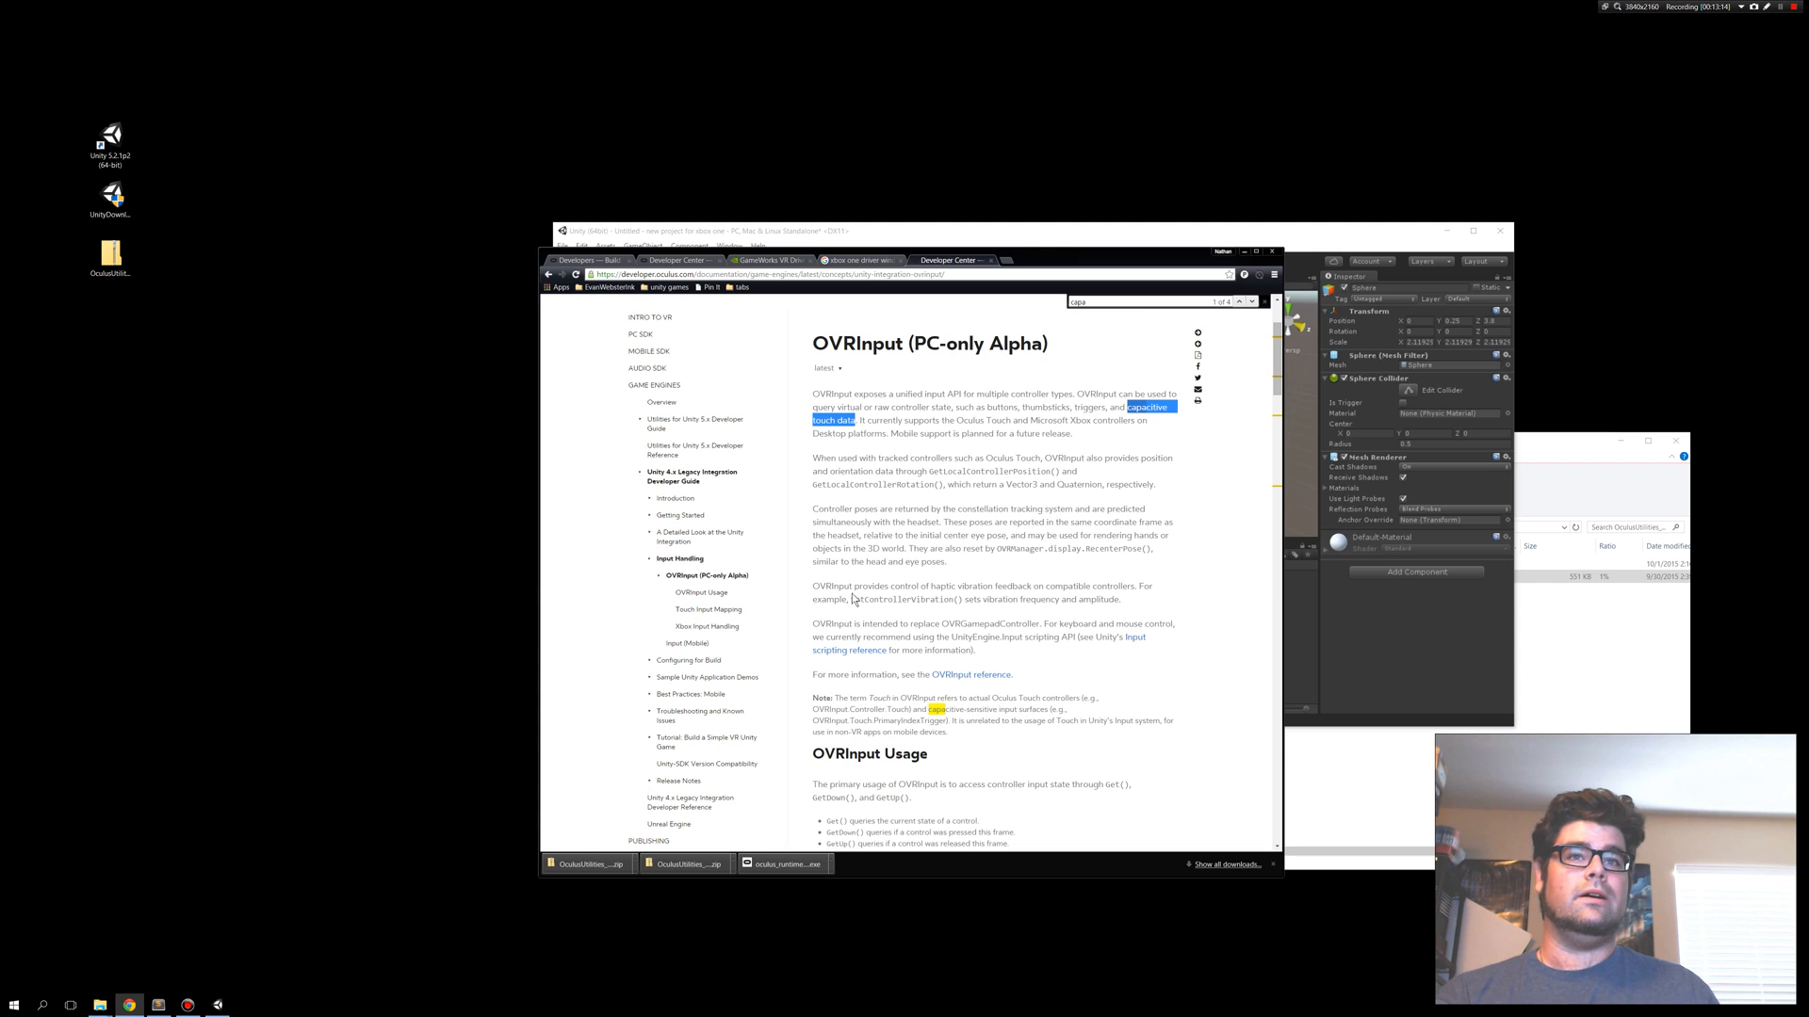
{"action": "scroll", "scroll_direction": "down", "scroll_amount": 3}
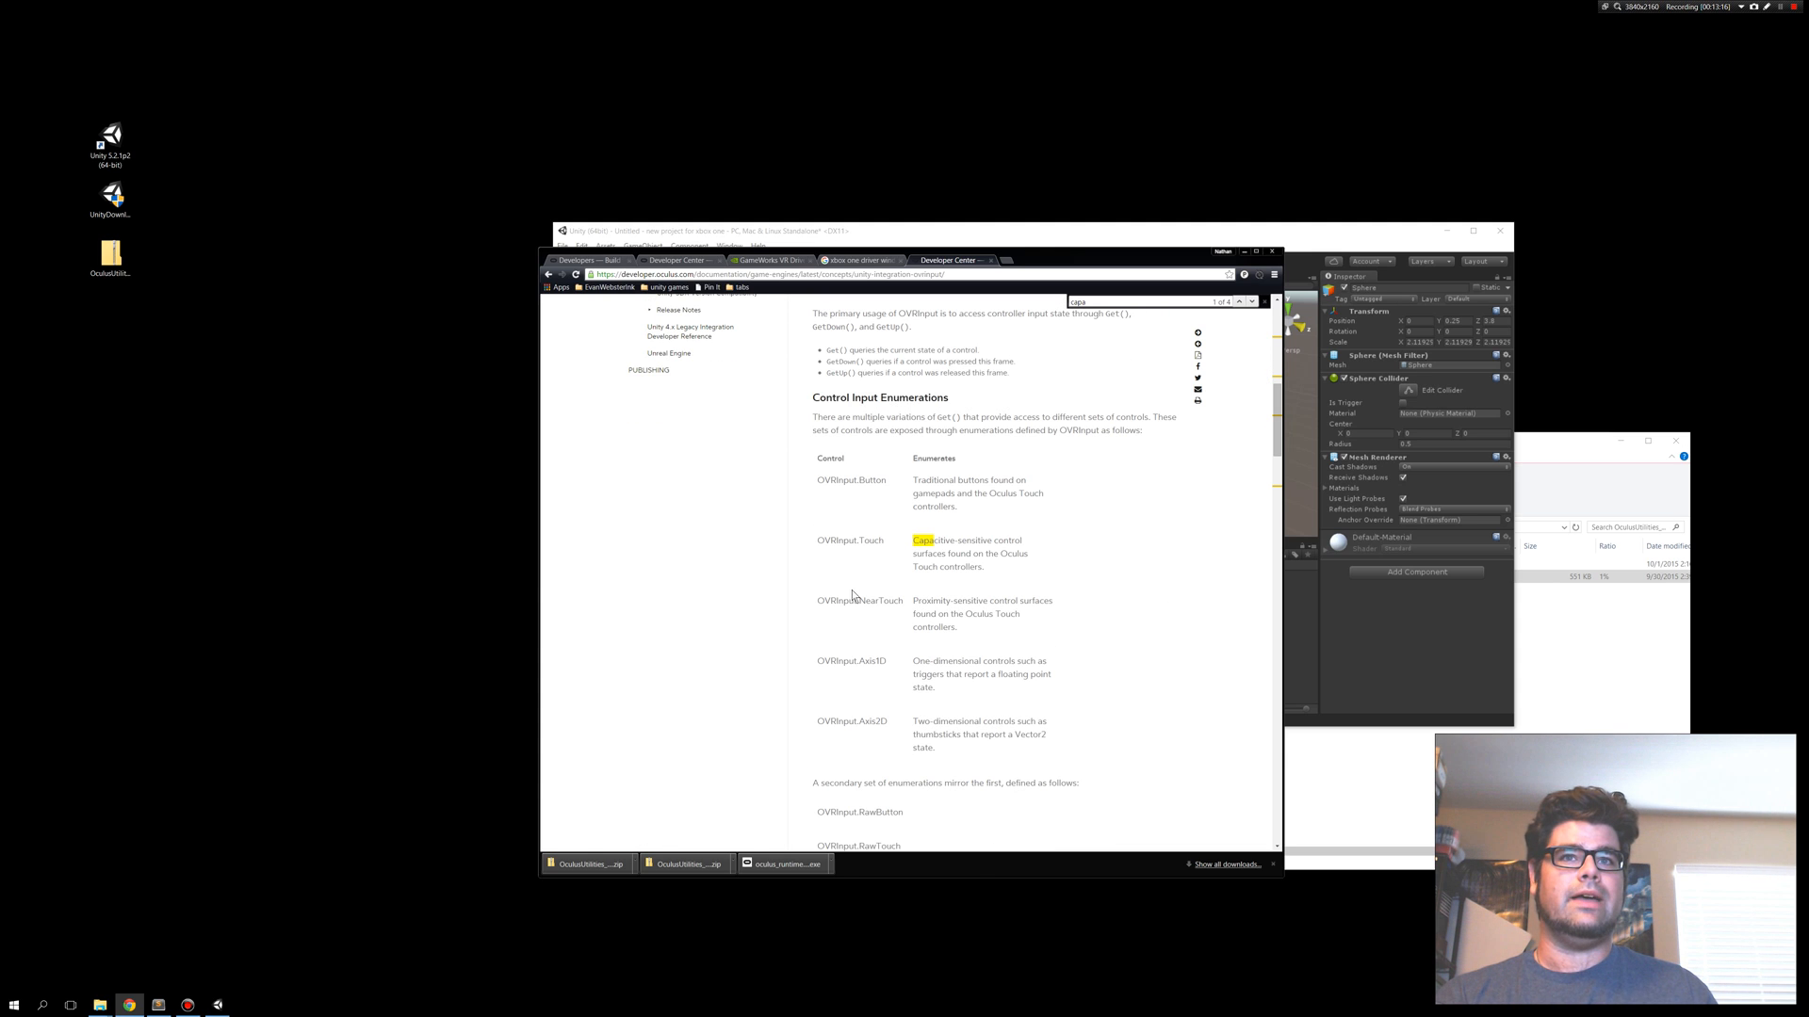
{"action": "double_click", "coordinate": [858, 600]}
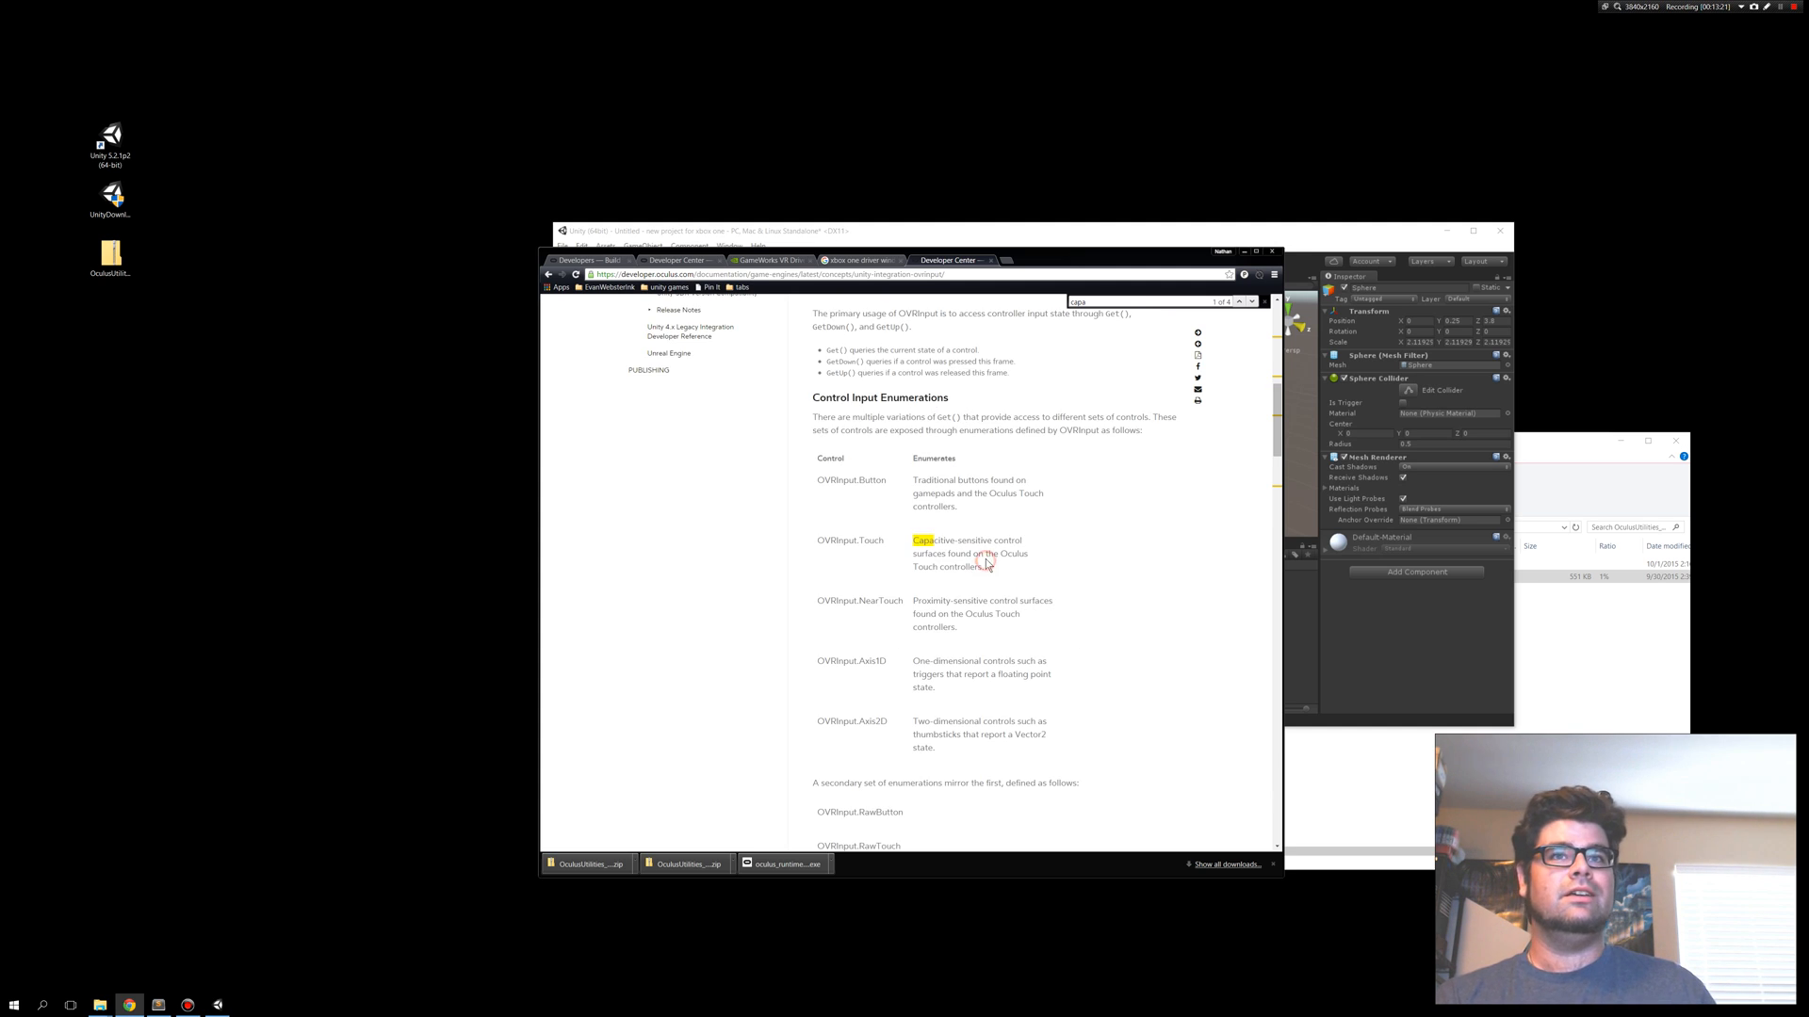
{"action": "right_click", "coordinate": [980, 565]}
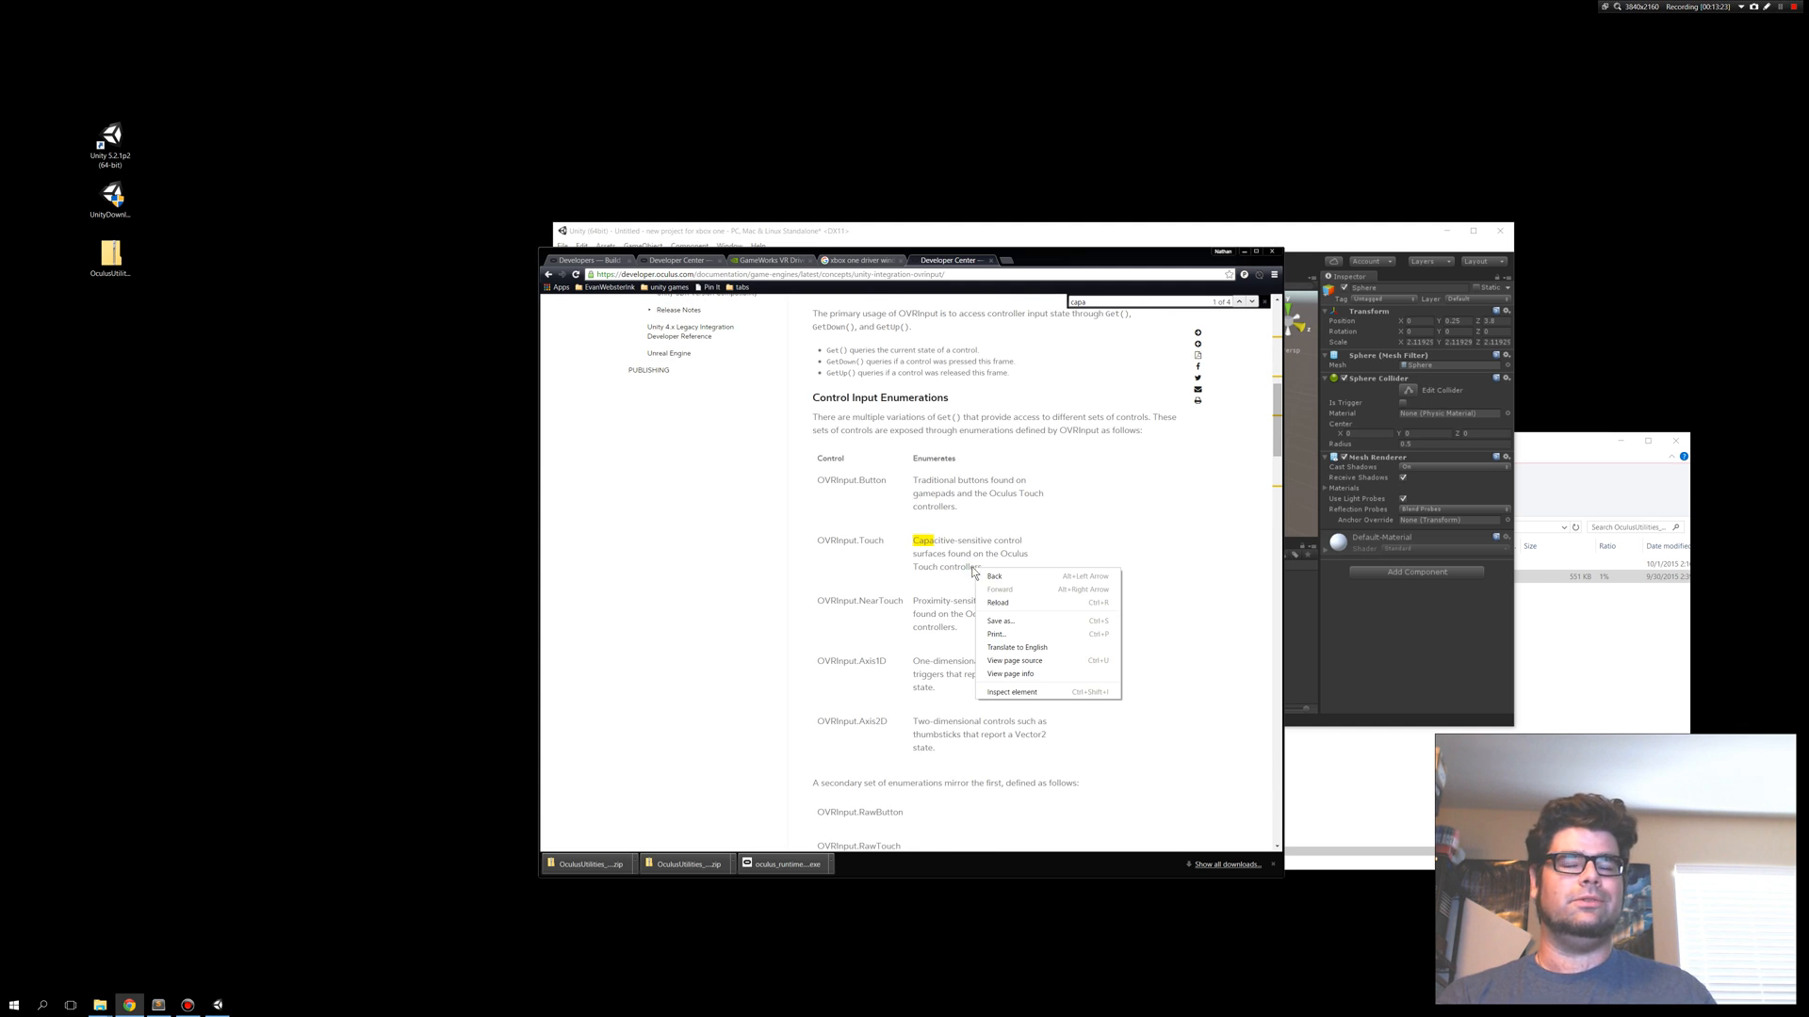